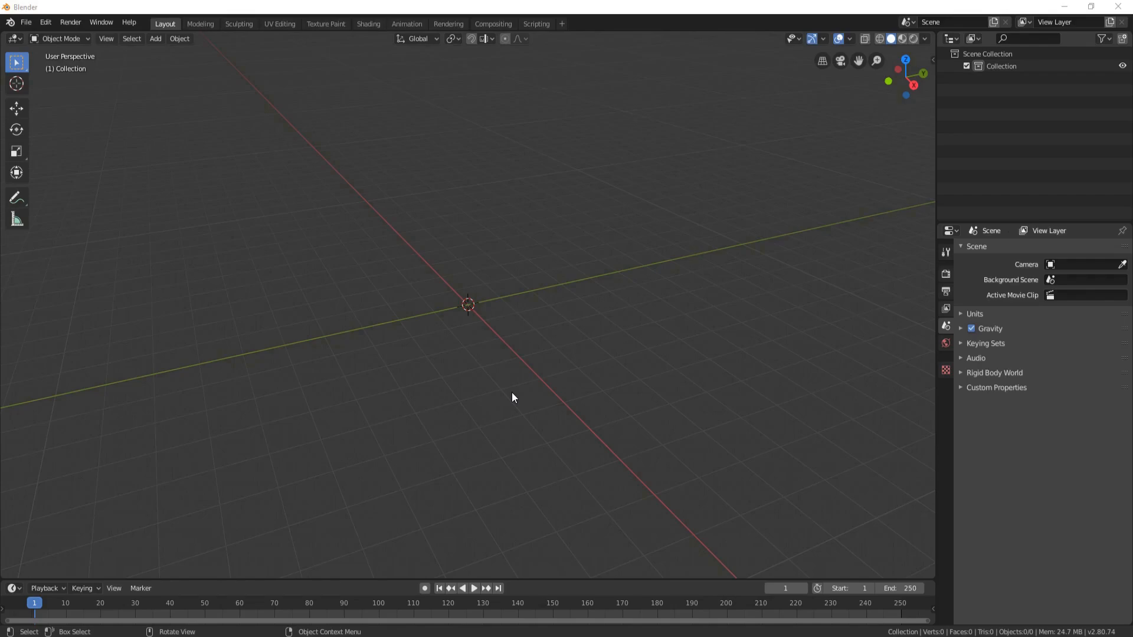
Add a UV sphere with 12 segments and 8 rings and delete its lower faces to leave a dome.
key("Delete")
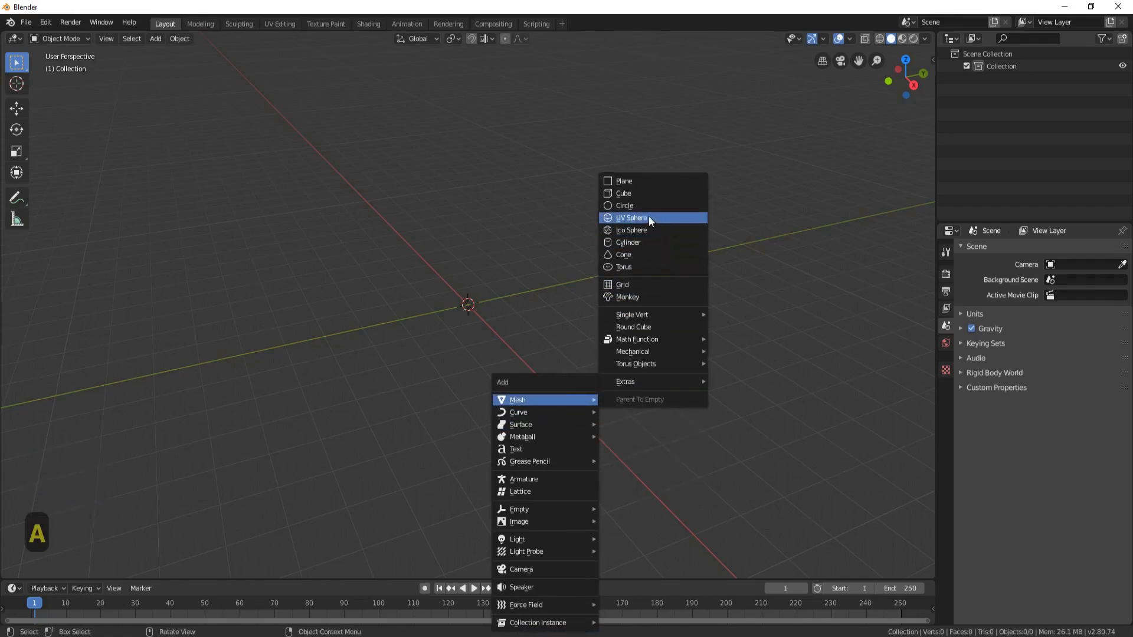
left_click(630, 217)
type("8")
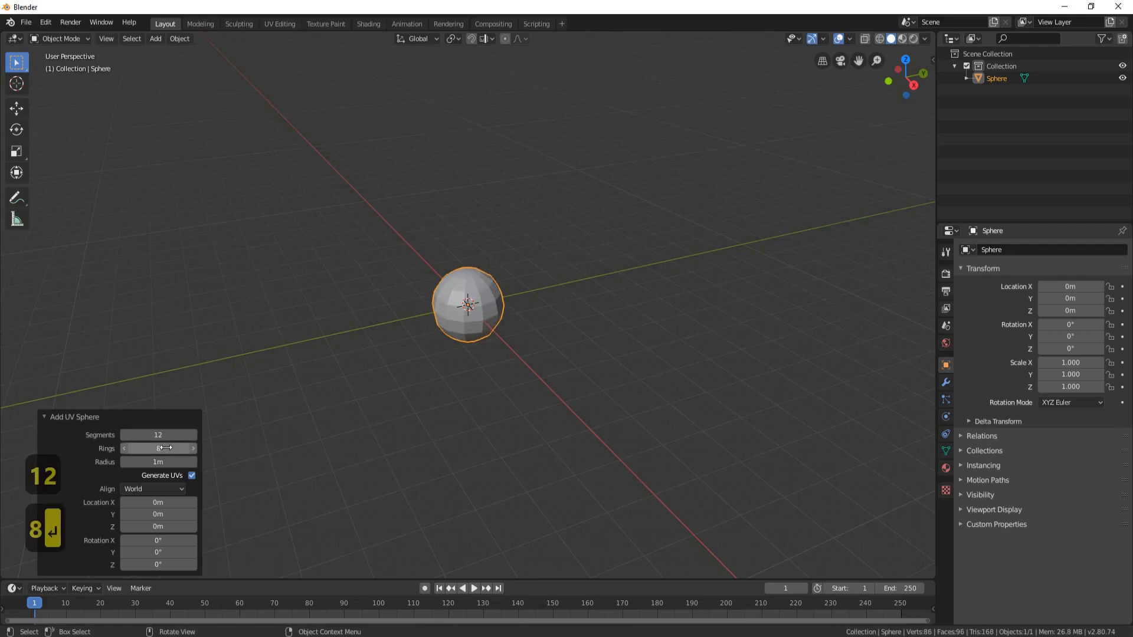
key("Tab")
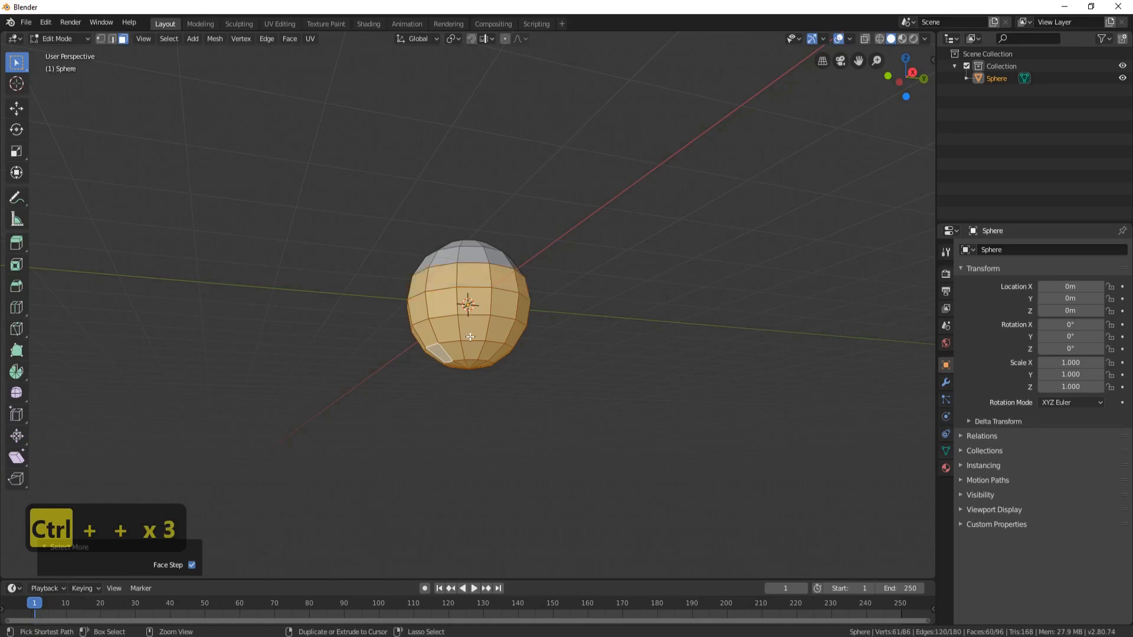
key("delete")
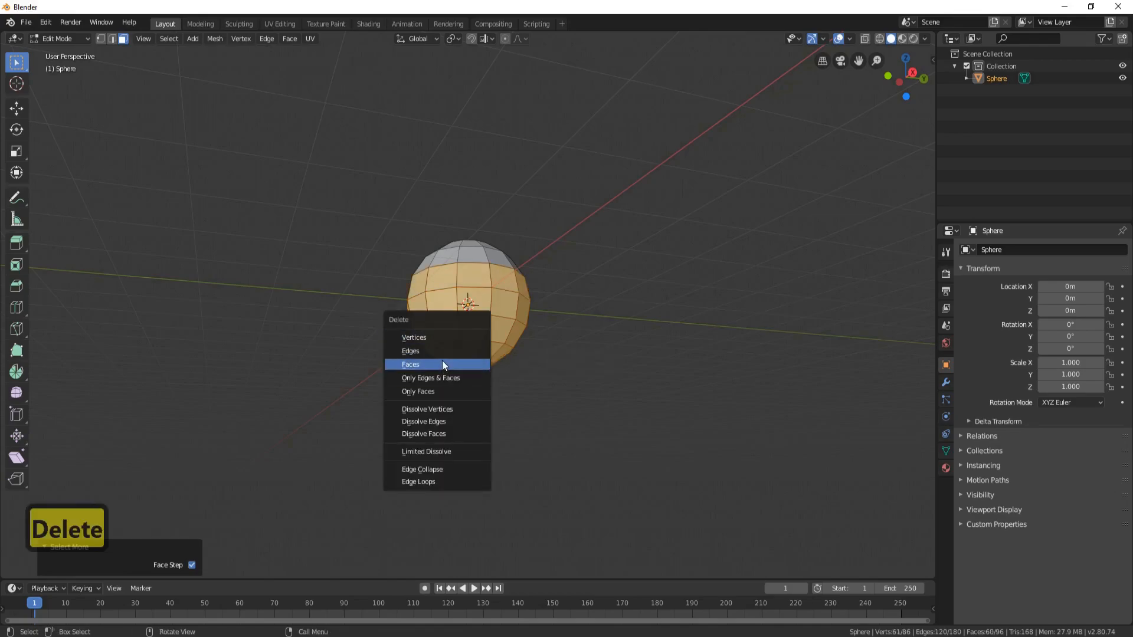
left_click(409, 365)
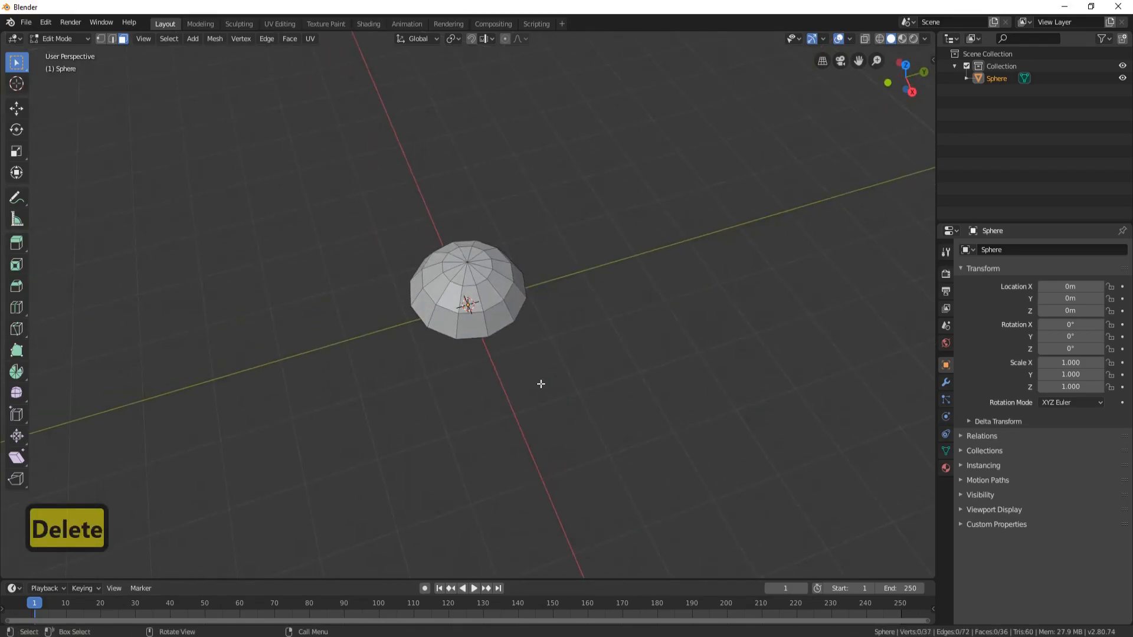
Leave Edit Mode and shade the dome smooth.
key("Tab")
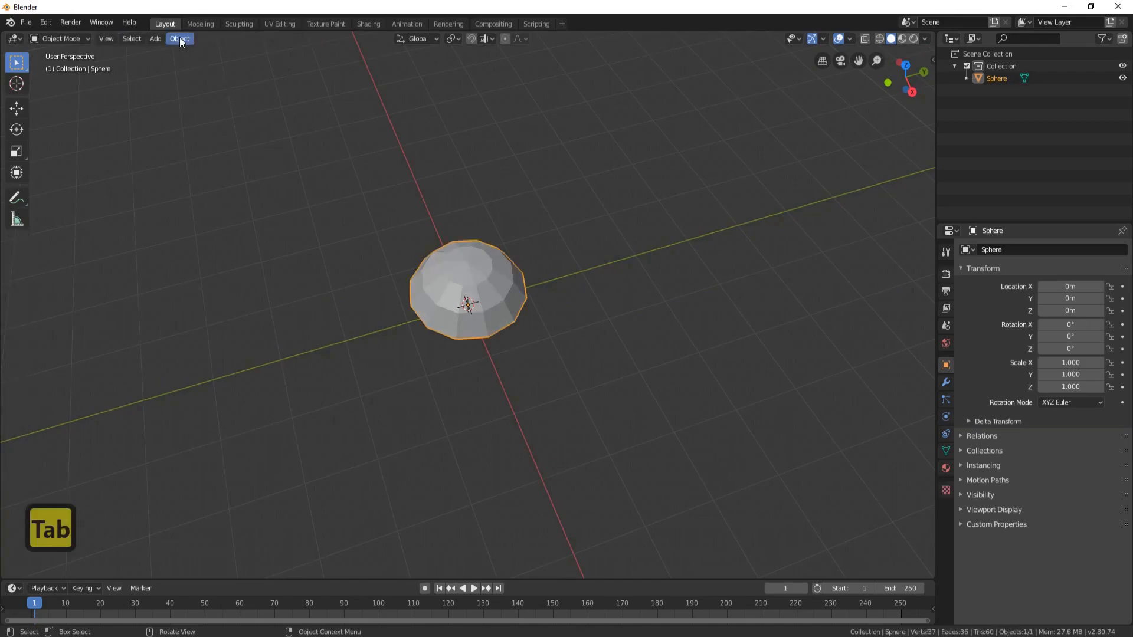
left_click(179, 38)
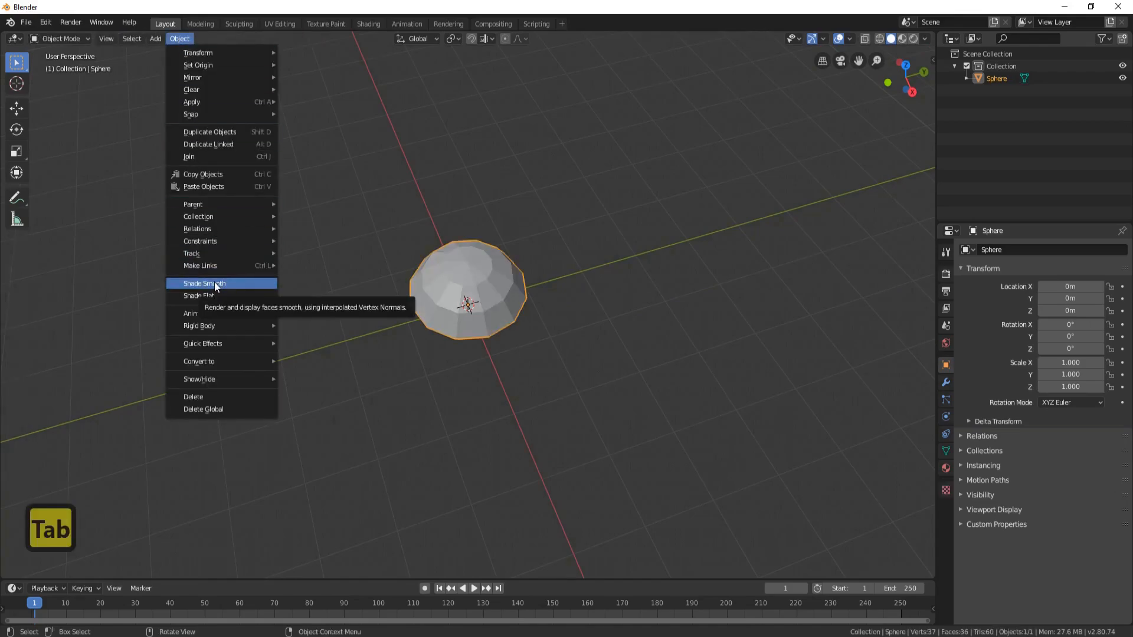
left_click(204, 282)
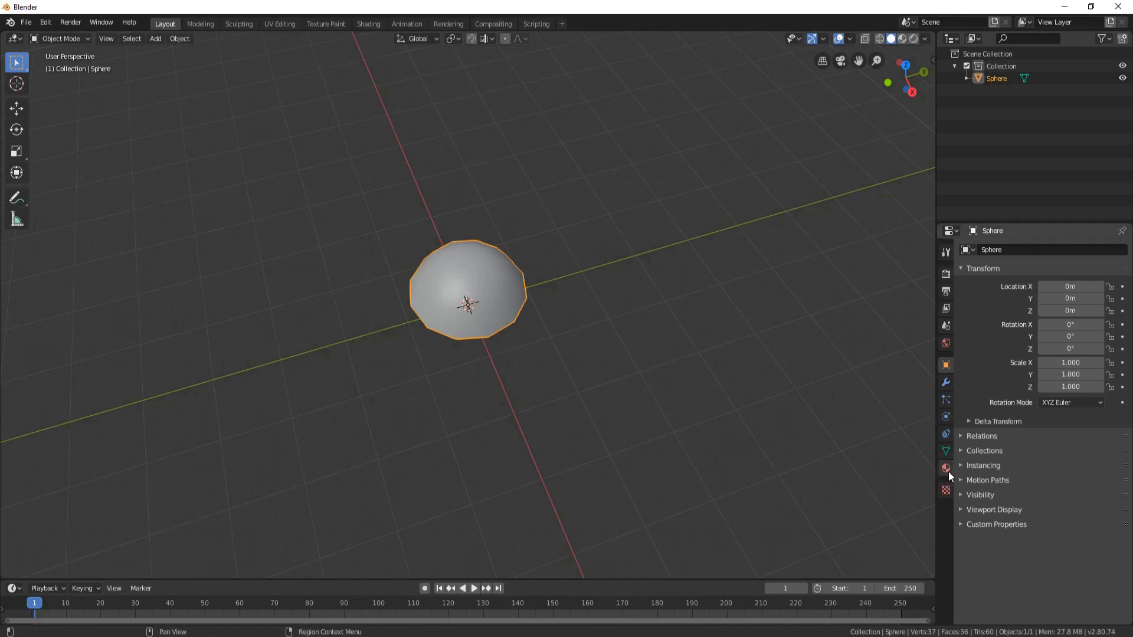
Give the dome a new material named 'soil' using Diffuse BSDF with an adjusted colour.
left_click(945, 469)
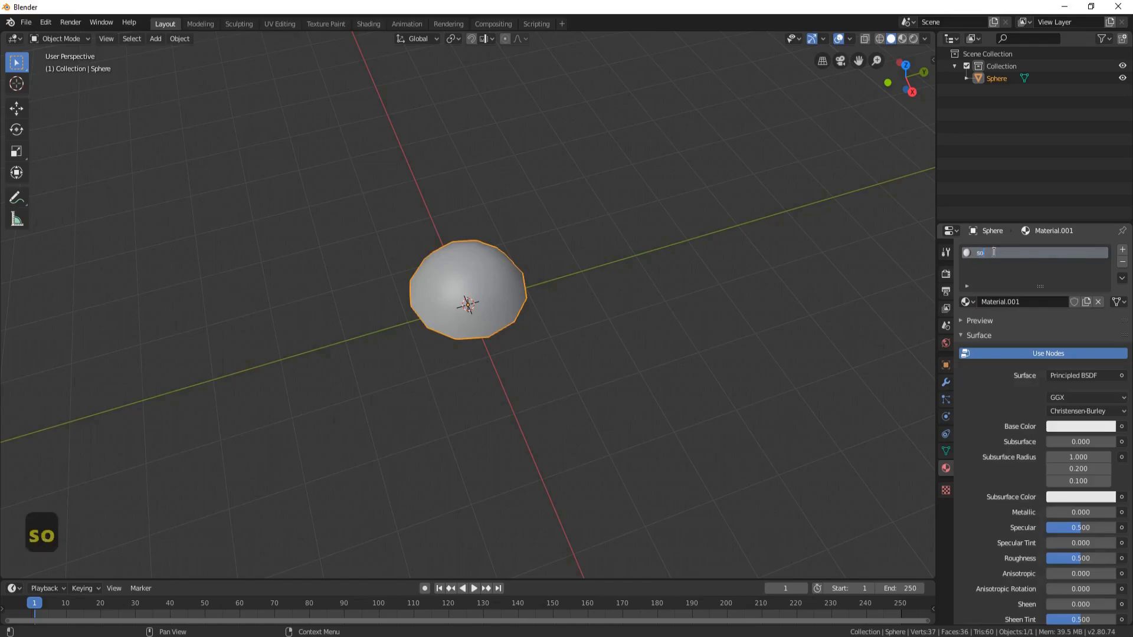
type("soil")
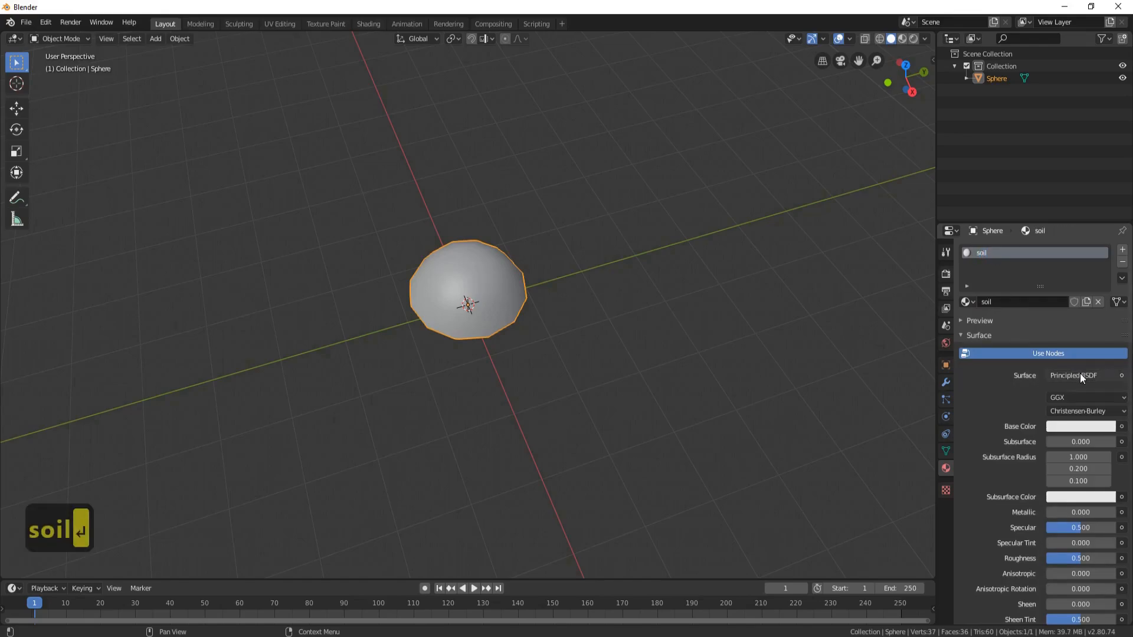
left_click(1076, 376)
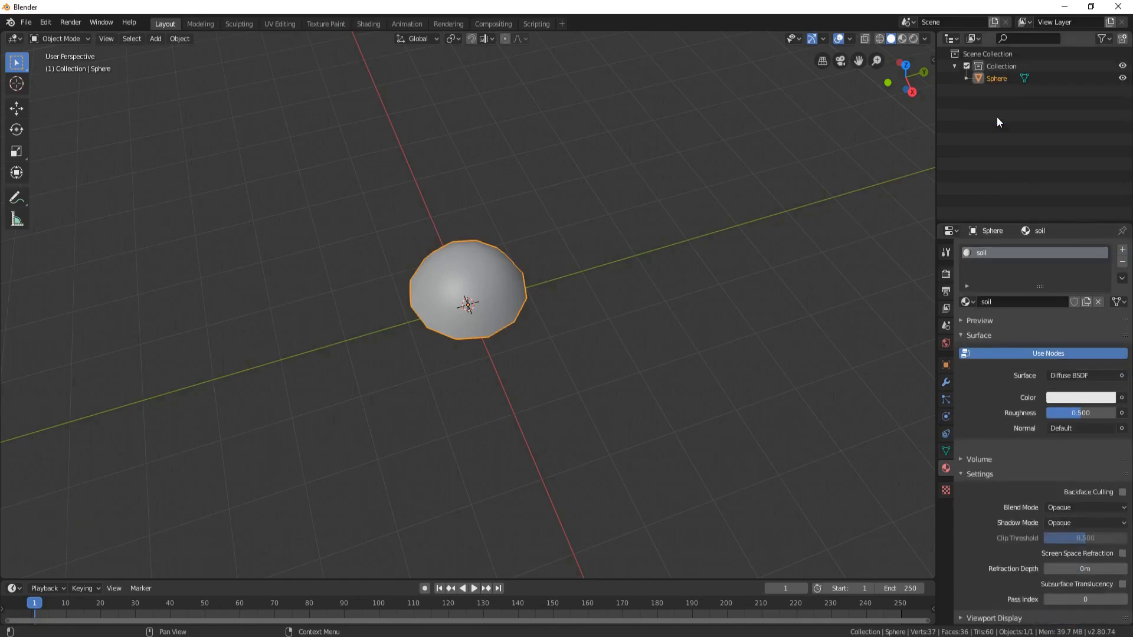
left_click(1079, 398)
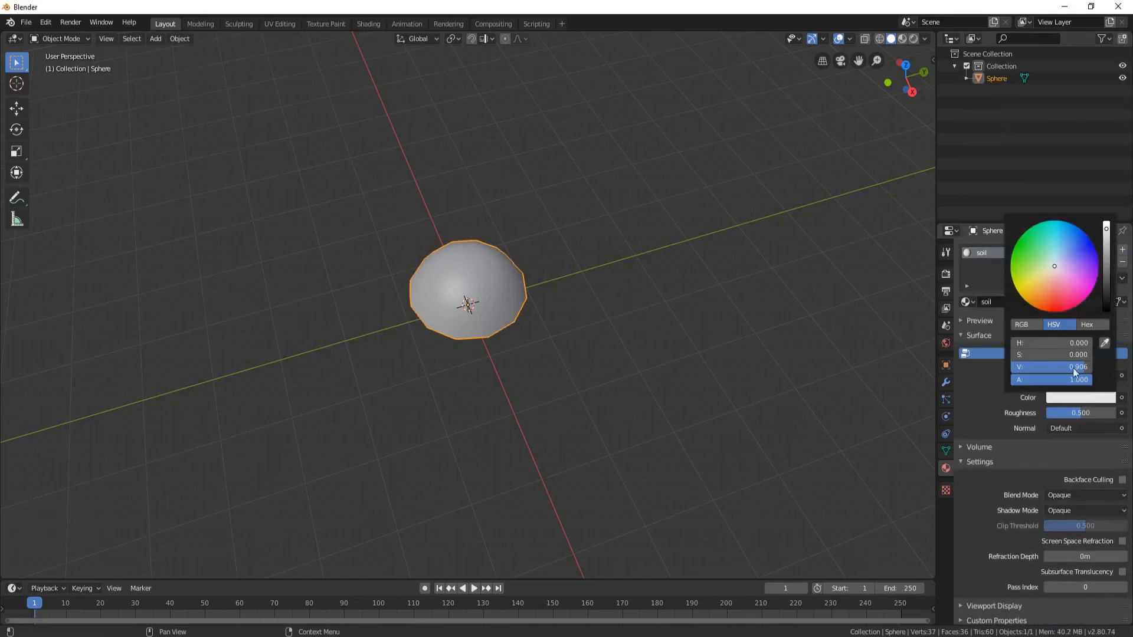
left_click(1032, 298)
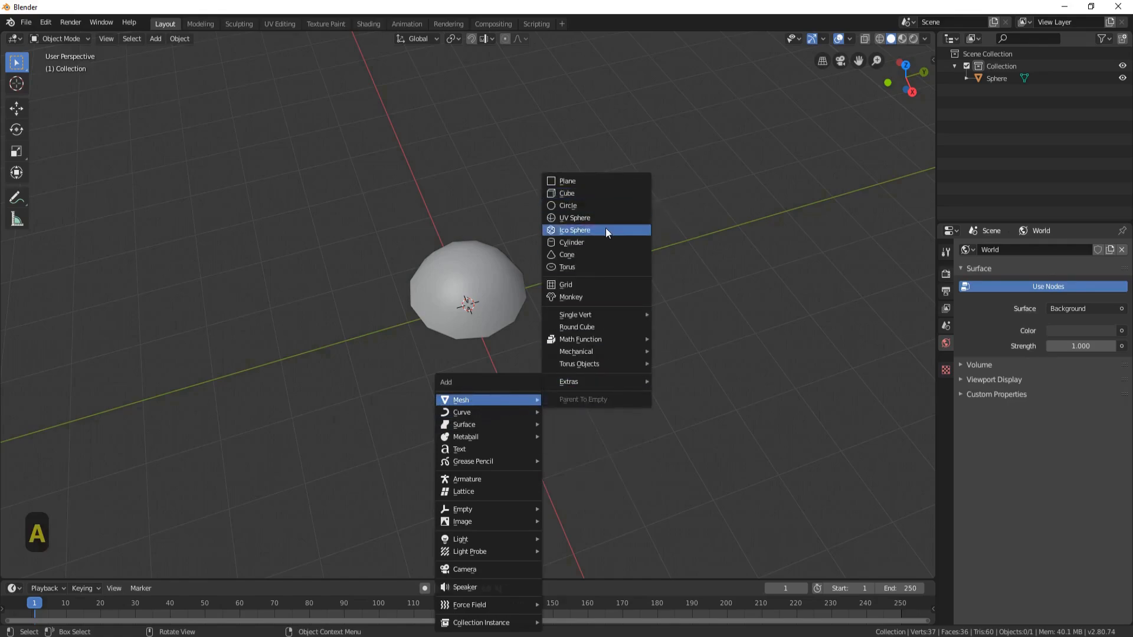
Add a 12-vertex cylinder around the dome, taper its base and remove the top face as a pot.
left_click(571, 242)
type("12")
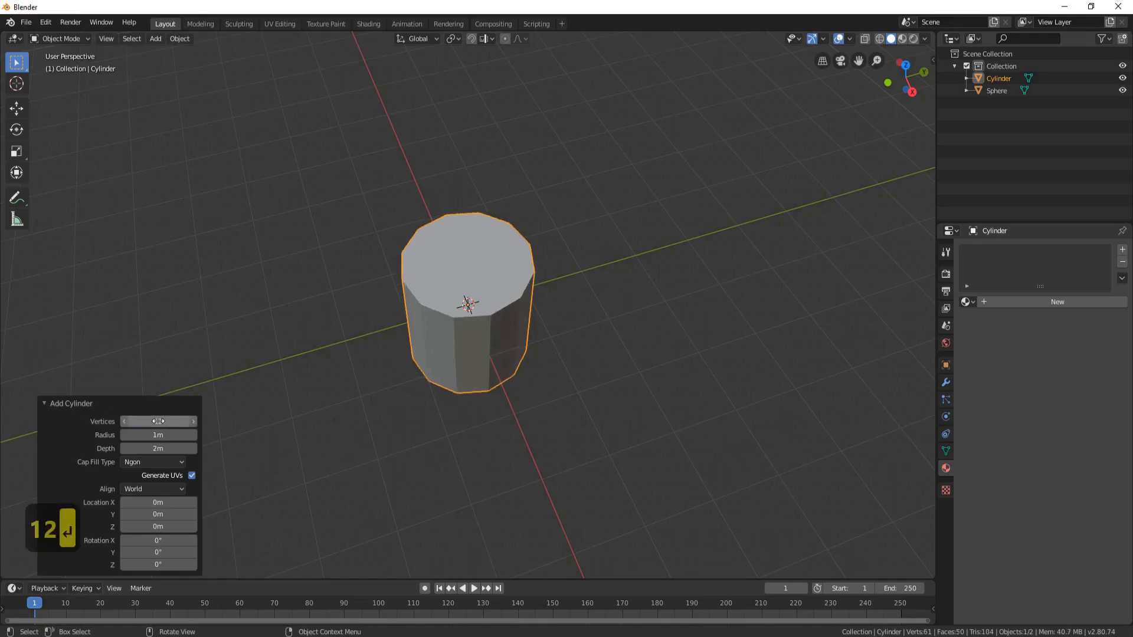
key("Tab")
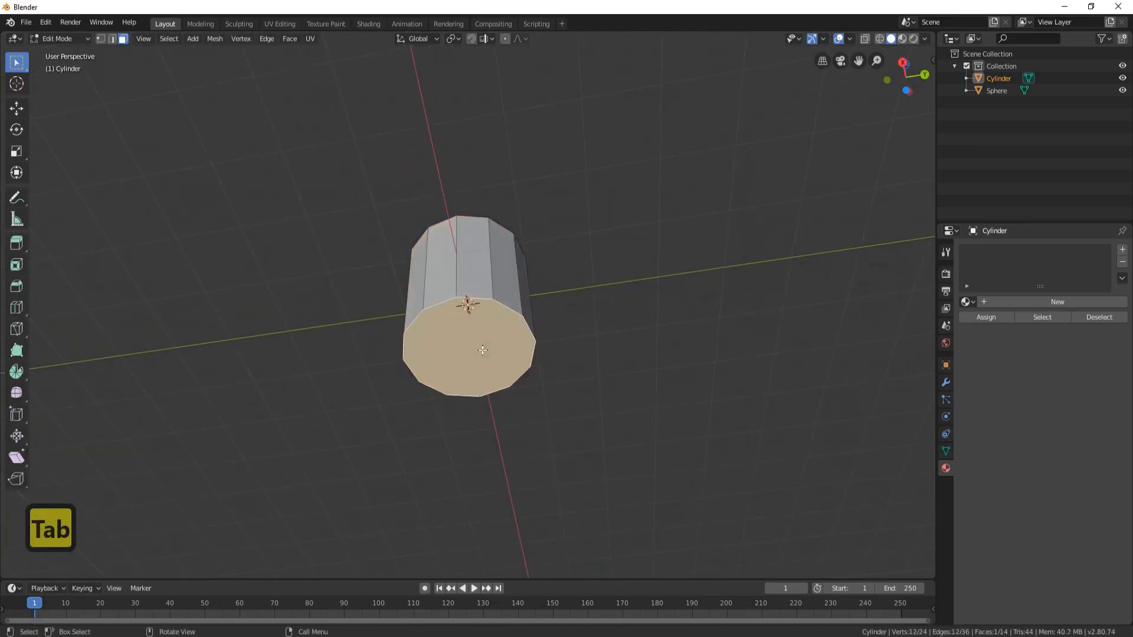
key("s")
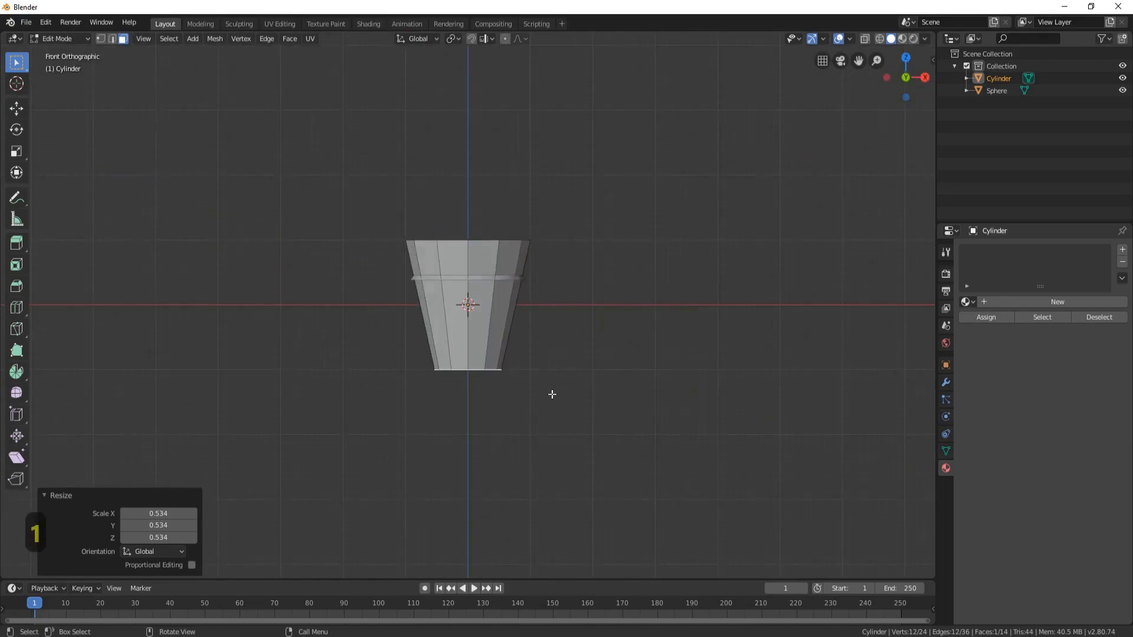
left_click(16, 107)
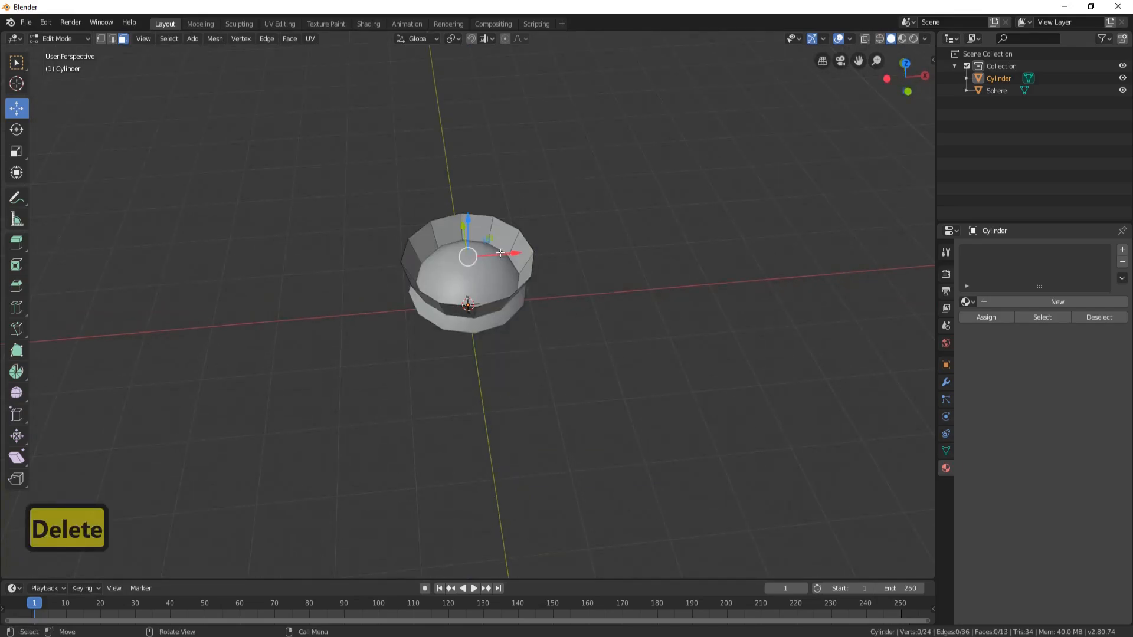
key("Tab")
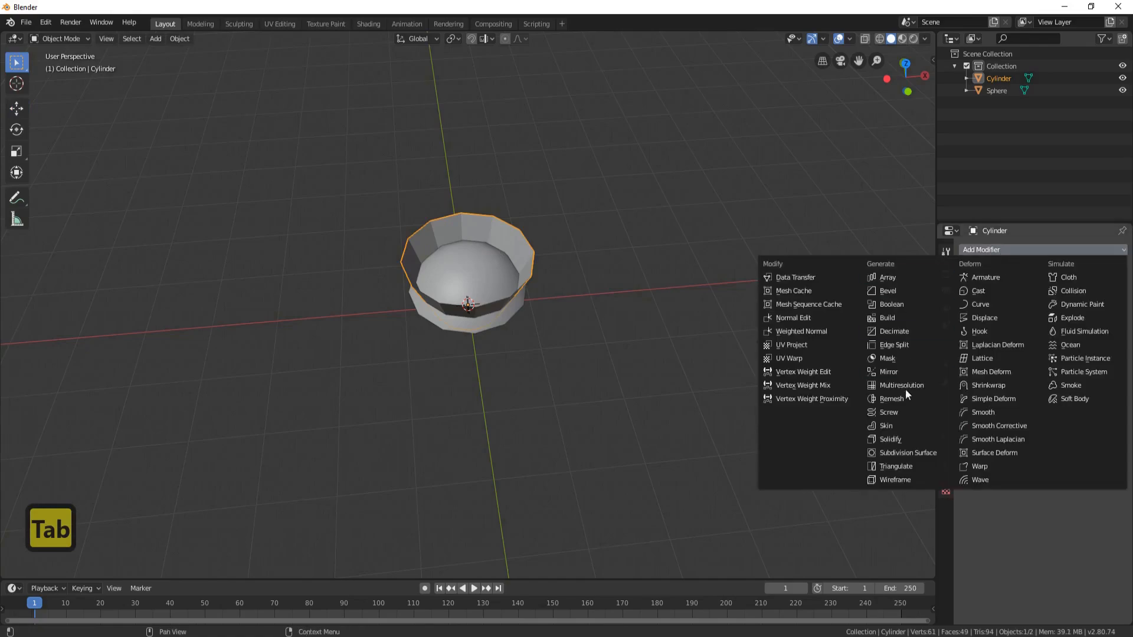
Thicken the pot walls with a Solidify modifier and apply it.
left_click(890, 439)
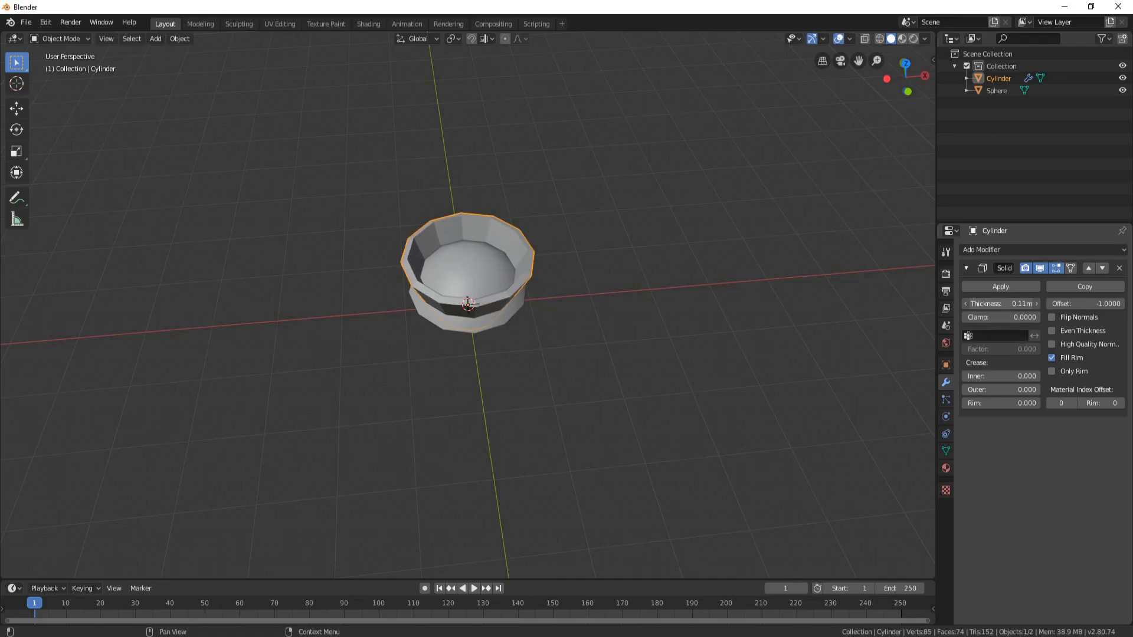
left_click(1118, 268)
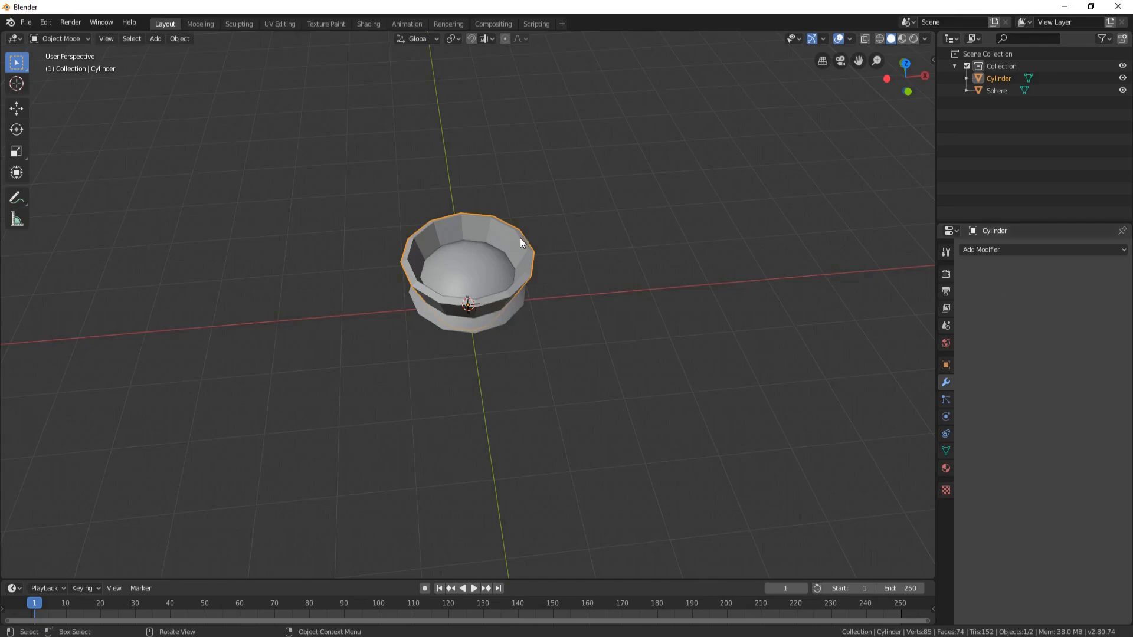
Extrude the top rim faces and scale them outward into a flared lip.
key("Tab")
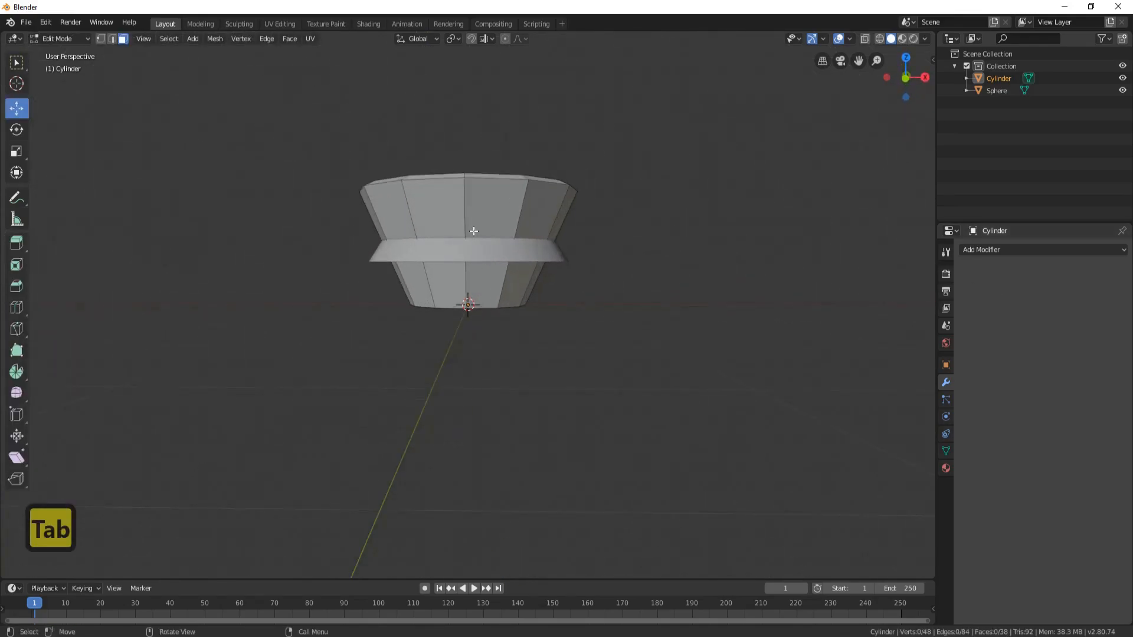
key("ctrl+r")
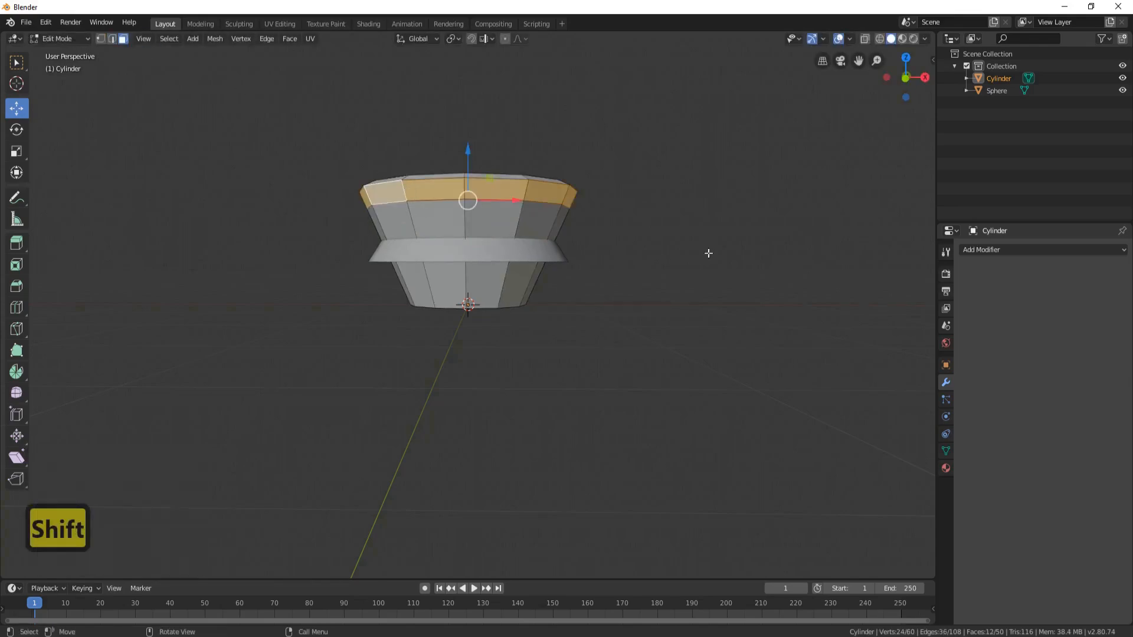
key("e")
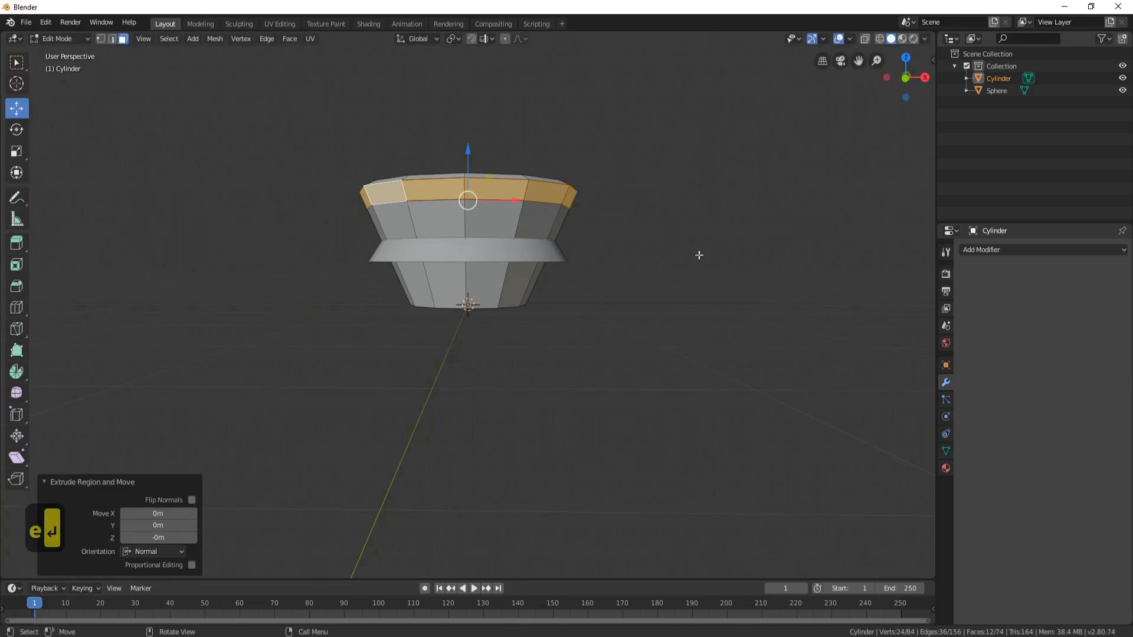
key("s")
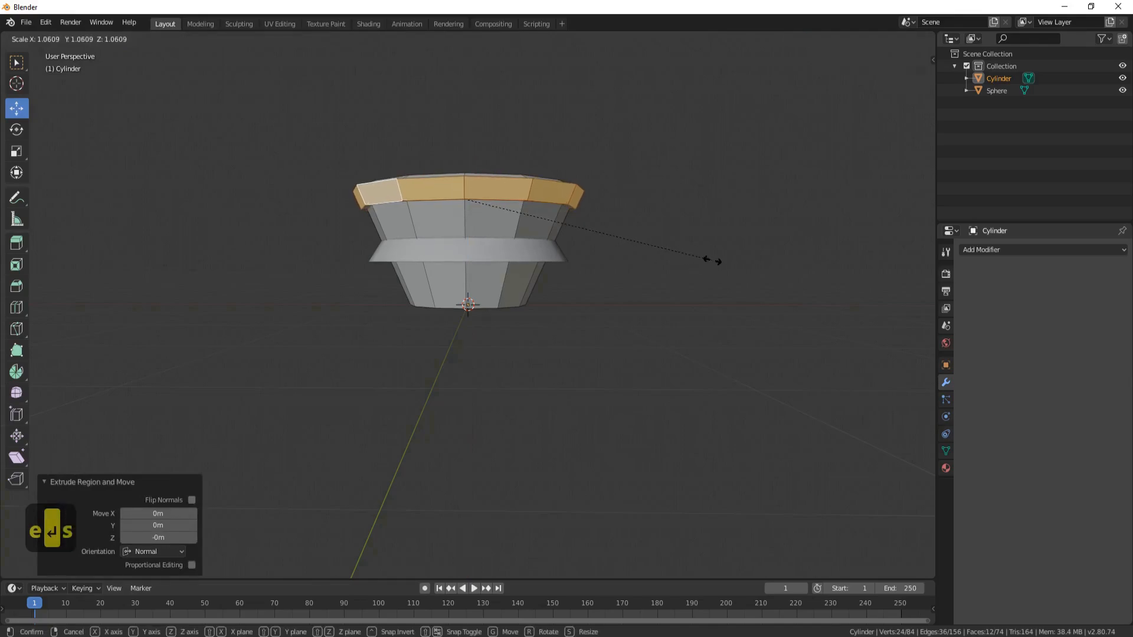
key("Tab")
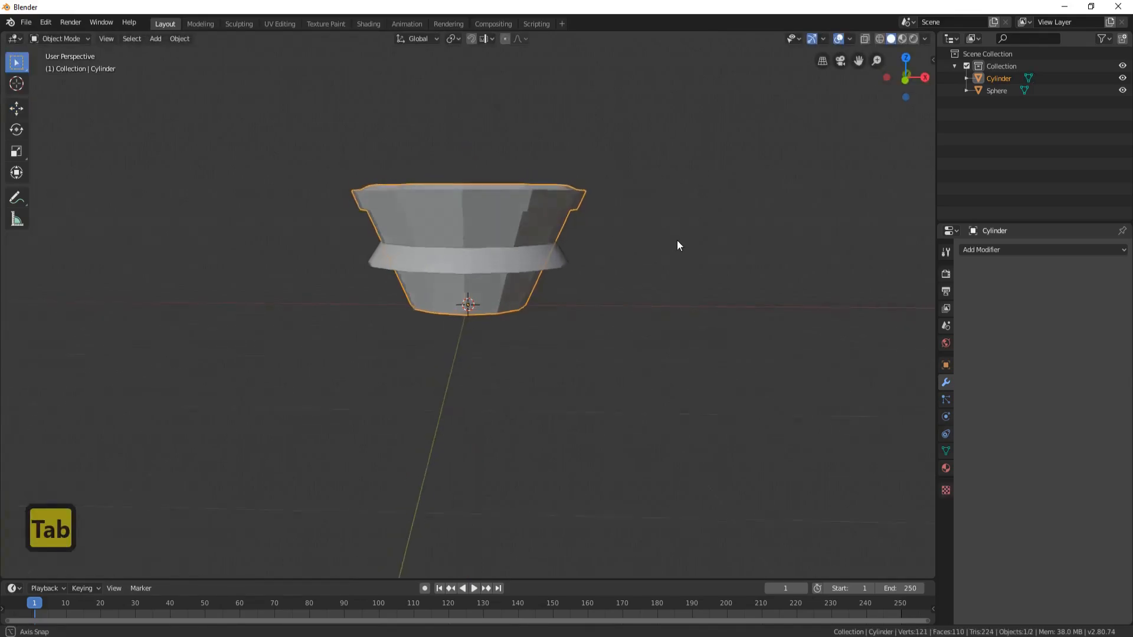
Enable auto smooth normals on the pot and adjust the smoothing angle.
left_click(179, 38)
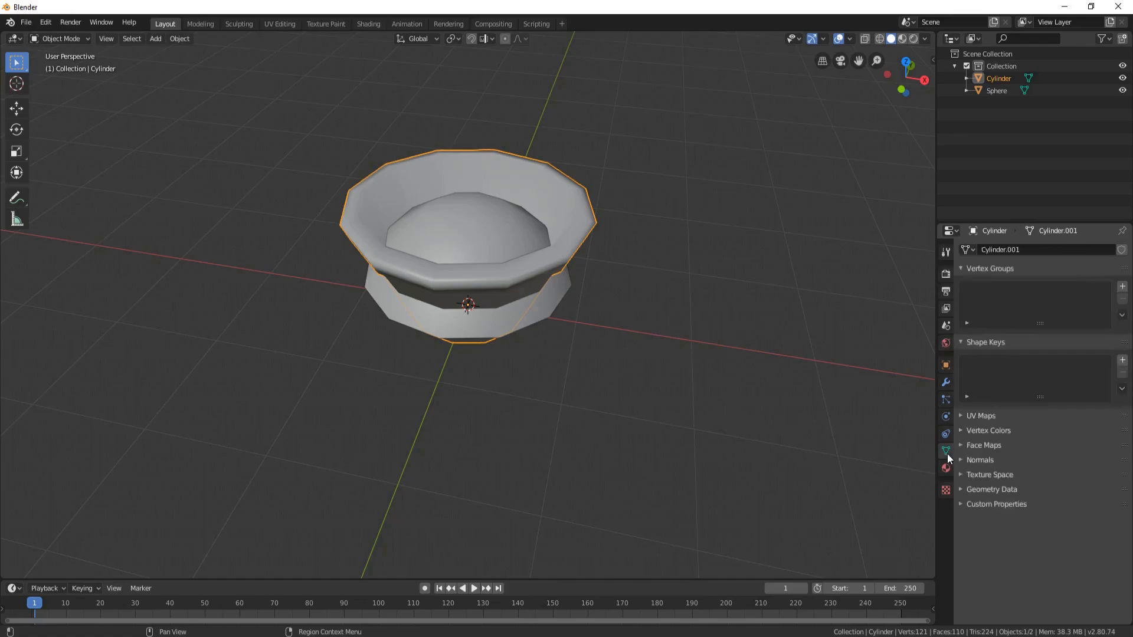
left_click(980, 459)
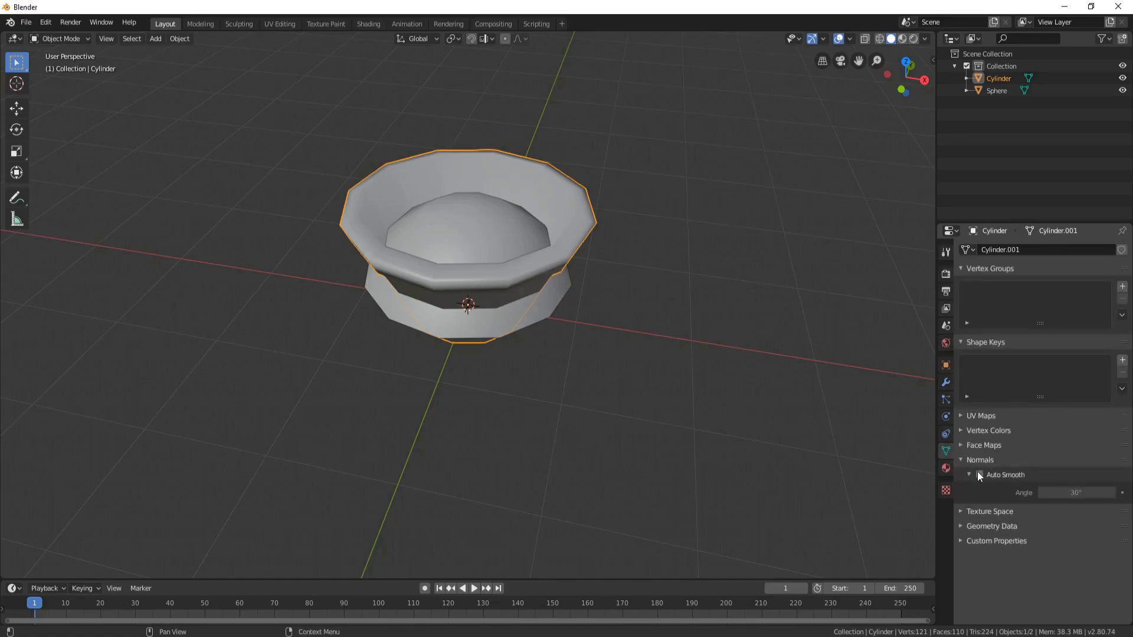
left_click(979, 474)
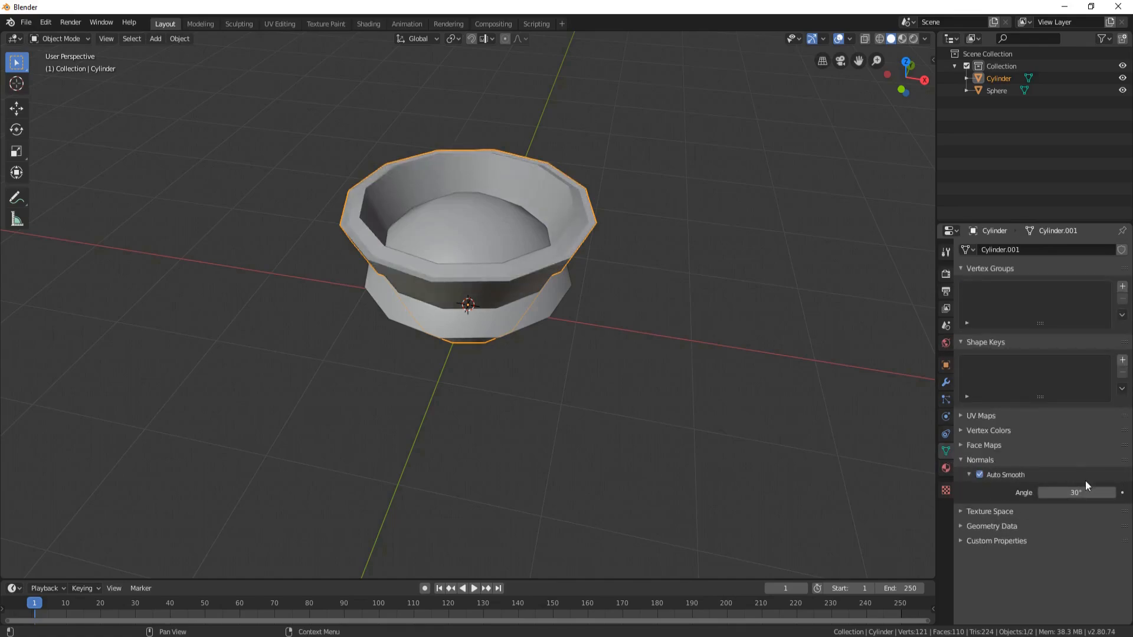
left_click(1076, 492)
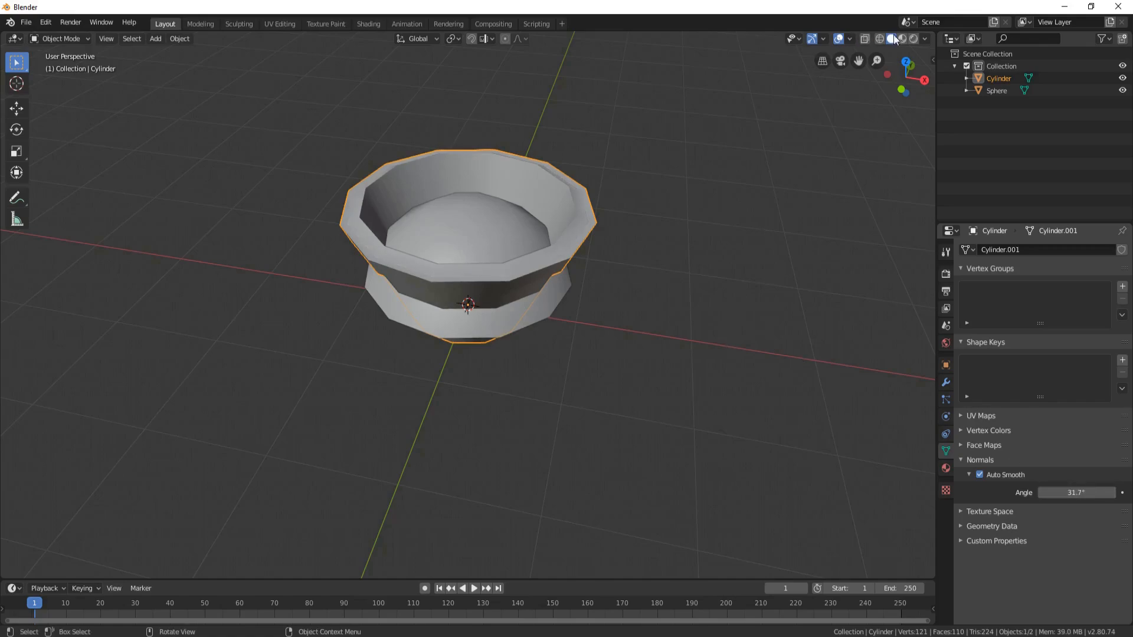
left_click(903, 38)
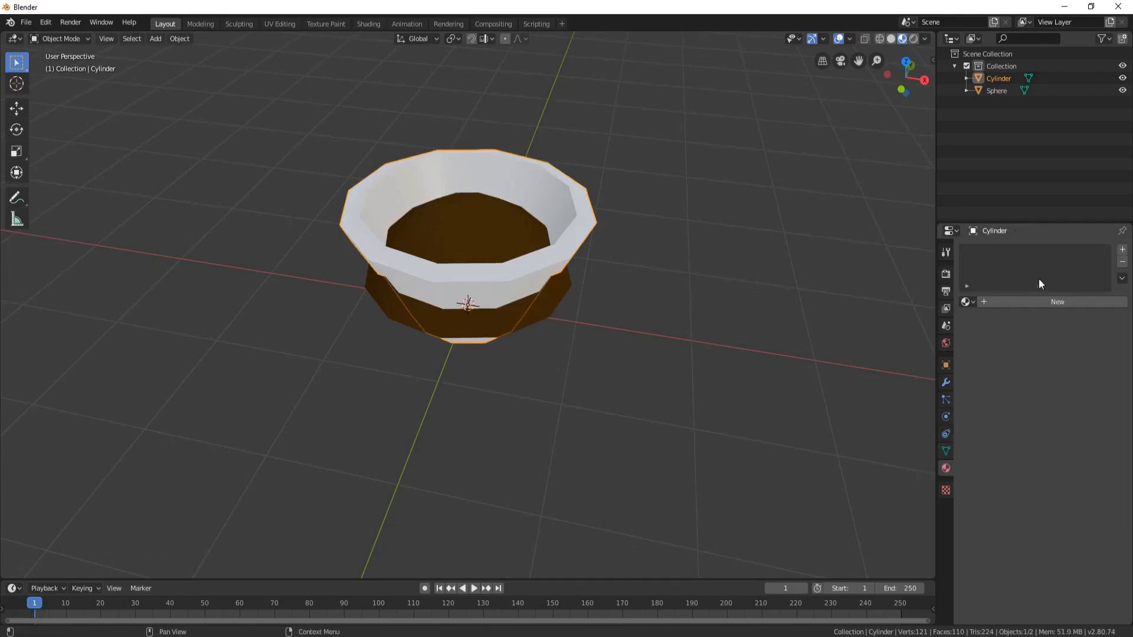
Create a new material named 'plant pot' with an orange colour.
left_click(1129, 249)
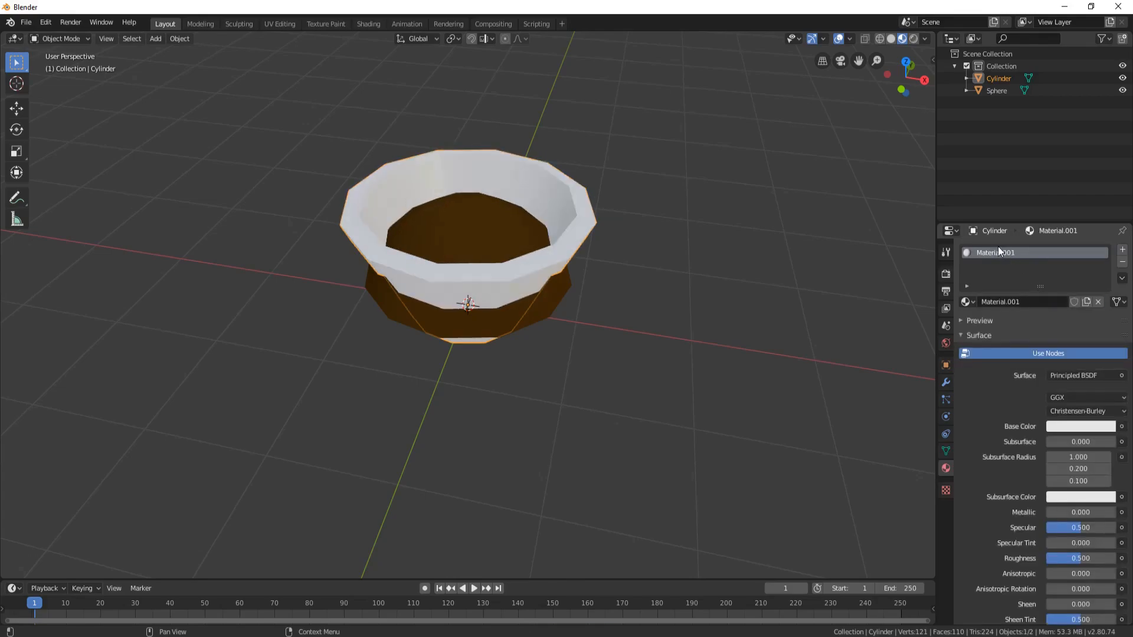
type("pla")
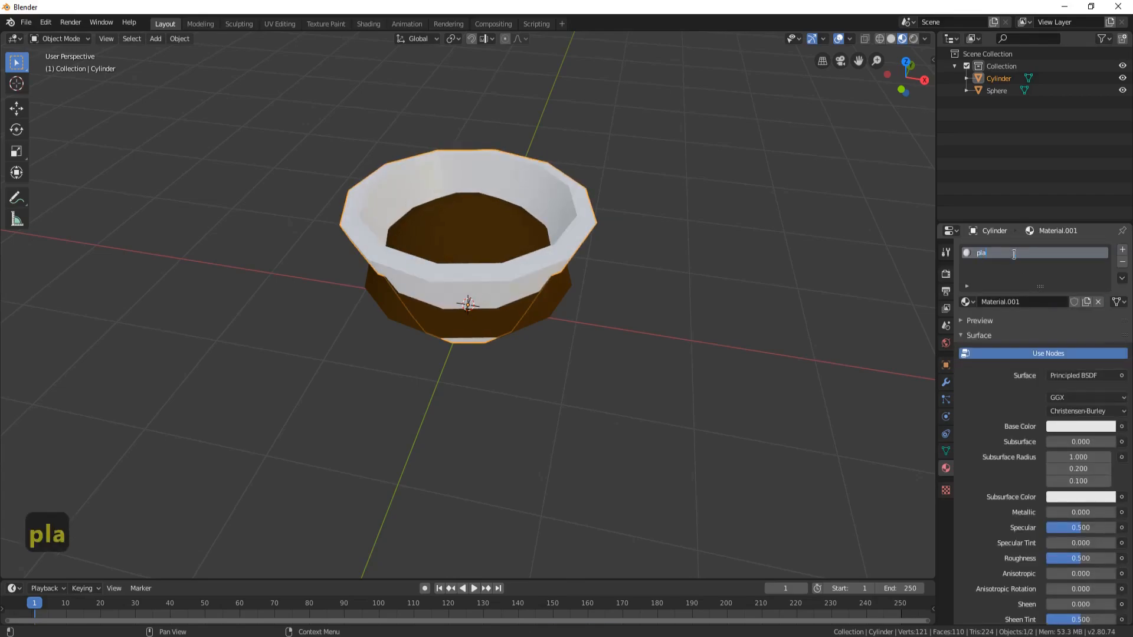
type("plant pot")
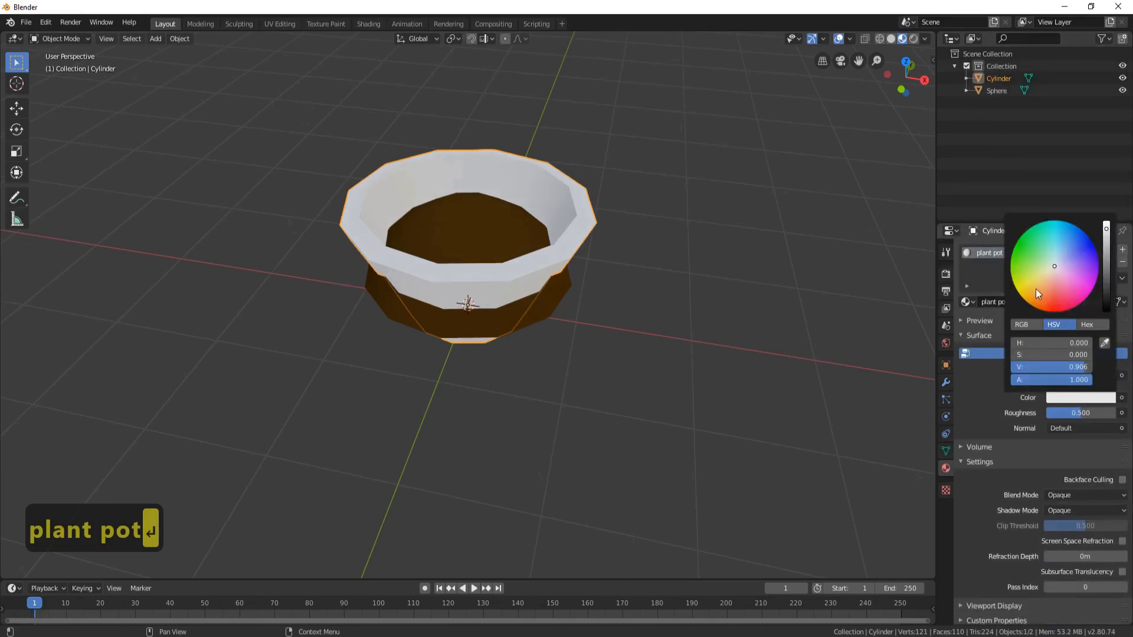
left_click(1031, 298)
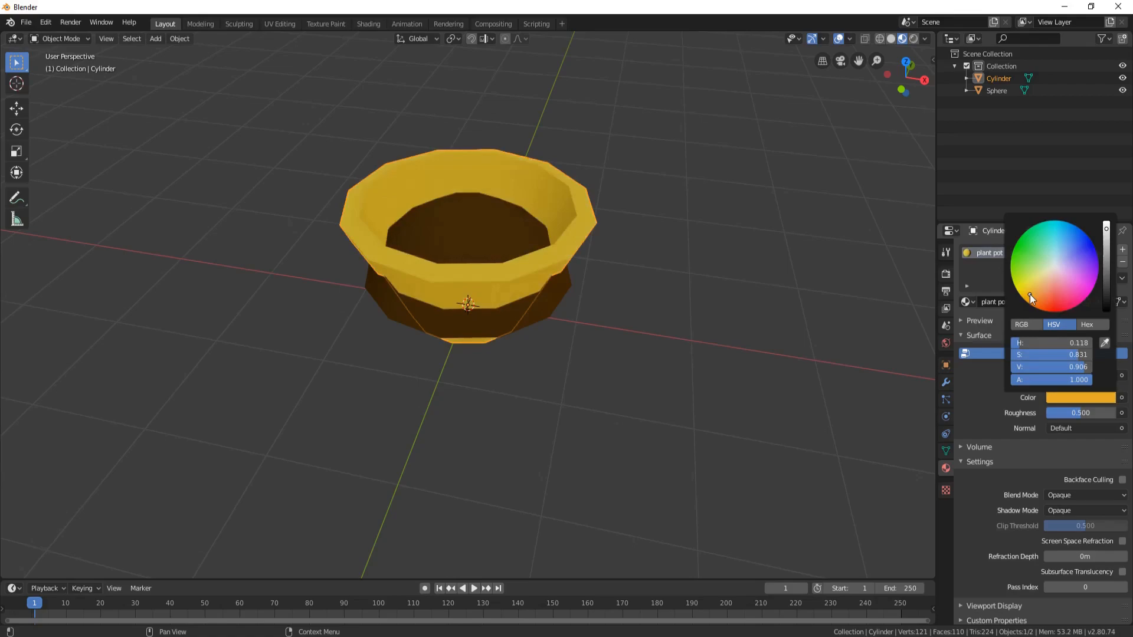
left_click(1035, 302)
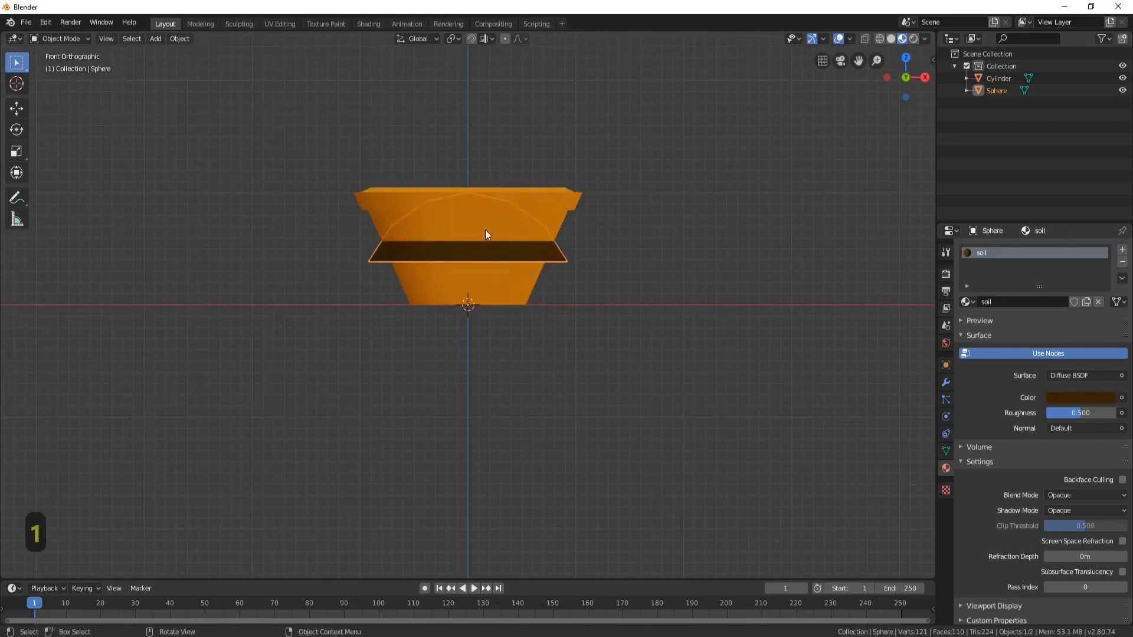
Select the soil dome and enlarge it so it fills the pot opening.
left_click(15, 107)
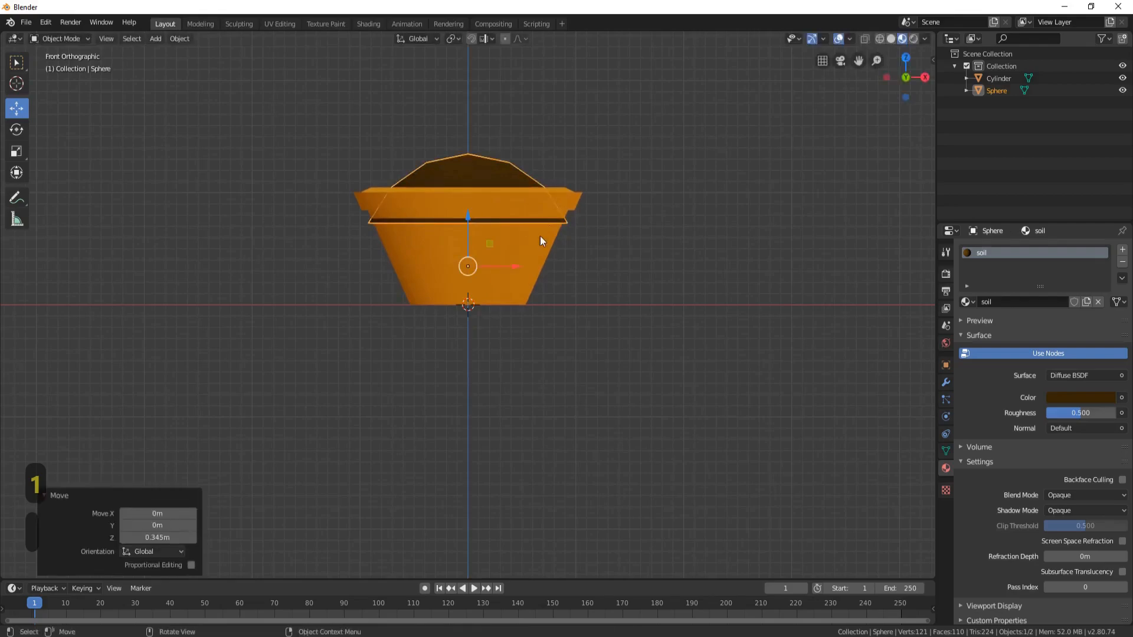
key("s")
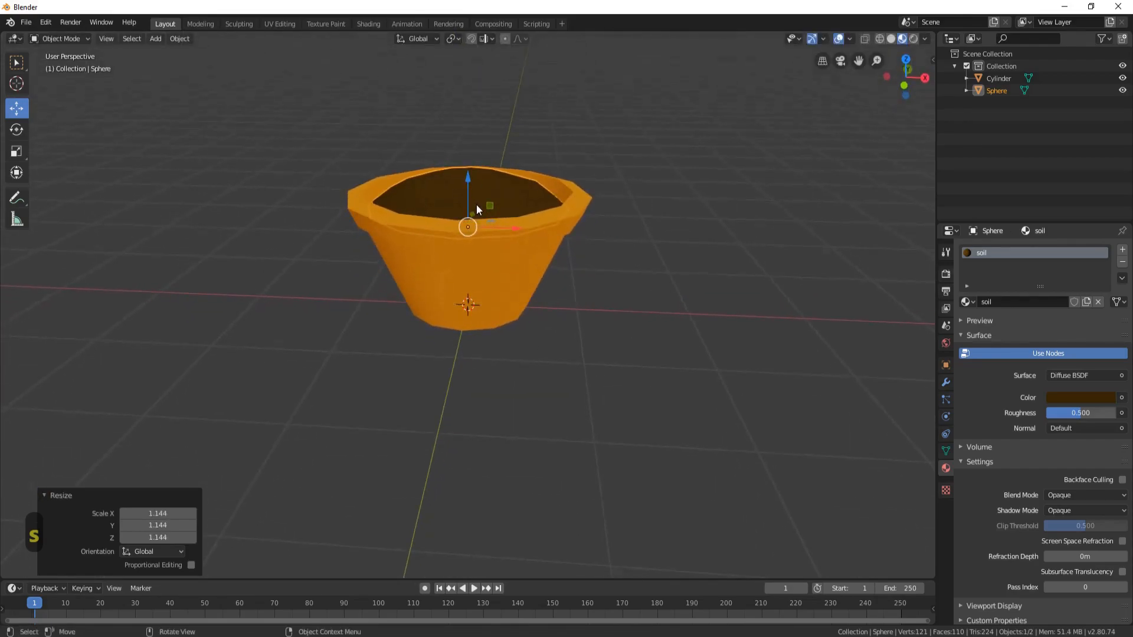
mouse_move(477, 210)
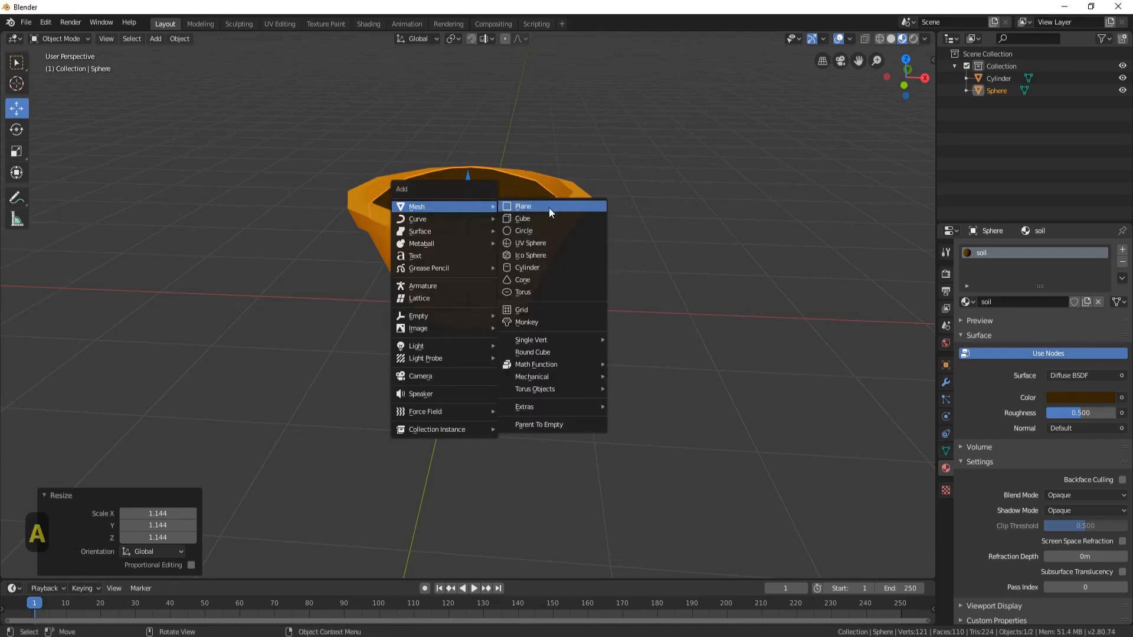
Add a cube and shrink it to seed size inside the soil.
left_click(521, 218)
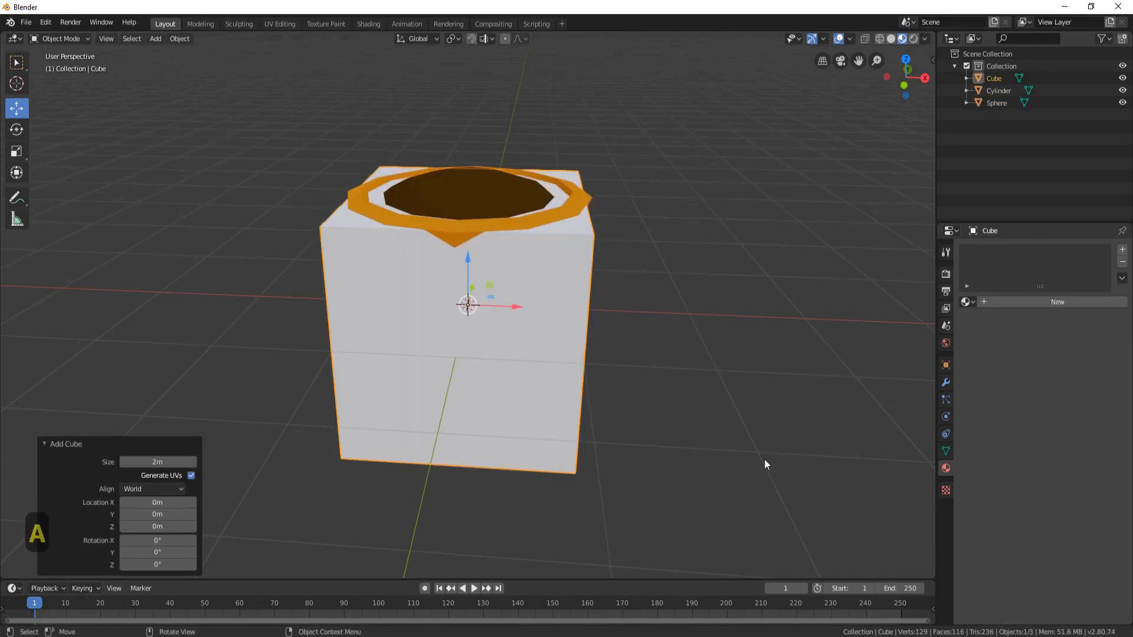
key("s")
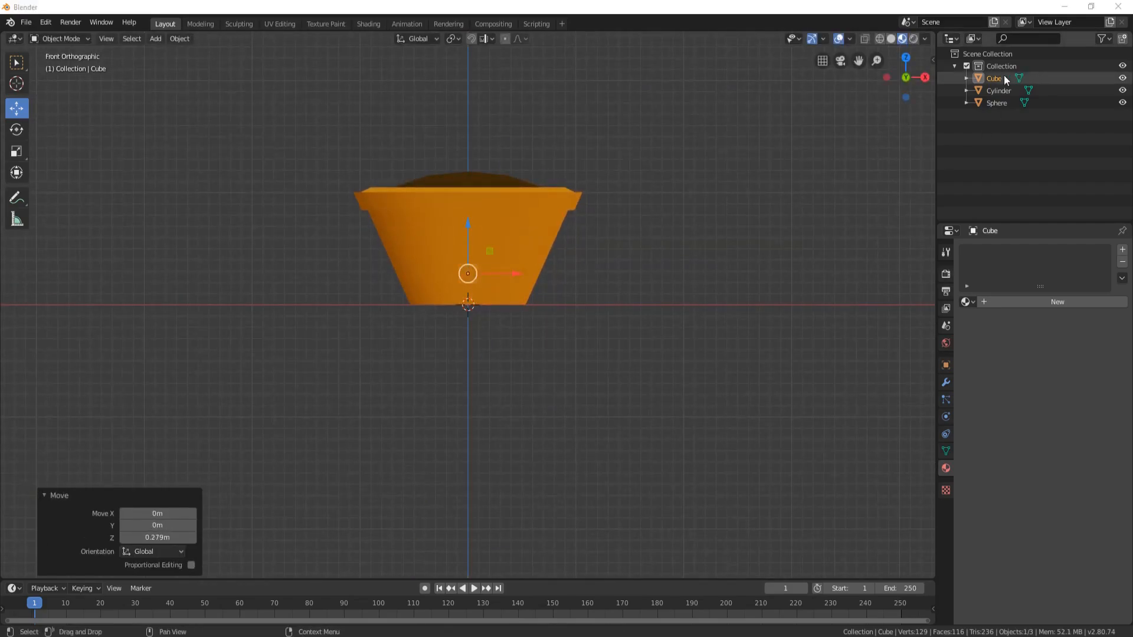
Rename the cube to 'seed' and start renaming the sphere in the Outliner.
double_click(995, 78)
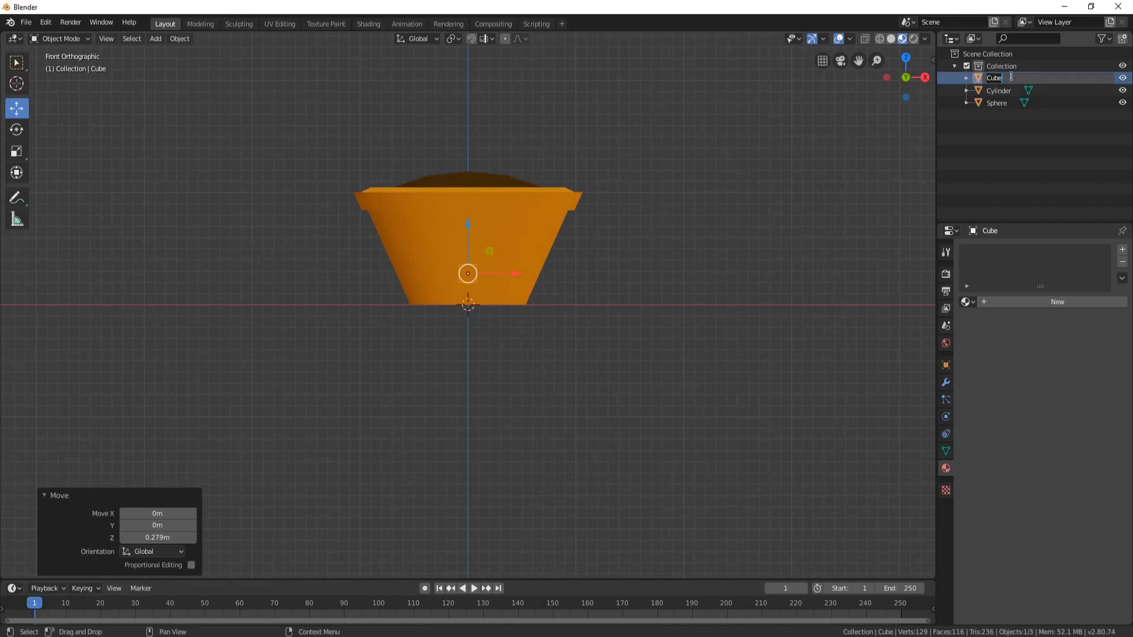
type("seed")
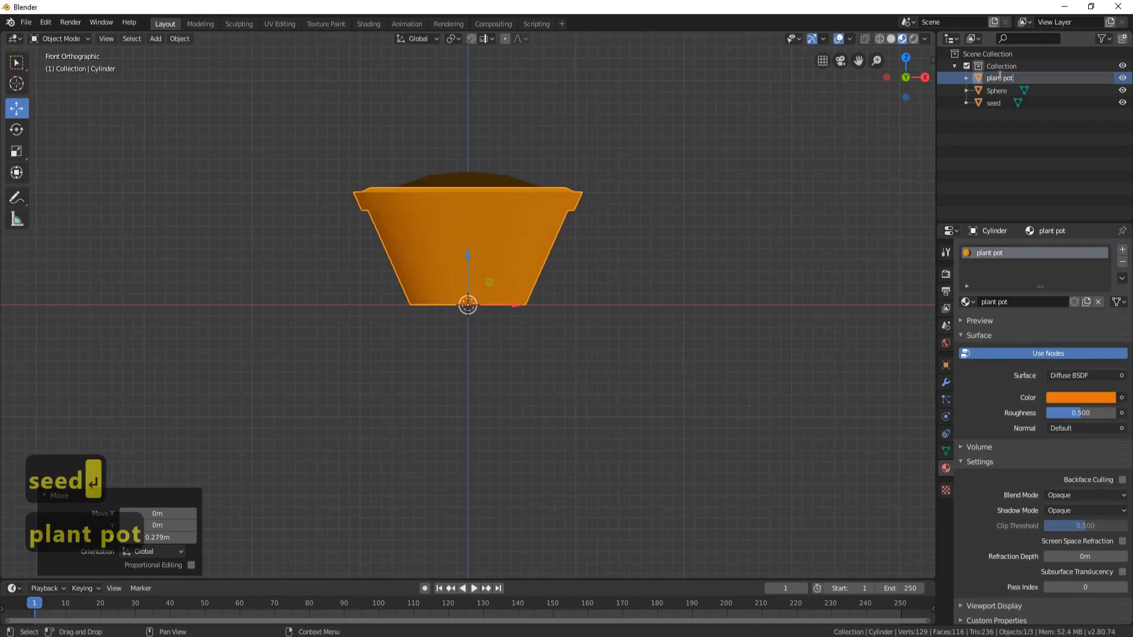
left_click(996, 78)
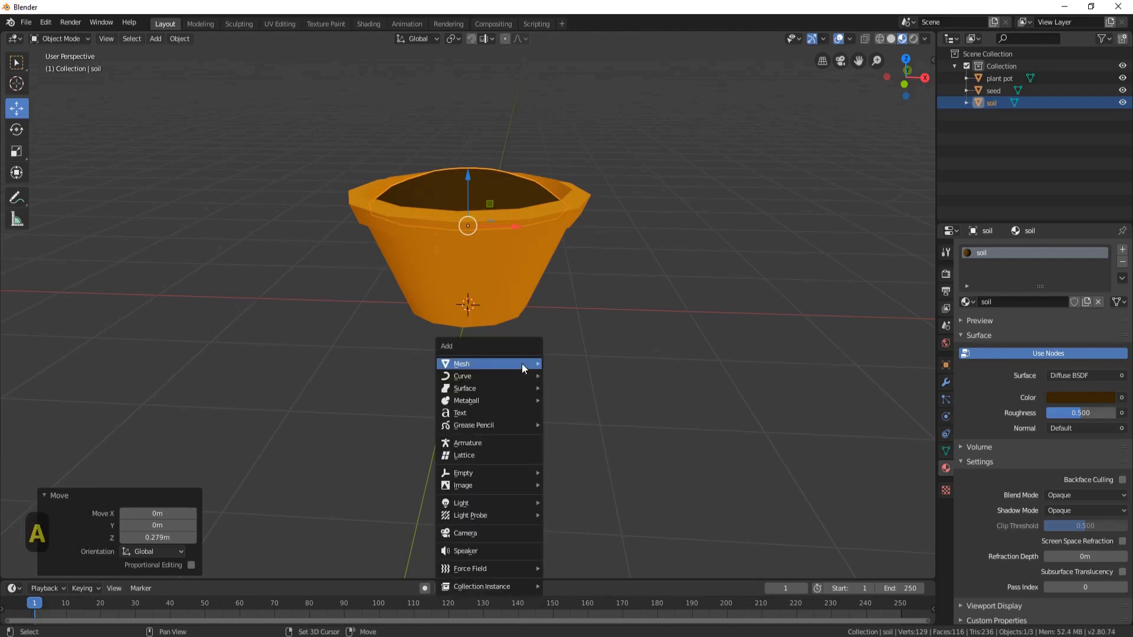
Add a plane above the soil and stretch it along X into a narrow strip from top view.
left_click(462, 363)
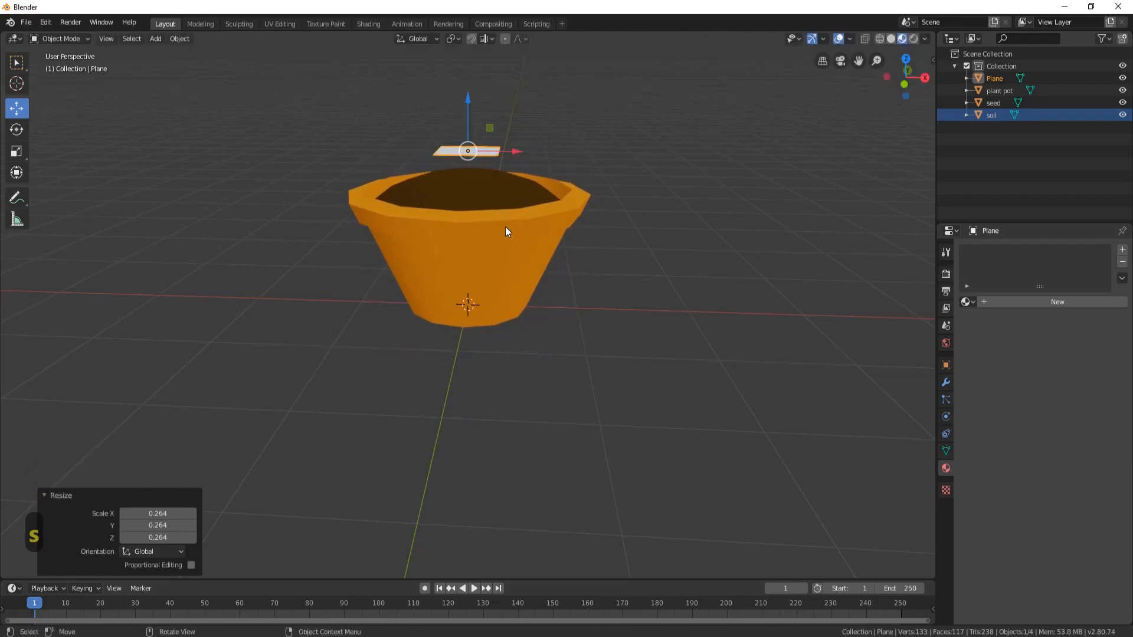
key("7")
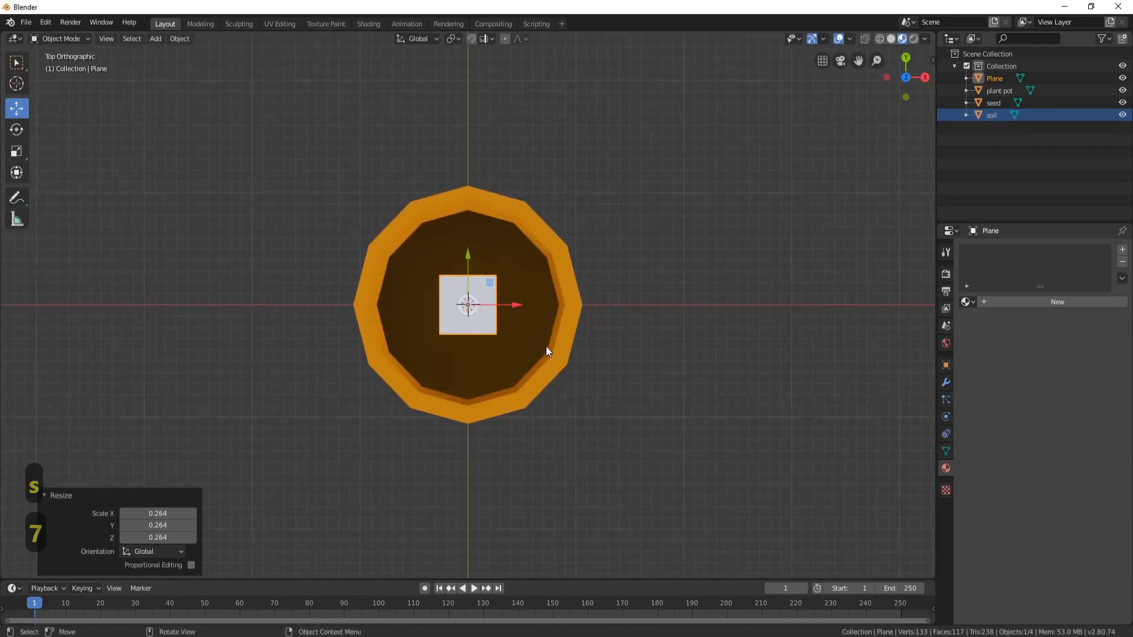
key("x")
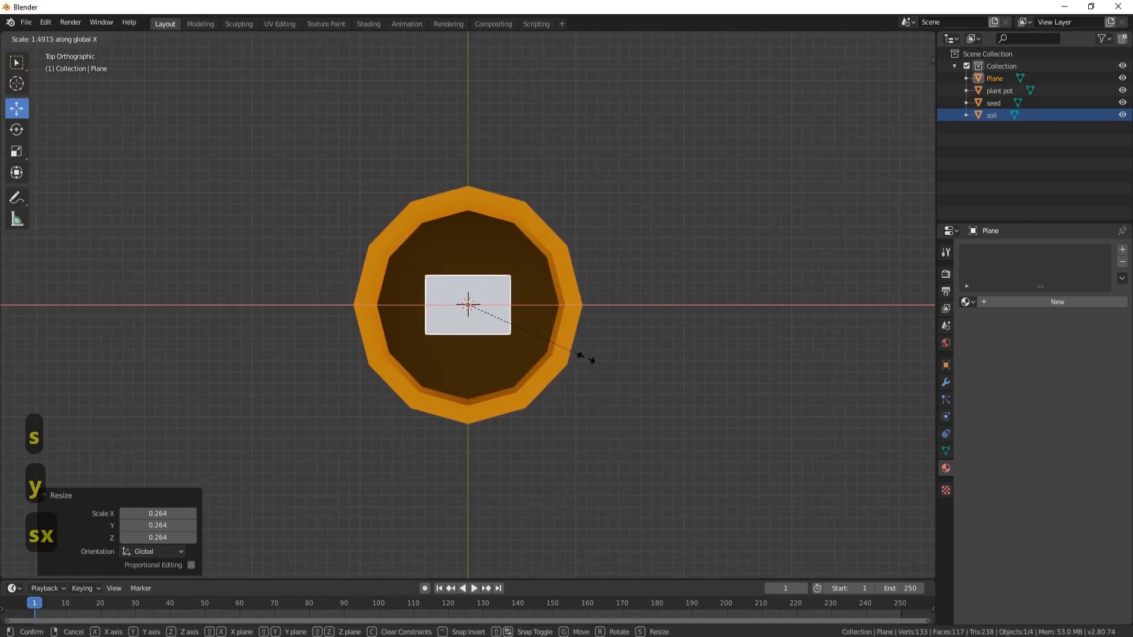
mouse_move(596, 415)
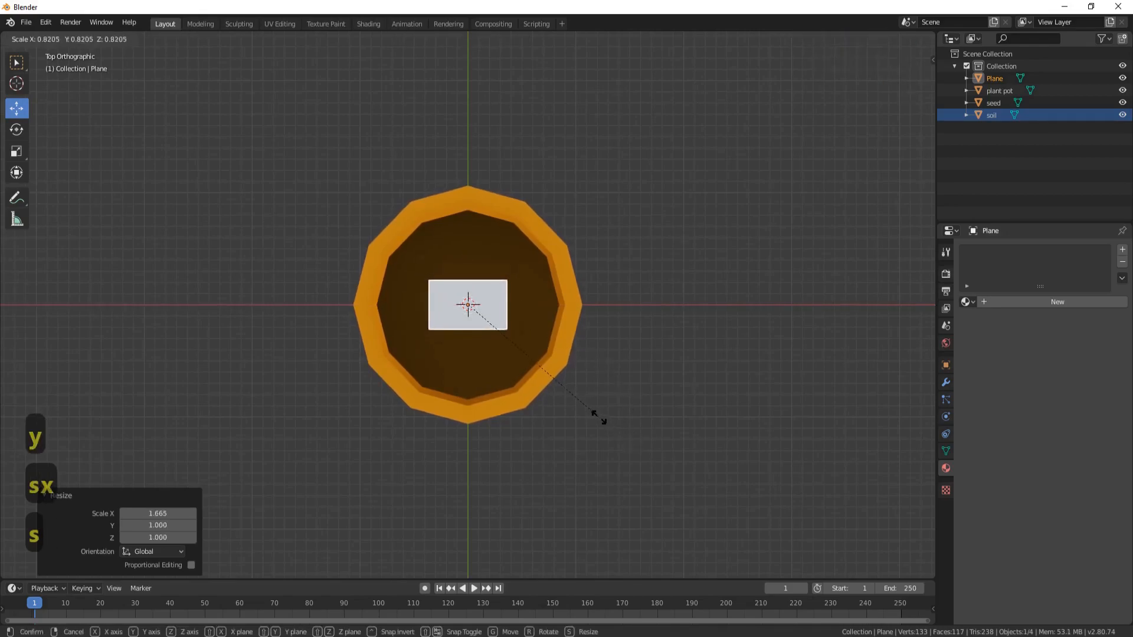
left_click(467, 304)
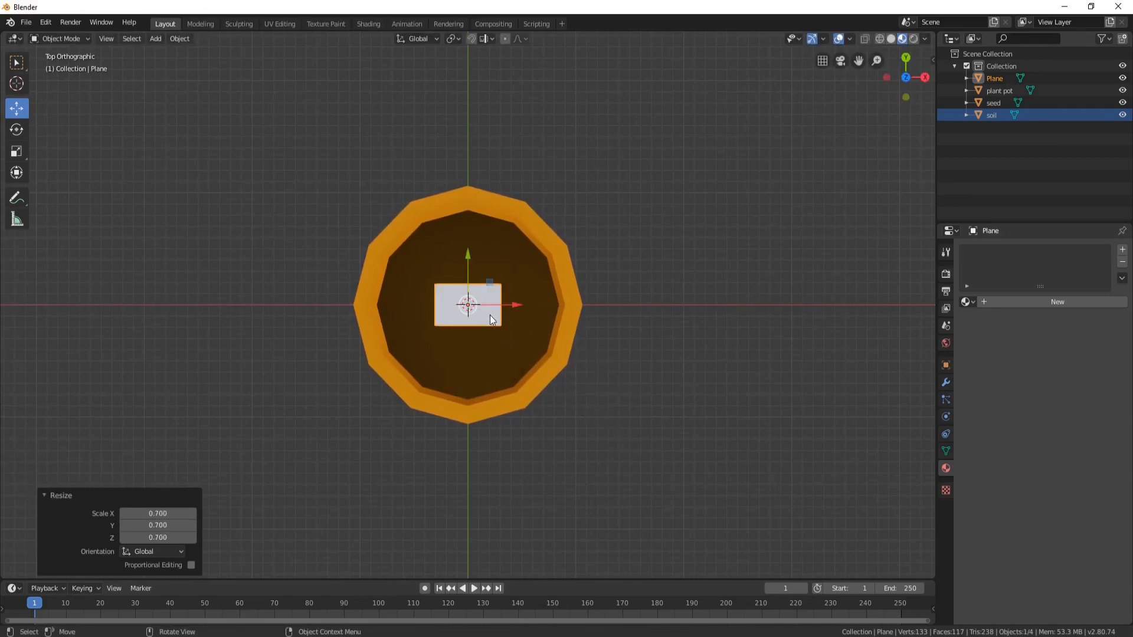
Add loop cuts dividing the plane across its middle.
key("Tab")
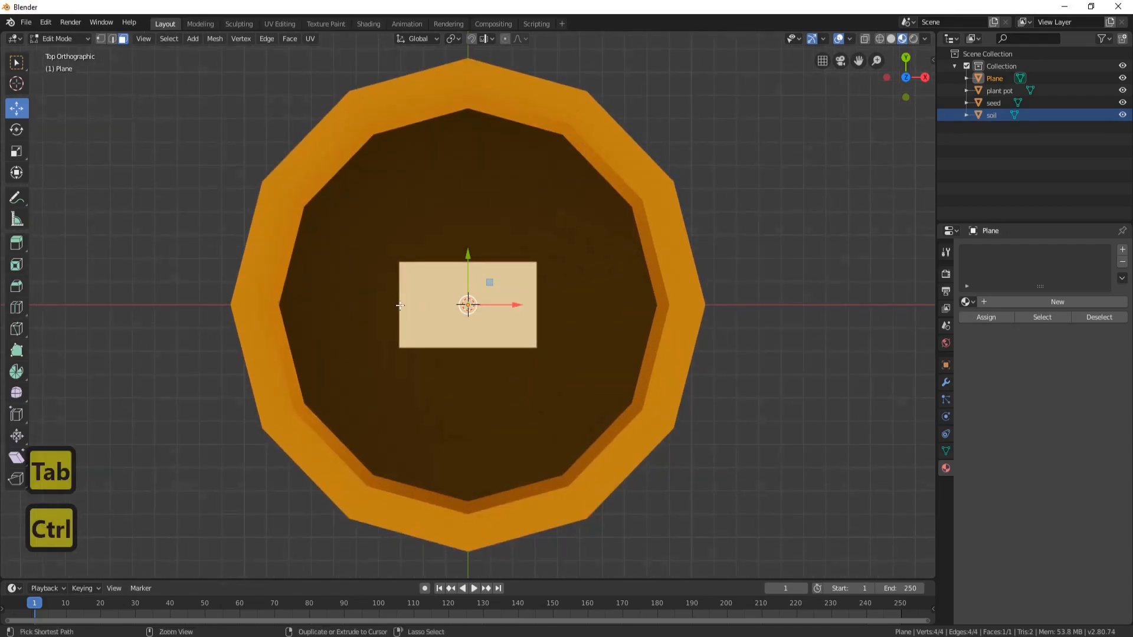
key("ctrl+r")
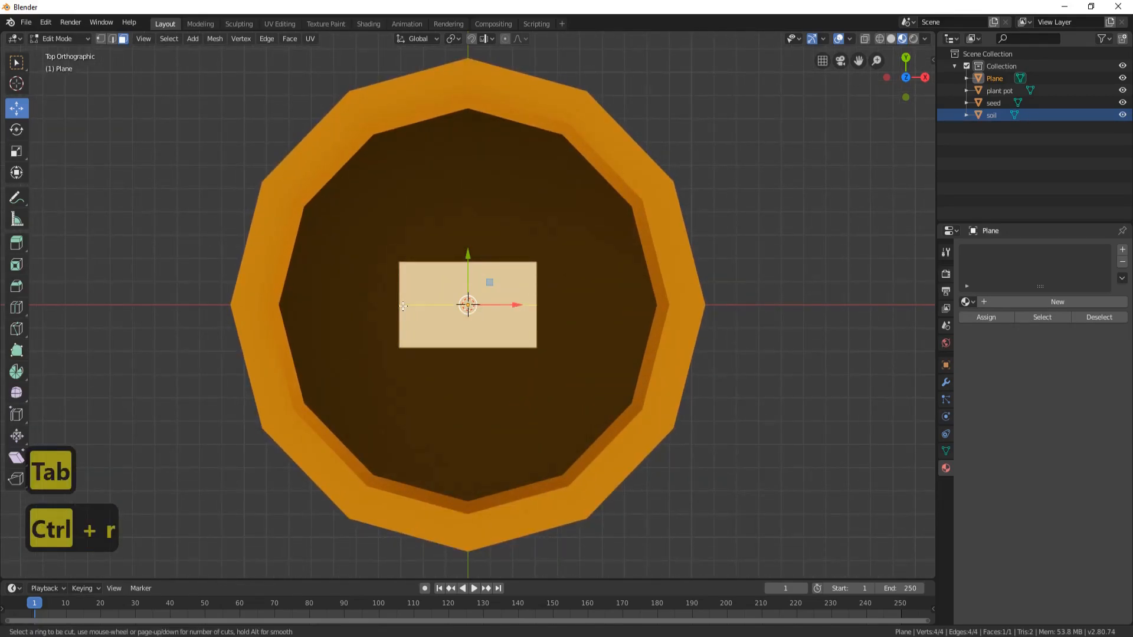
left_click(467, 305)
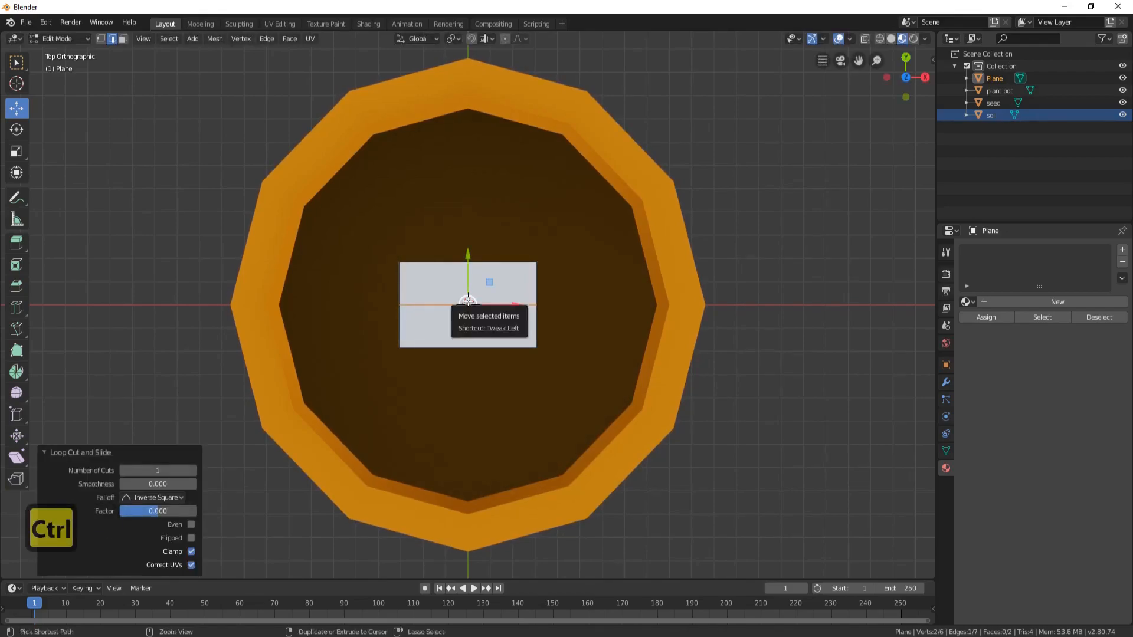
key("ctrl+r")
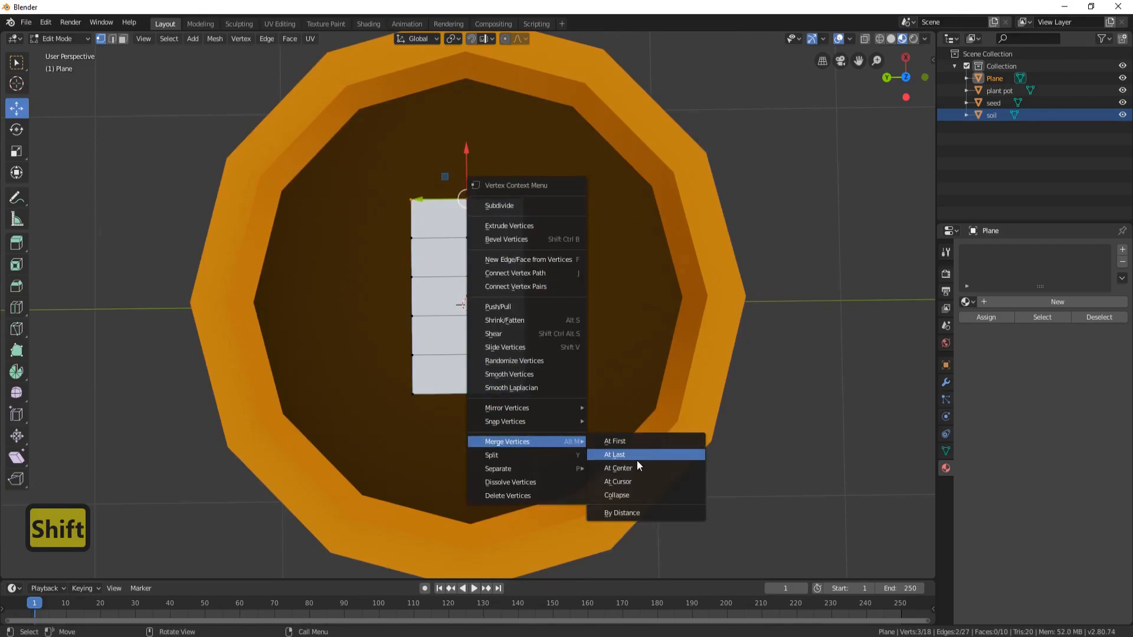
Merge the top vertices into a pointed tip and narrow the bottom edge into a thin stalk.
left_click(618, 468)
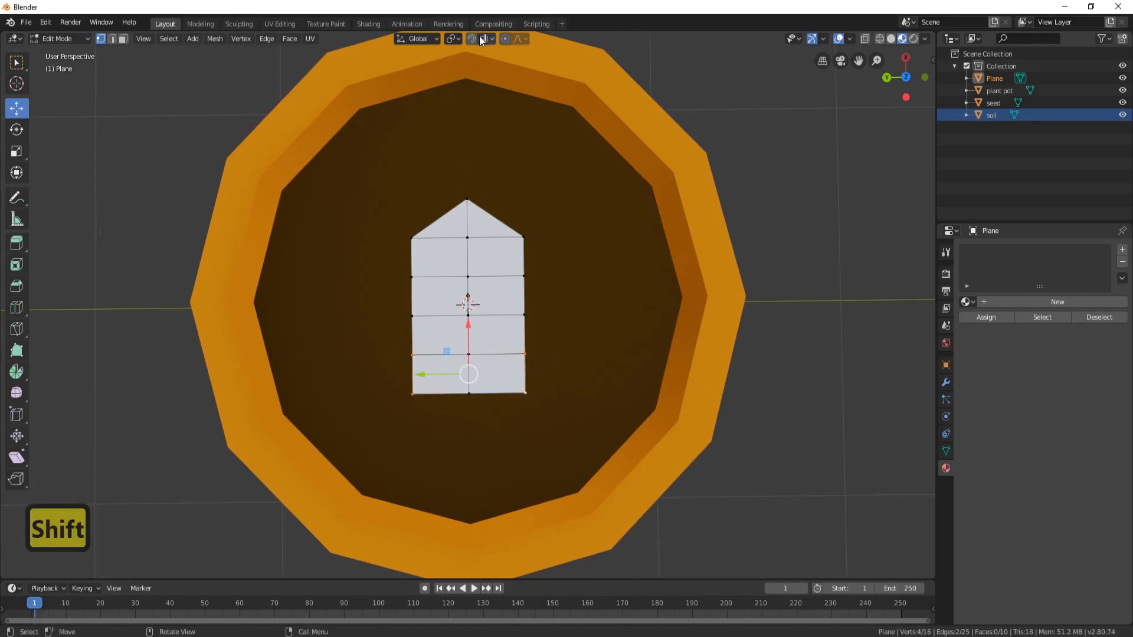
left_click(453, 39)
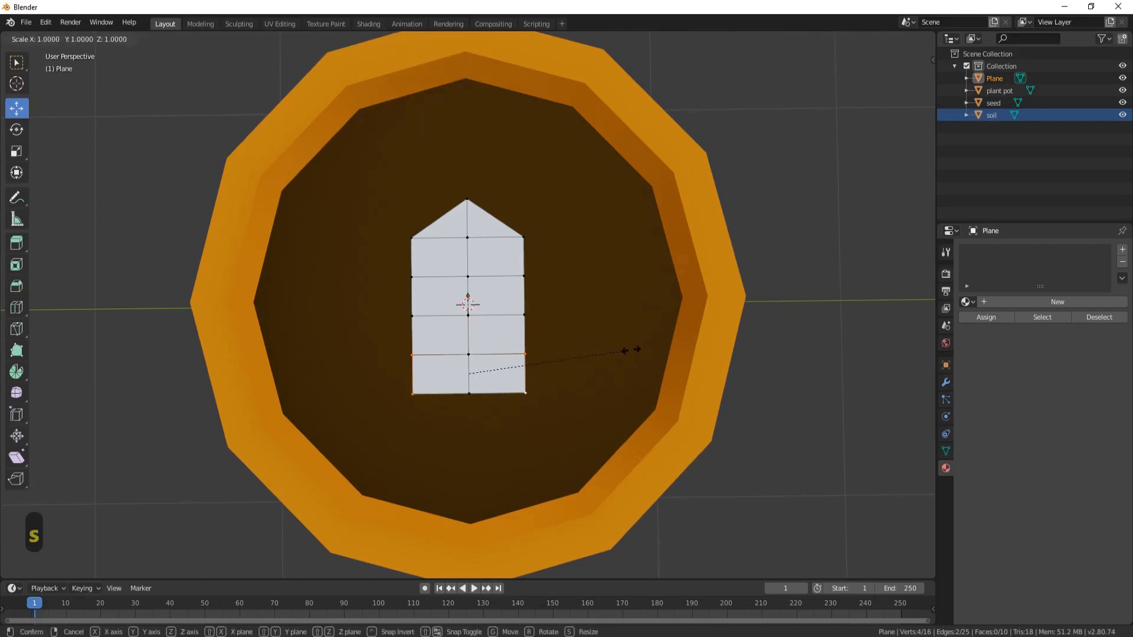
key("y")
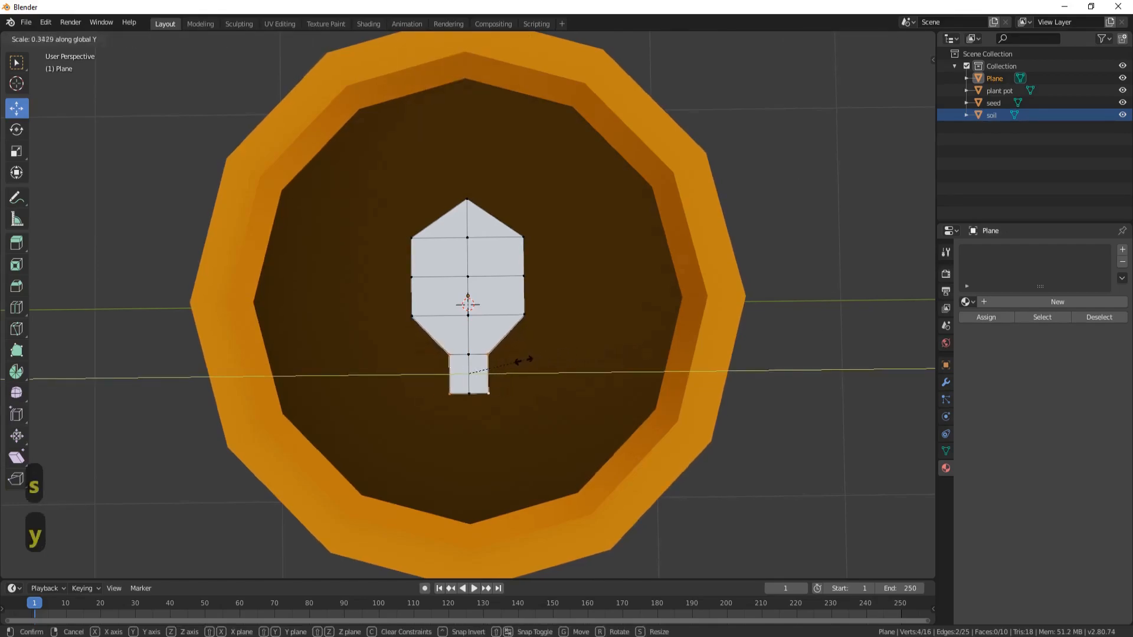
mouse_move(484, 372)
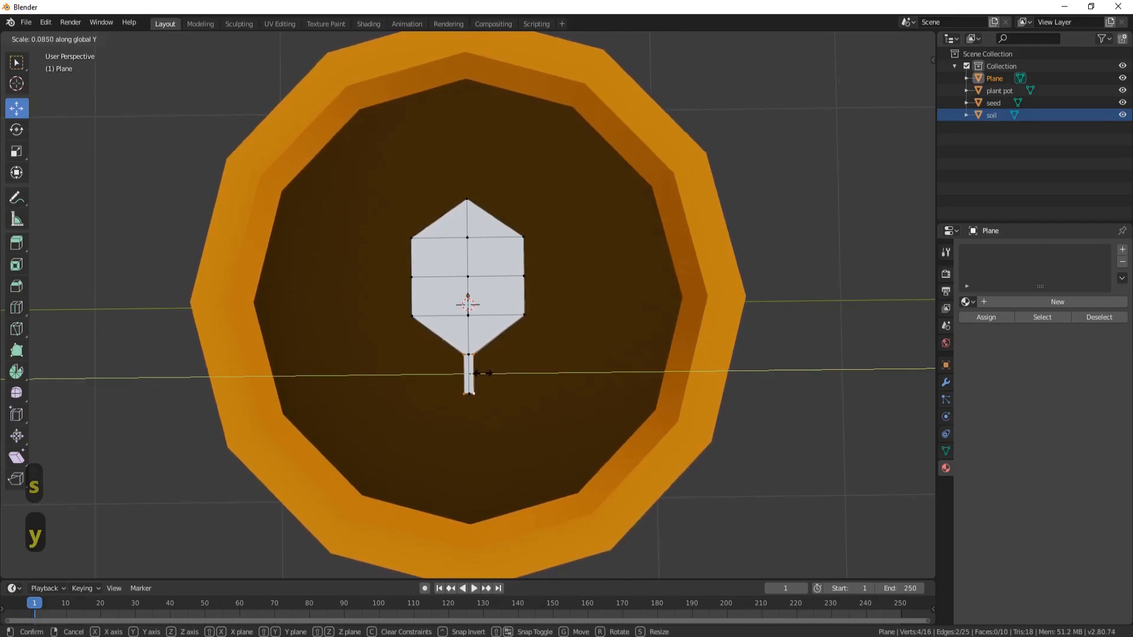
key("Return")
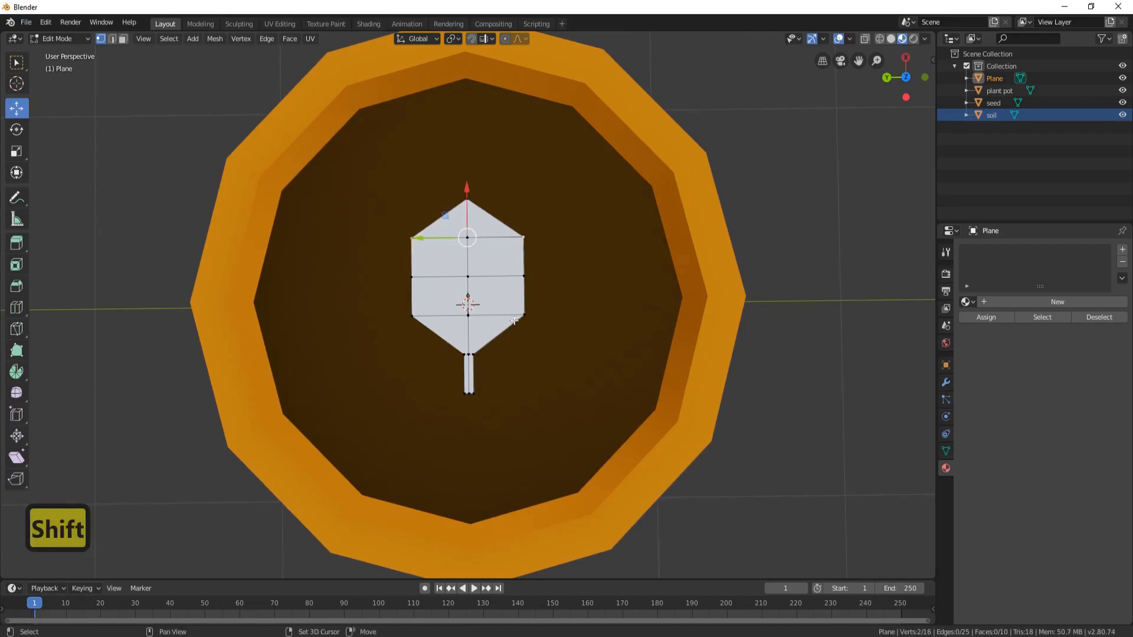
Widen the upper vertices along Y to fatten the leaf's middle.
key("s")
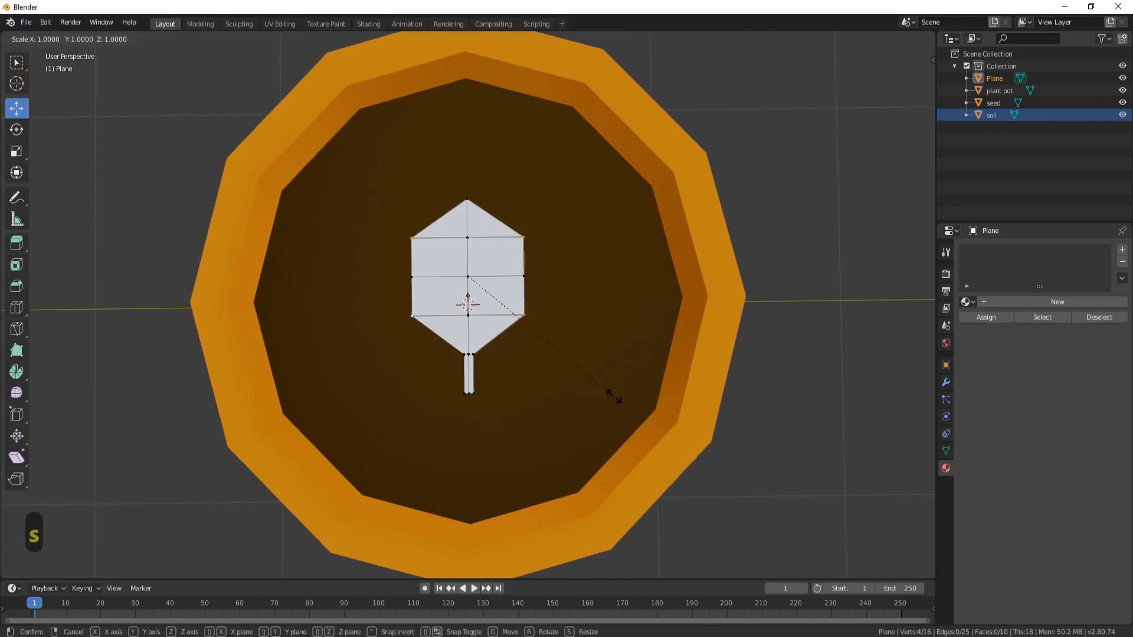
key("y")
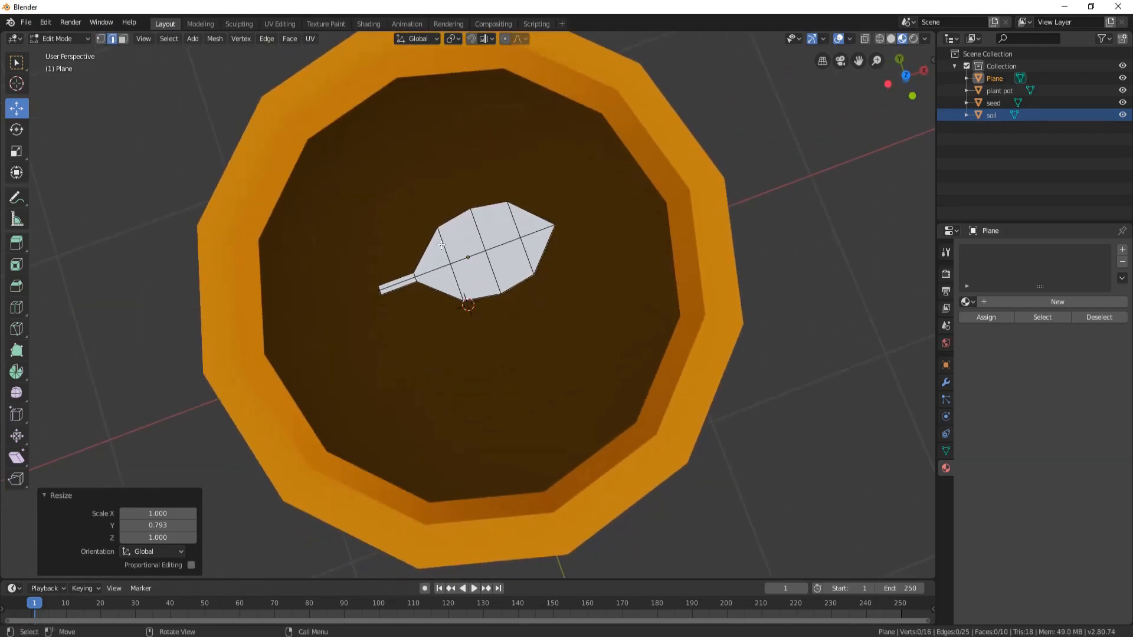
Lower the leaf's tip vertex about 0.03 m toward the soil, undoing stray moves, and begin a short stem.
key("shift")
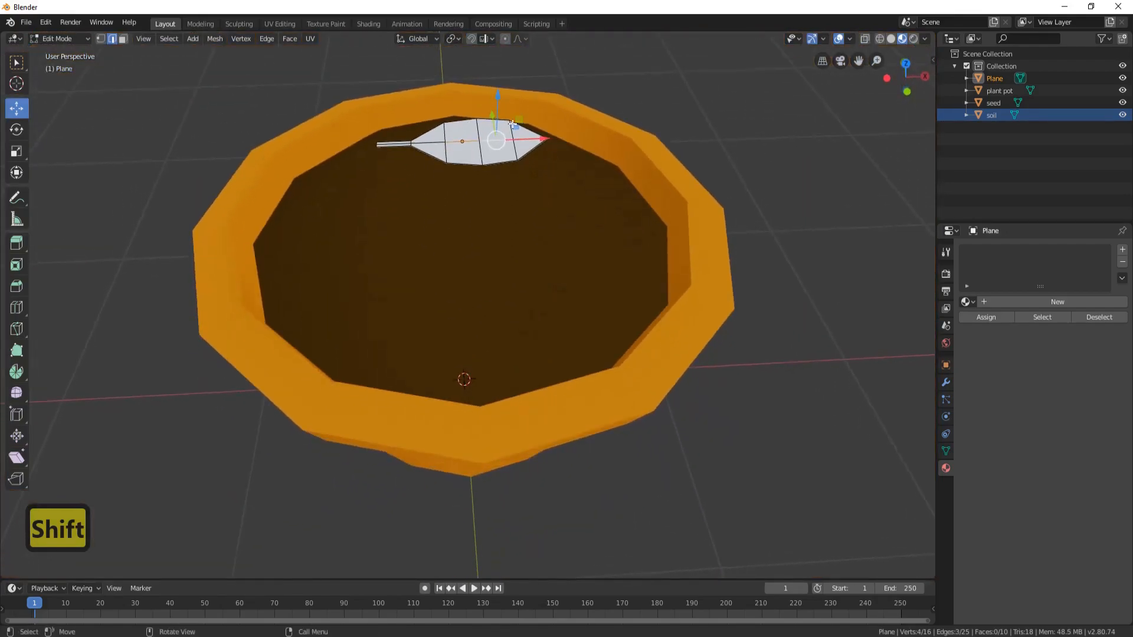
key("g")
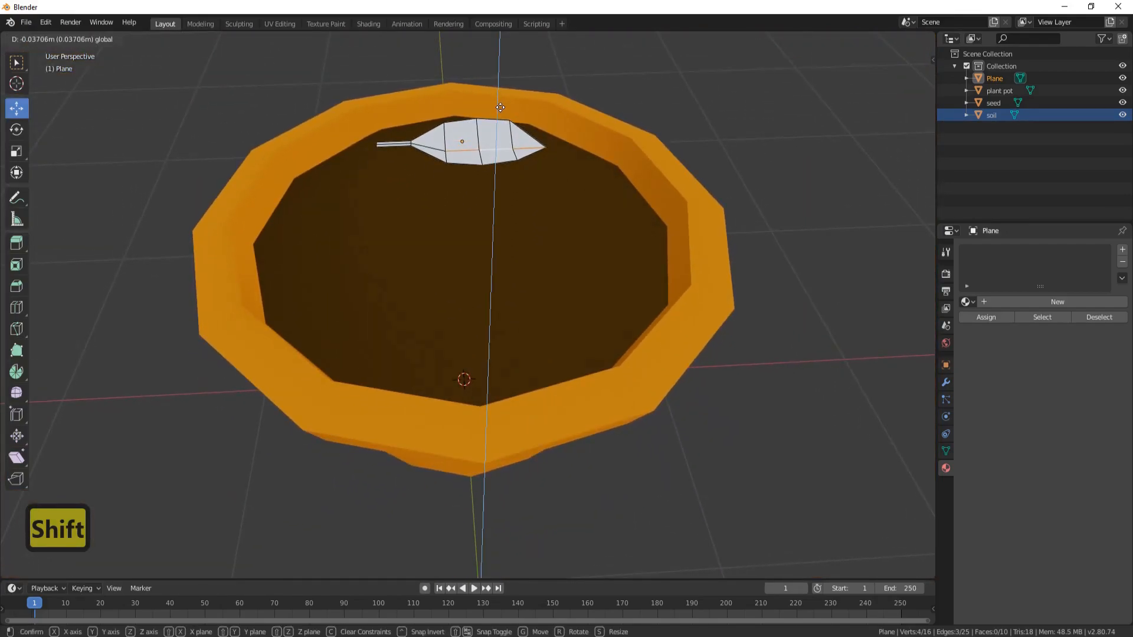
key("ctrl+z")
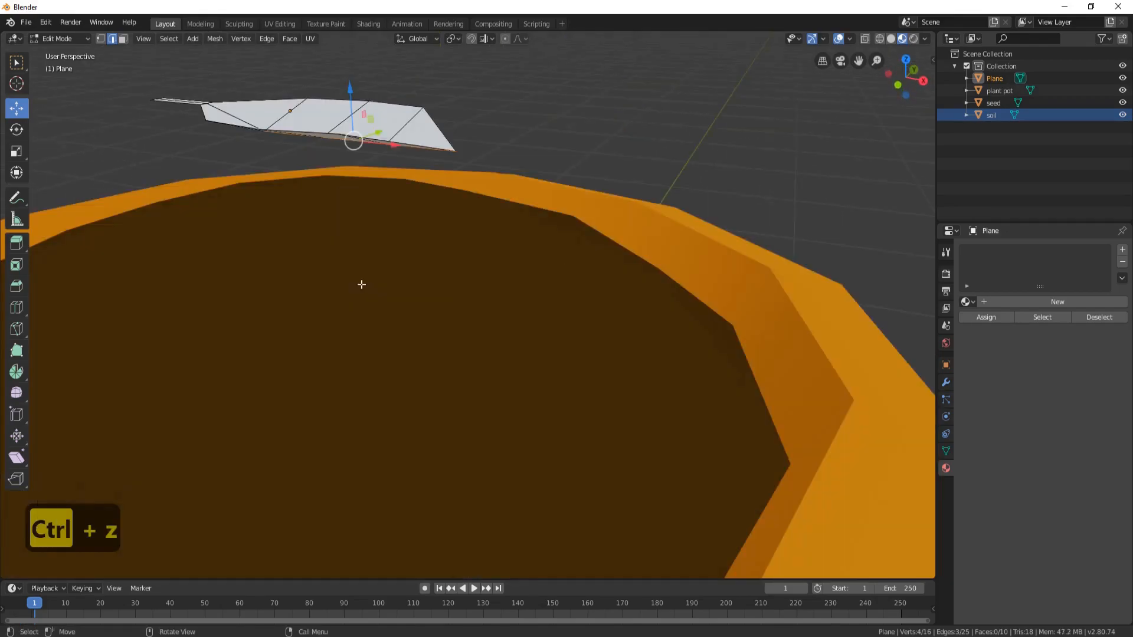
key("ctrl+z")
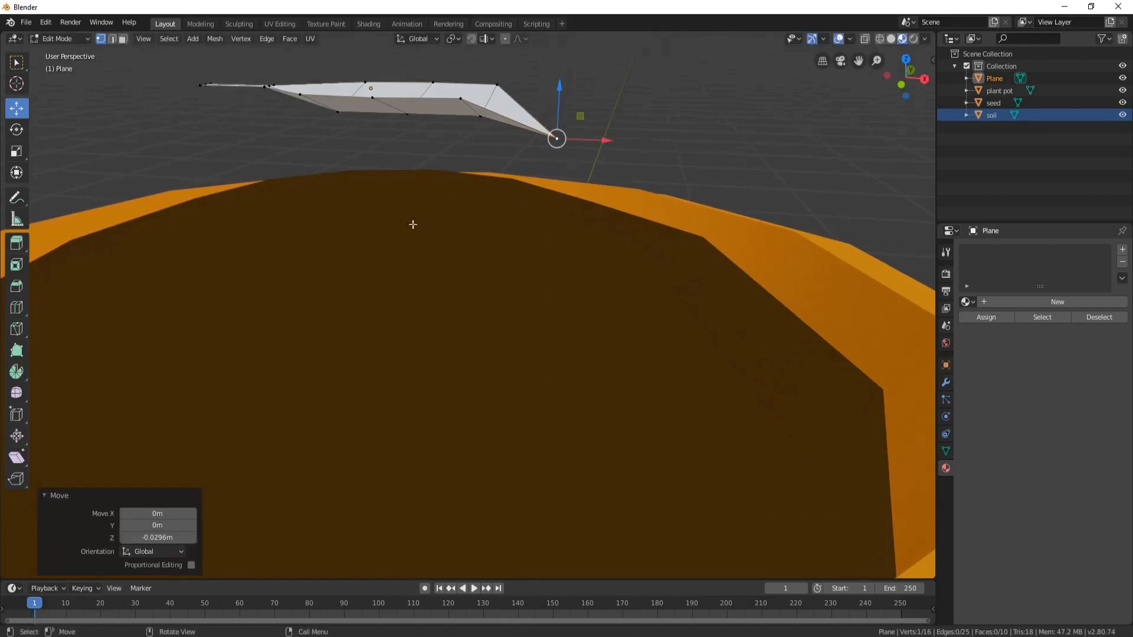
key("l")
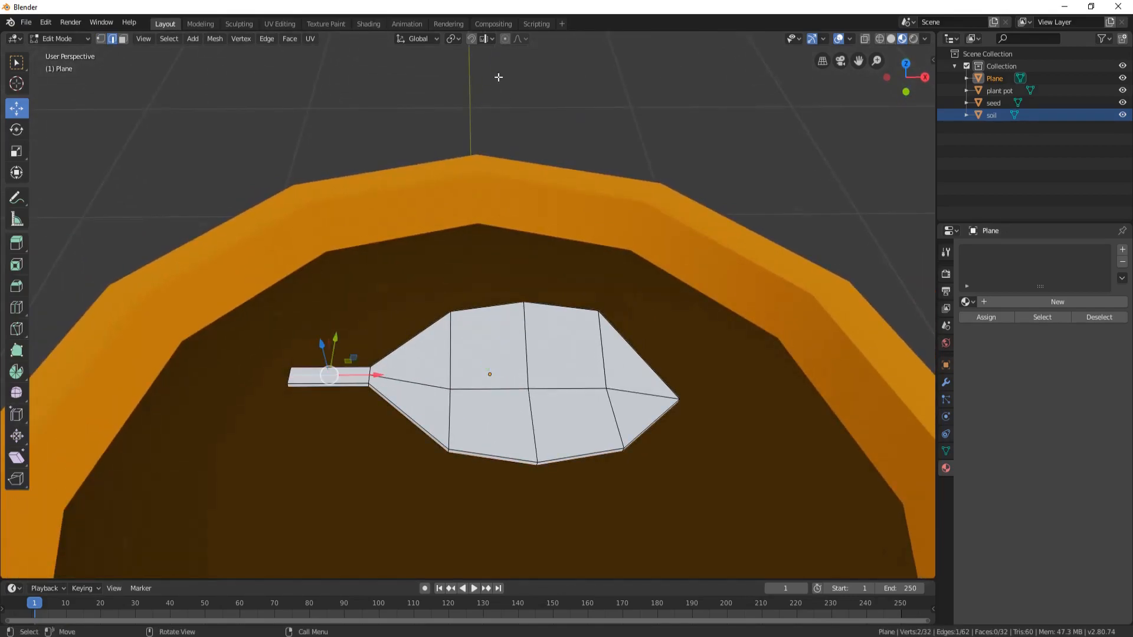
mouse_move(506, 43)
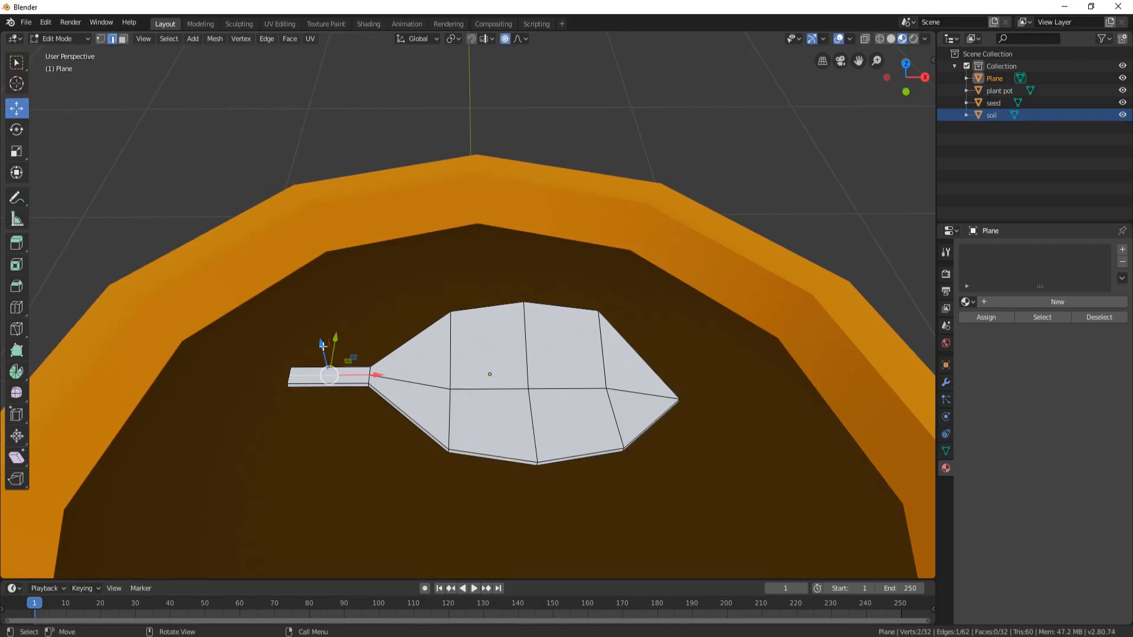
Pull the stem end down along Z with proportional smooth falloff so the leaf arches.
key("g")
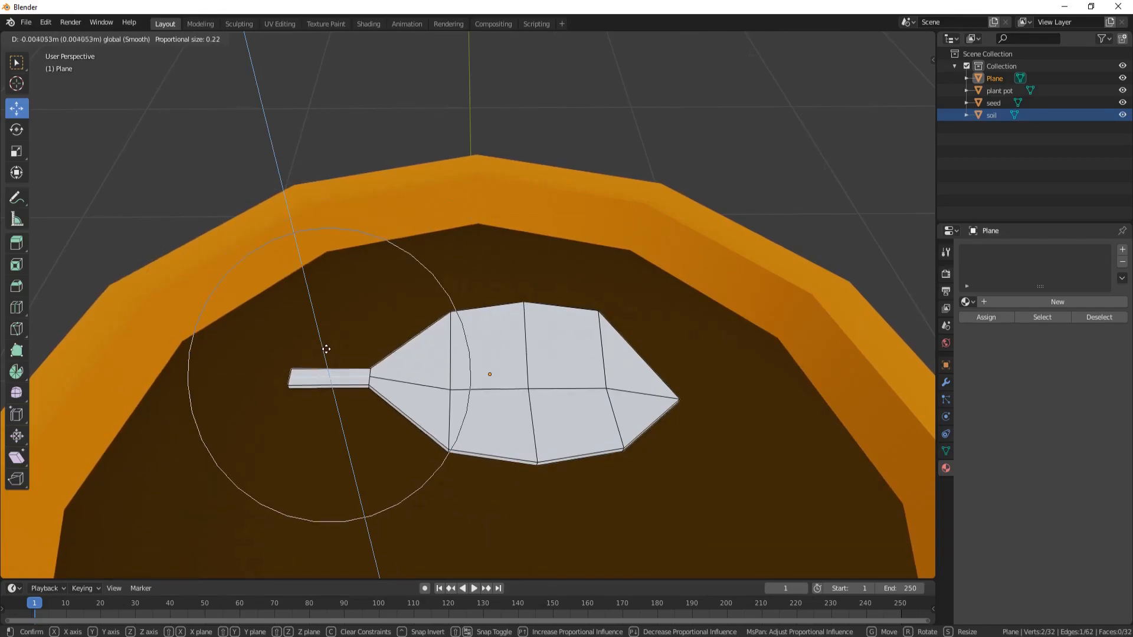
mouse_move(326, 370)
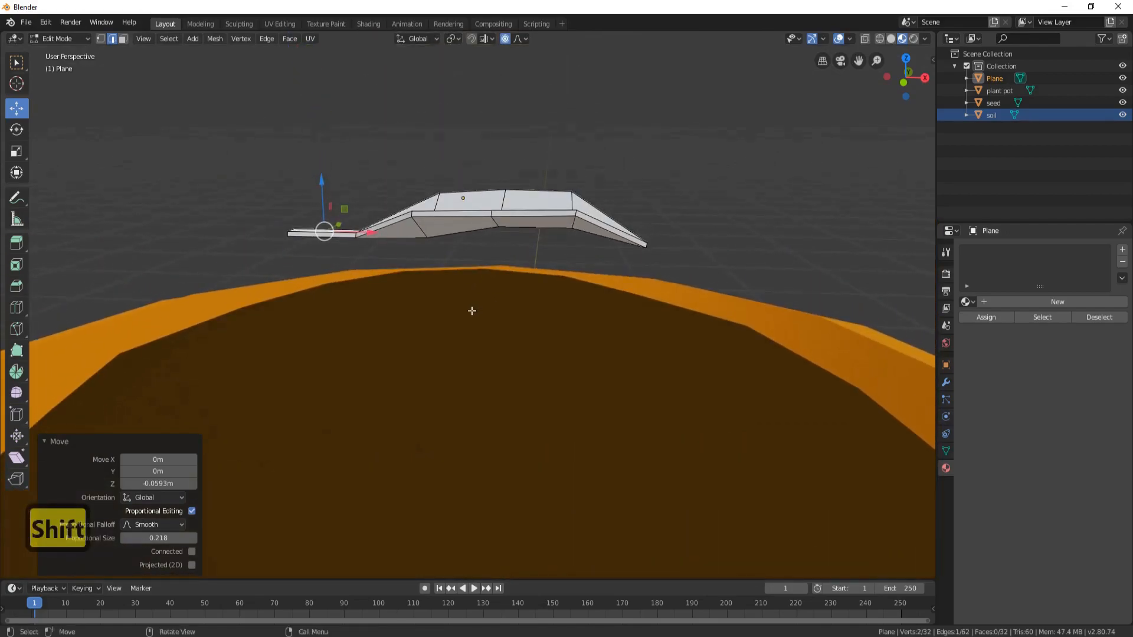
key("g")
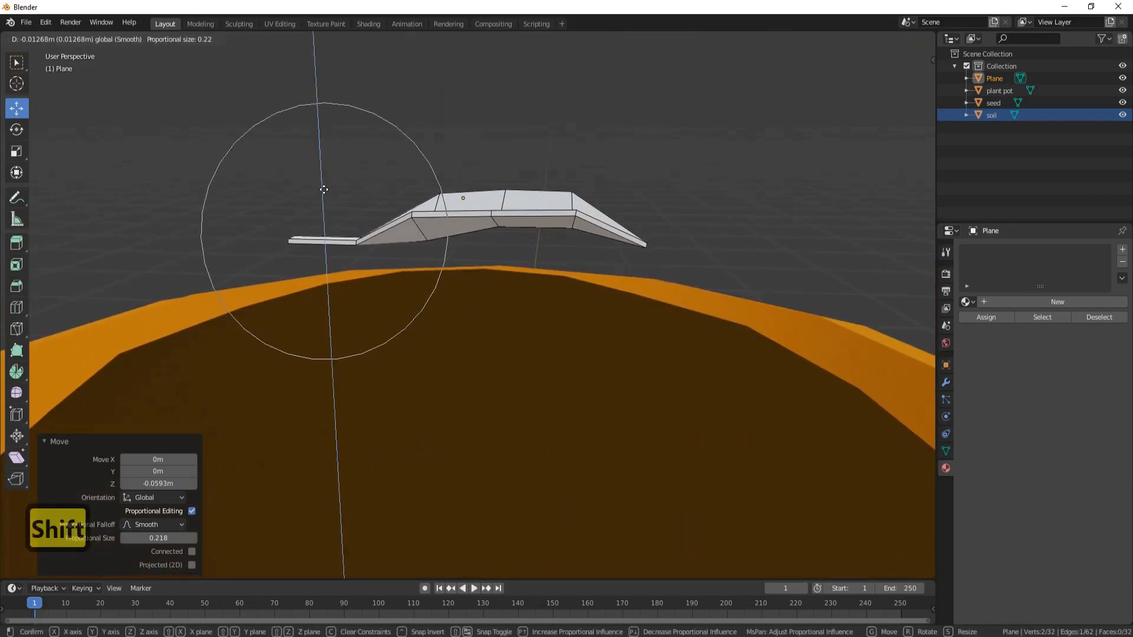
mouse_move(324, 193)
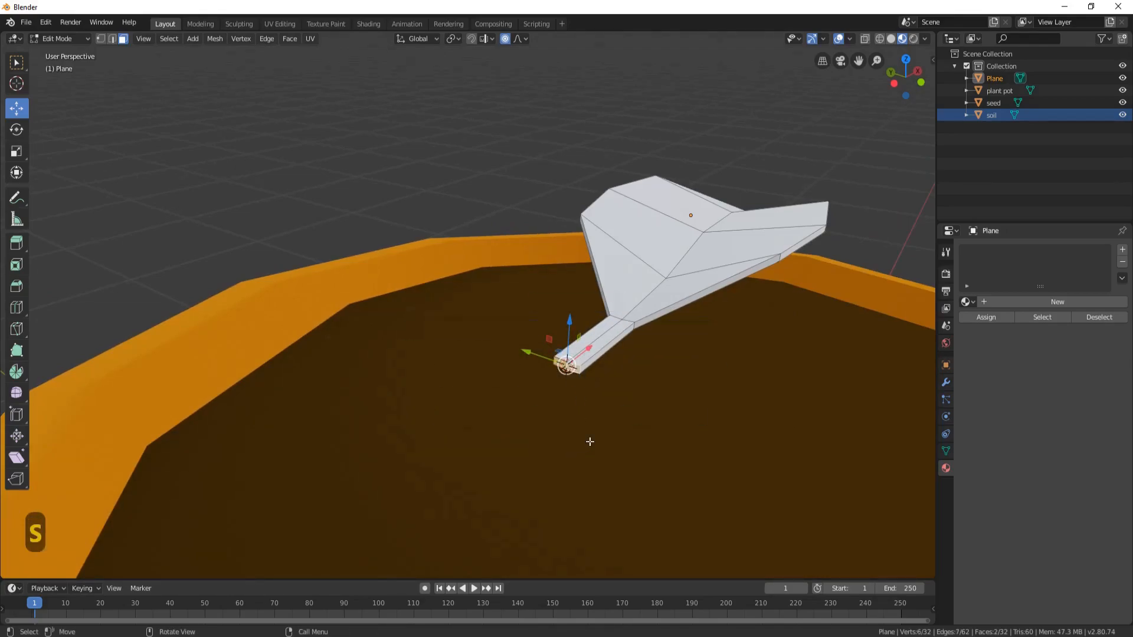
Set the leaf's origin to the 3D cursor at the stem base and slide it 0.315 m along X.
key("Tab")
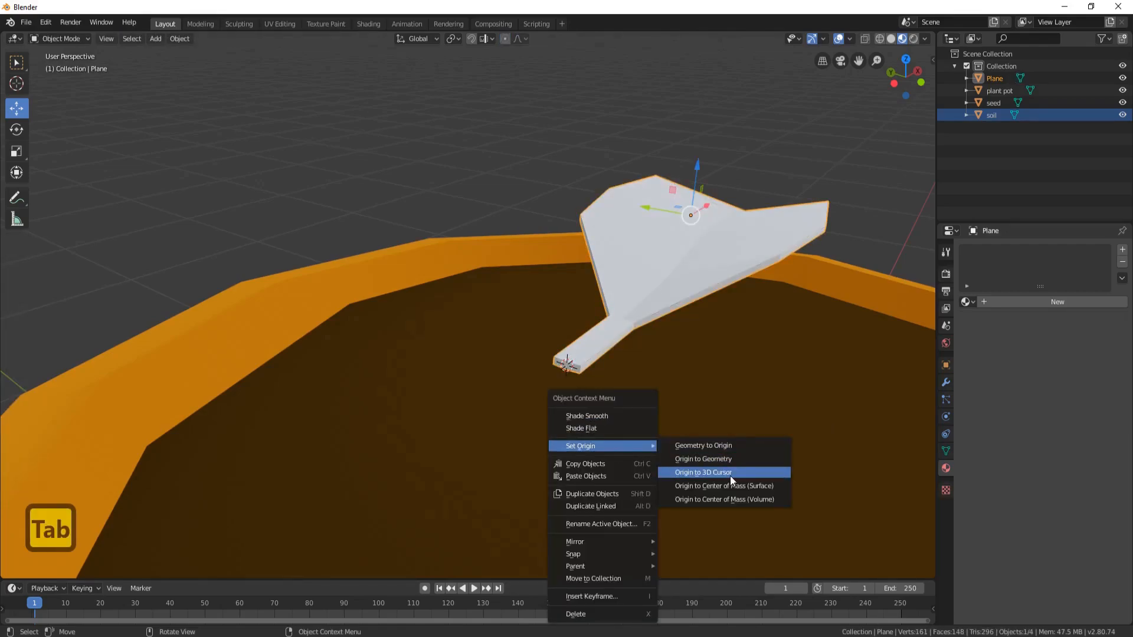
left_click(702, 472)
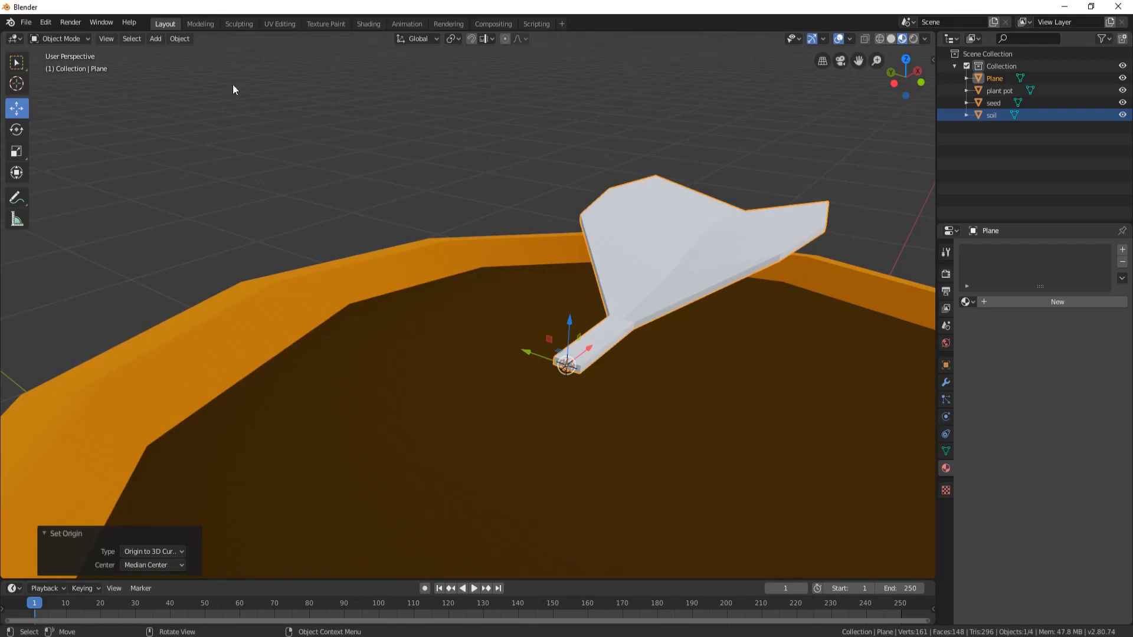
left_click(180, 38)
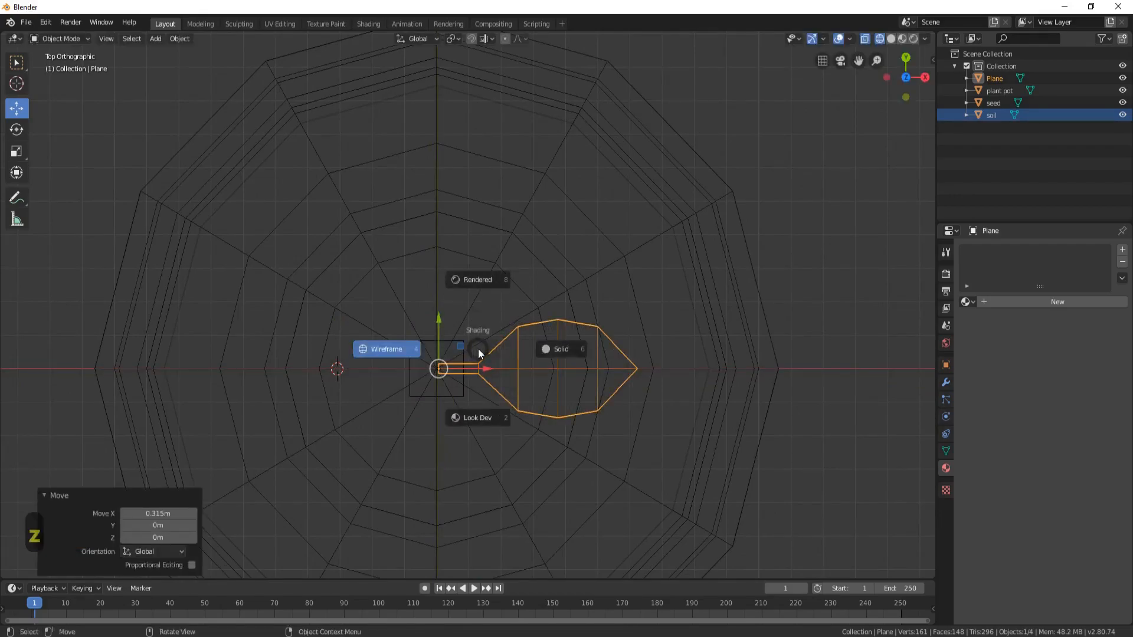
left_click(889, 39)
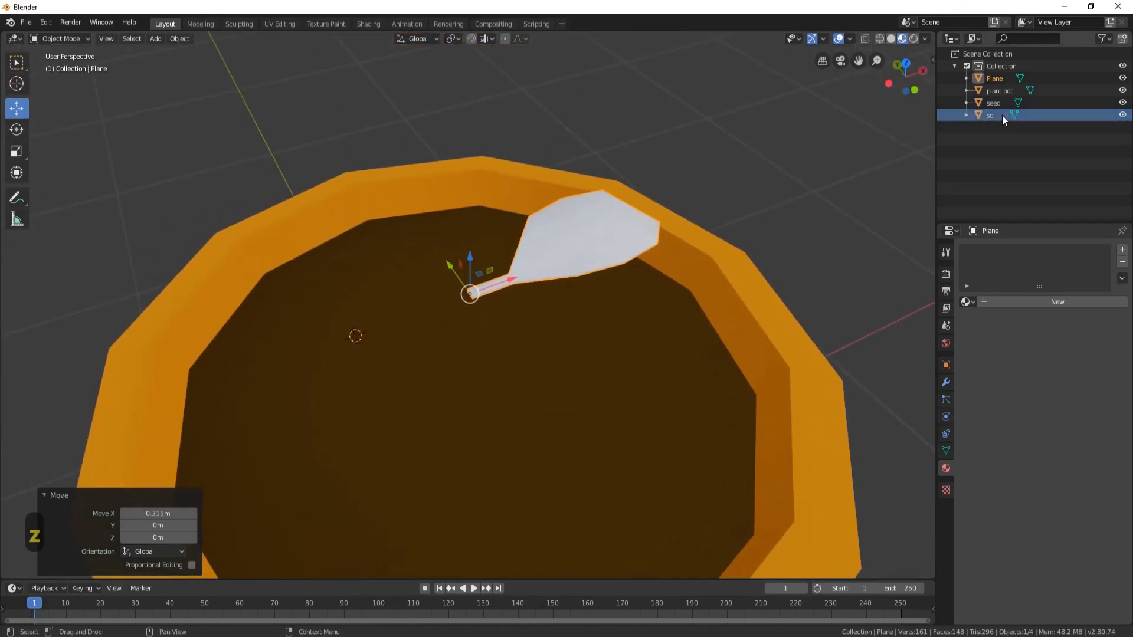
Rename the leaf object to leaves and give it a new green Diffuse BSDF material.
left_click(995, 78)
type("eaves")
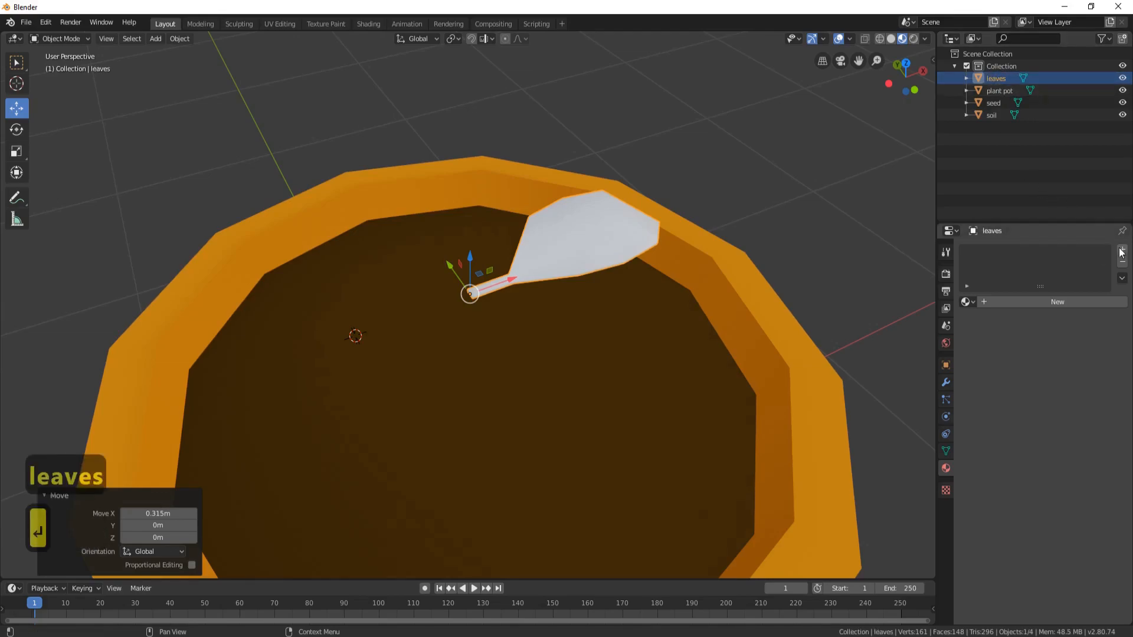
left_click(1056, 301)
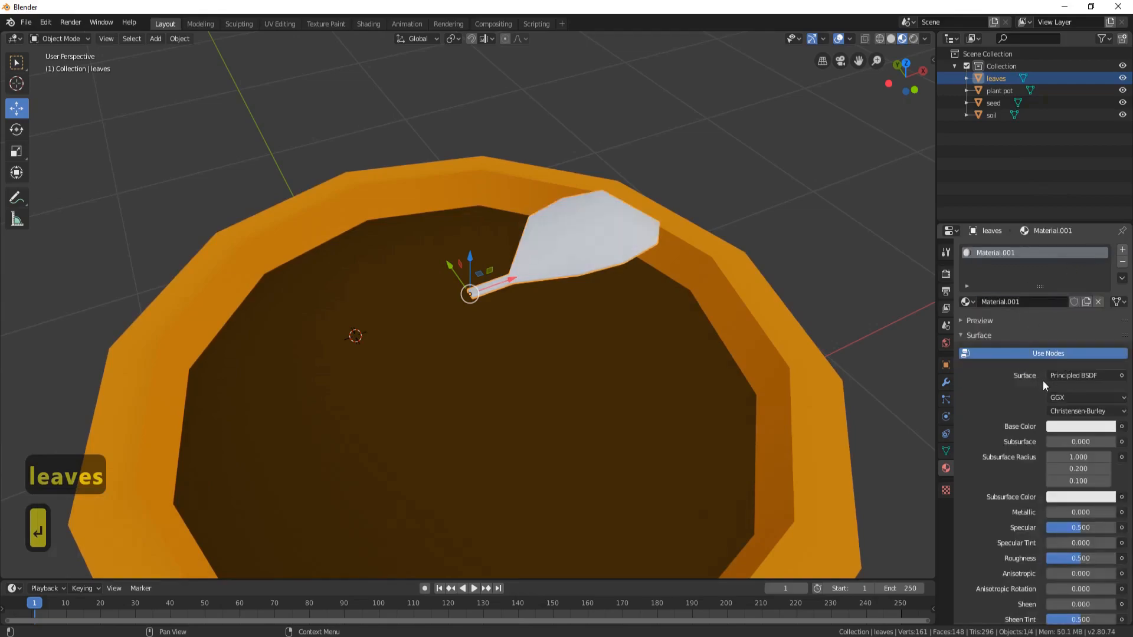
left_click(1083, 375)
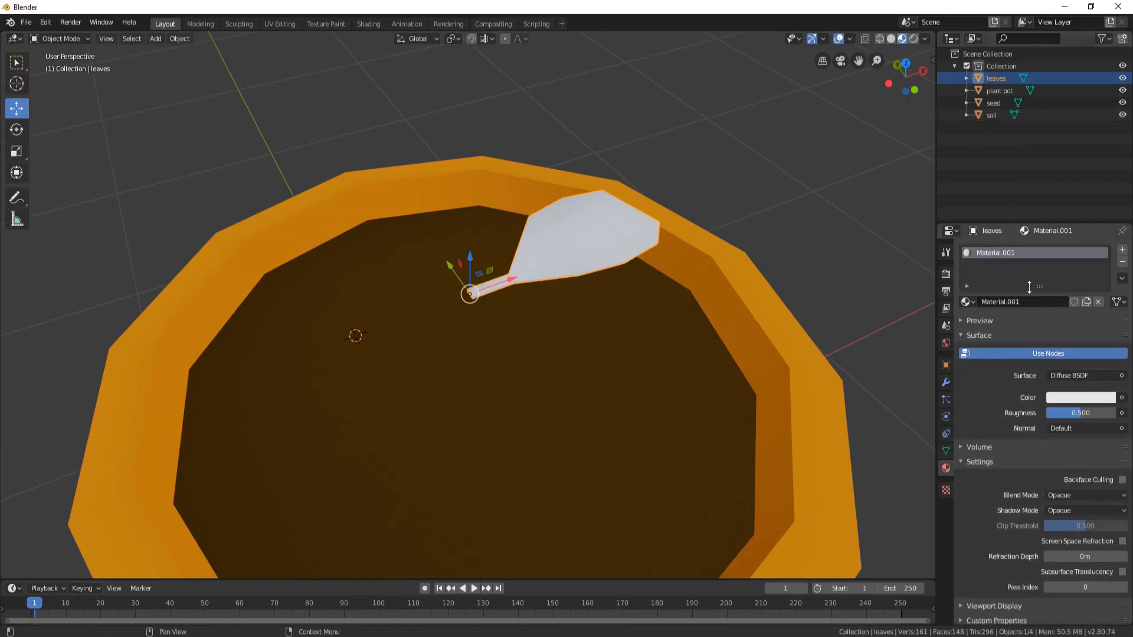
left_click(1080, 397)
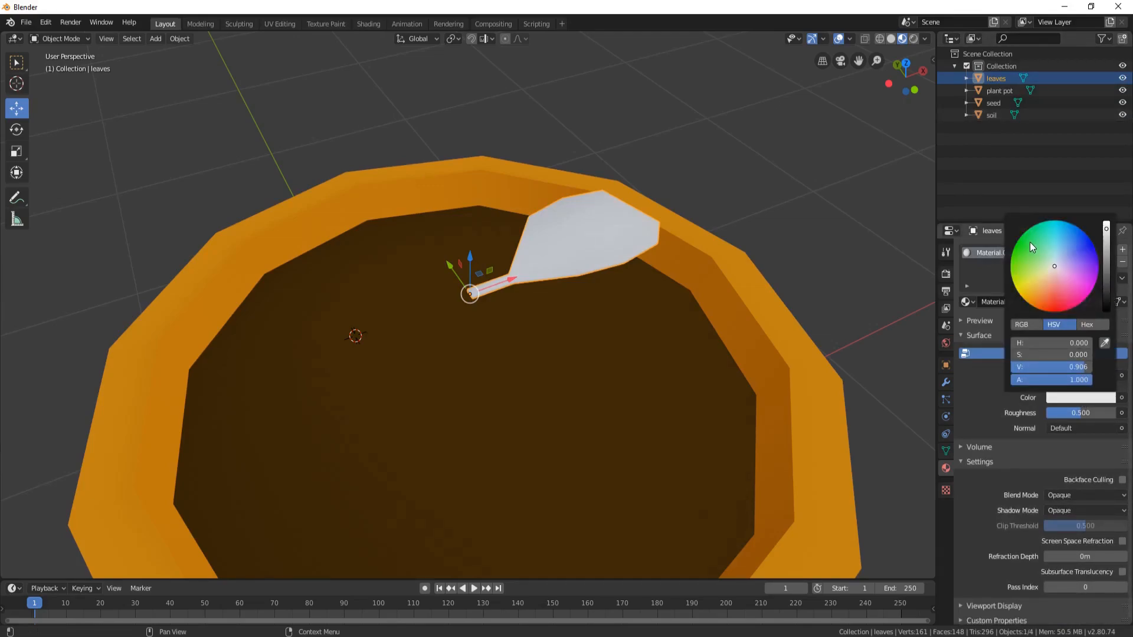
left_click(1022, 248)
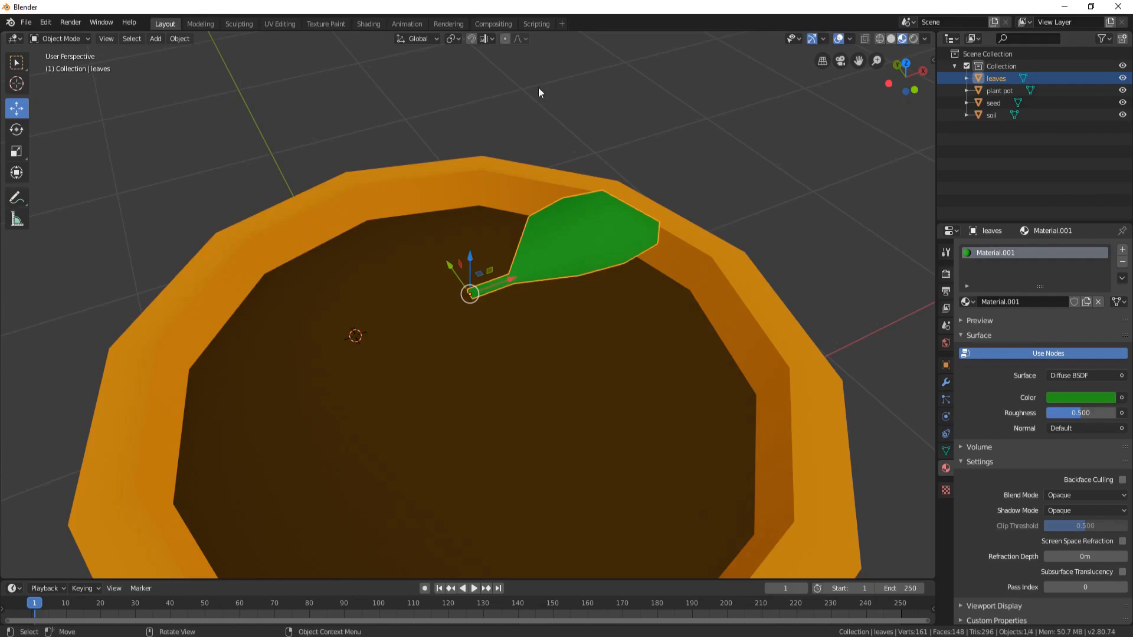
left_click(368, 24)
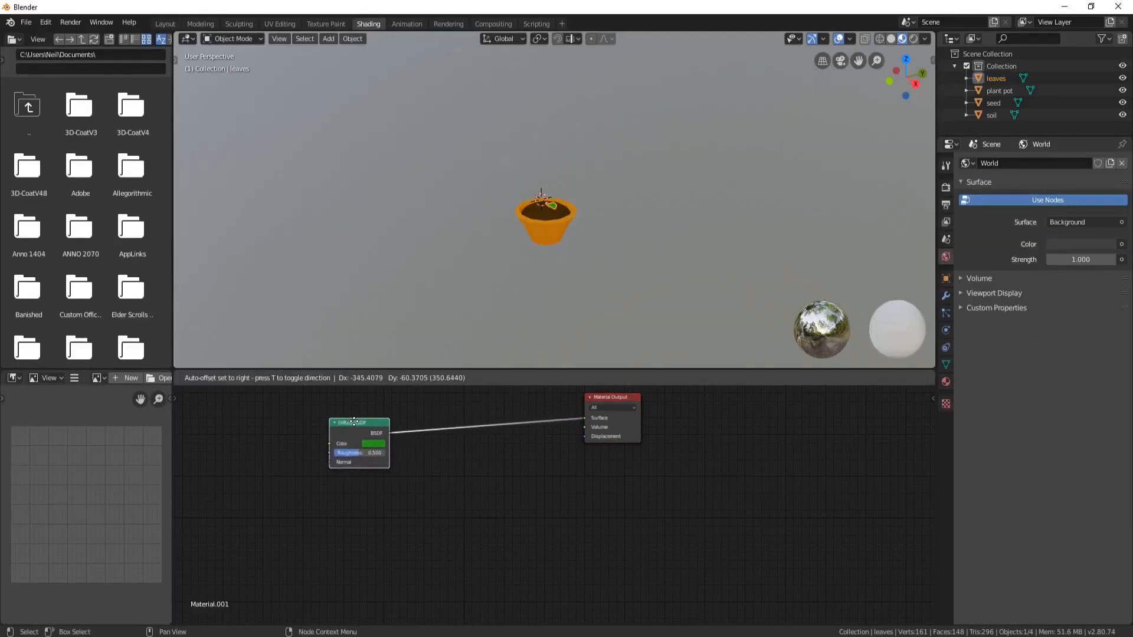
Mix the green Diffuse shader with a Transparent BSDF through a Mix Shader into the Material Output.
left_click(351, 504)
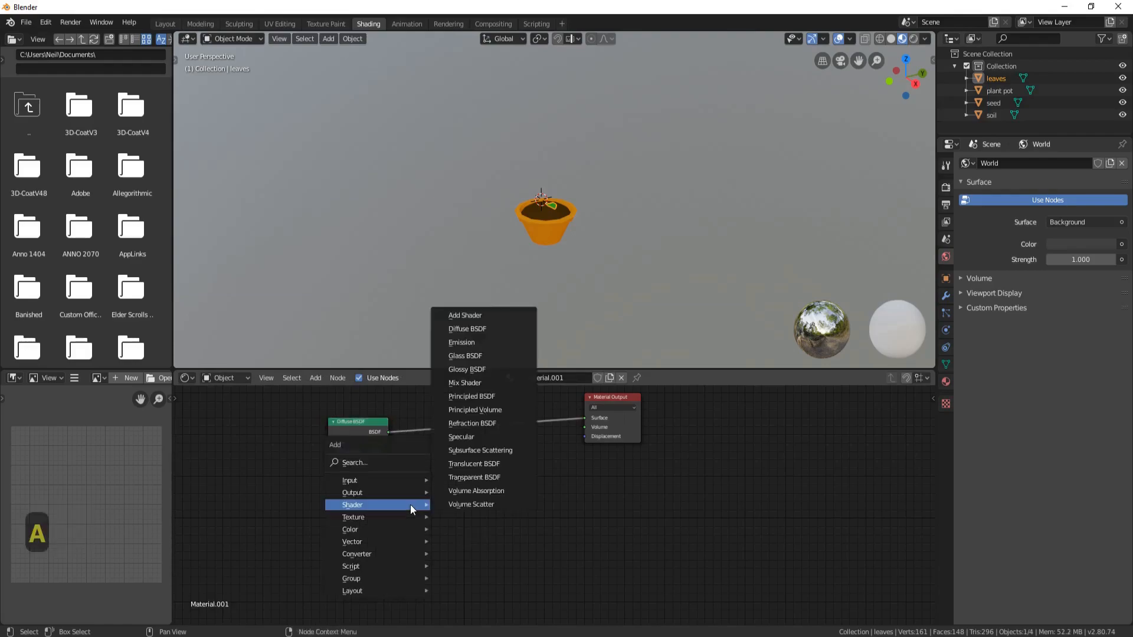
left_click(475, 477)
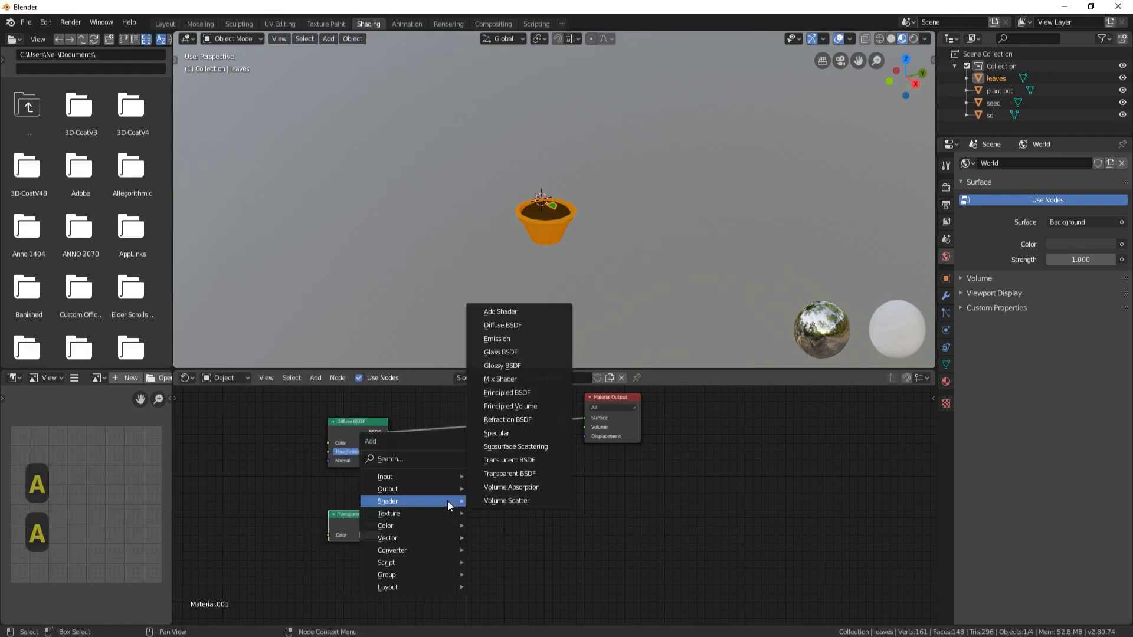
left_click(500, 378)
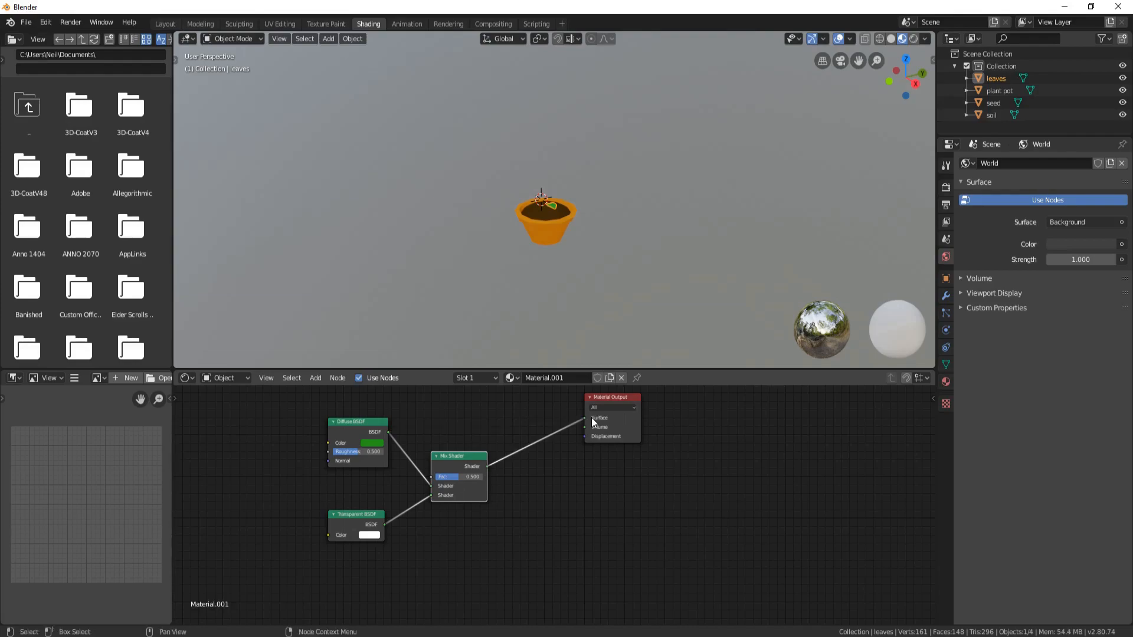
left_click(199, 23)
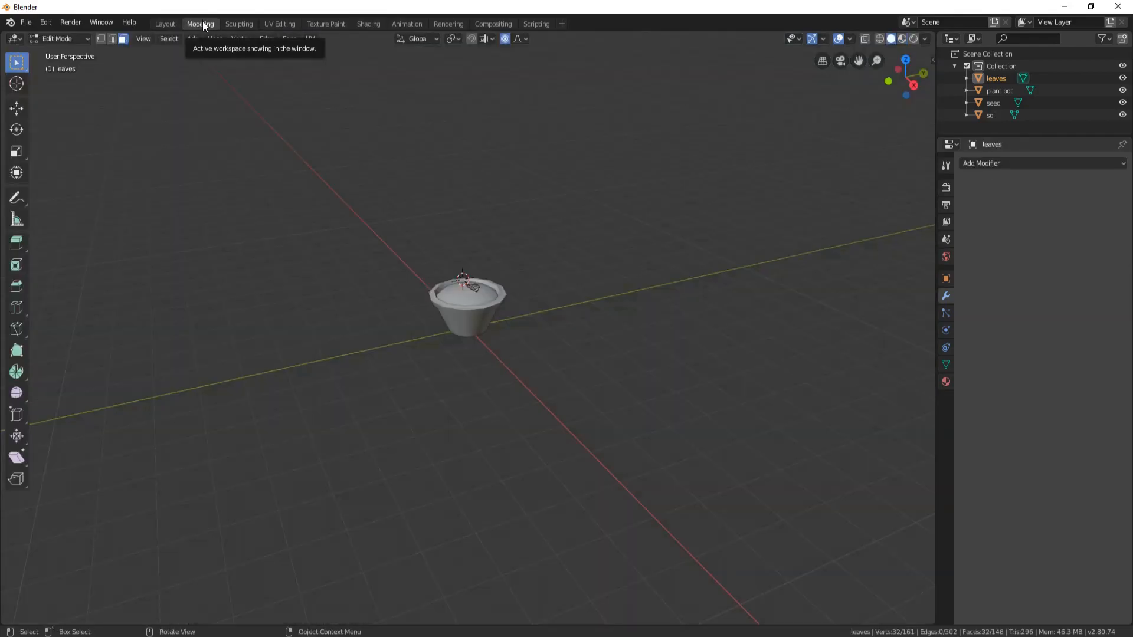
Add a 12-vertex cylinder at the 3D cursor on the soil and shrink it to stem size.
left_click(902, 37)
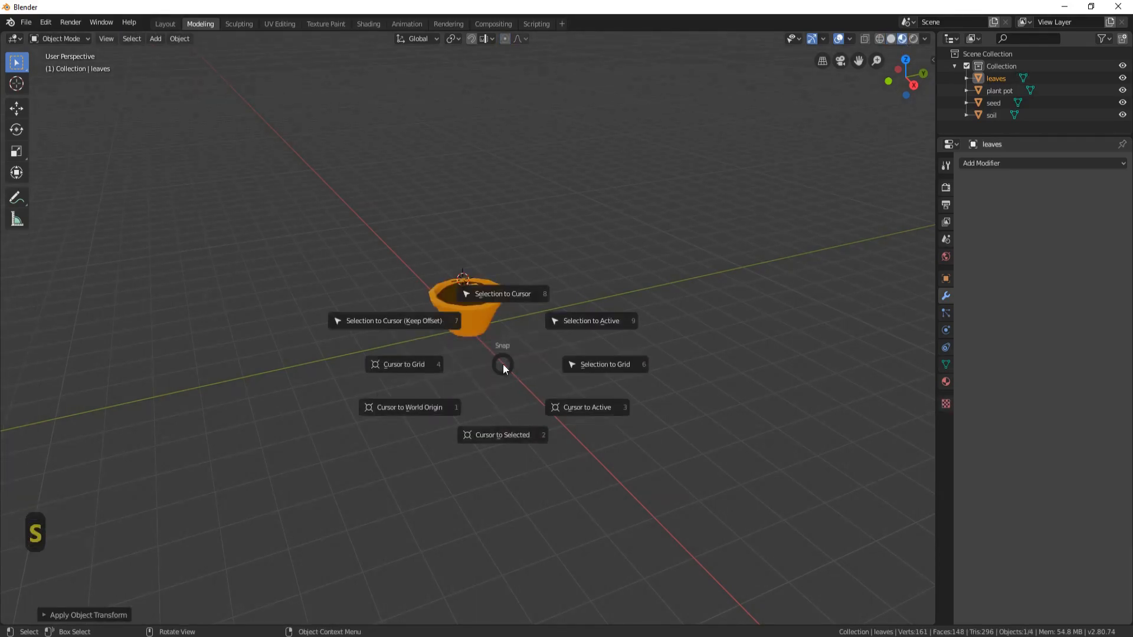
left_click(501, 434)
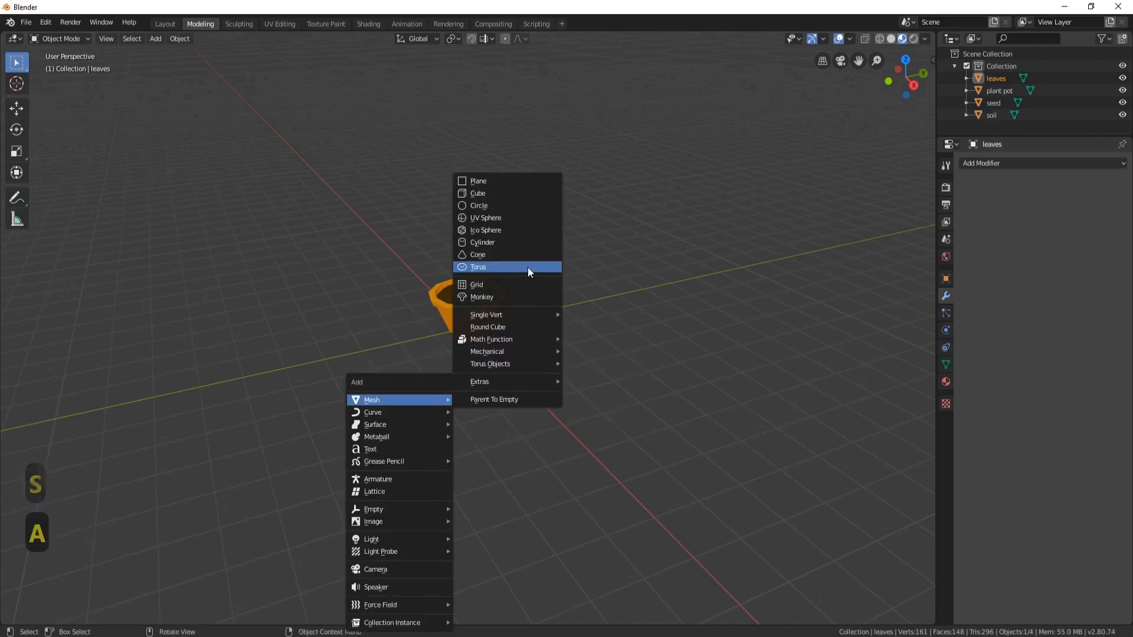
left_click(482, 242)
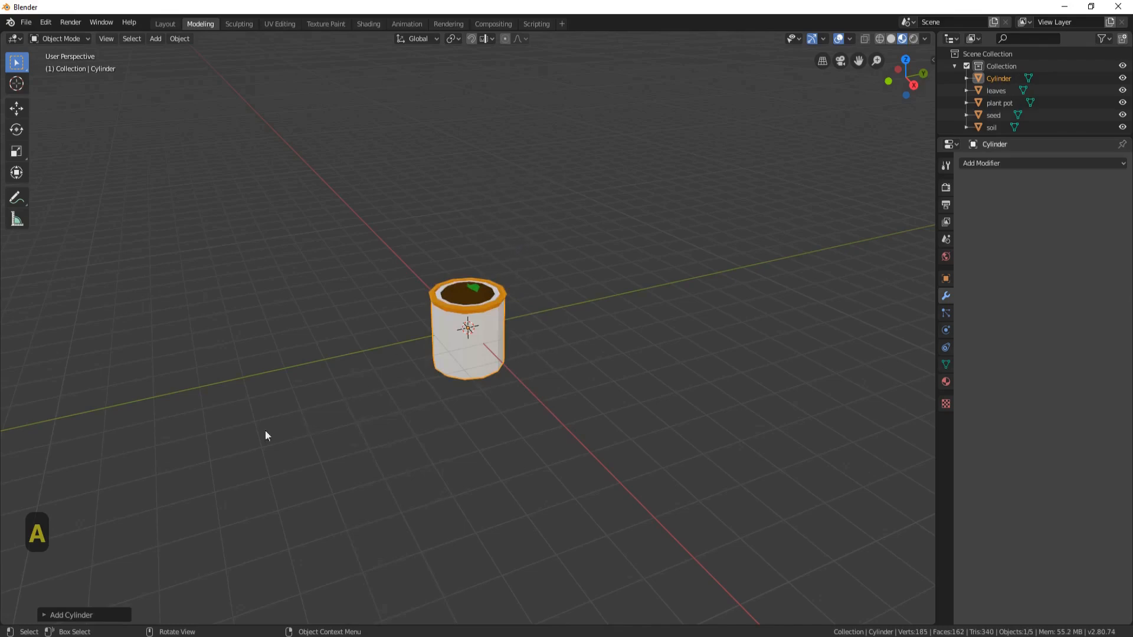
left_click(70, 615)
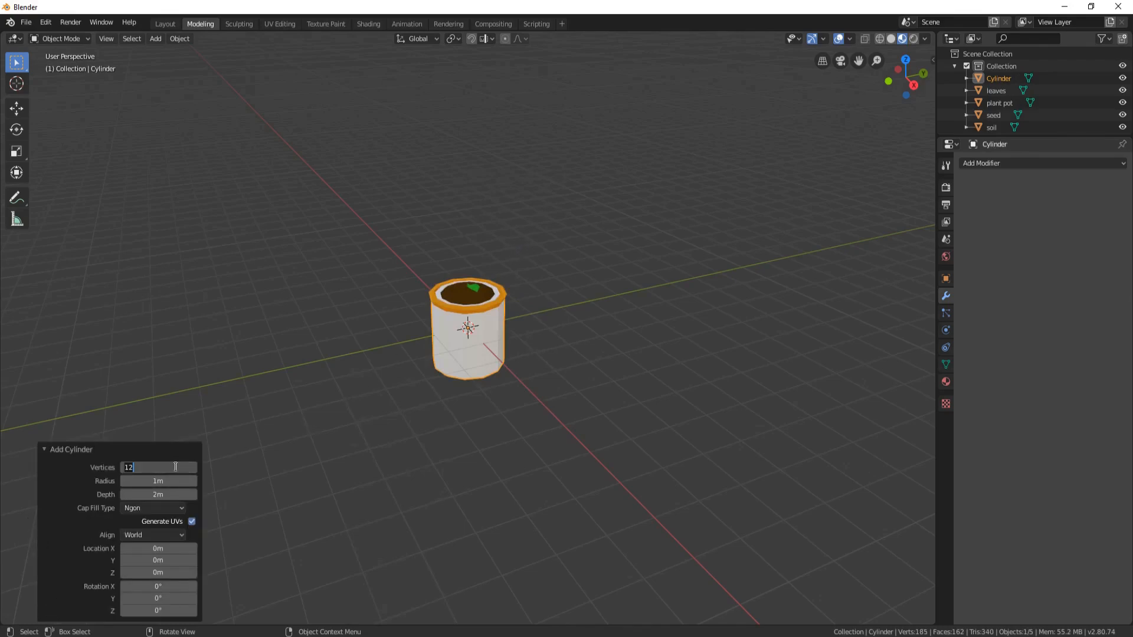
key("s")
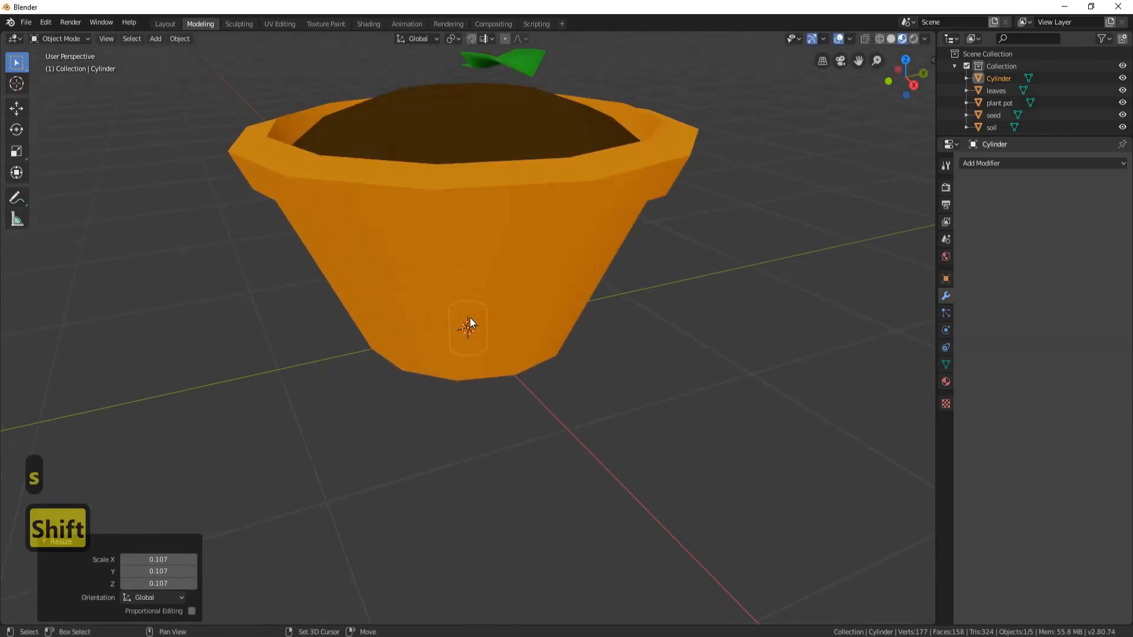
key("g")
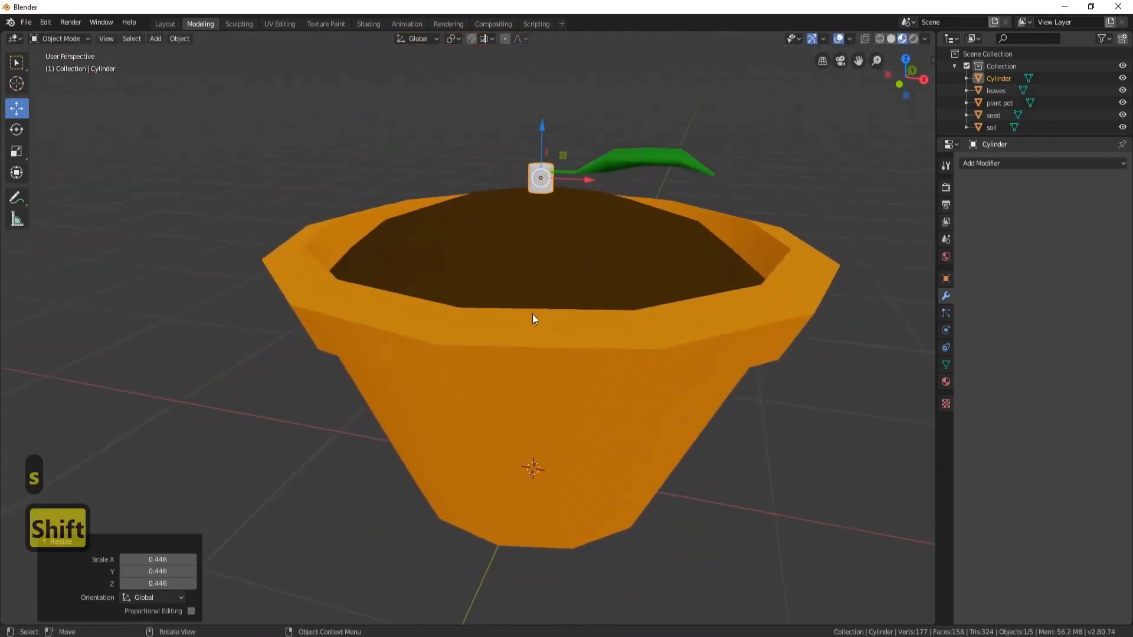
key("Tab")
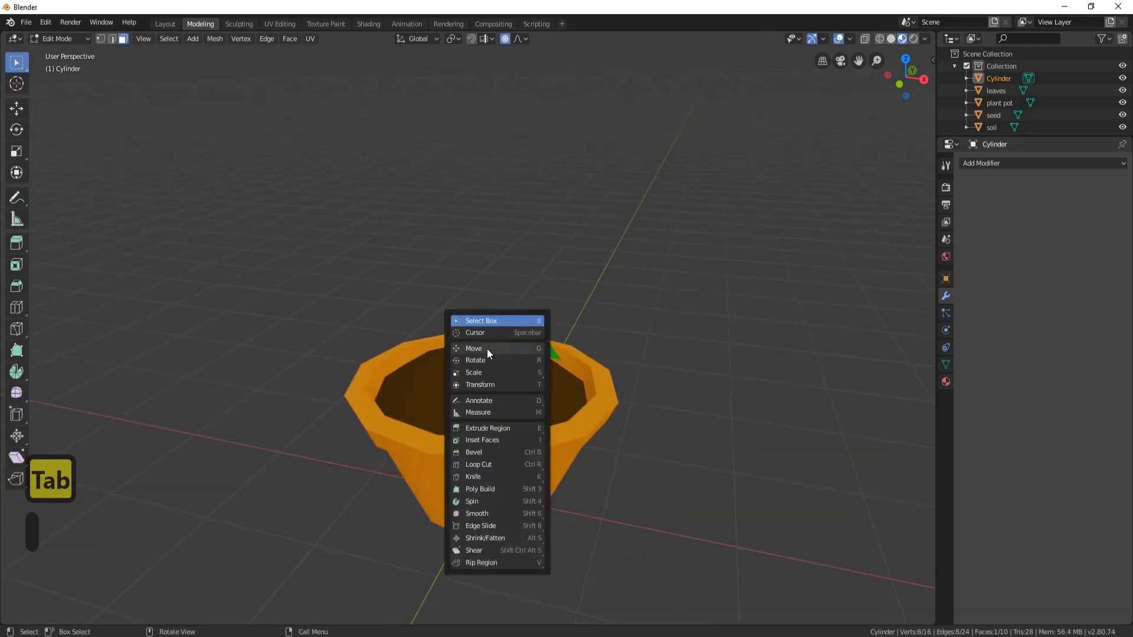
Extrude the cylinder up into a tall thin stem, add loop-cut rings, and taper its tip with soft falloff.
left_click(473, 348)
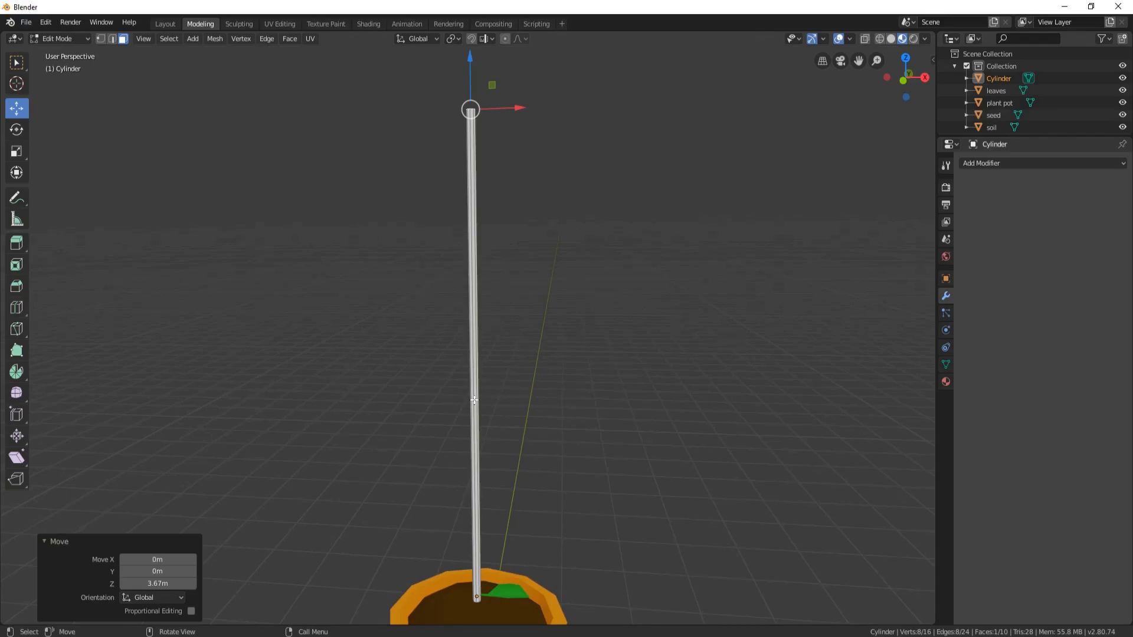
key("ctrl+r")
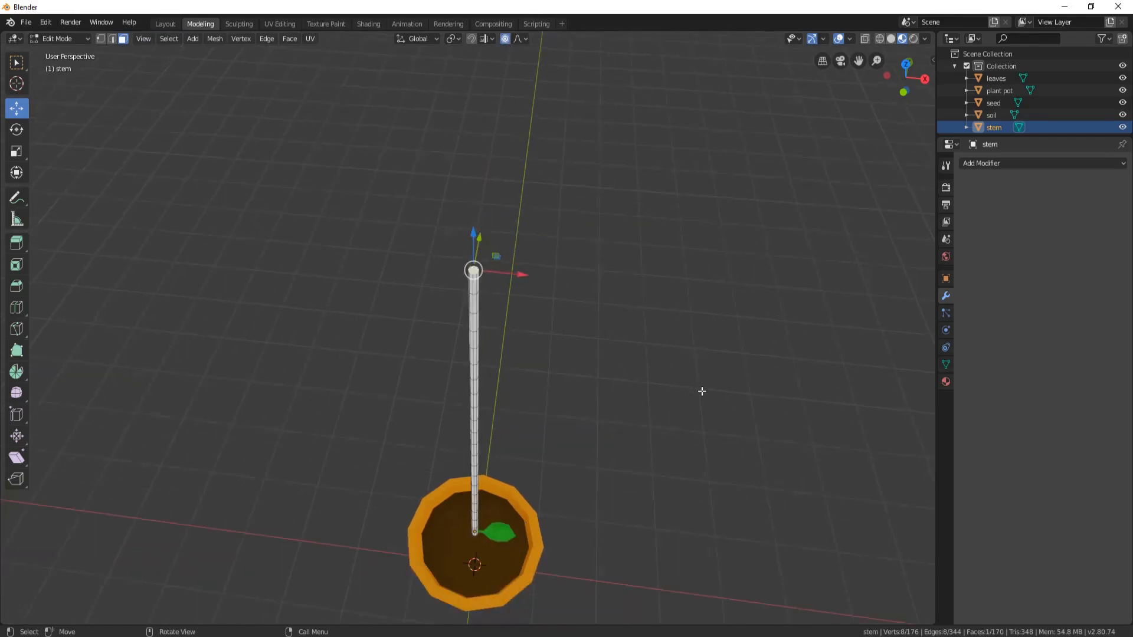
key("s")
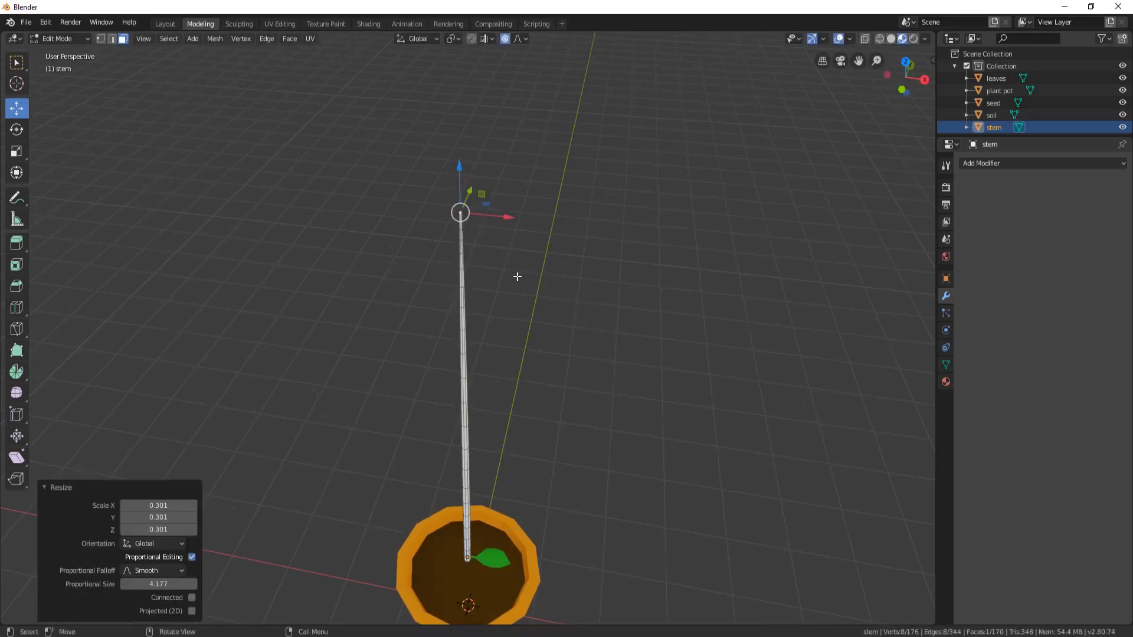
mouse_move(467, 559)
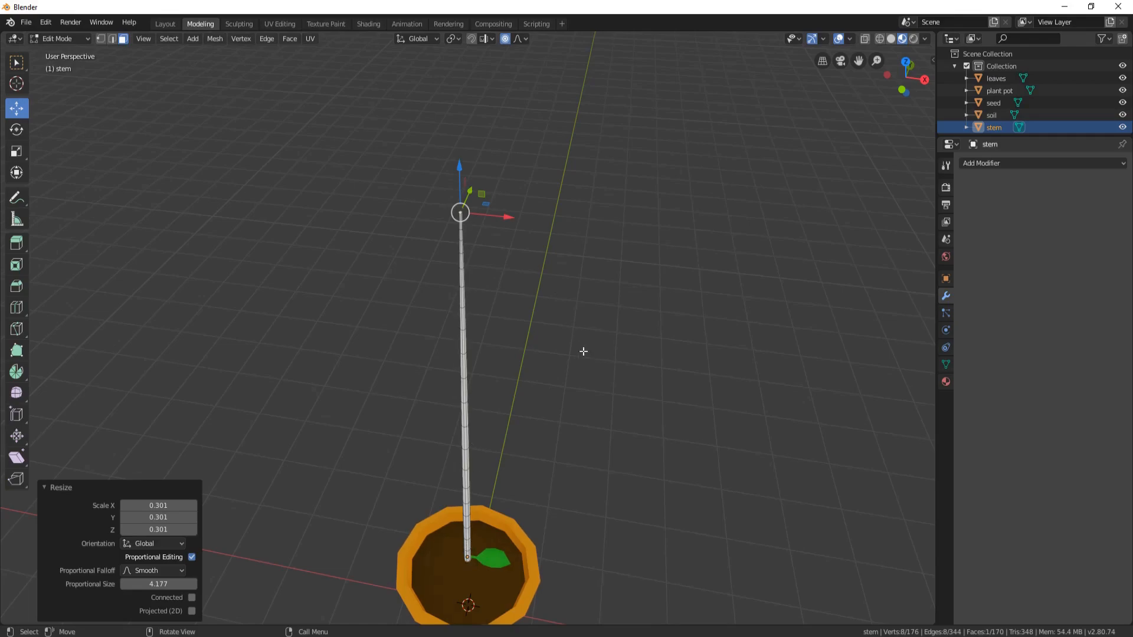
key("Tab")
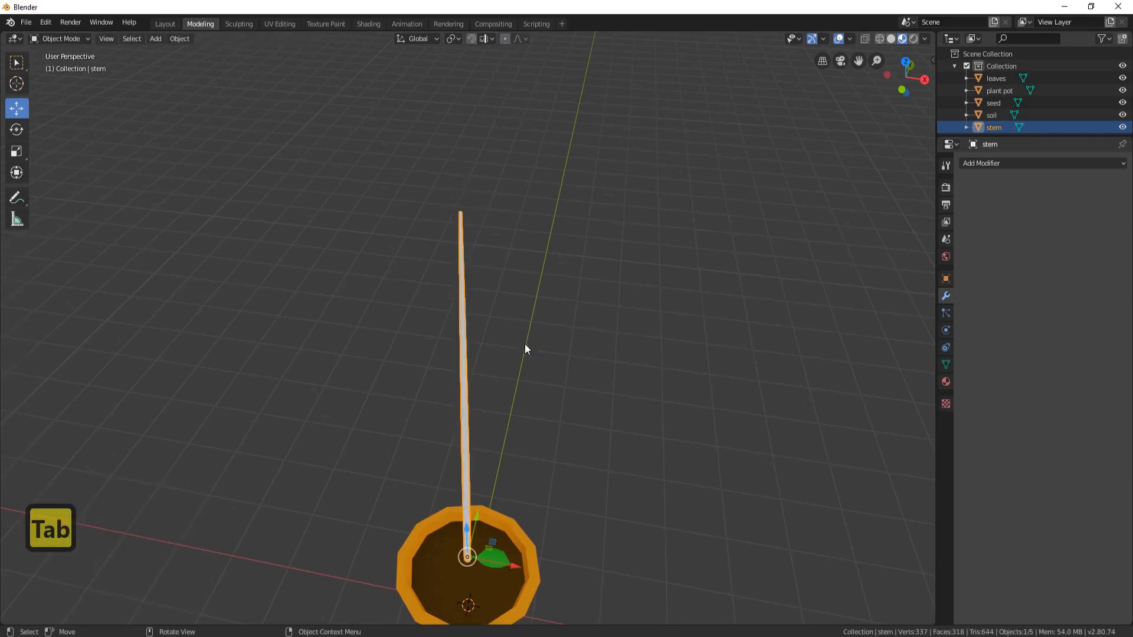
Give the stem a new Diffuse BSDF material coloured dark olive green.
left_click(180, 38)
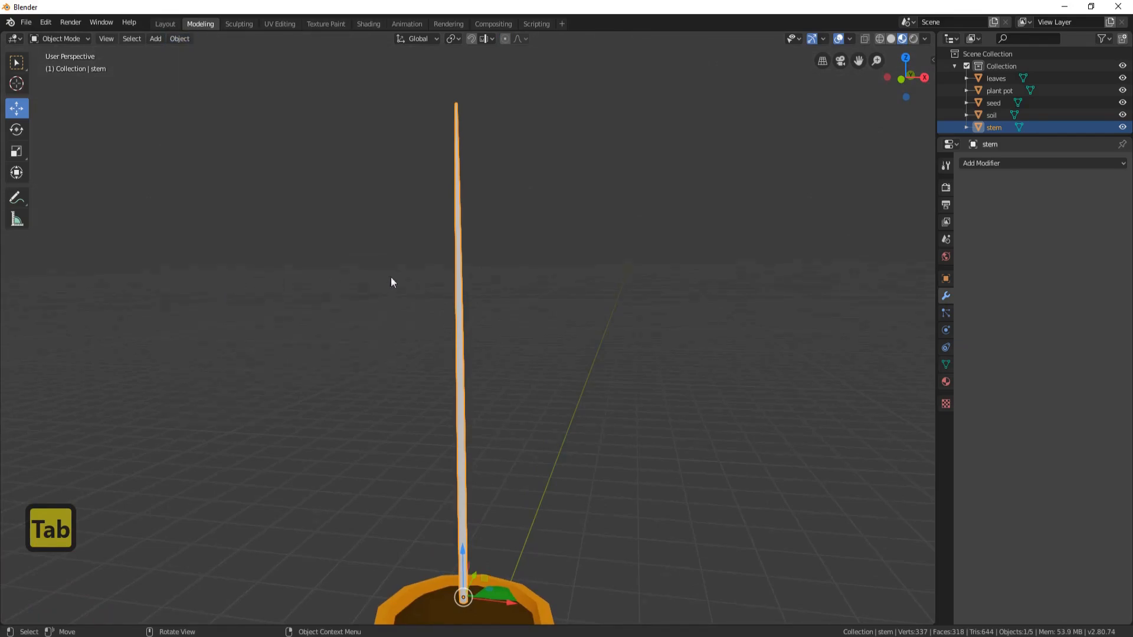
left_click(946, 383)
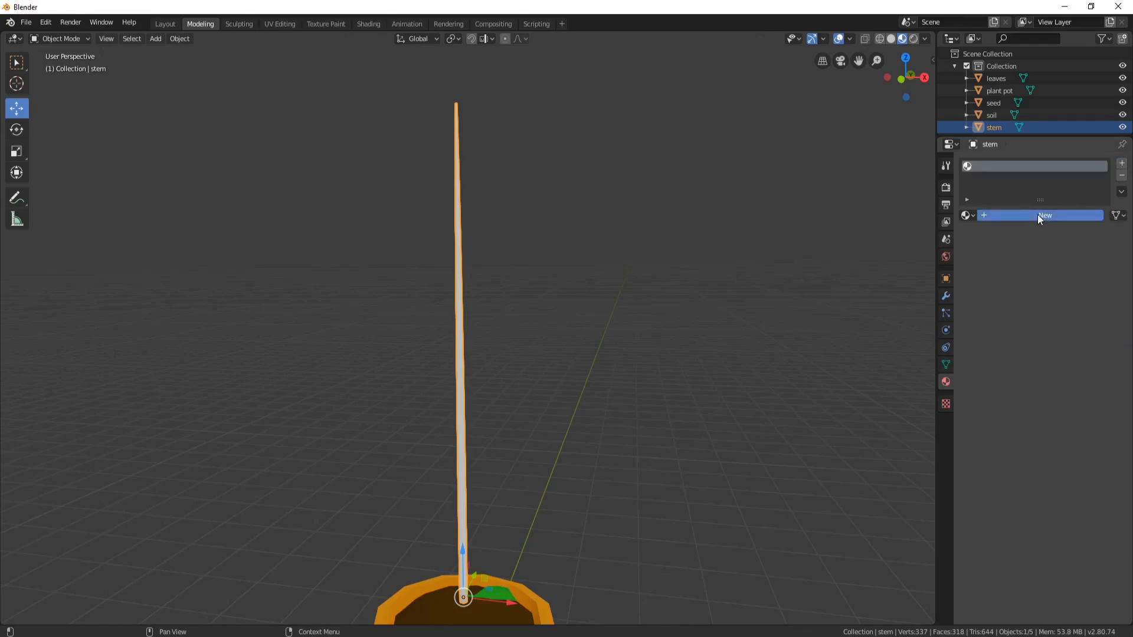
left_click(1045, 215)
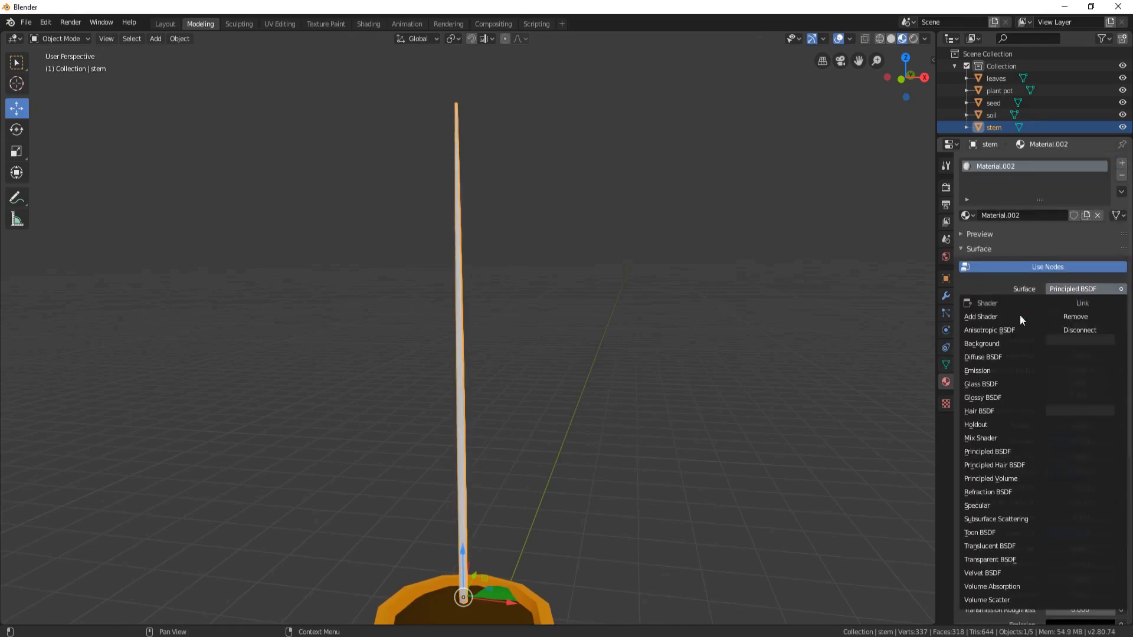
left_click(982, 356)
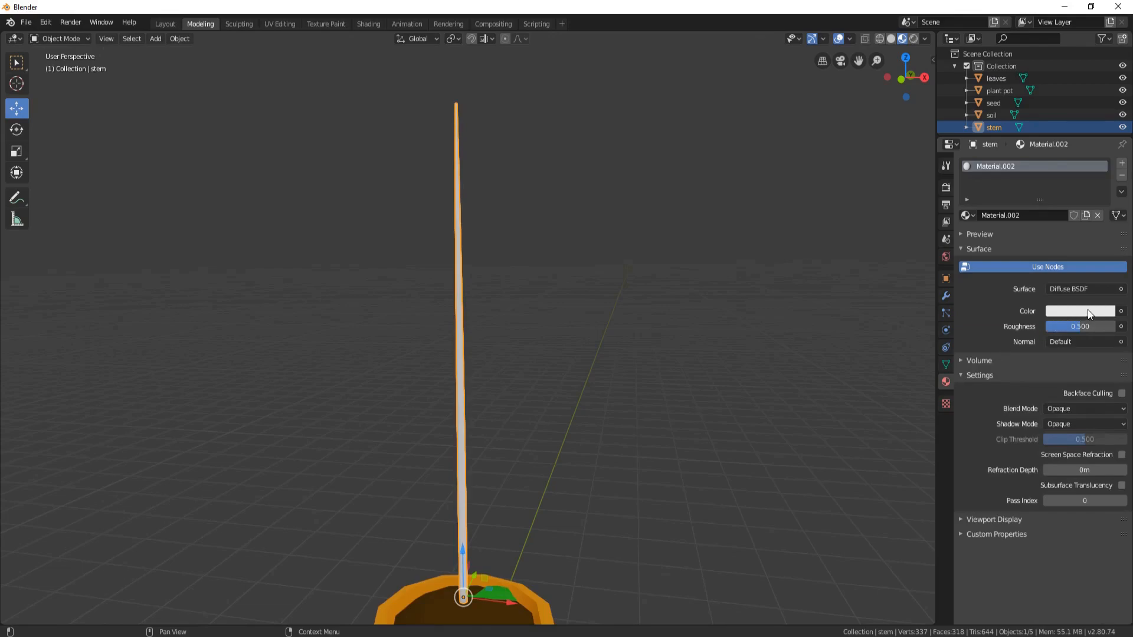
left_click(1080, 310)
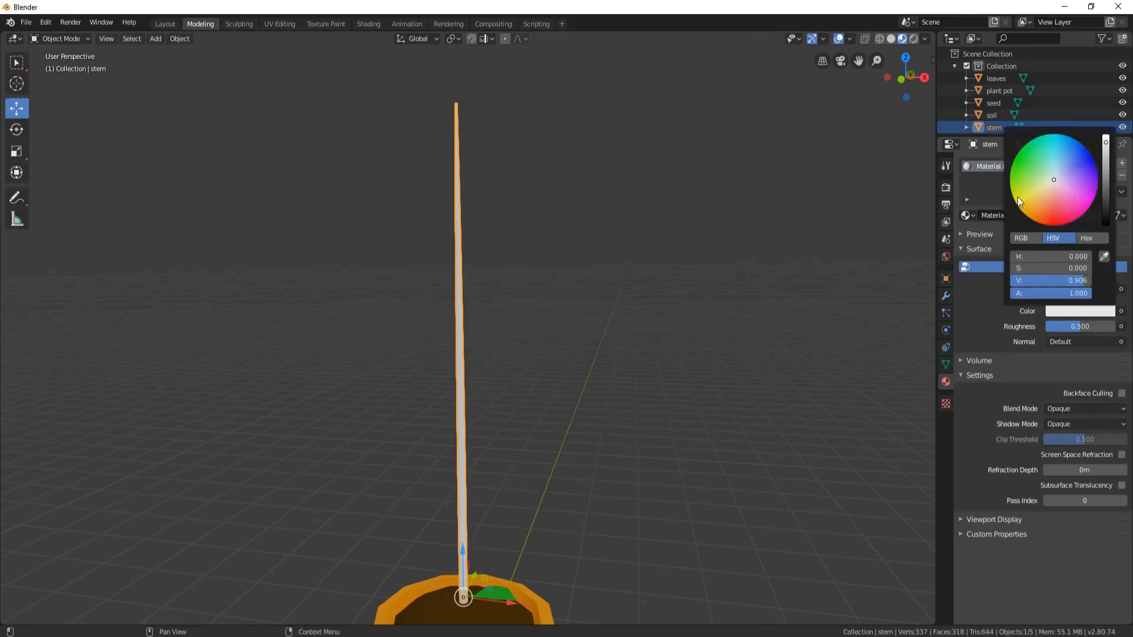
left_click(1016, 194)
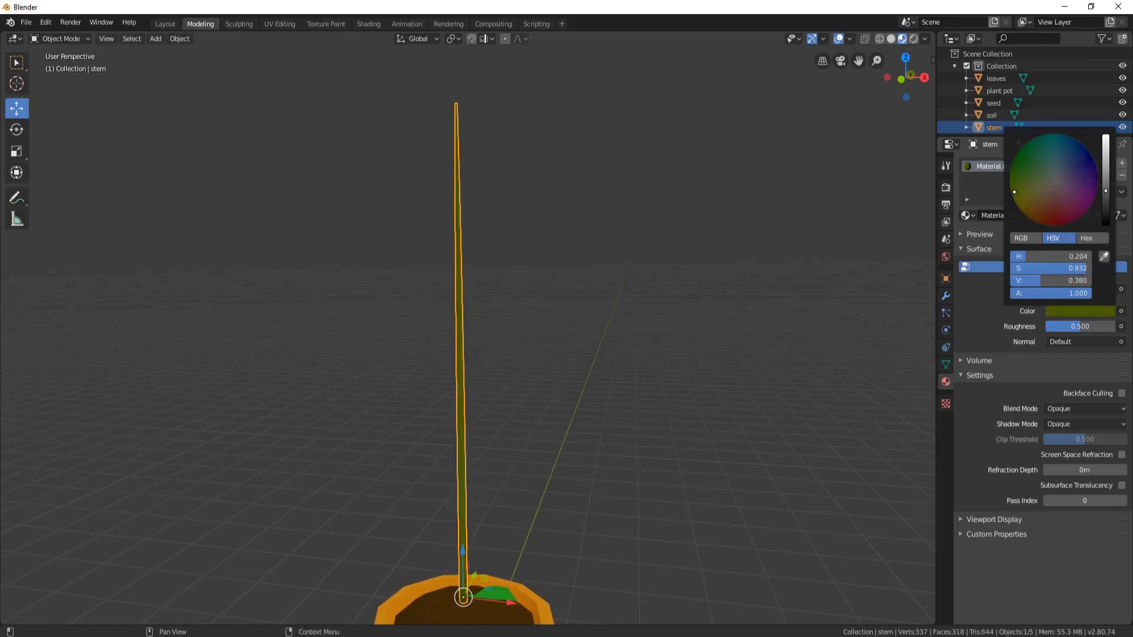
key("shift")
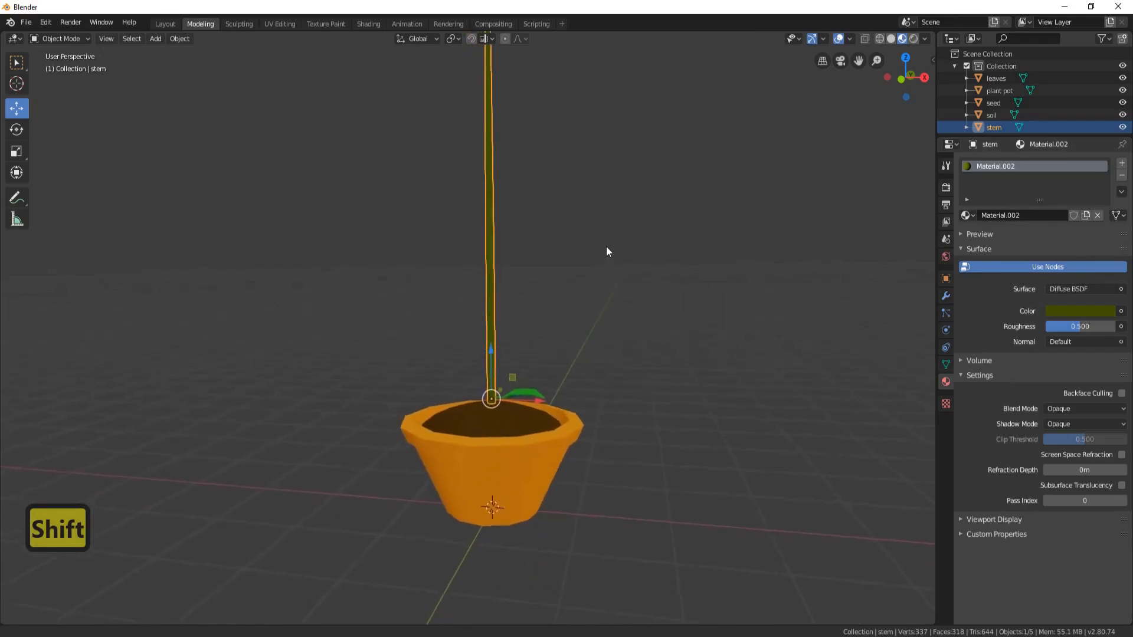
key("ctrl+a")
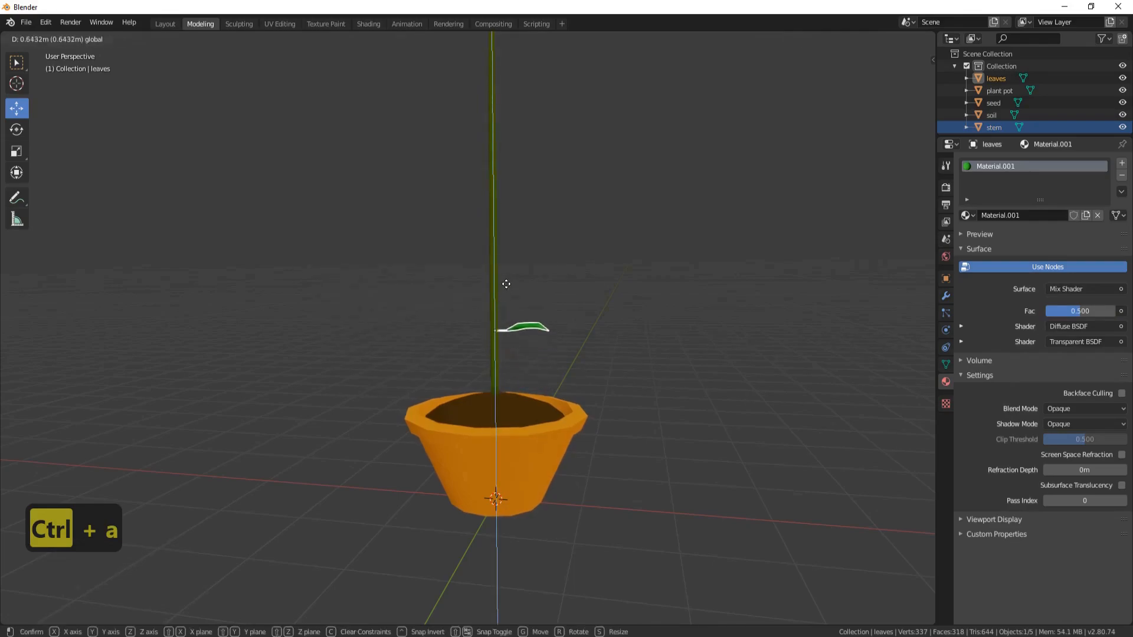
Raise the leaves object 0.643 m along Z so it sits against the stem.
key("Return")
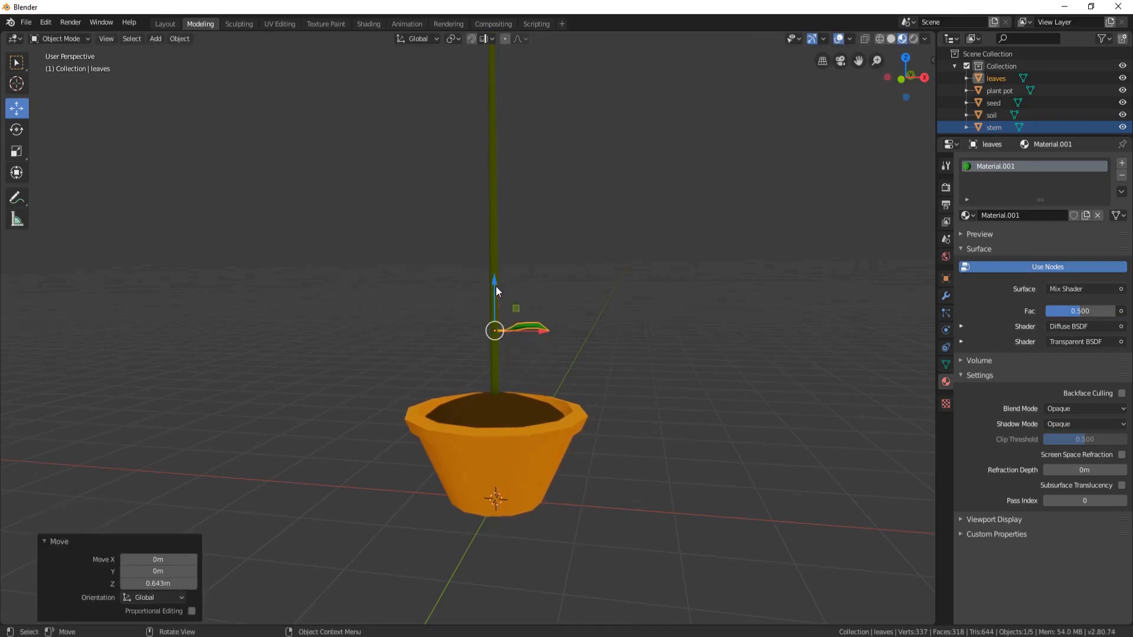
key("ctrl+a")
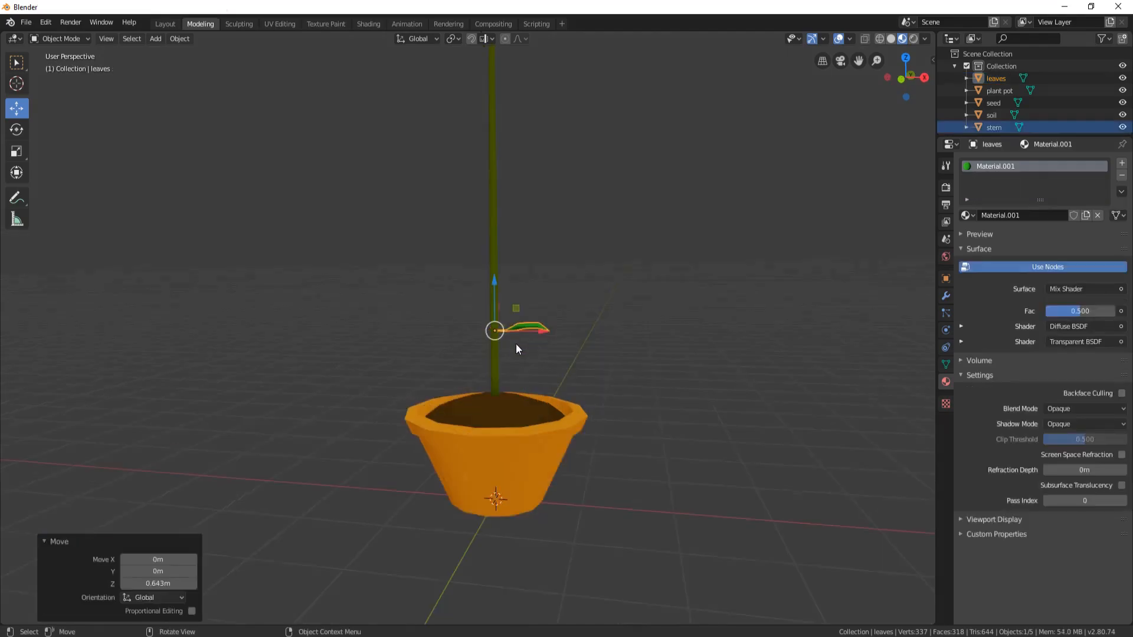
key("shift")
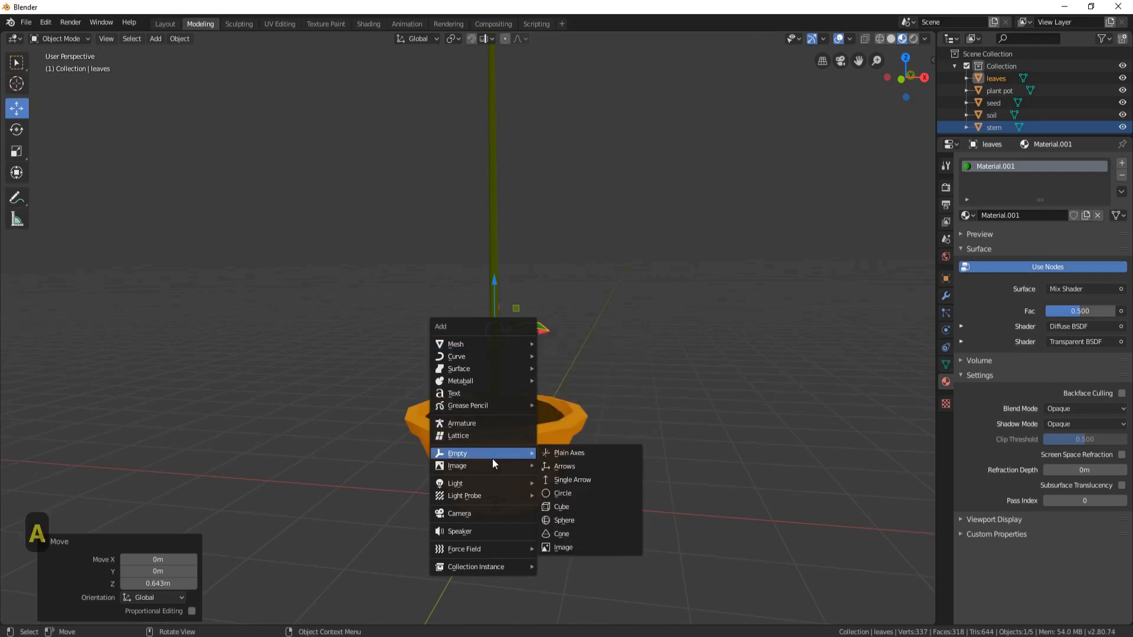
Add a circle Empty at the pot base and give the leaves an Array modifier using Object Offset by that Empty.
left_click(562, 493)
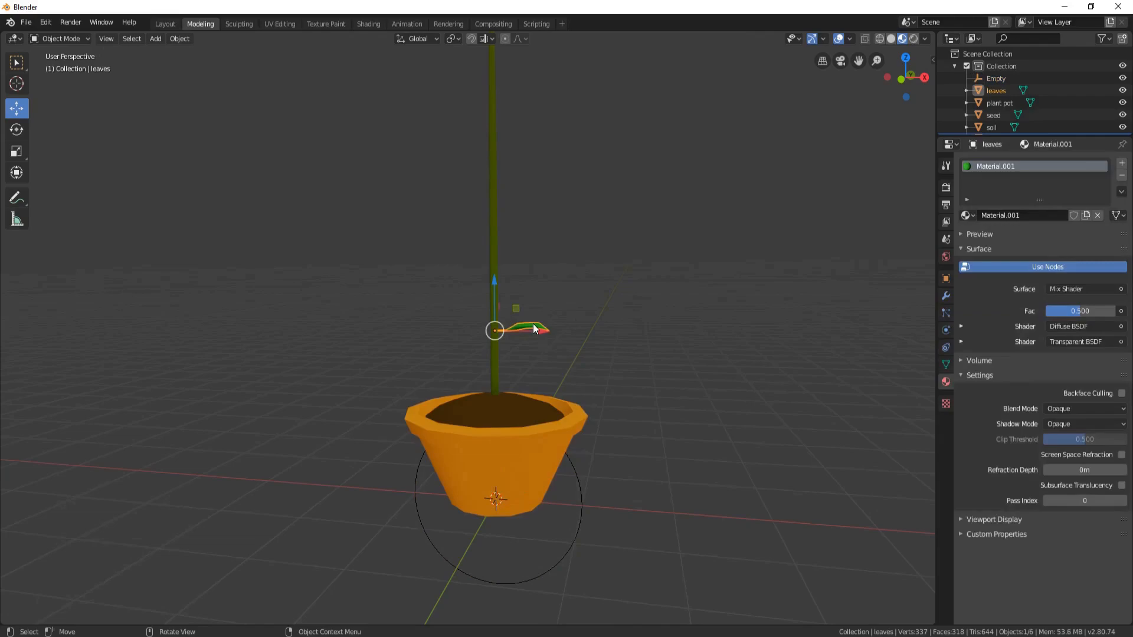
left_click(945, 295)
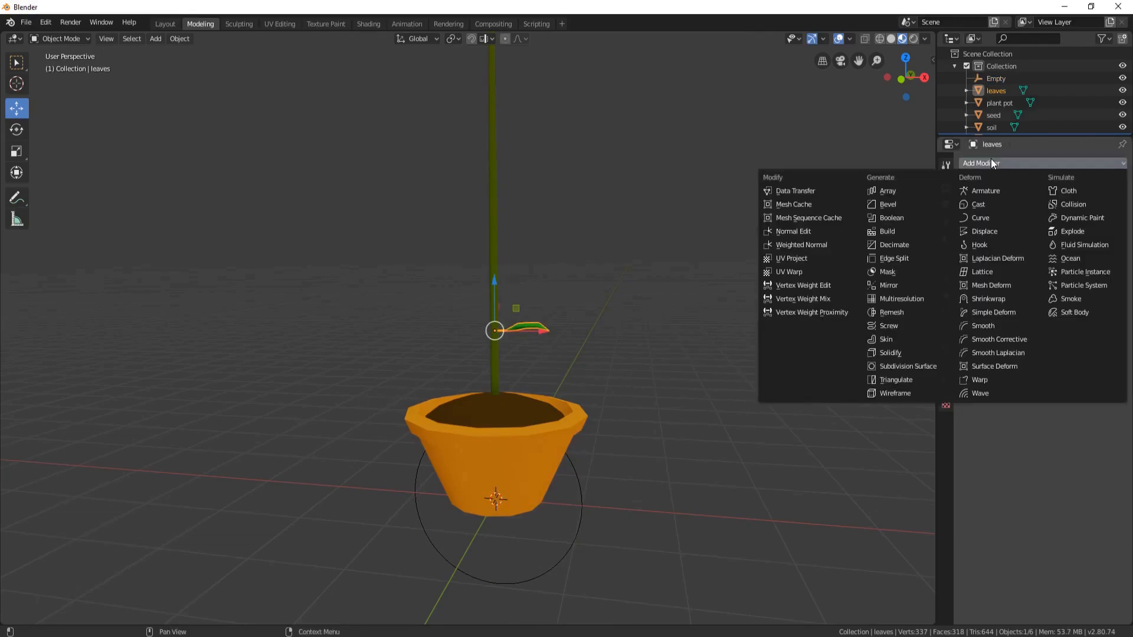
left_click(886, 192)
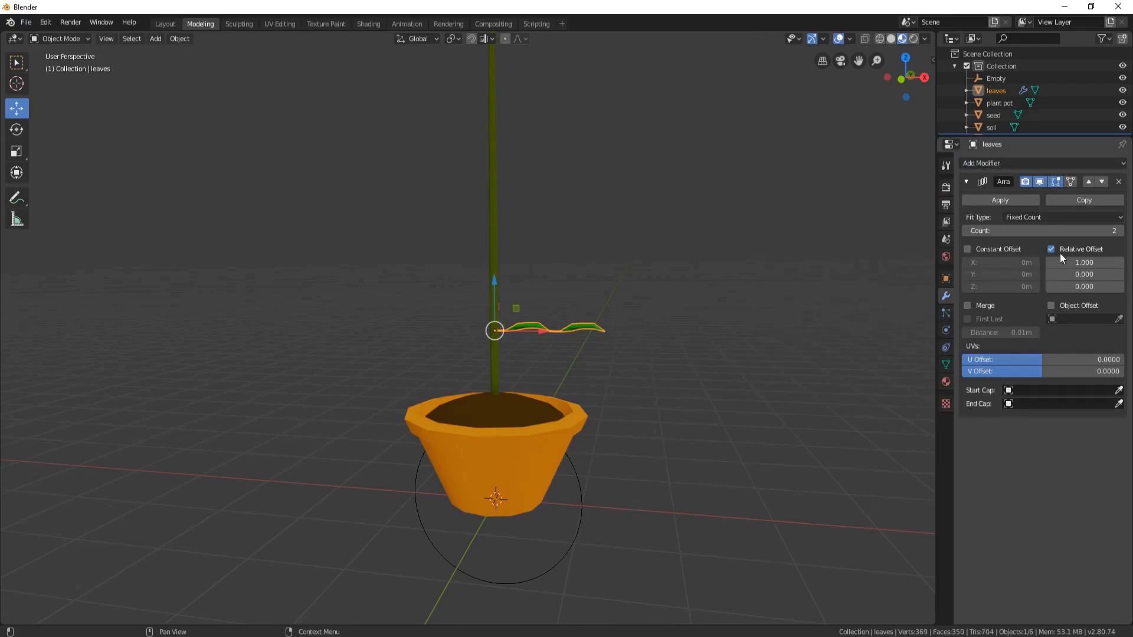
left_click(1050, 249)
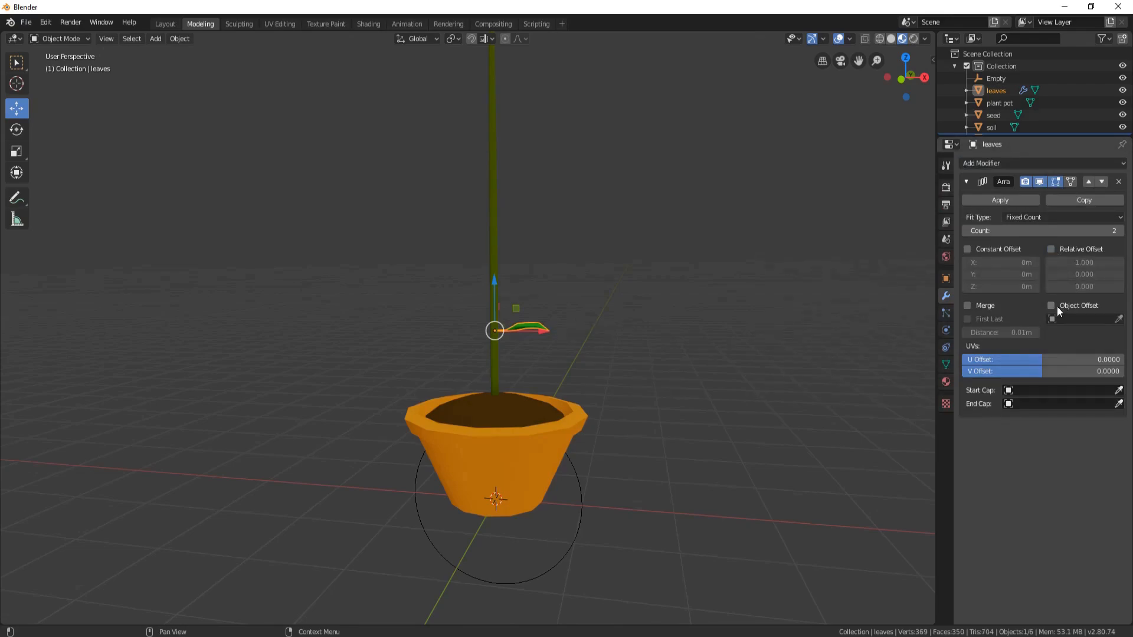
left_click(1051, 304)
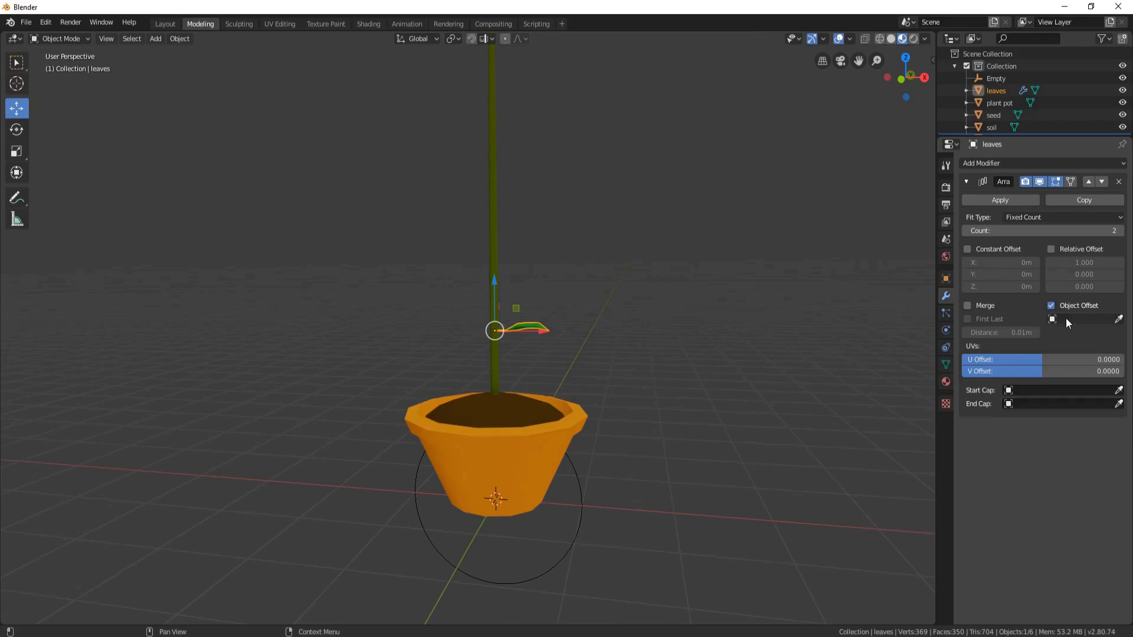
left_click(1076, 319)
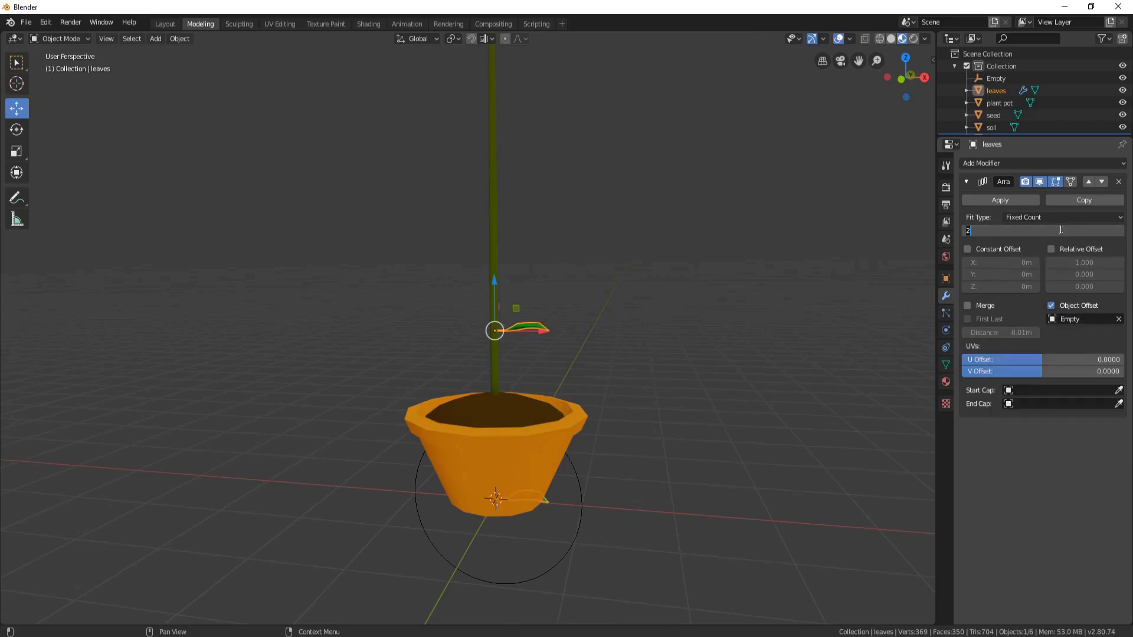
key("ctrl+z")
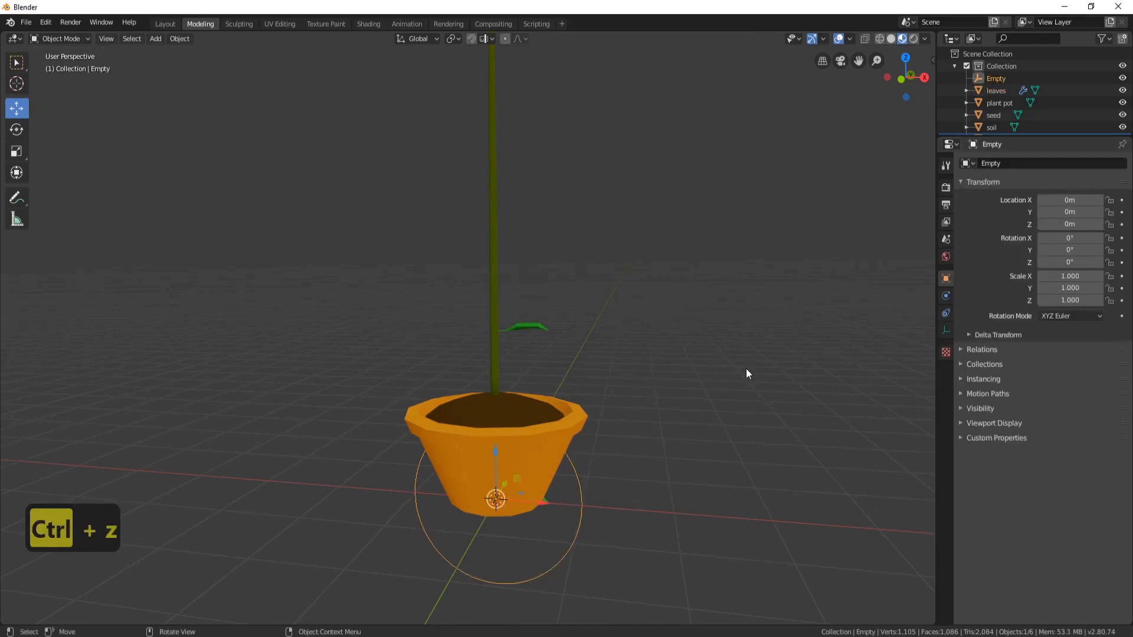
Raise the Empty 2.16 m up the stem, rotate it 86.4° about Z and scale it to 0.977.
key("g")
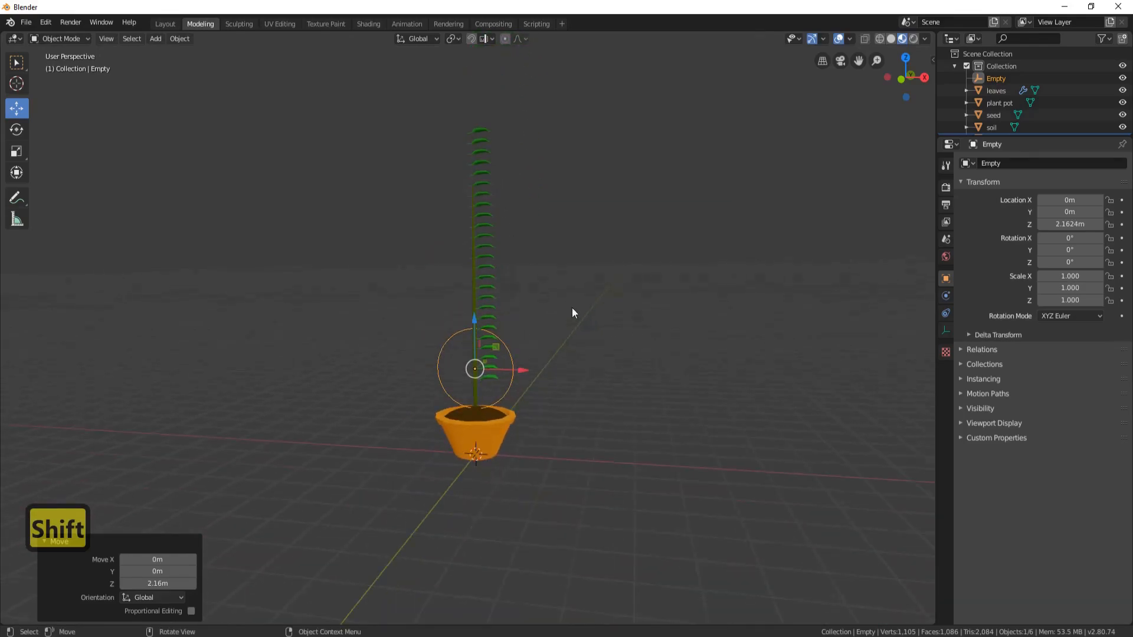
key("r")
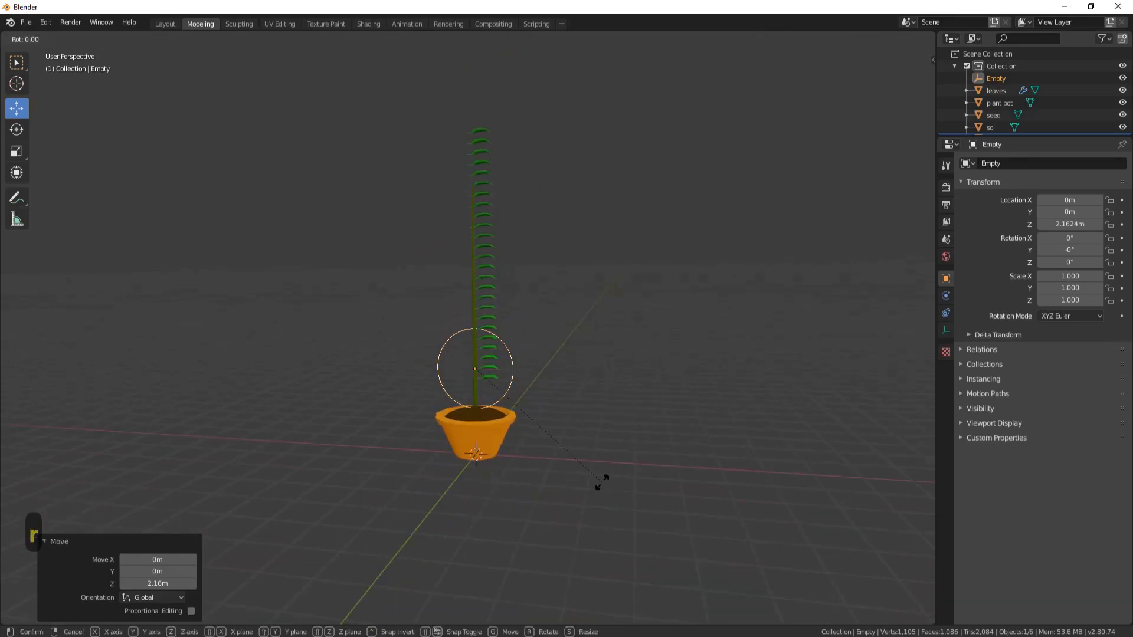
key("r")
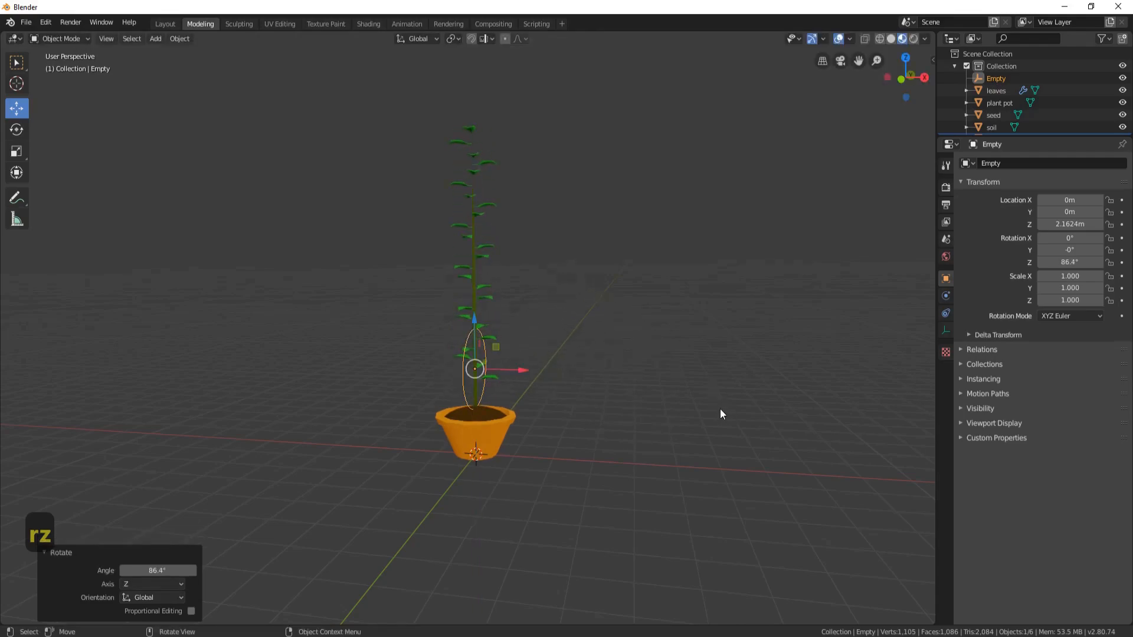
key("s")
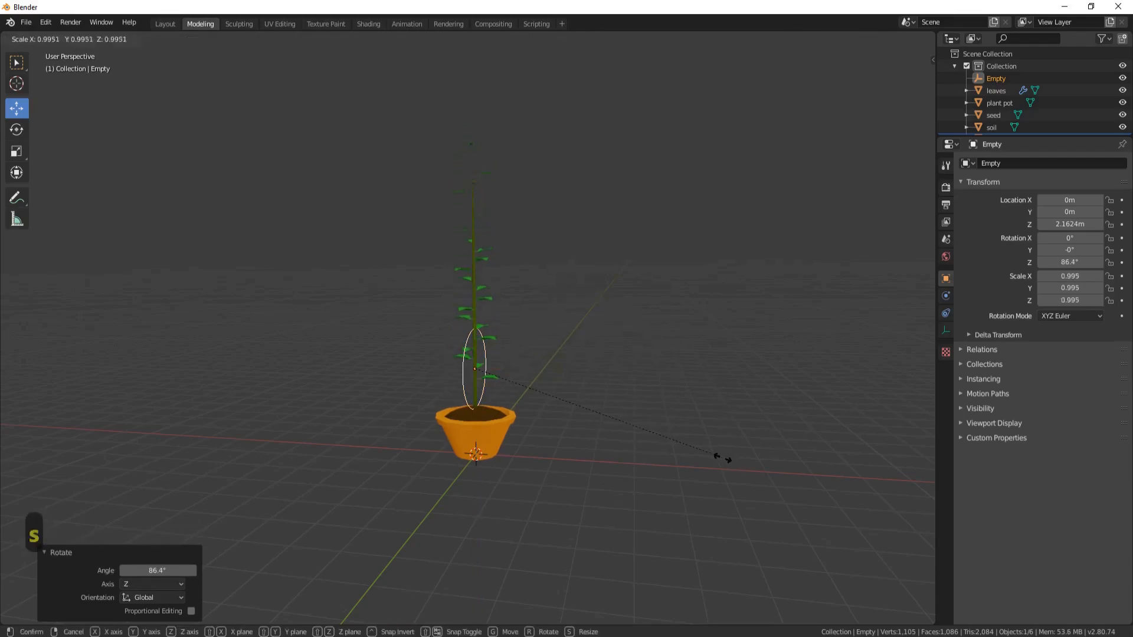
mouse_move(715, 459)
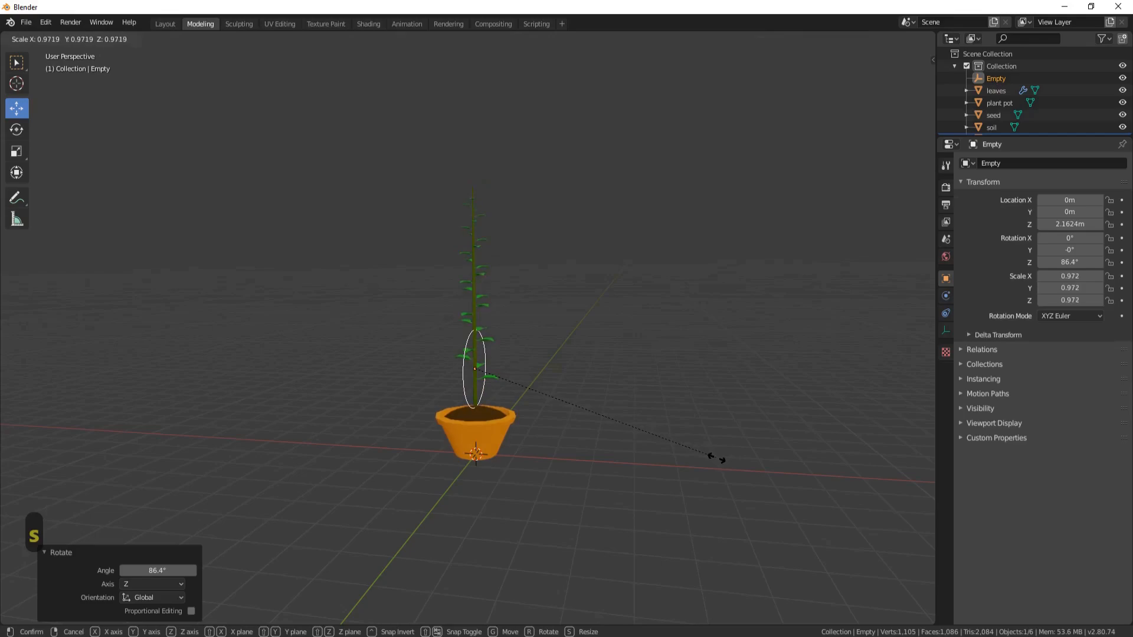
key("shift")
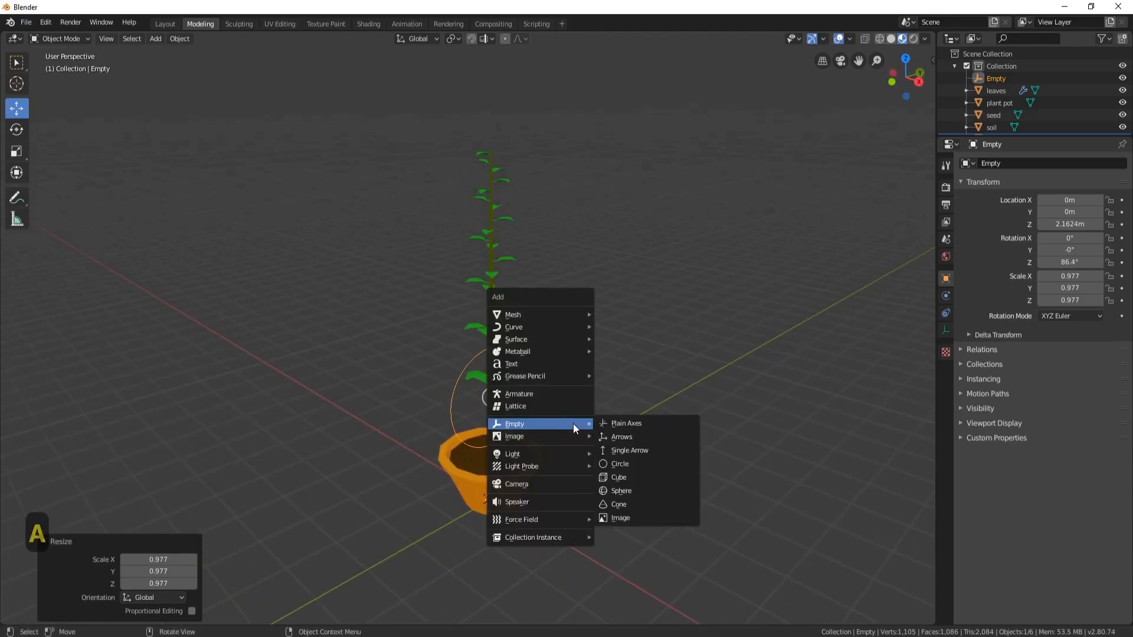
mouse_move(514, 327)
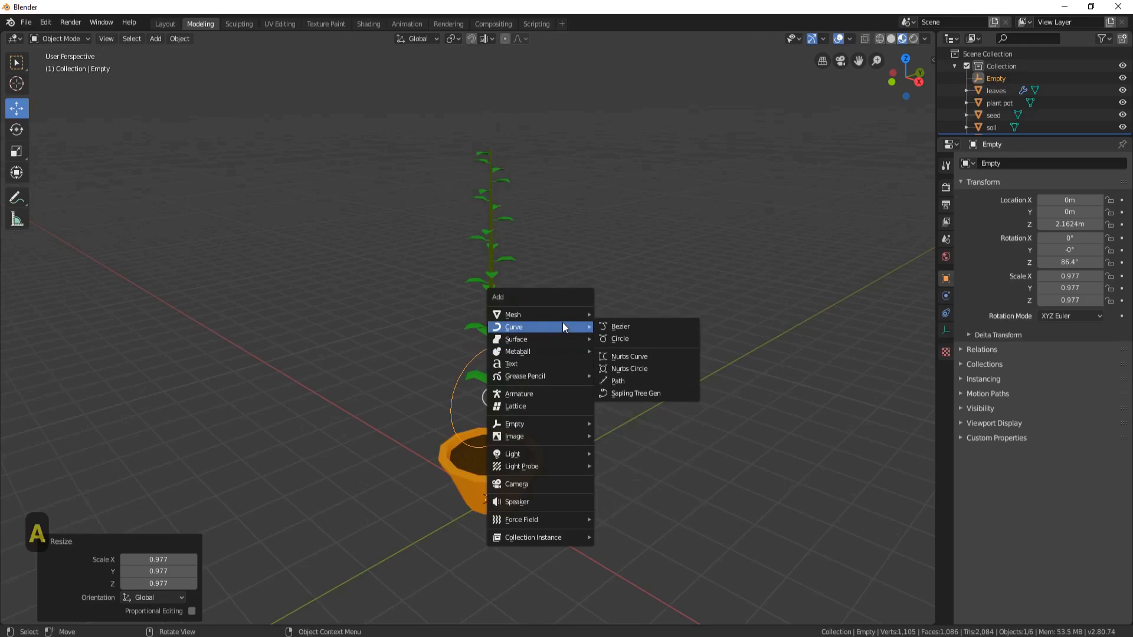
Add a NURBS path curve and hide the pot and soil from view.
left_click(617, 381)
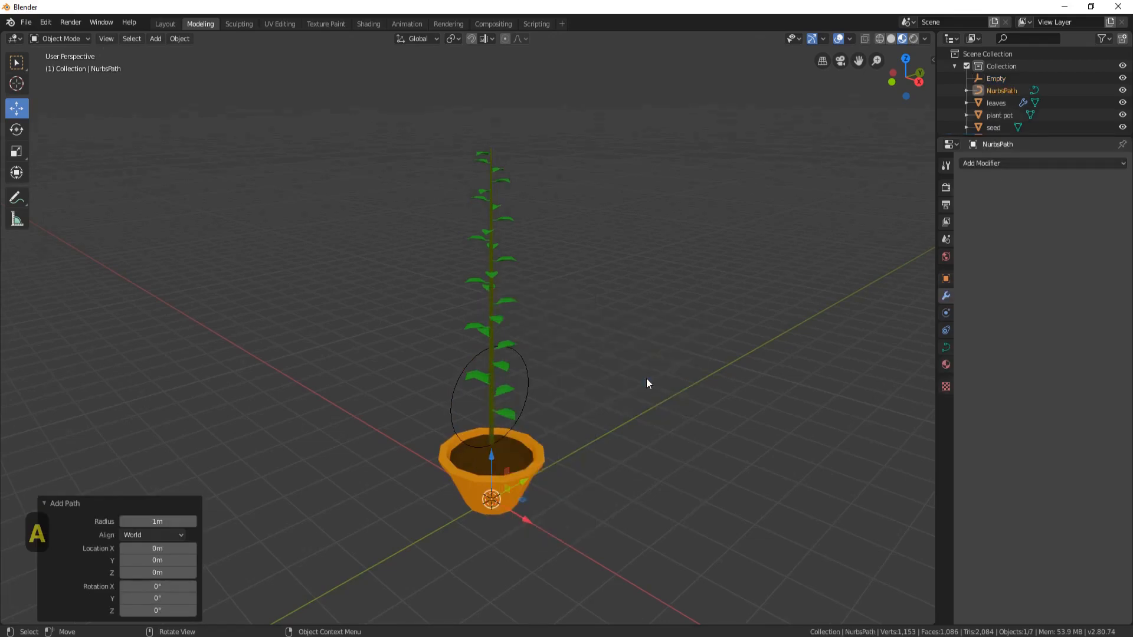
left_click(470, 483)
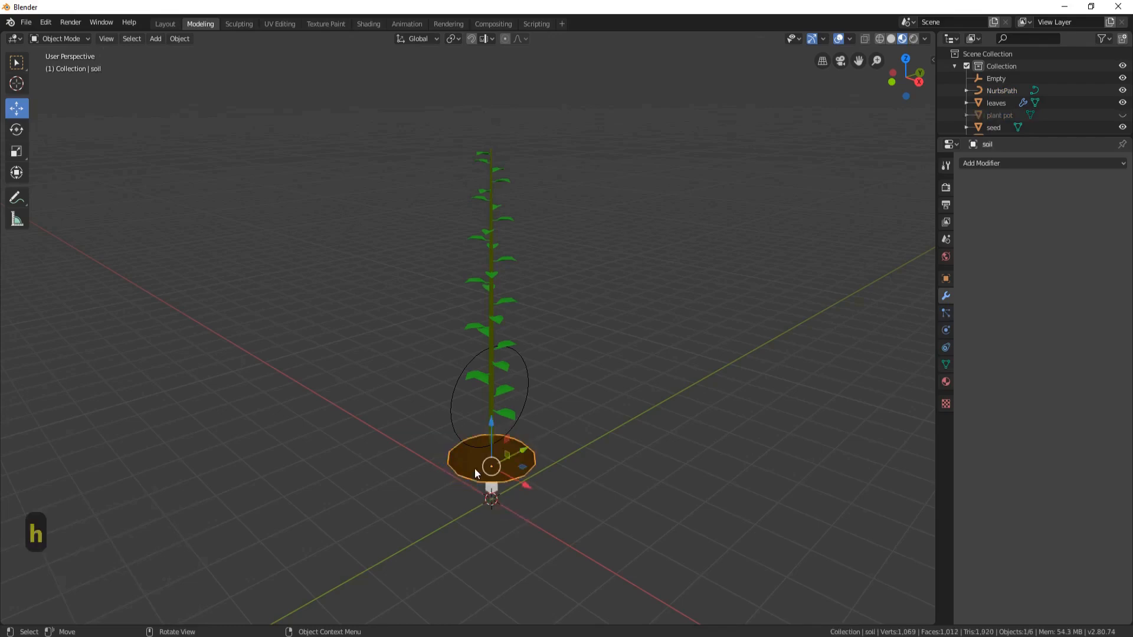
key("ctrl+z")
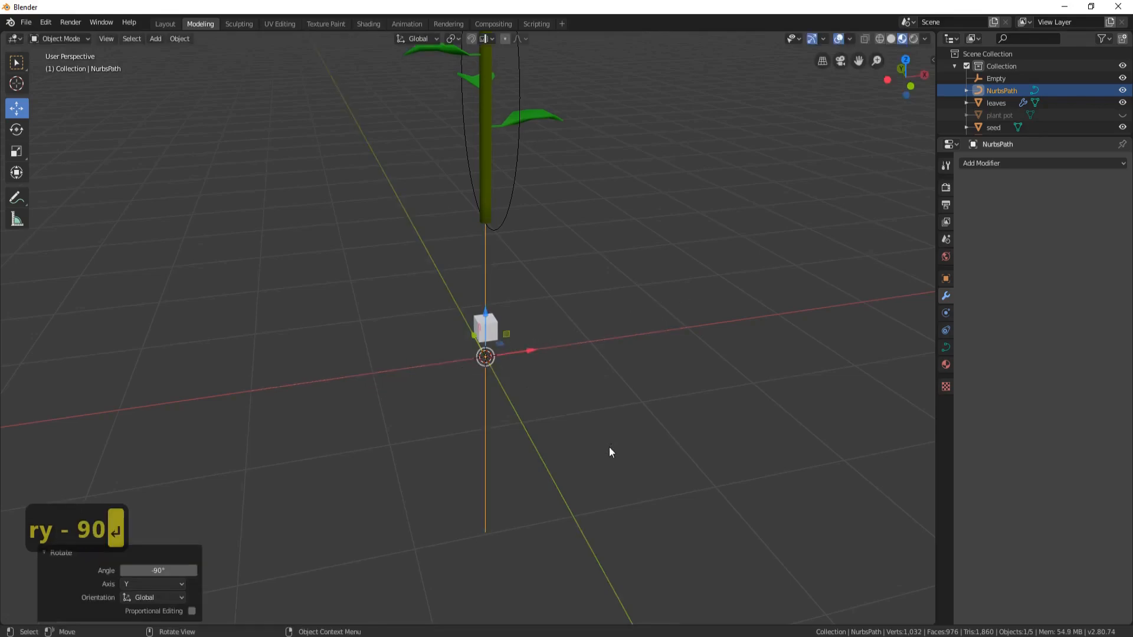
Stand the path upright and raise it along the stem from the seed.
key("Tab")
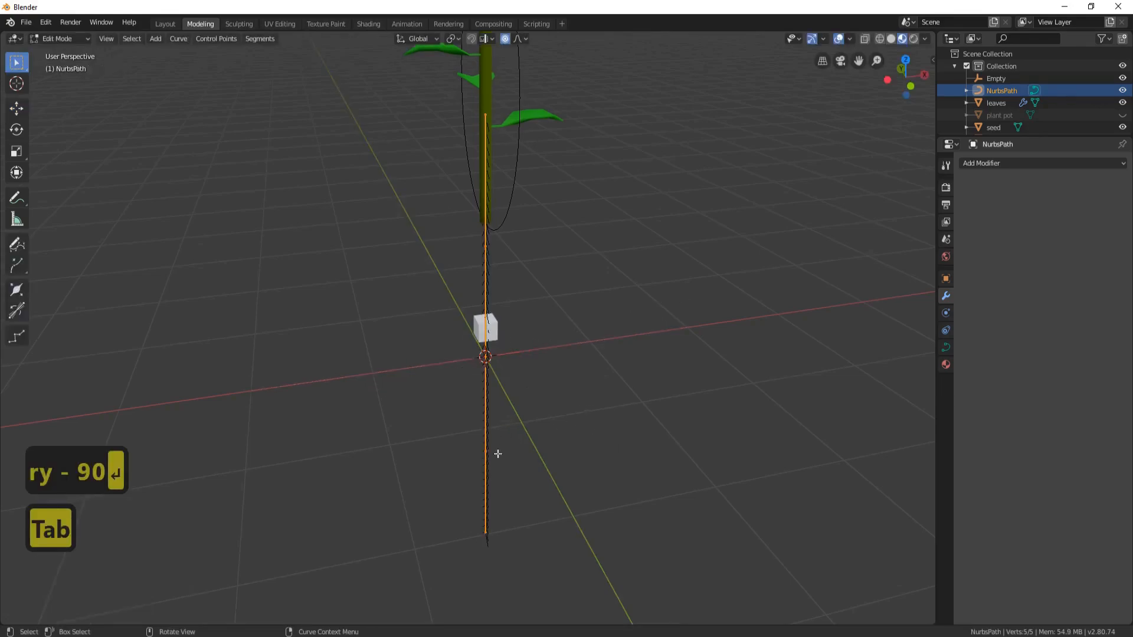
mouse_move(480, 239)
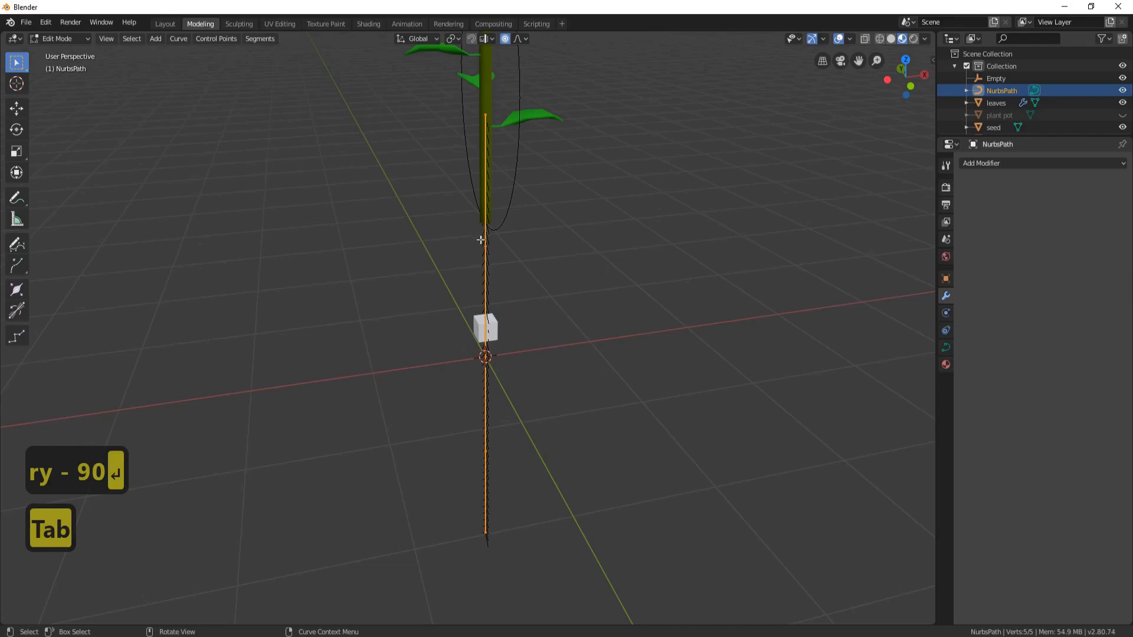
key("Tab")
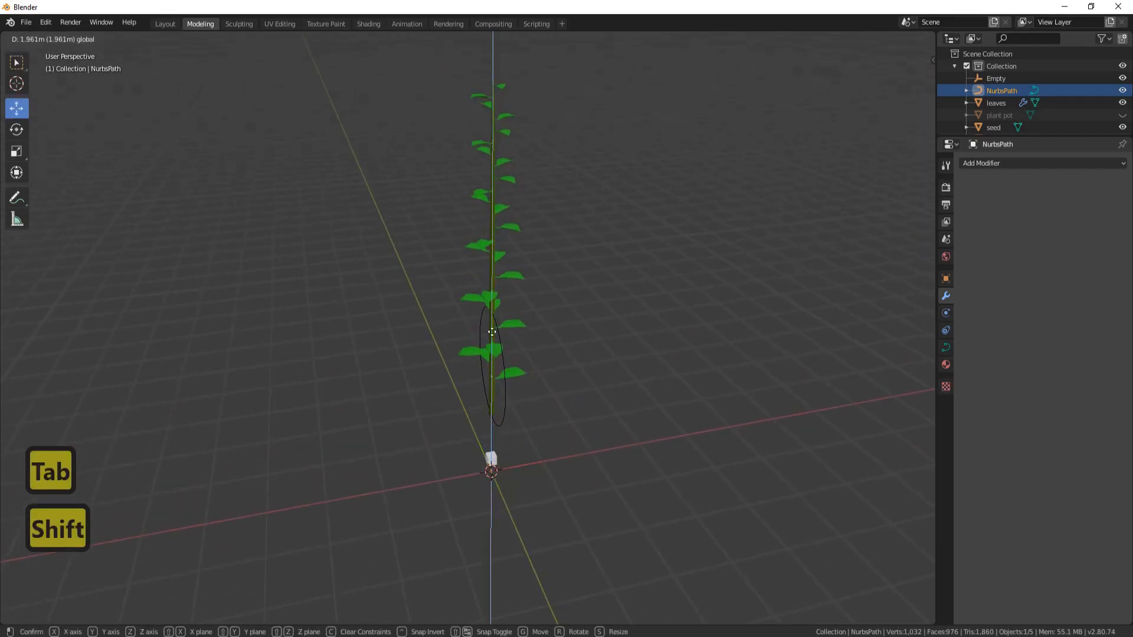
key("Tab")
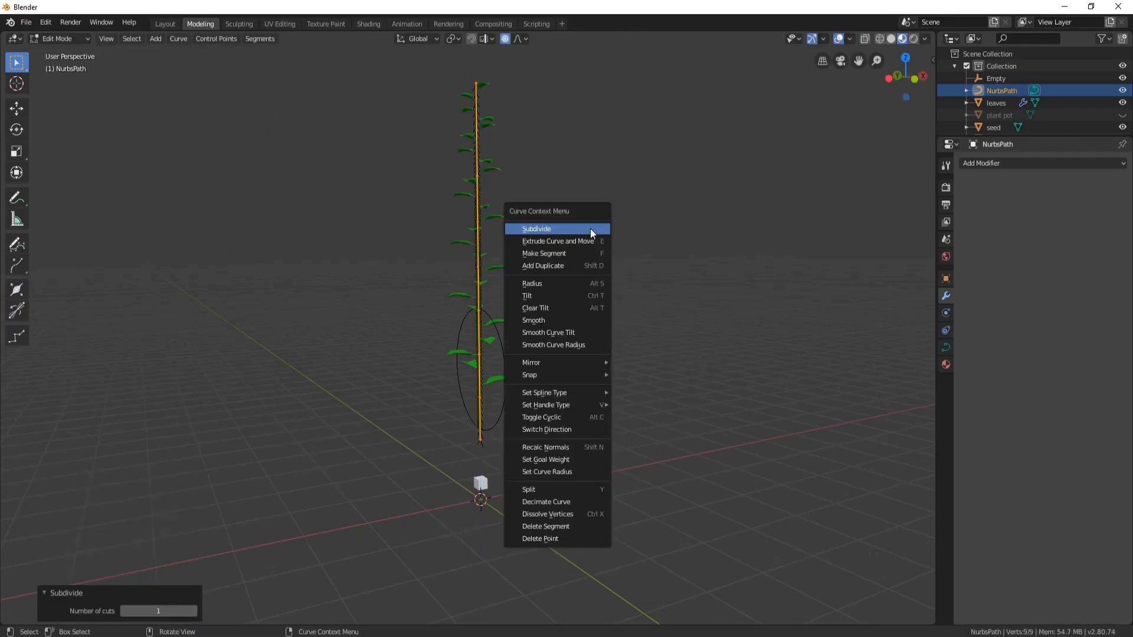
Subdivide the path into more control points and bend its top section.
left_click(536, 228)
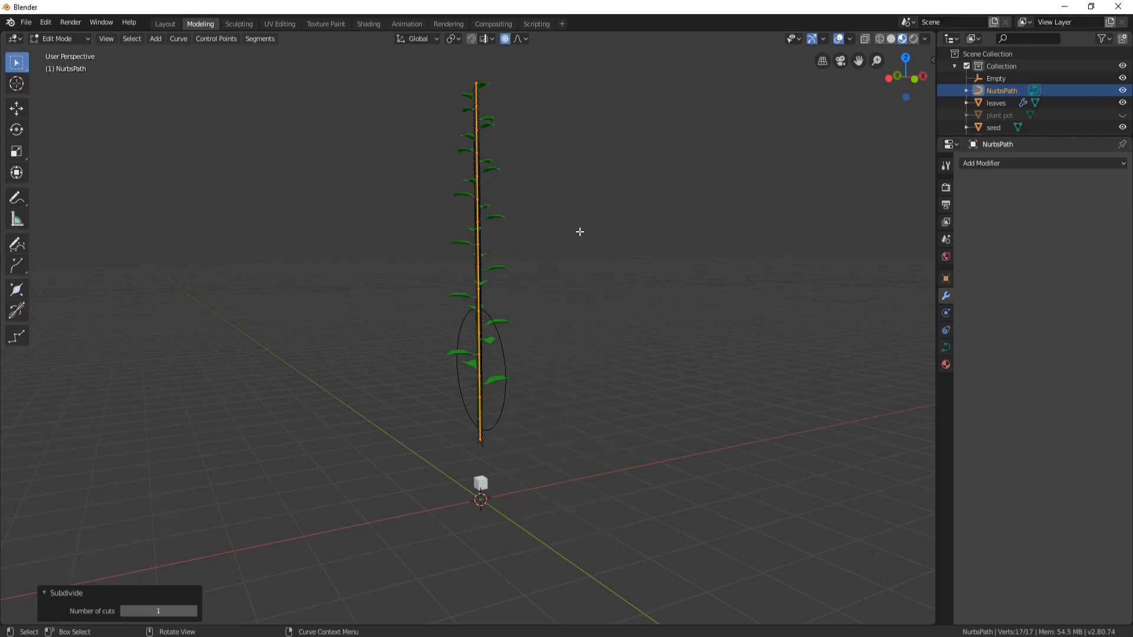
mouse_move(504, 39)
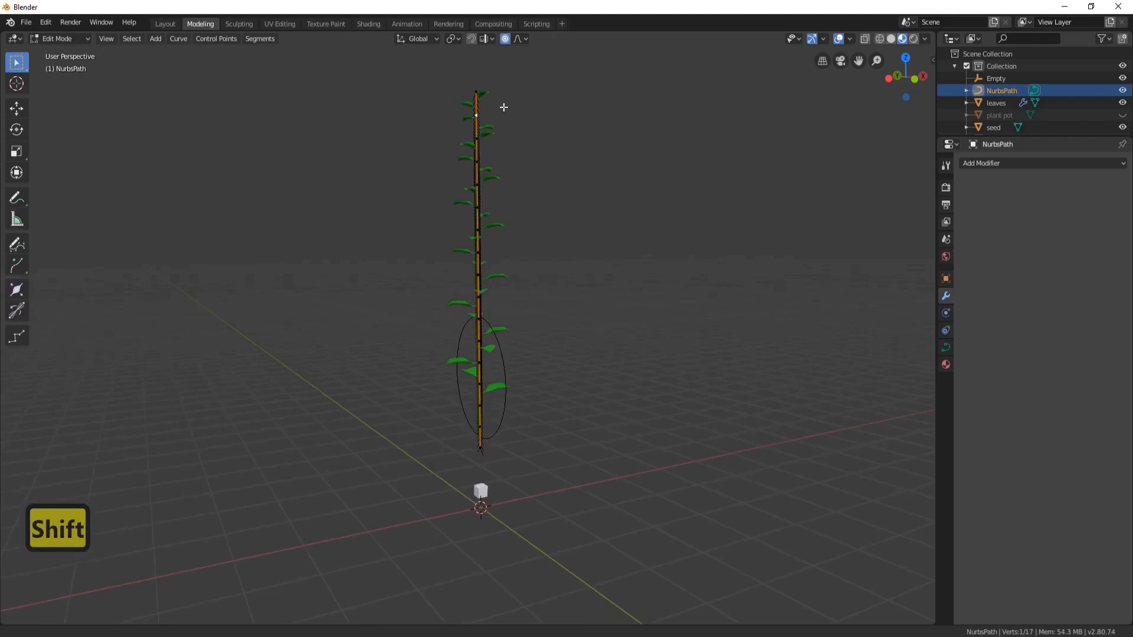
key("g")
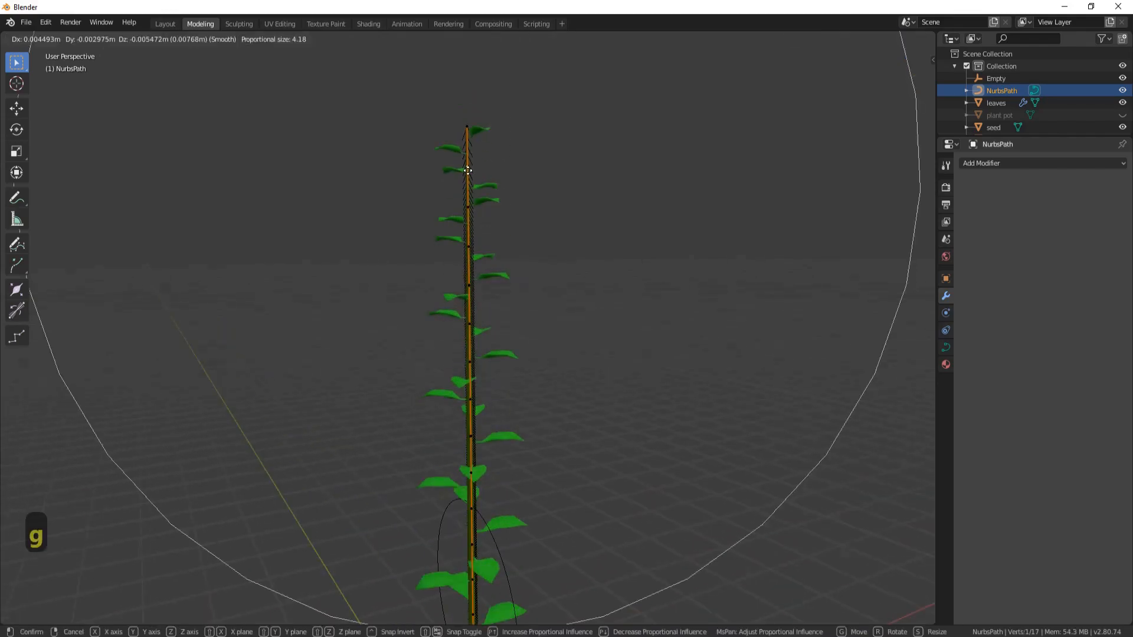
scroll("down", 3)
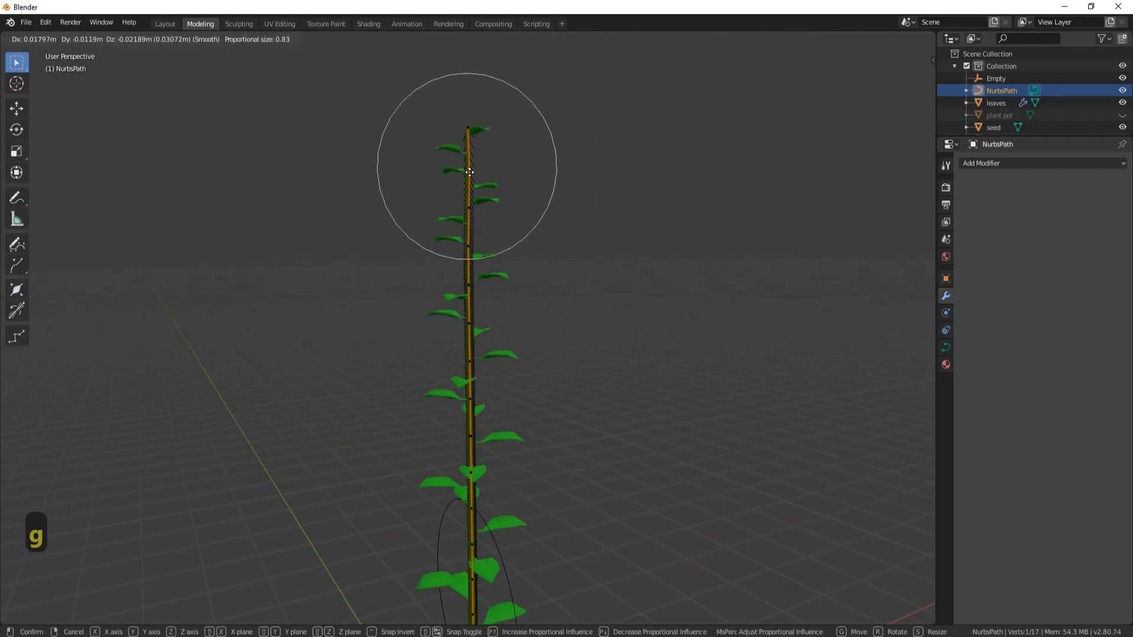
mouse_move(483, 201)
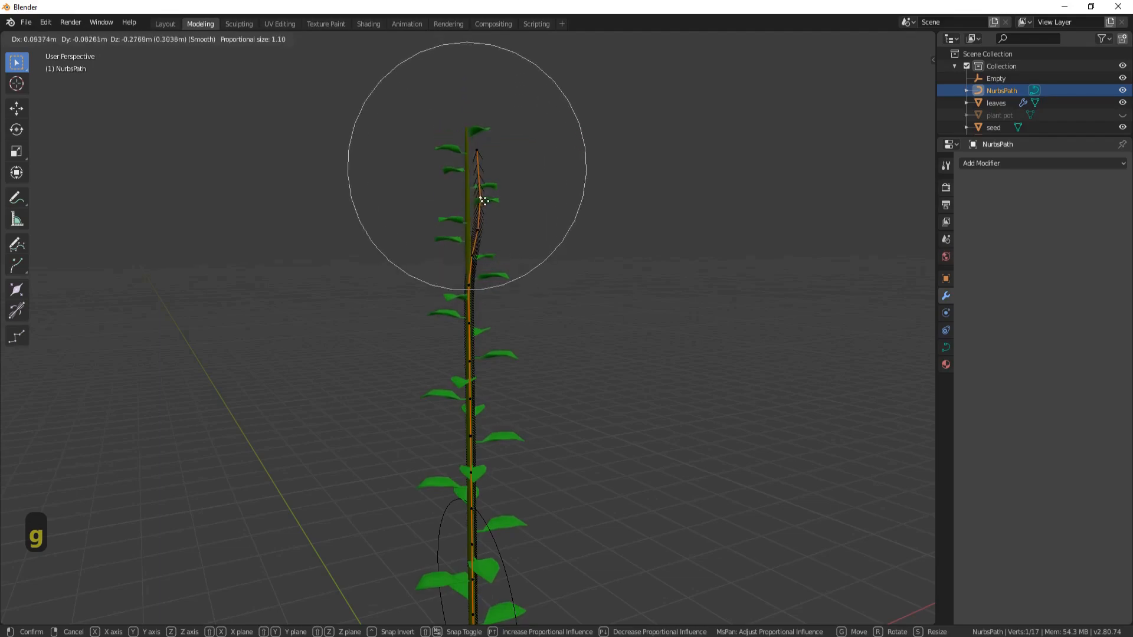
mouse_move(493, 159)
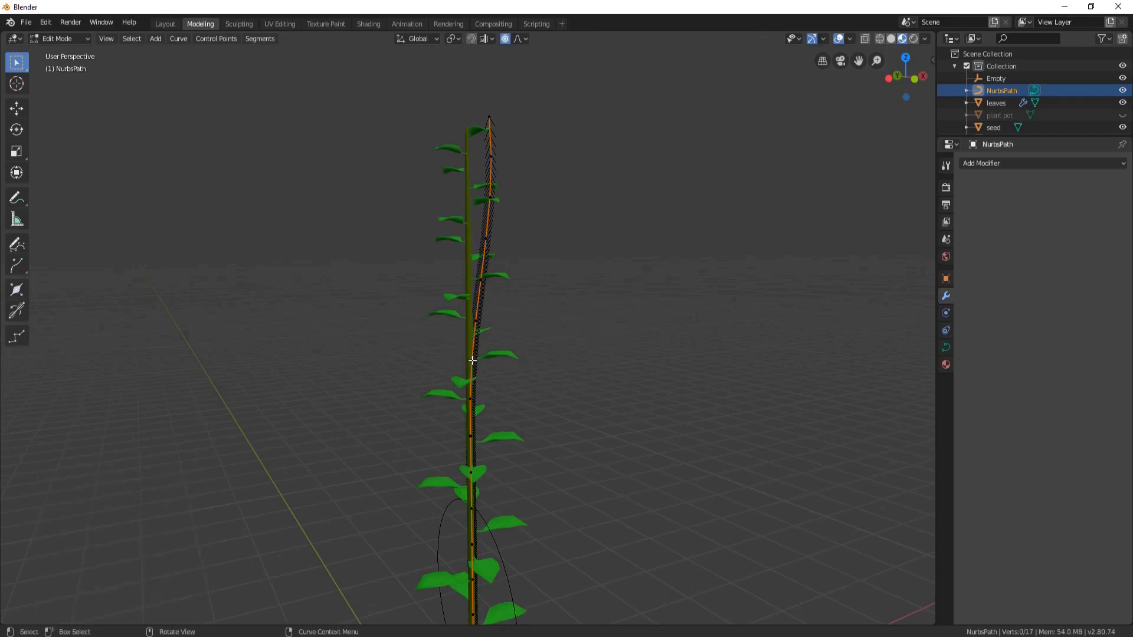
key("g")
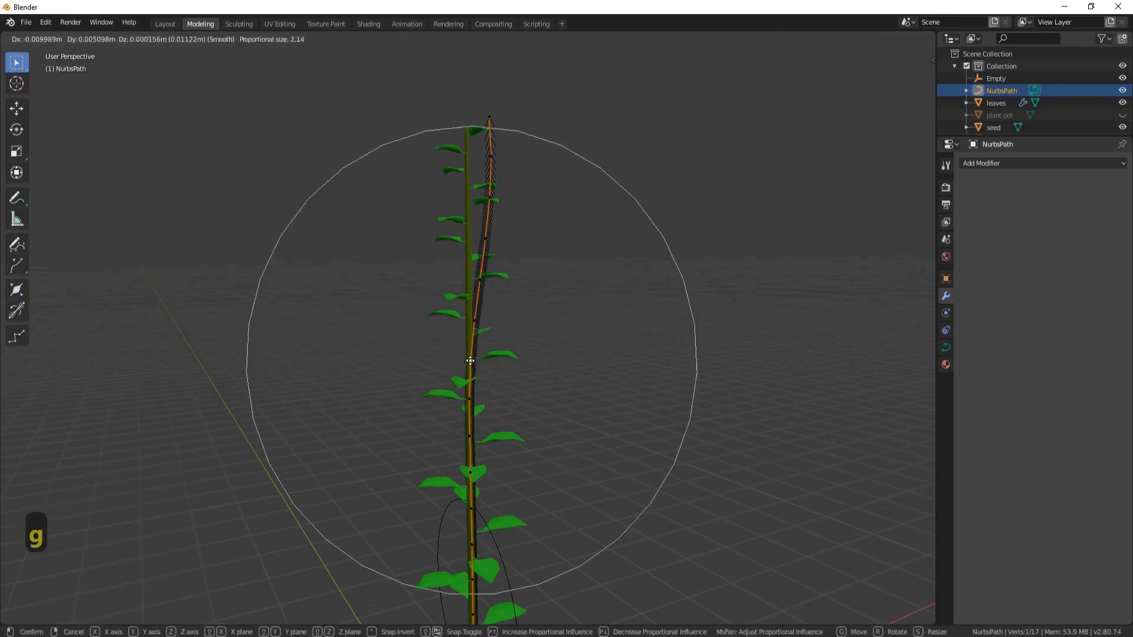
left_click(471, 361)
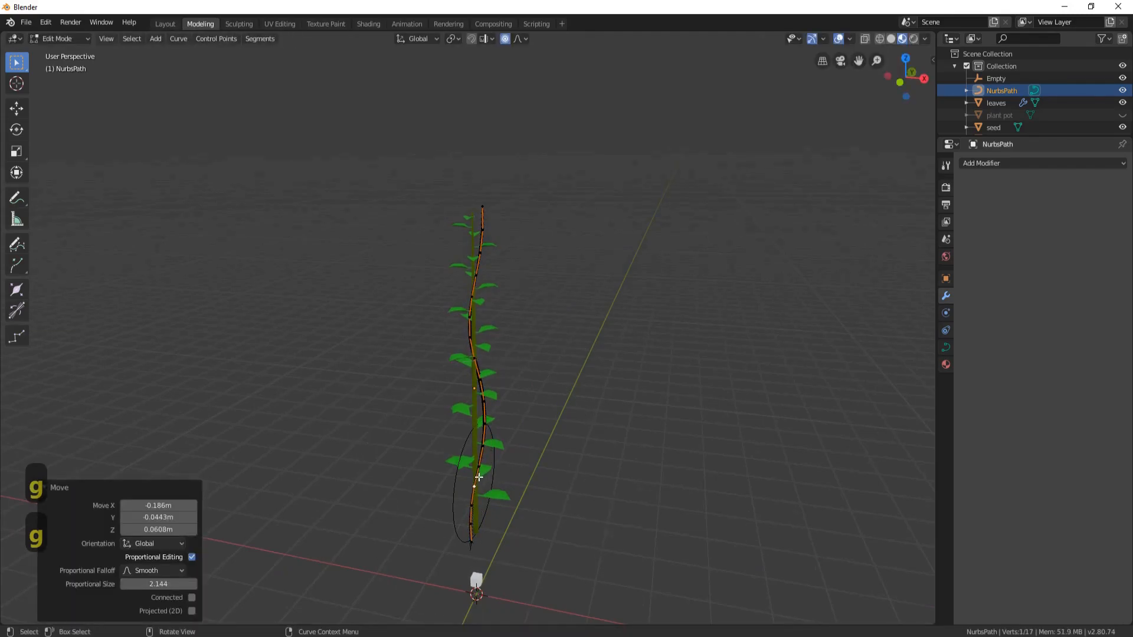
Shape the middle and lower control points into gentle S-bends up the stem.
key("g")
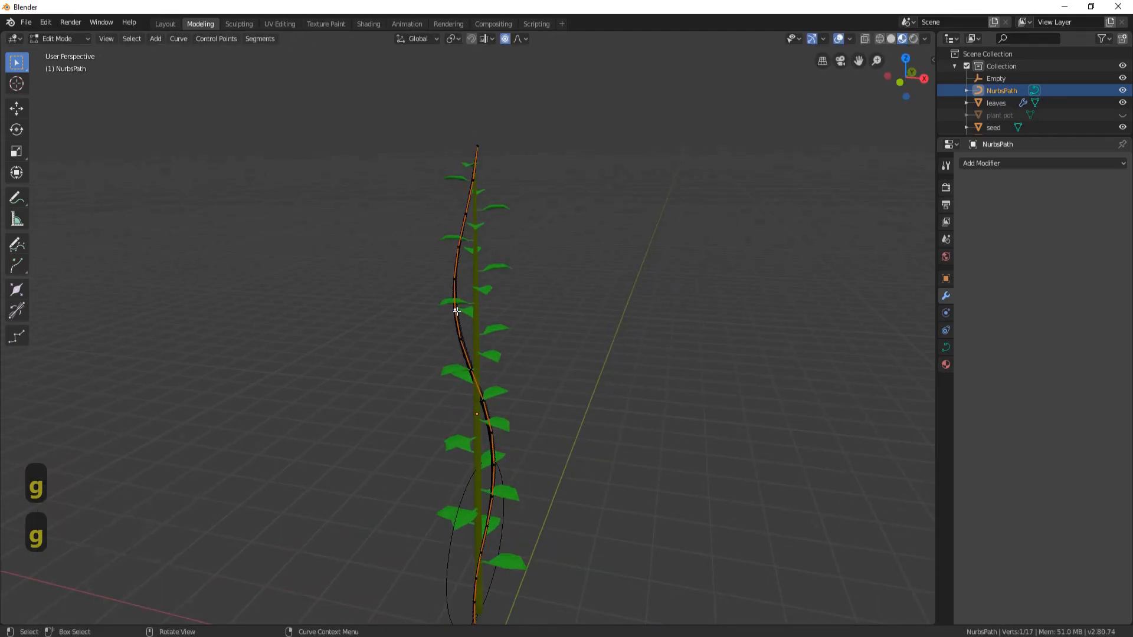
key("g")
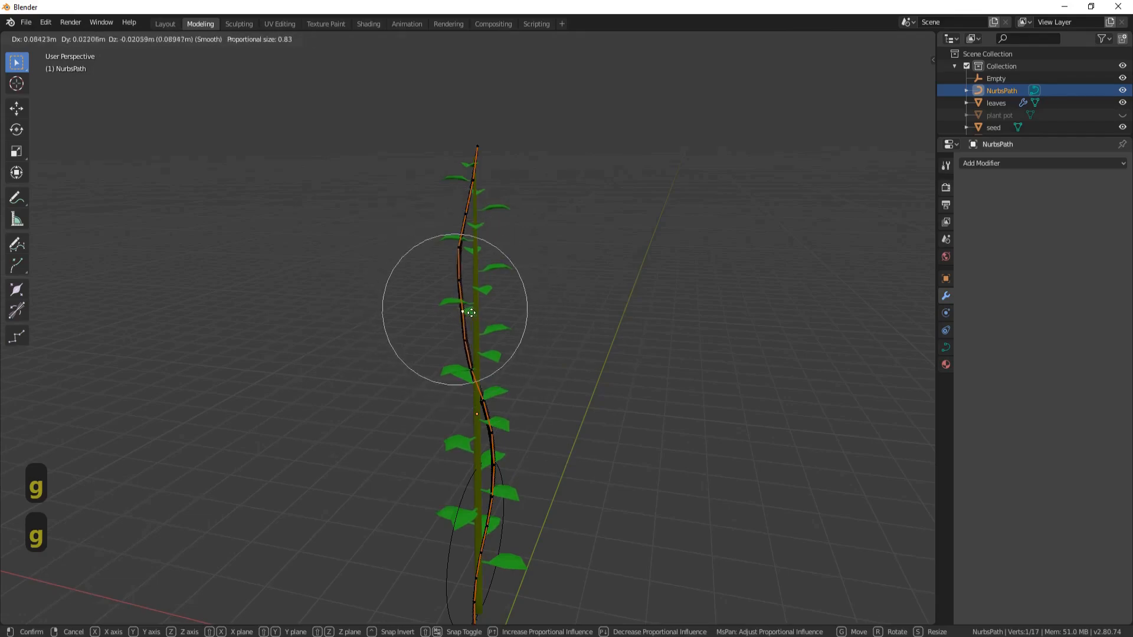
left_click(471, 312)
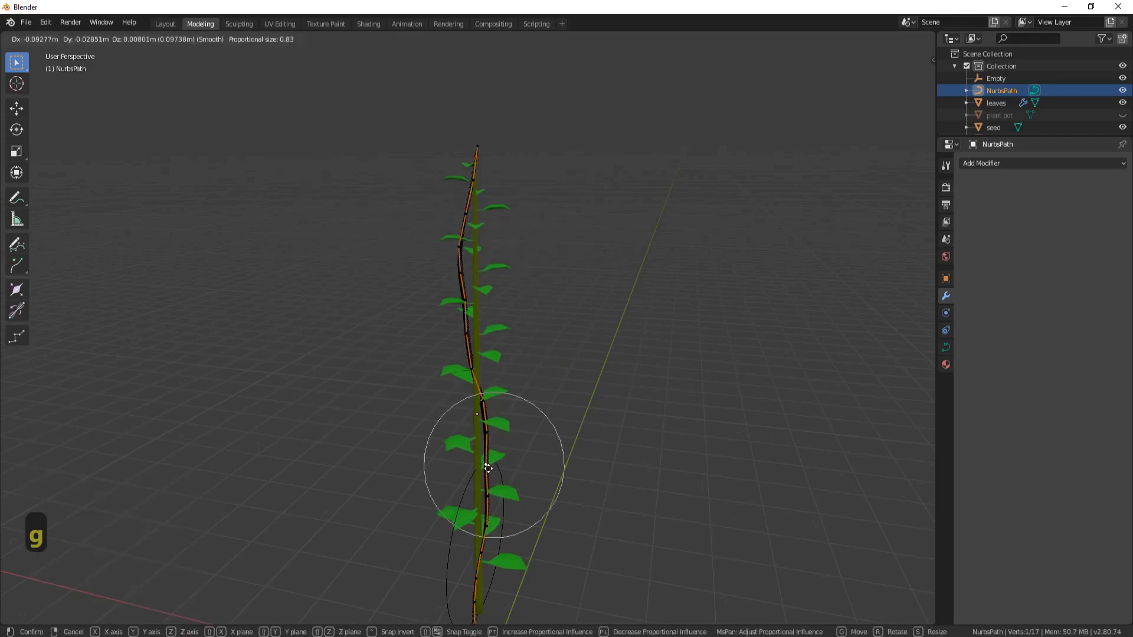
left_click(487, 469)
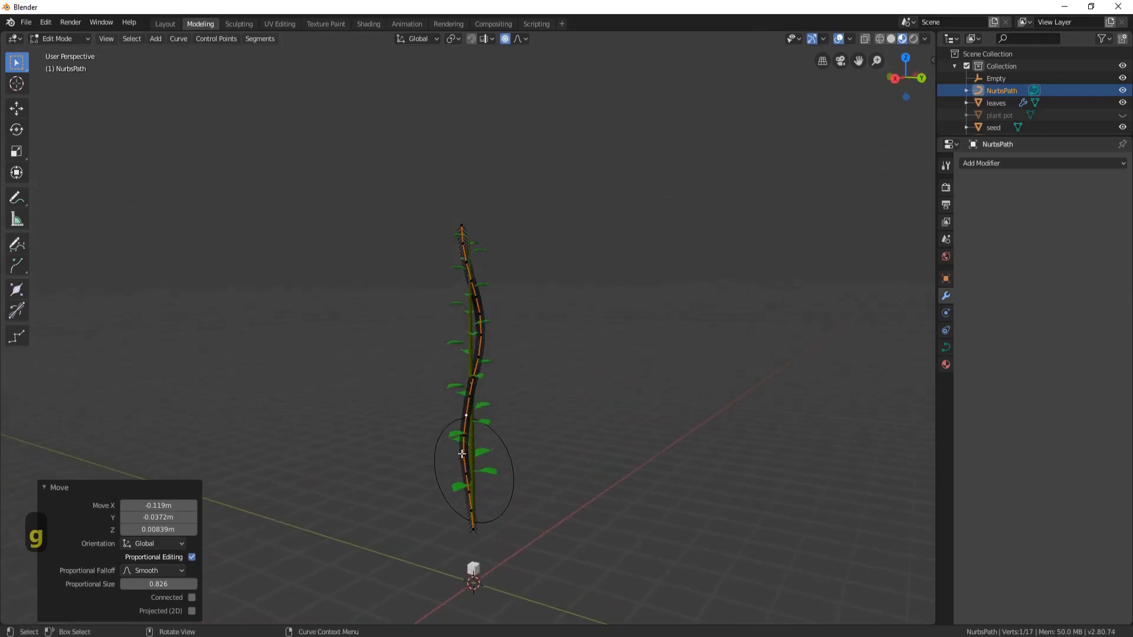
key("g")
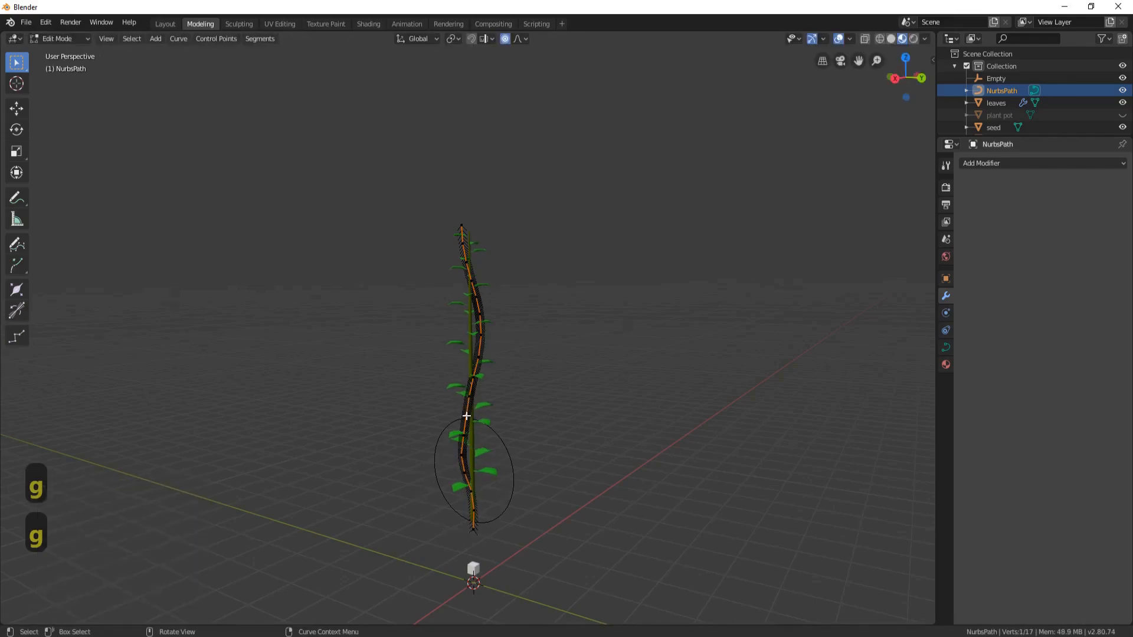
key("g")
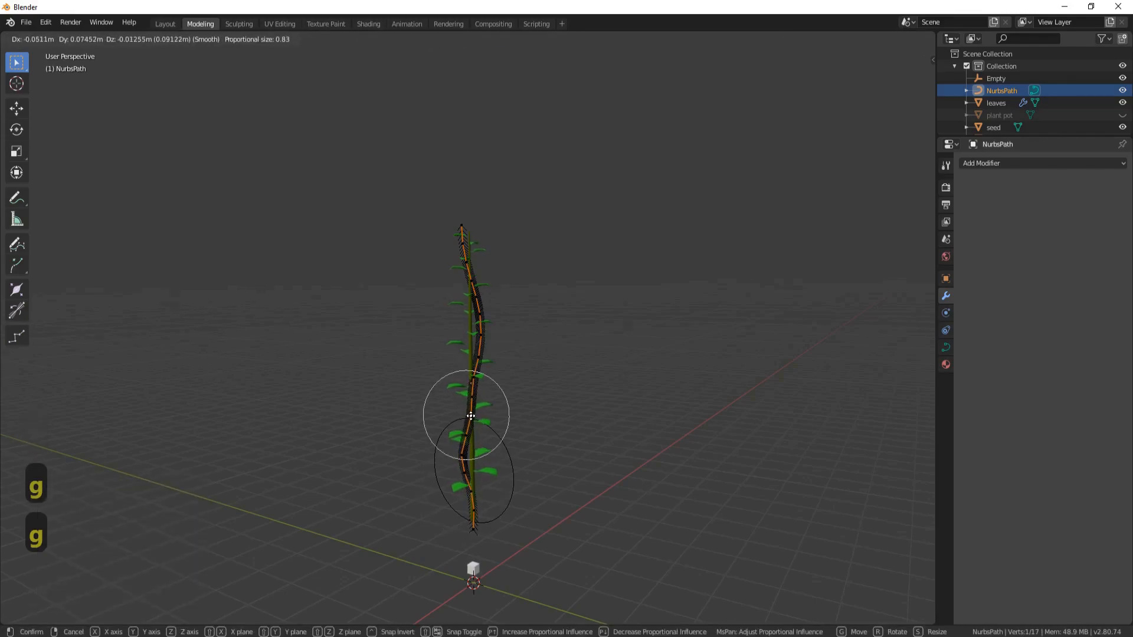
left_click(471, 416)
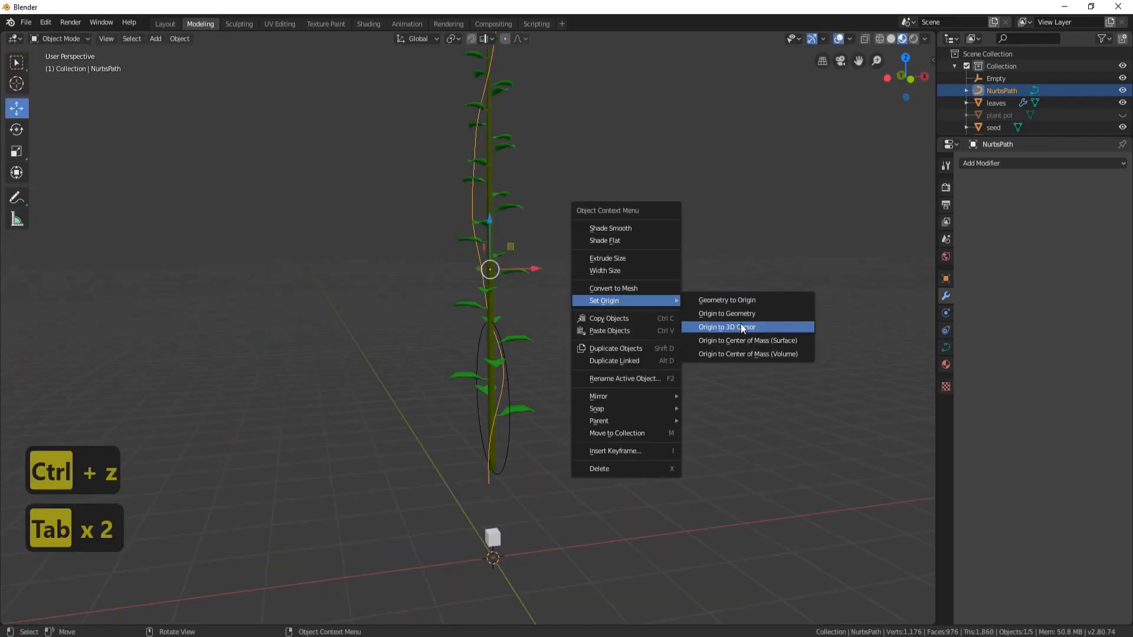
mouse_move(741, 327)
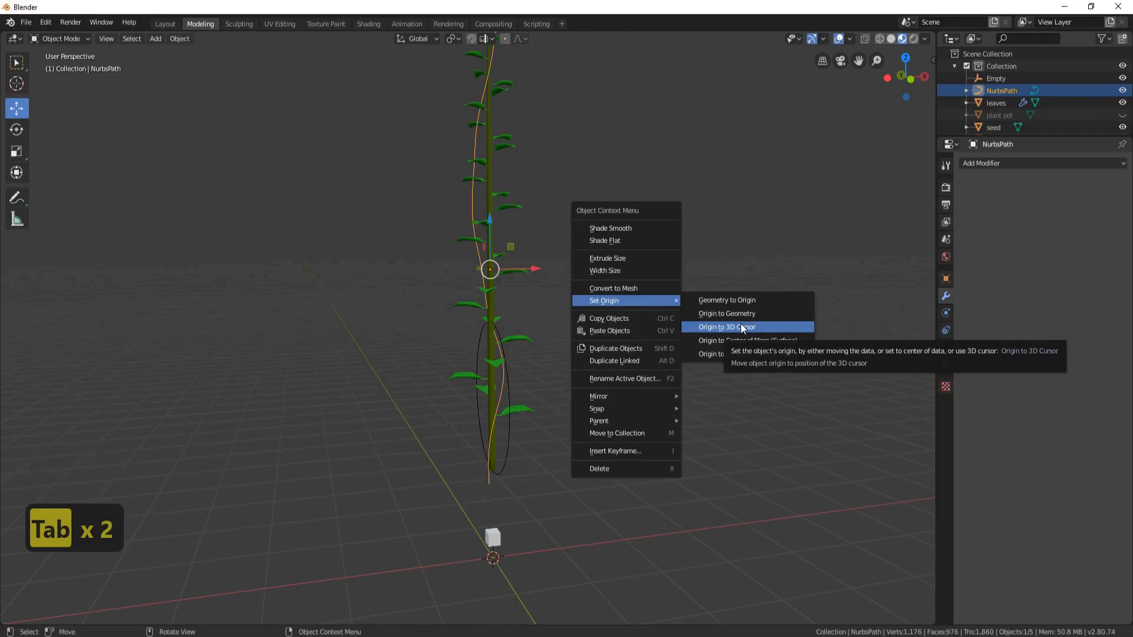
mouse_move(740, 327)
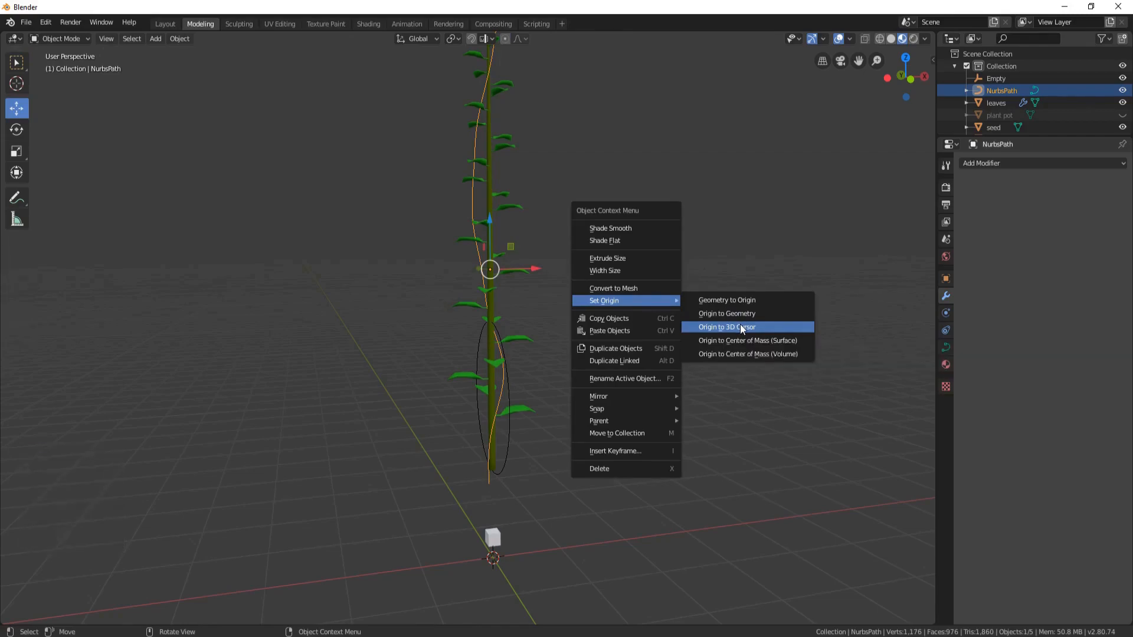
Set the path's origin to the 3D cursor and give stem and leaves Curve modifiers following NurbsPath.
left_click(726, 326)
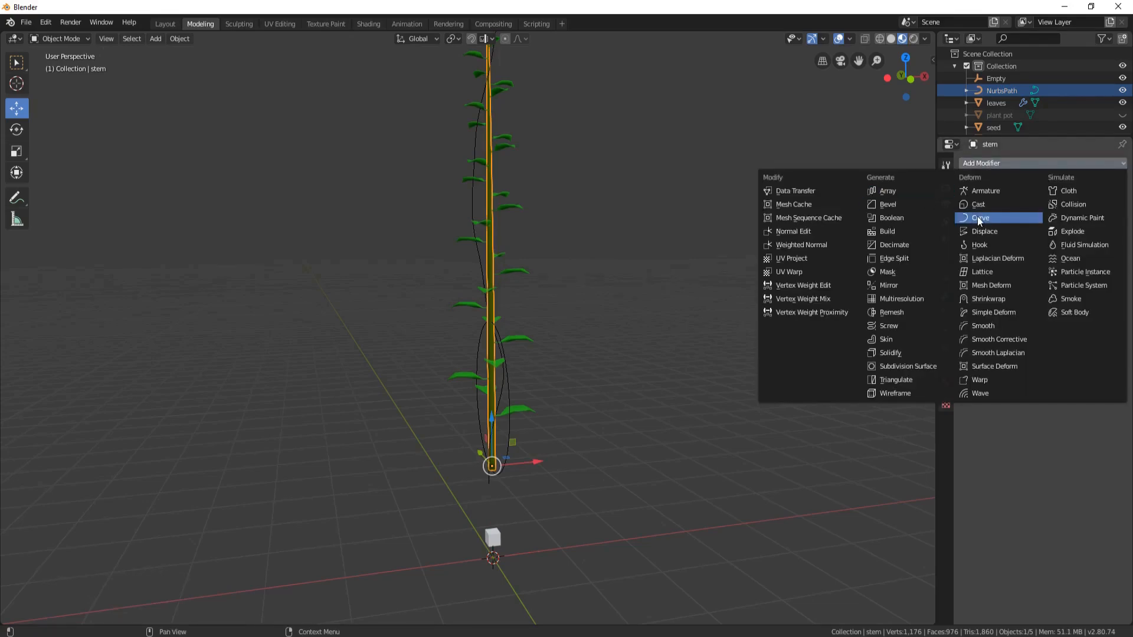
left_click(979, 217)
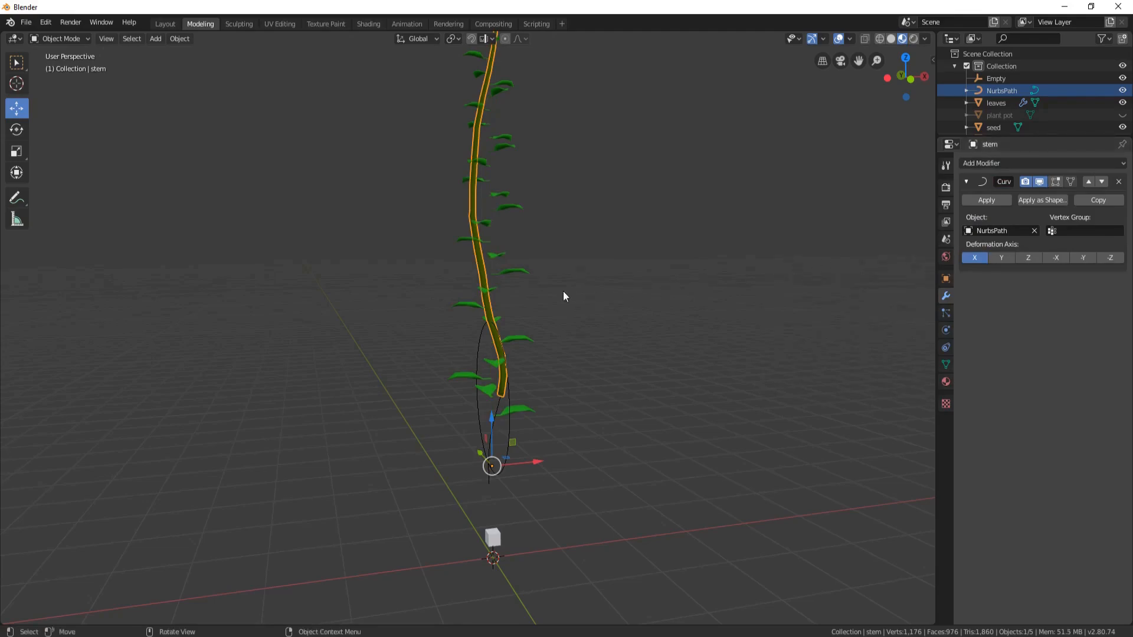
left_click(995, 102)
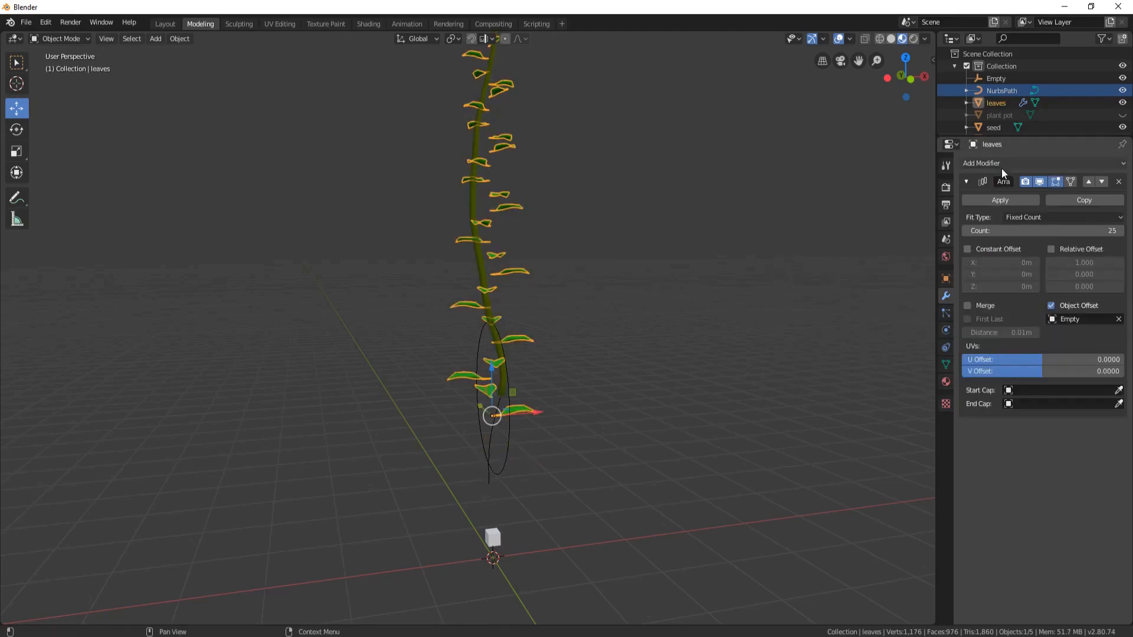
left_click(980, 163)
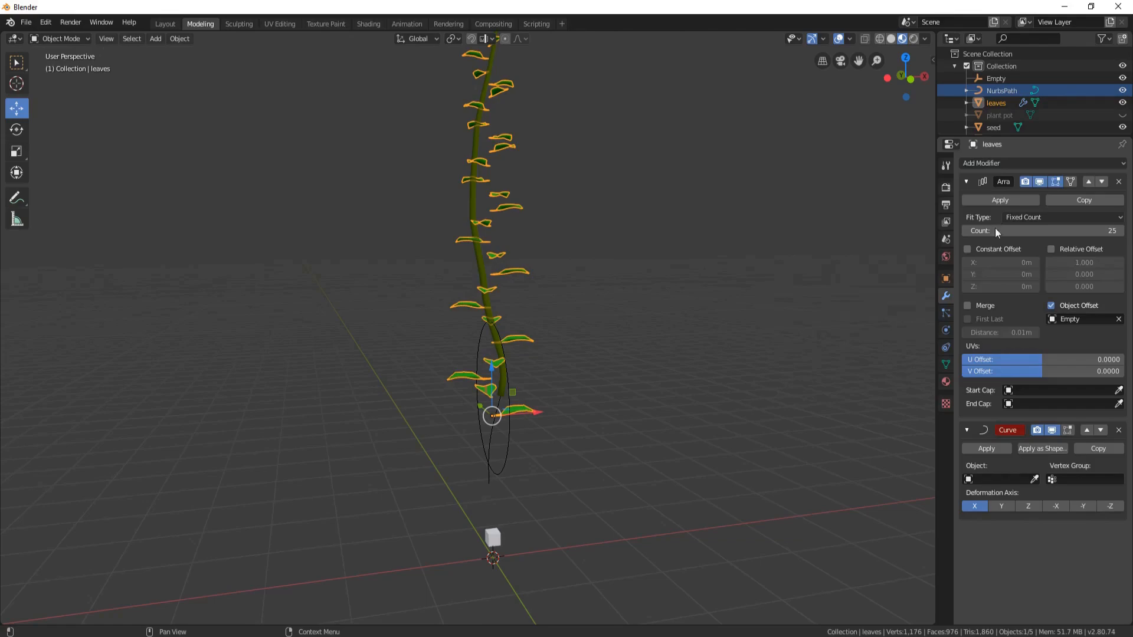
left_click(1000, 479)
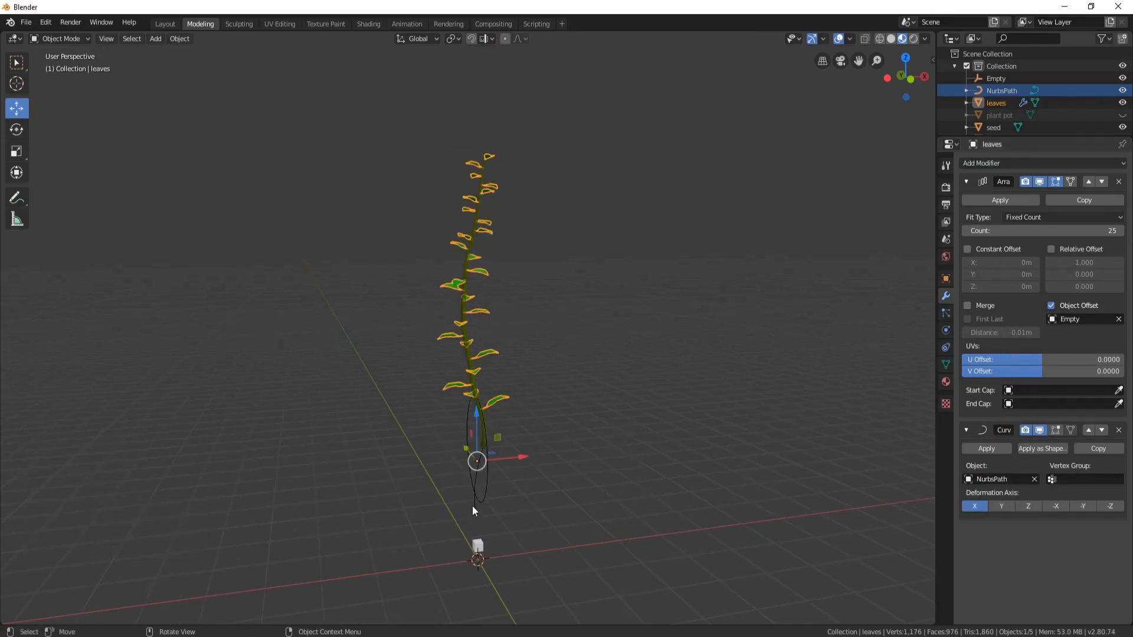
Raise the NurbsPath 1.13 m so the plant winds up along it.
key("g")
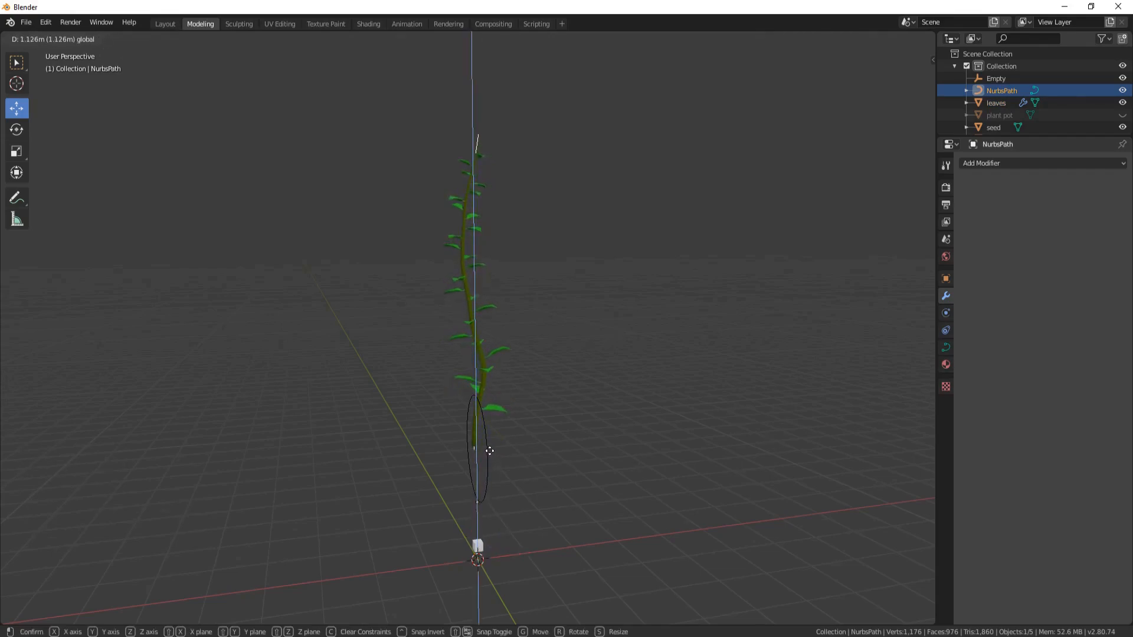
left_click(489, 450)
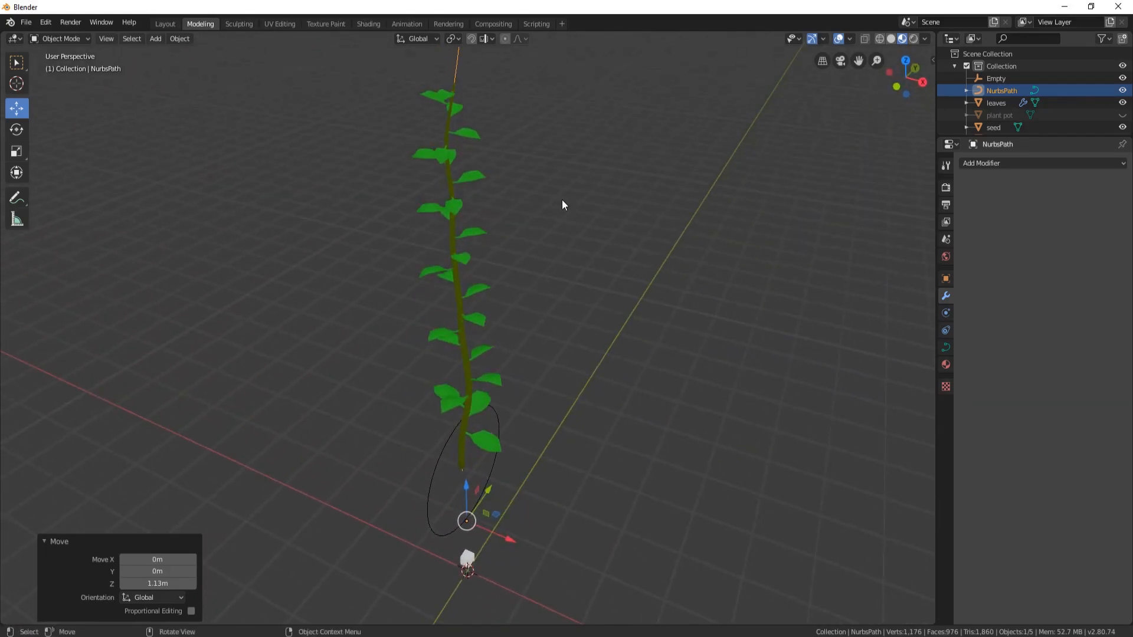
Apply the leaves' Curve modifier, delete the Empty and NurbsPath, and unhide the pot and soil.
left_click(996, 103)
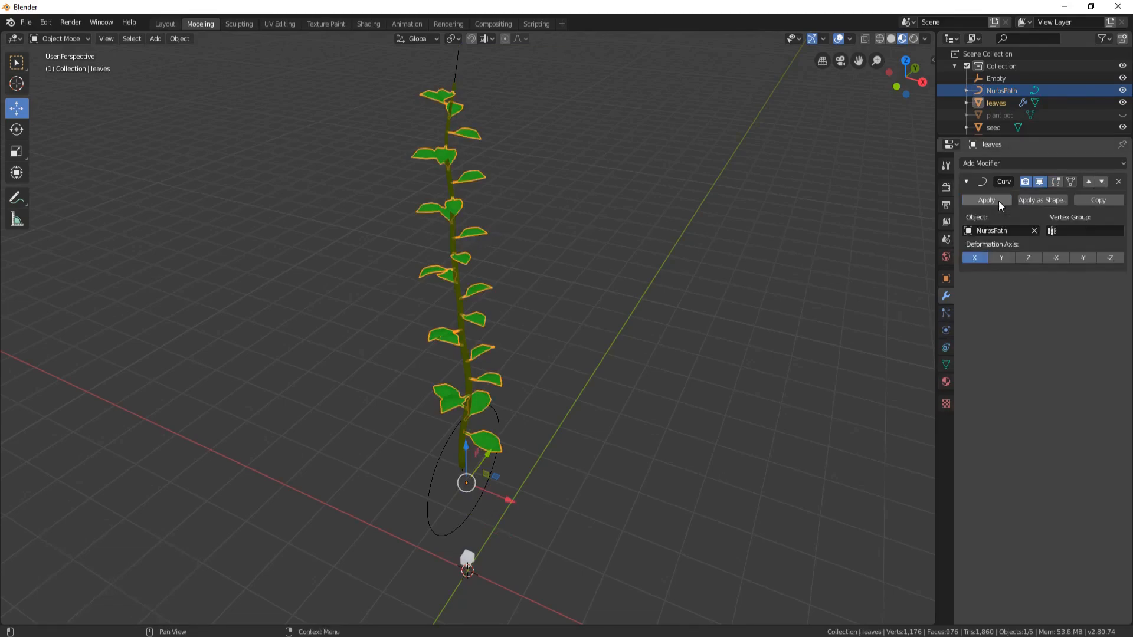
left_click(984, 200)
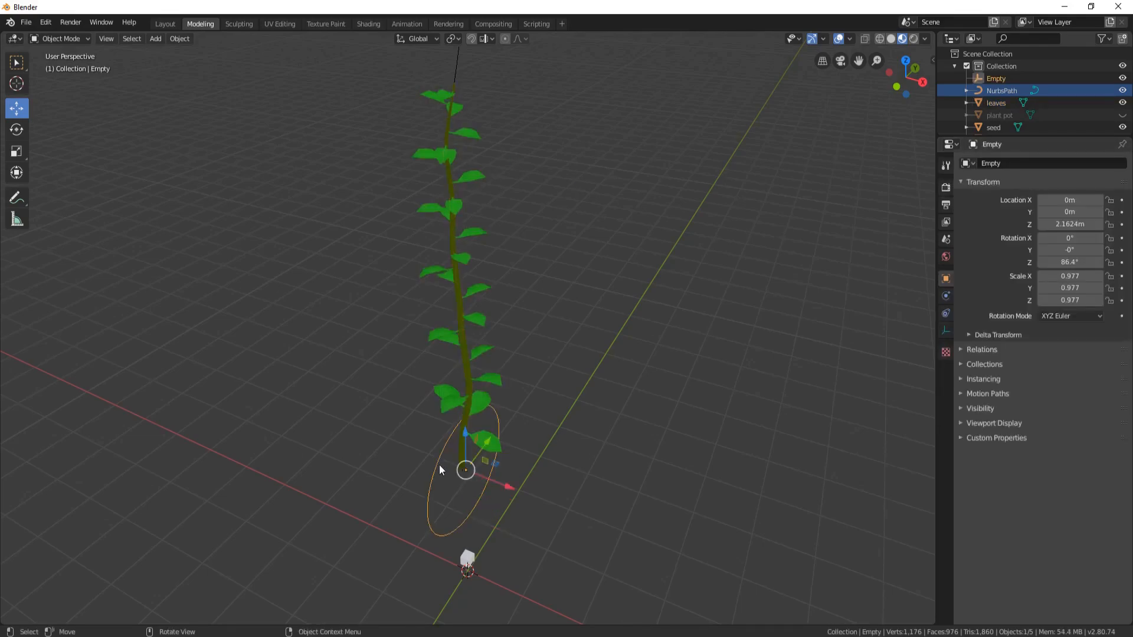
key("Delete")
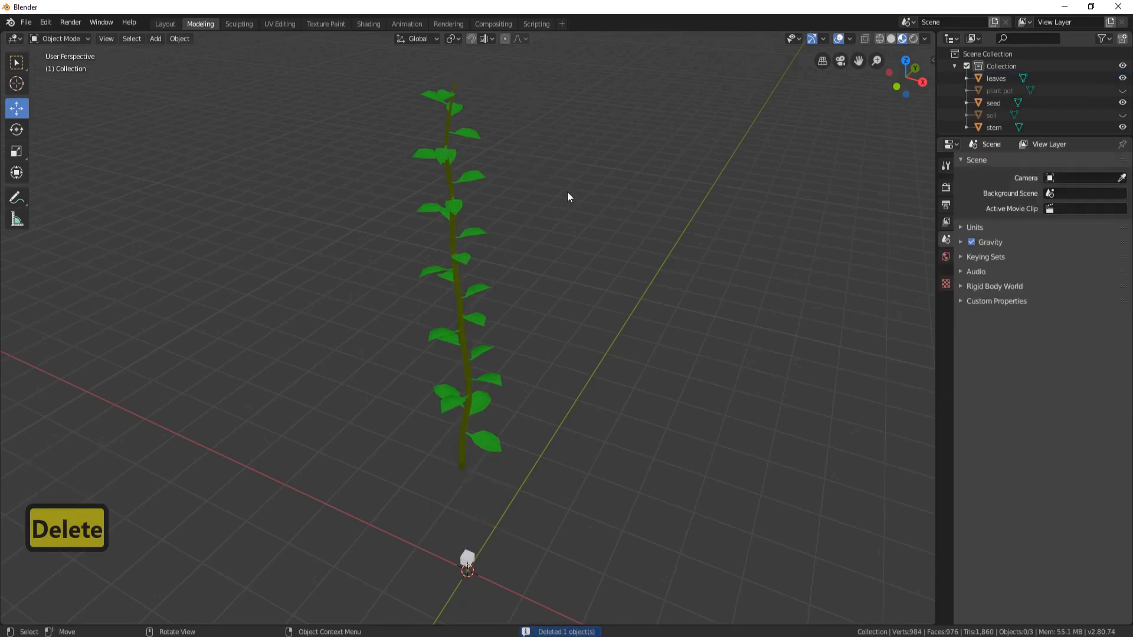
key("alt+h")
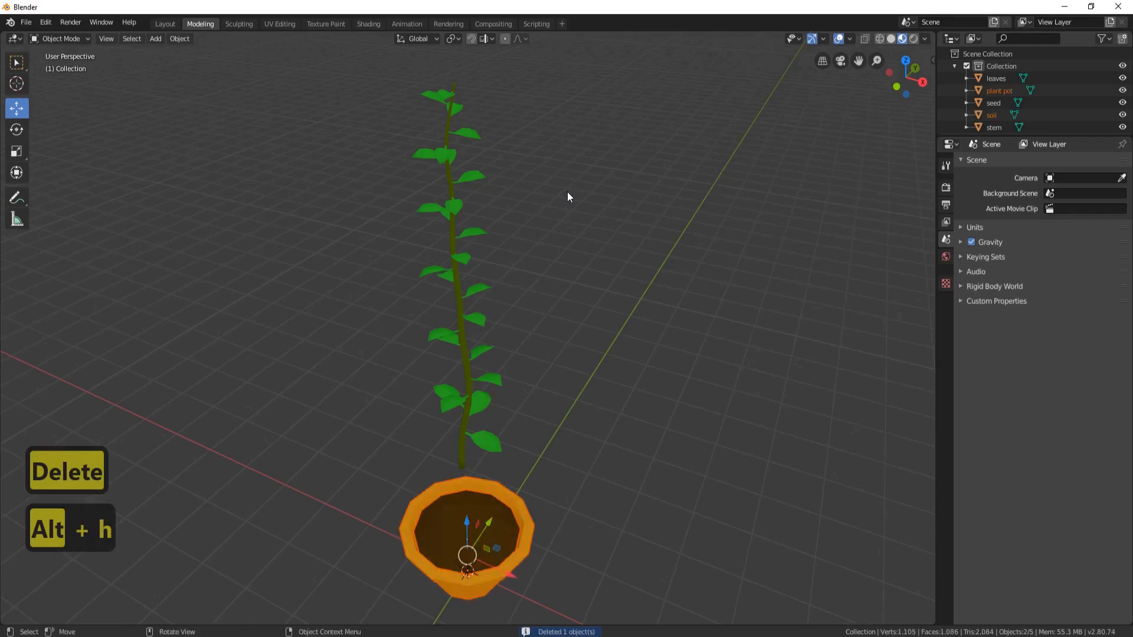
key("1")
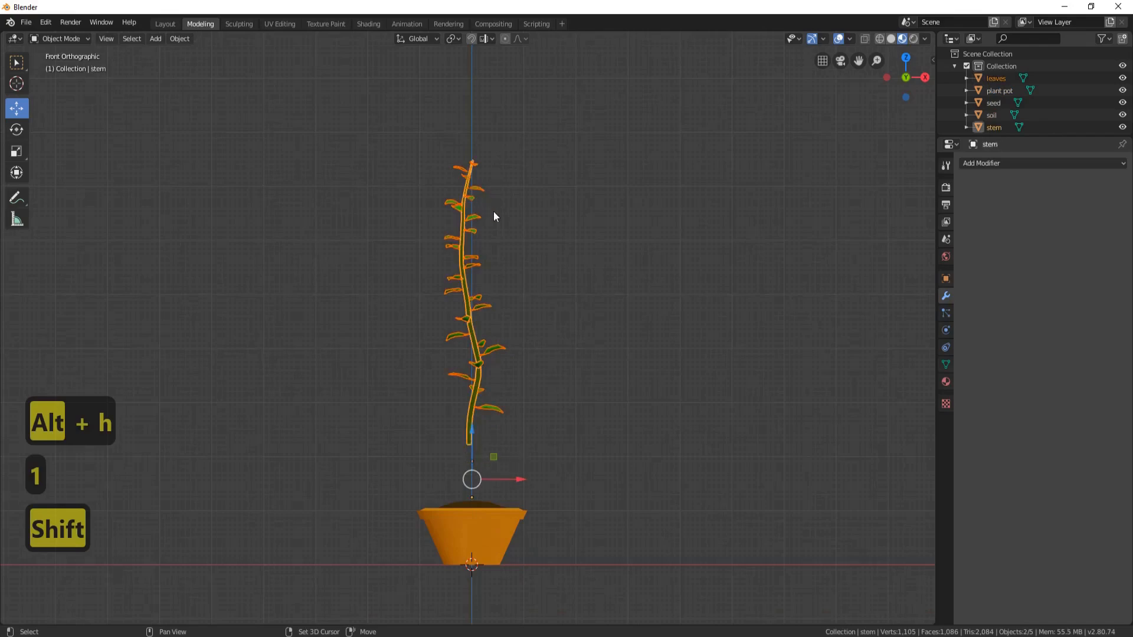
Give the stem a Shrinkwrap modifier targeting the seed and apply it as a shape key.
key("g")
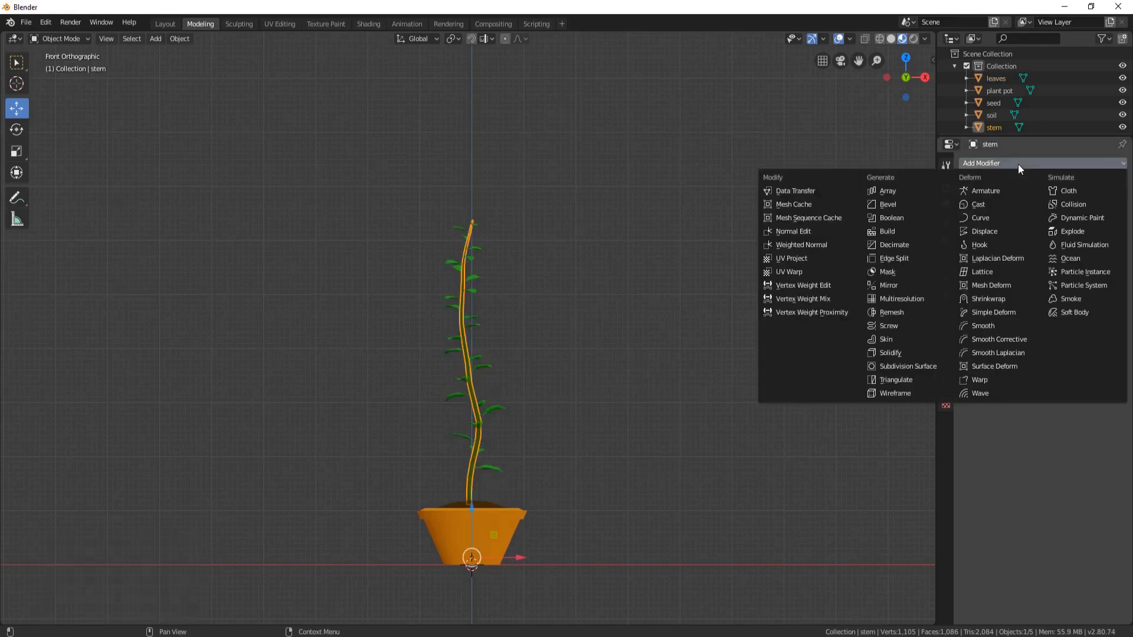
mouse_move(1017, 182)
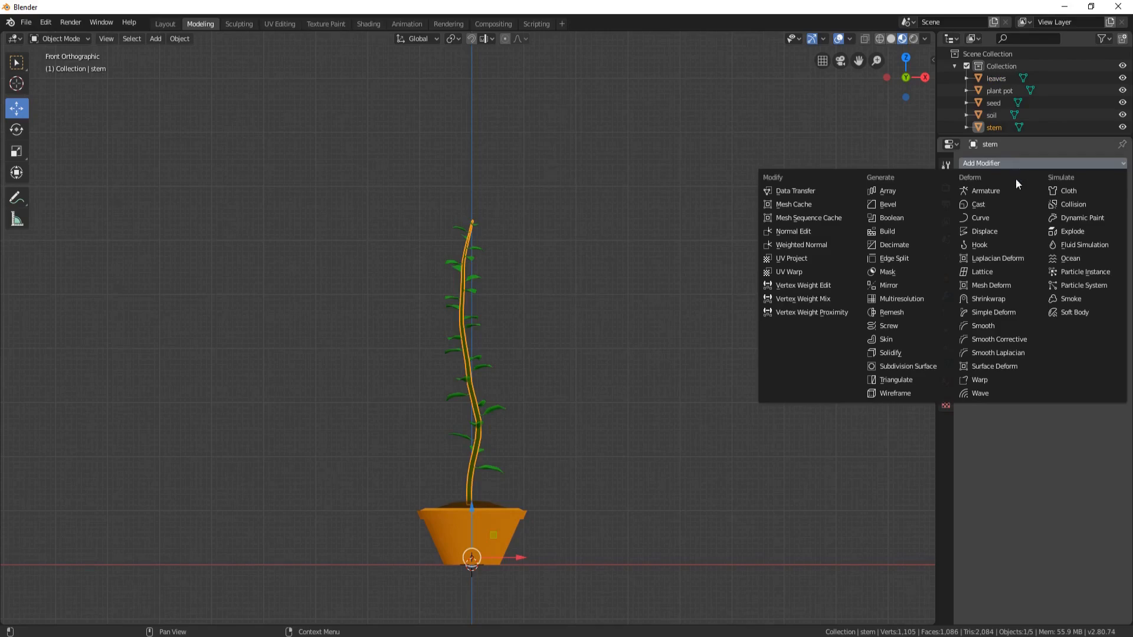
left_click(988, 299)
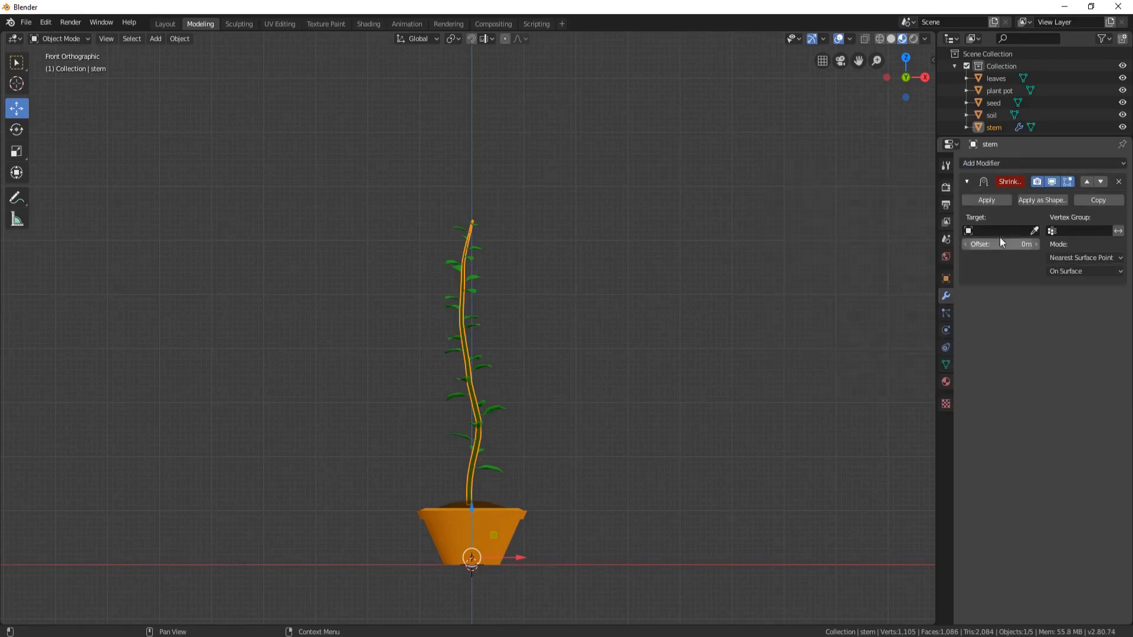
left_click(1000, 230)
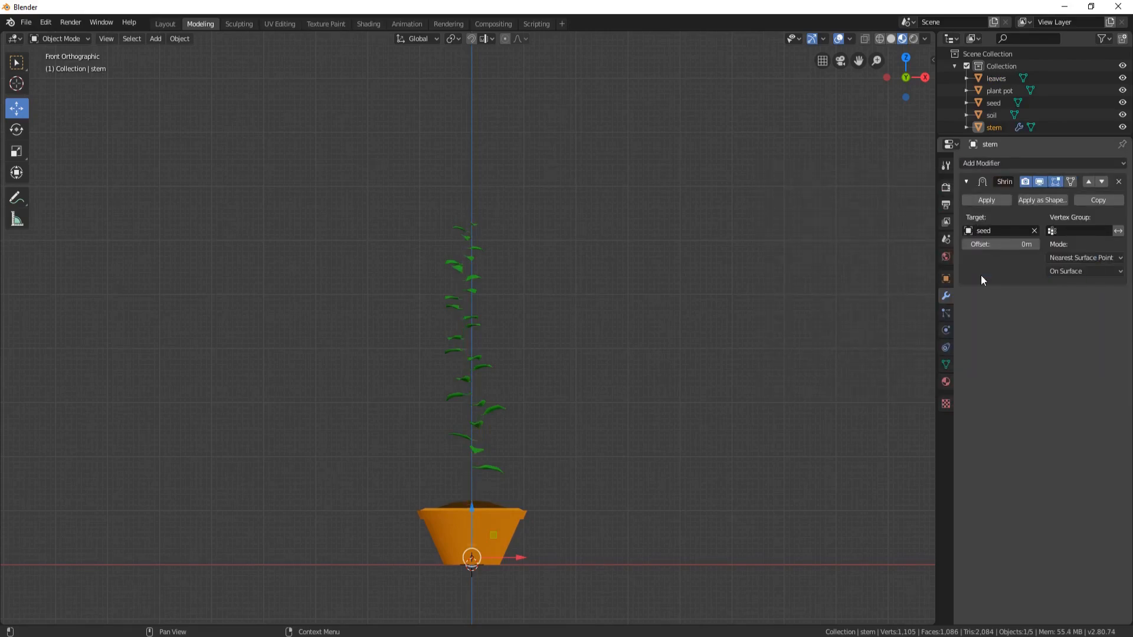
mouse_move(1041, 200)
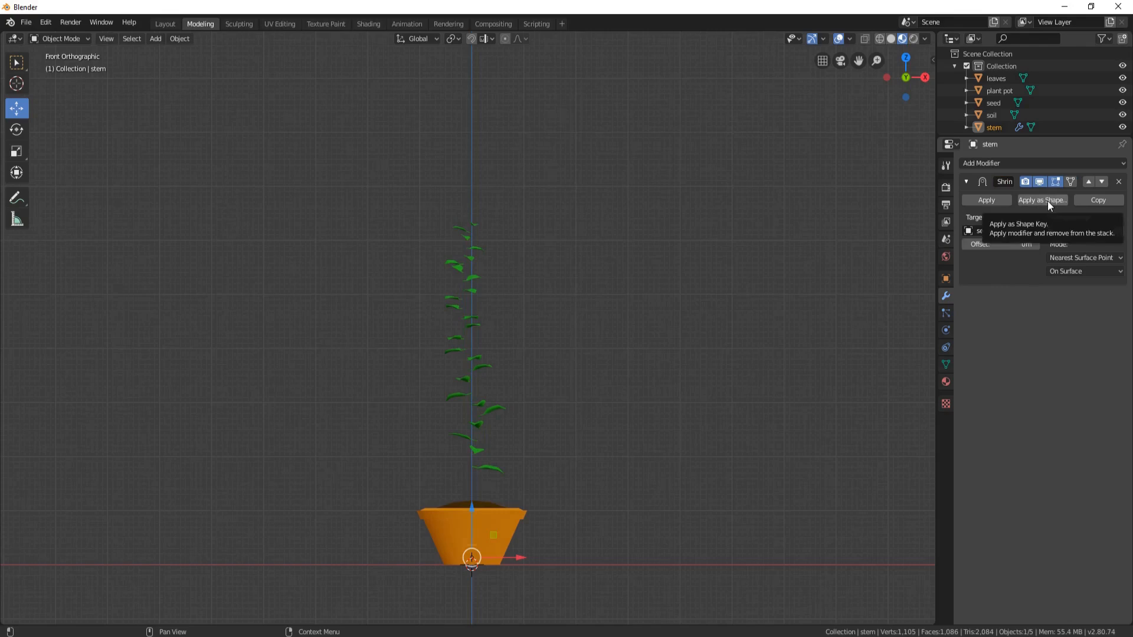
left_click(985, 200)
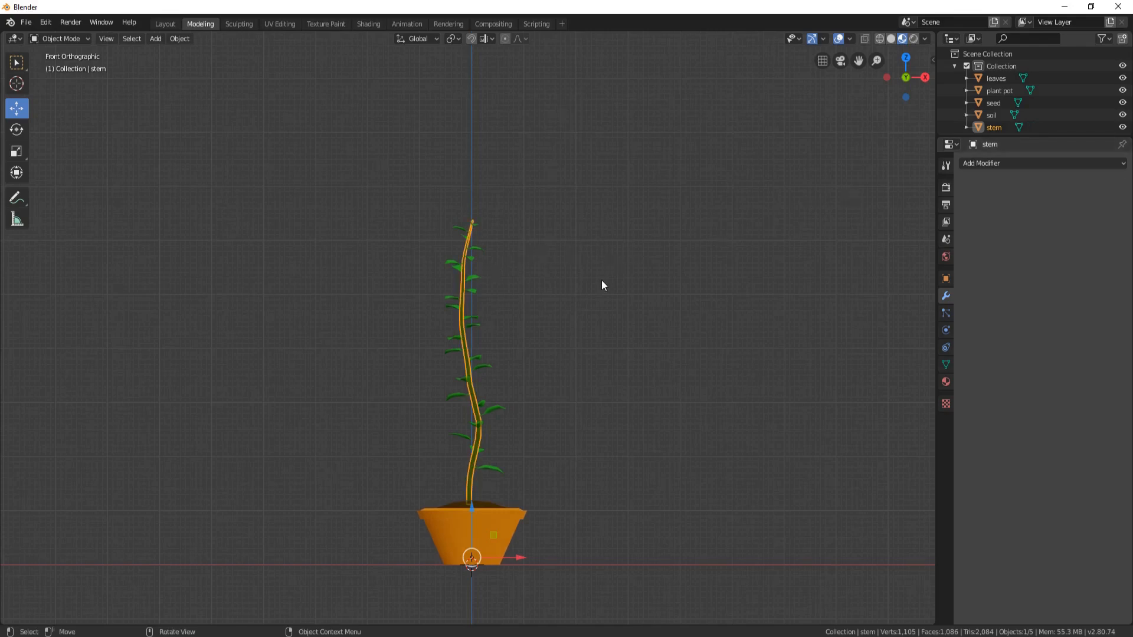
left_click(996, 78)
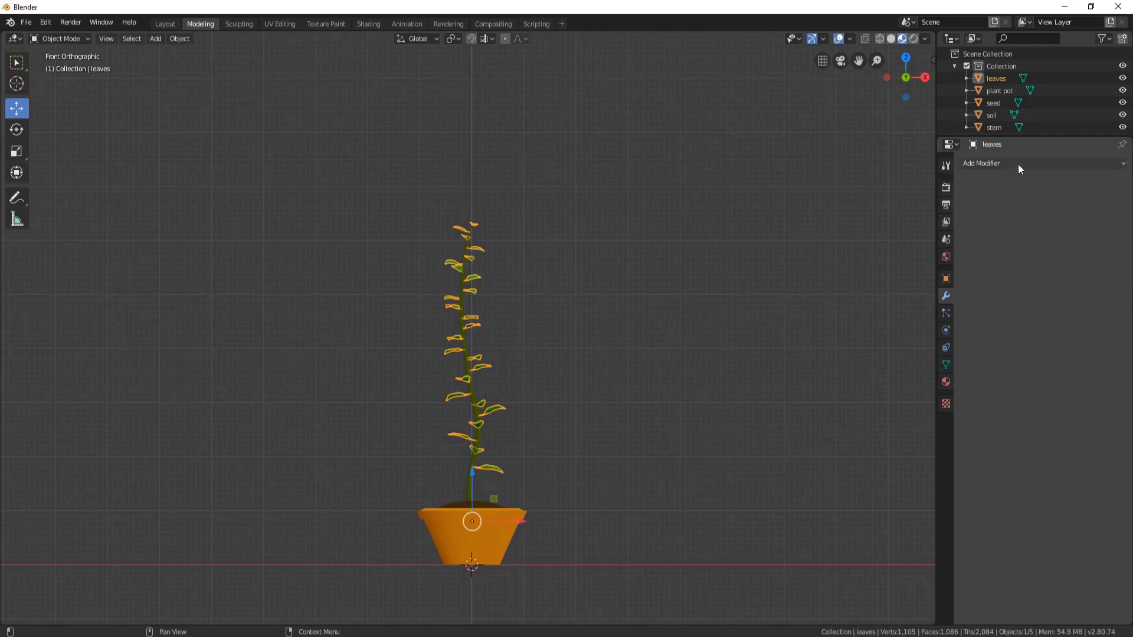
Give the leaves a Shrinkwrap modifier targeting the seed and apply it as a shape key.
left_click(1011, 163)
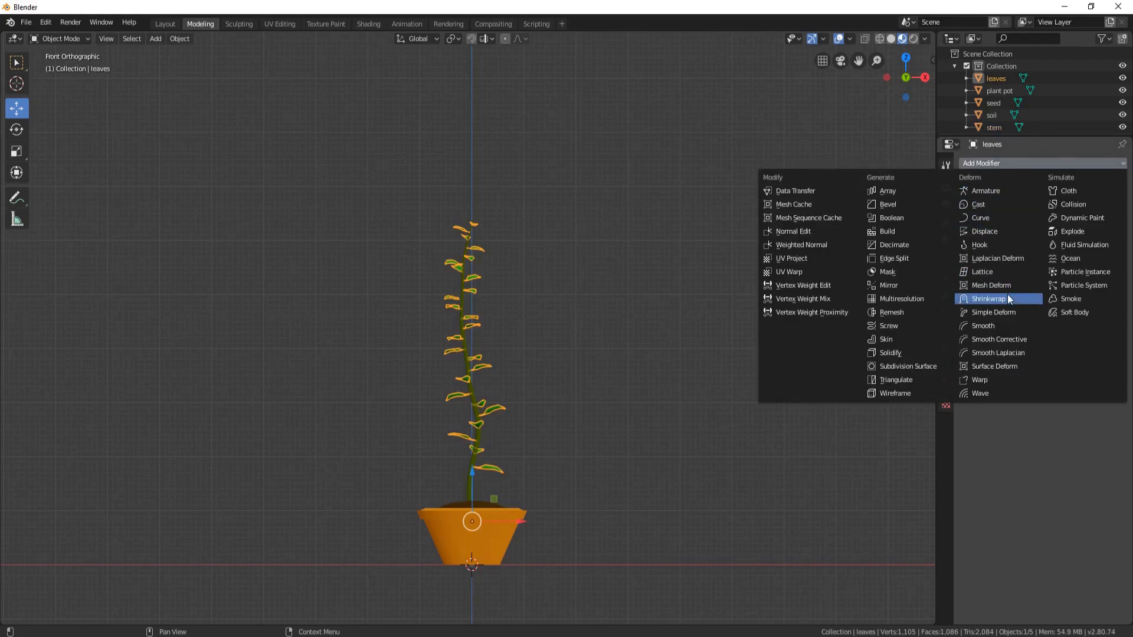
left_click(988, 298)
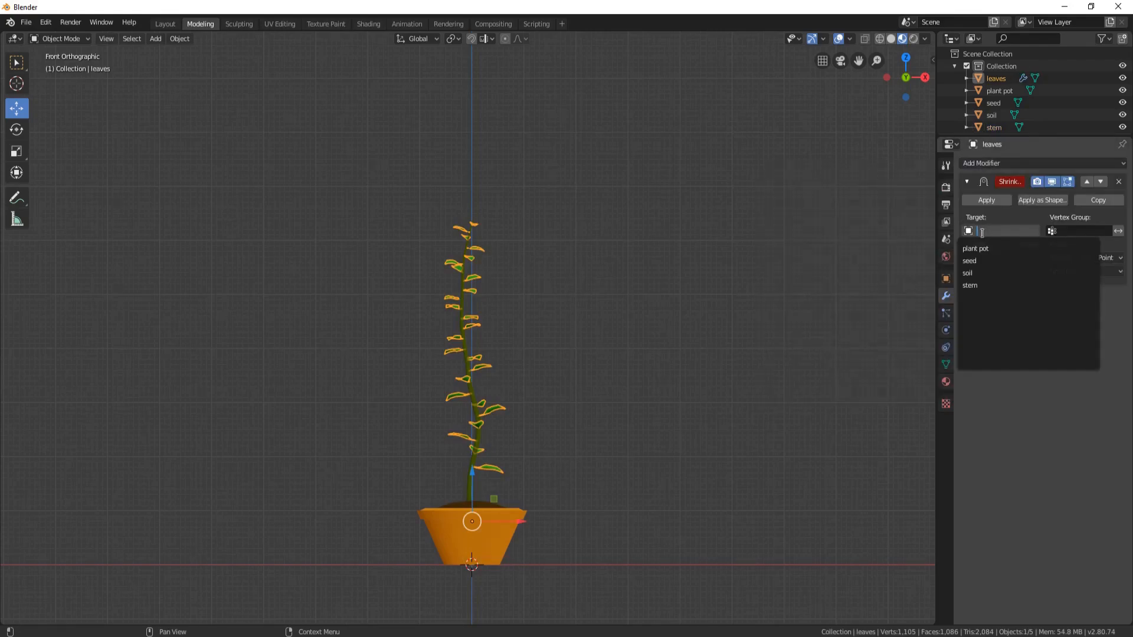
left_click(970, 284)
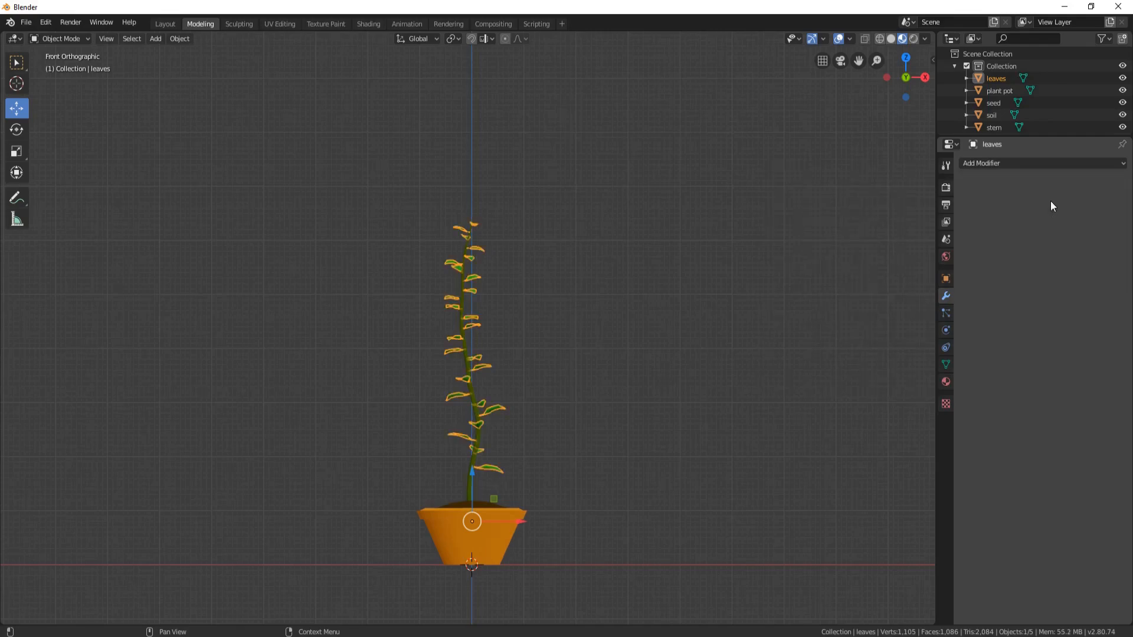
left_click(1011, 163)
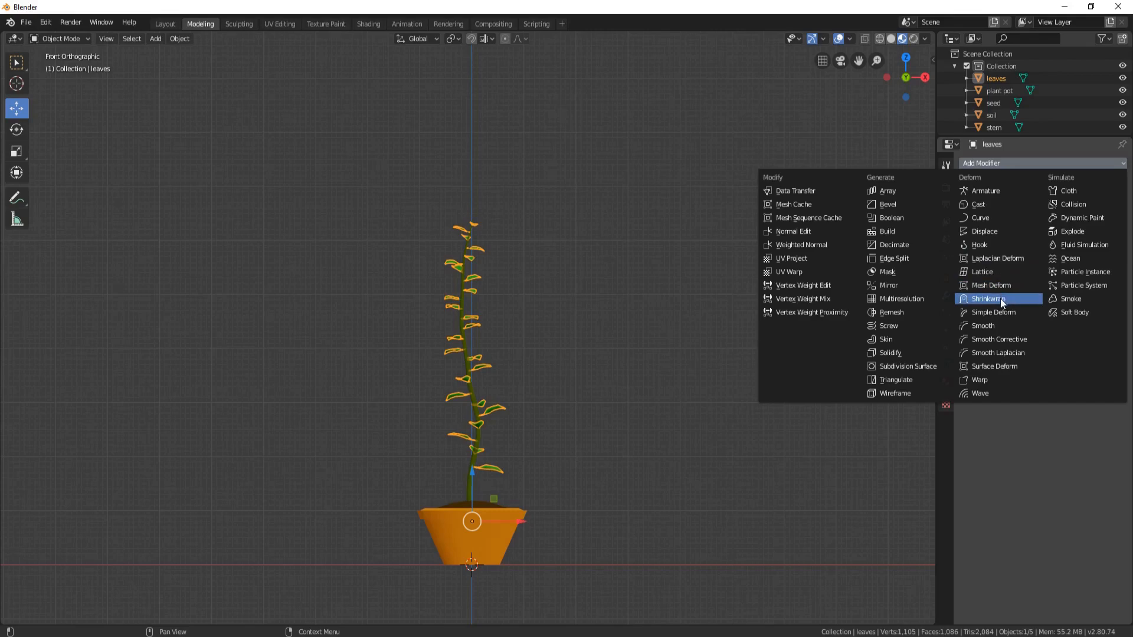
left_click(990, 298)
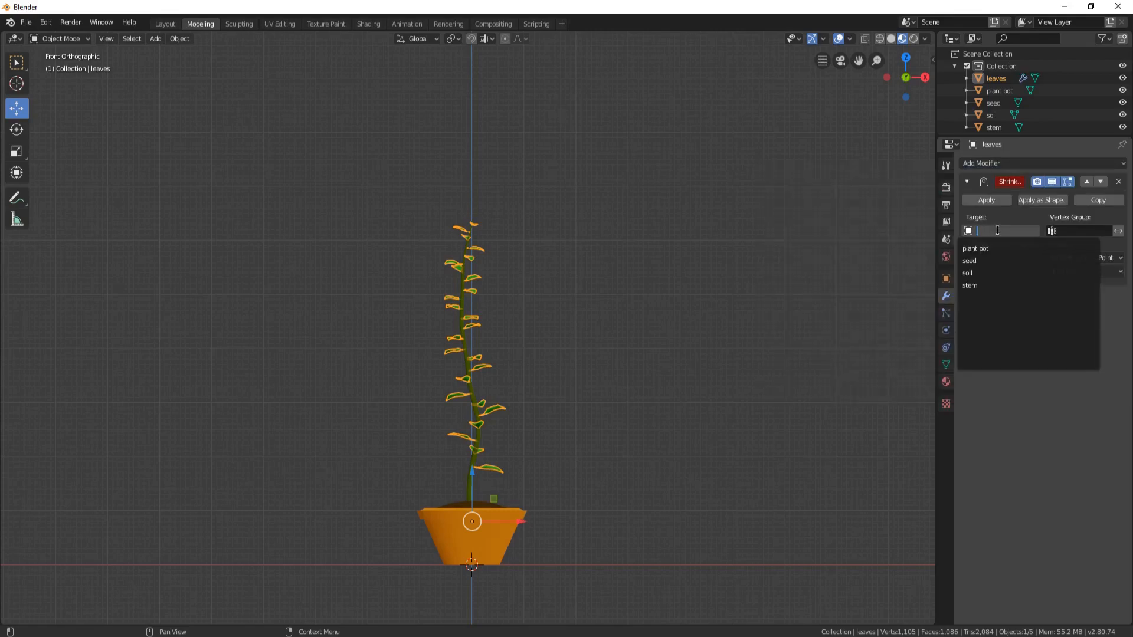
left_click(970, 260)
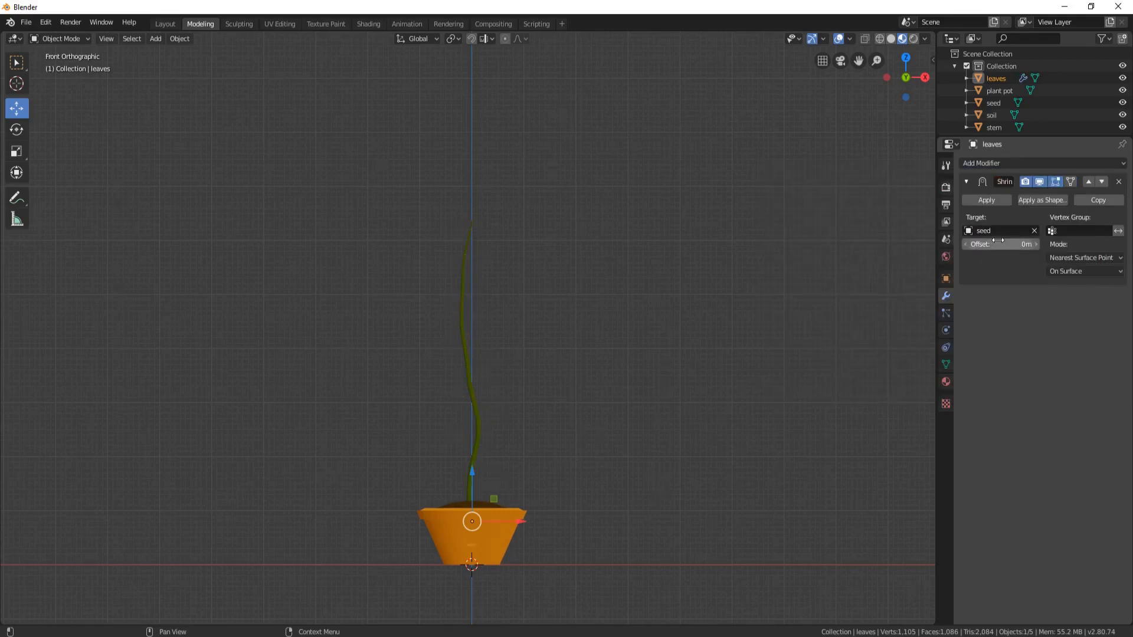
left_click(986, 200)
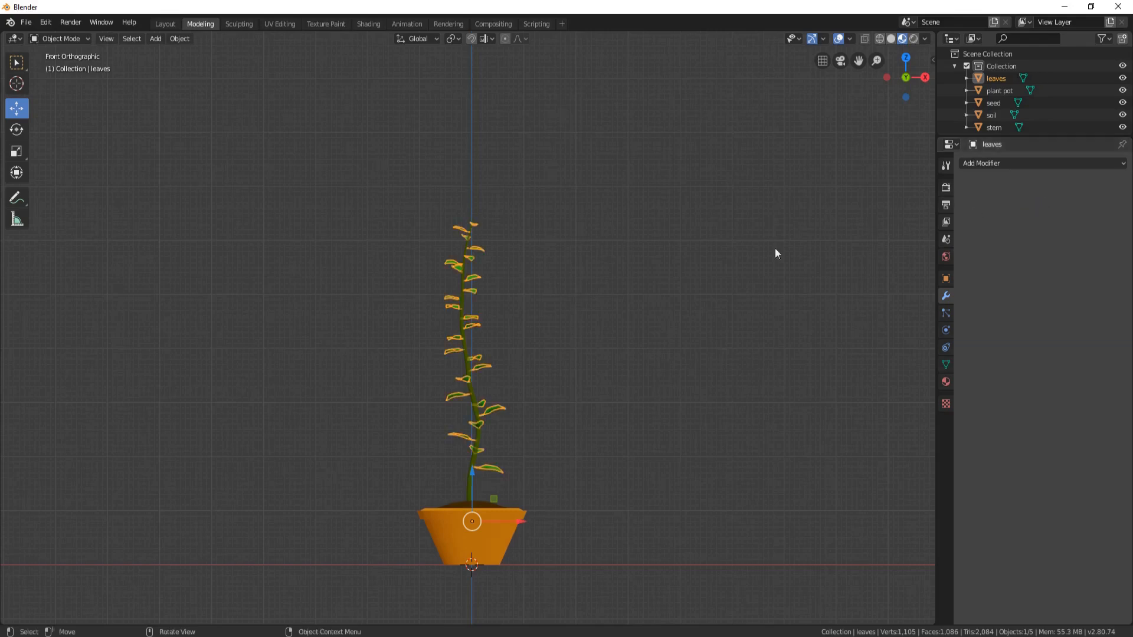
Switch the render engine to Cycles.
left_click(945, 186)
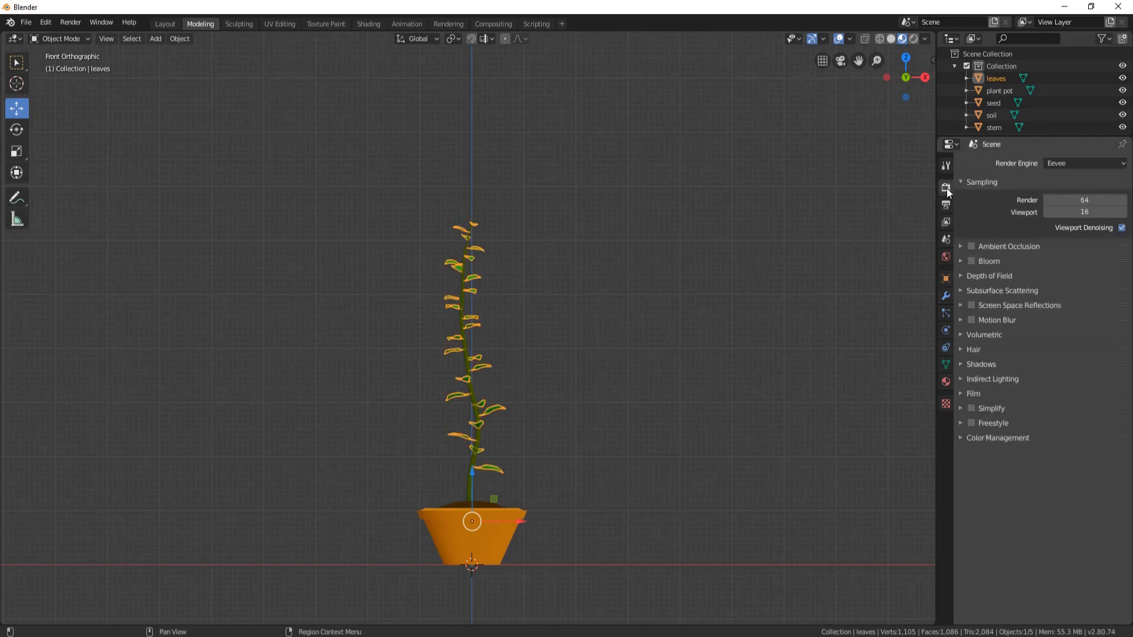
left_click(1083, 163)
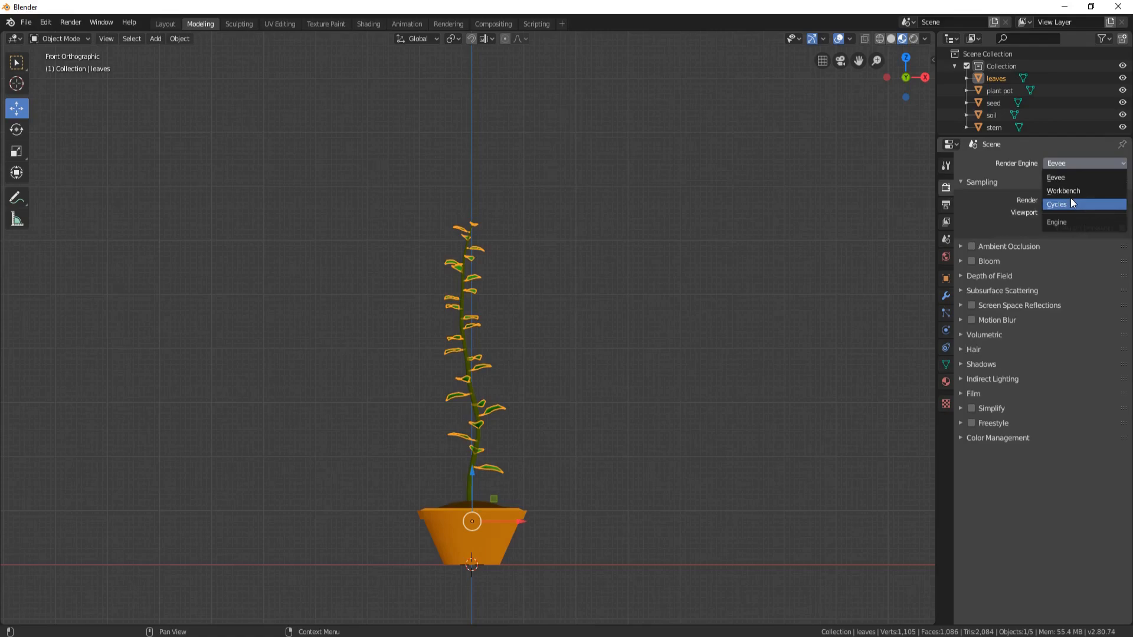
left_click(1056, 204)
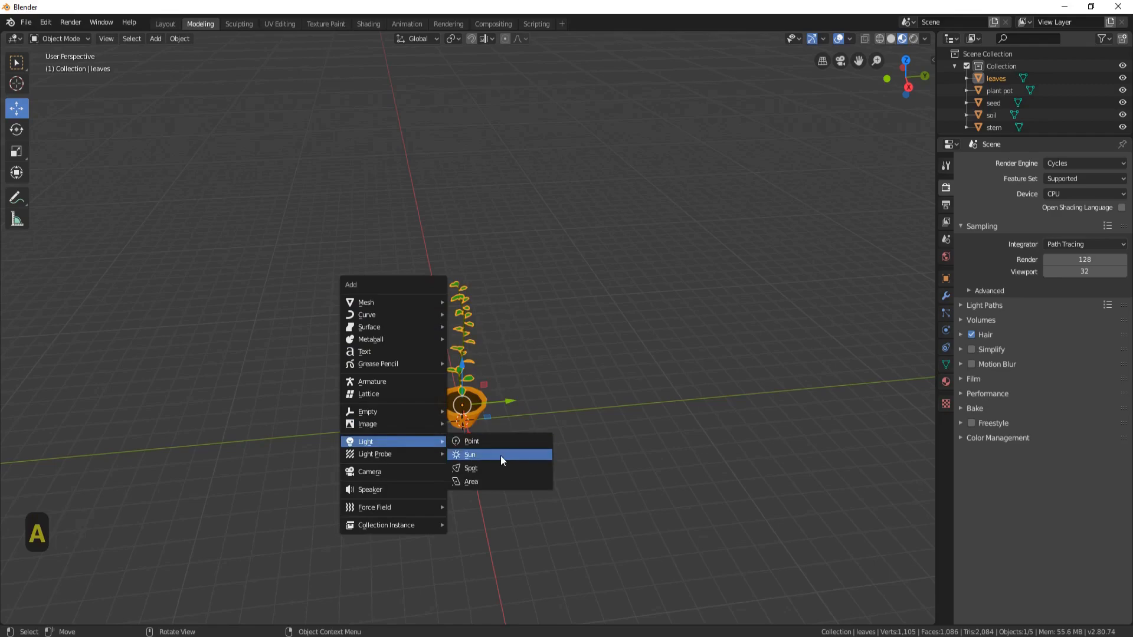
Add a tilted Sun light with strength 5 and move to the Animation workspace.
left_click(469, 454)
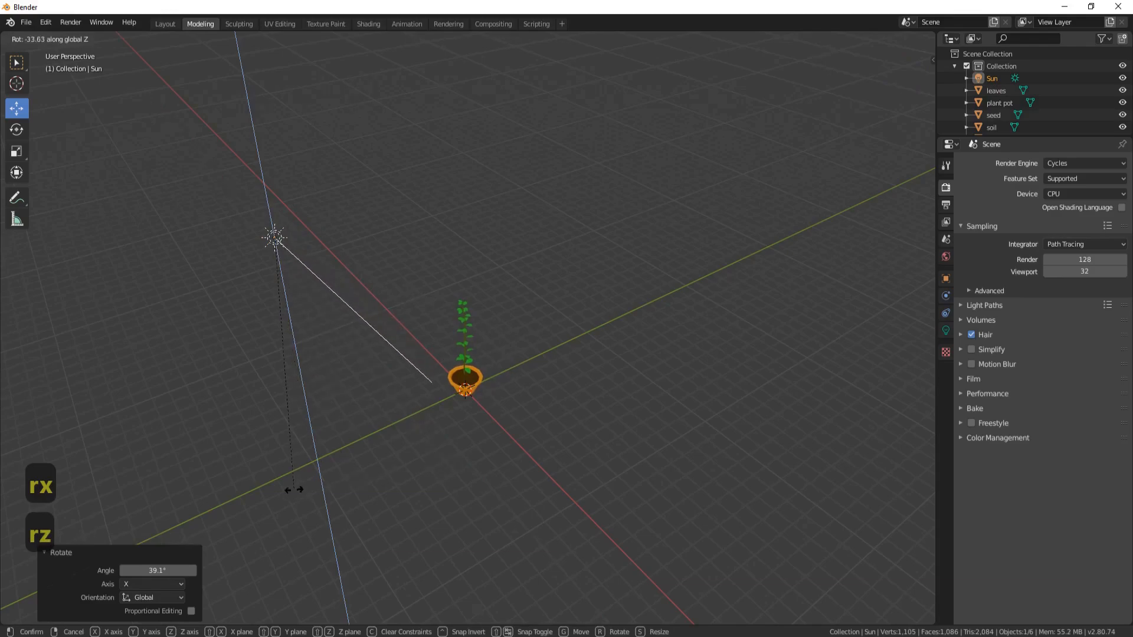
key("ctrl+z")
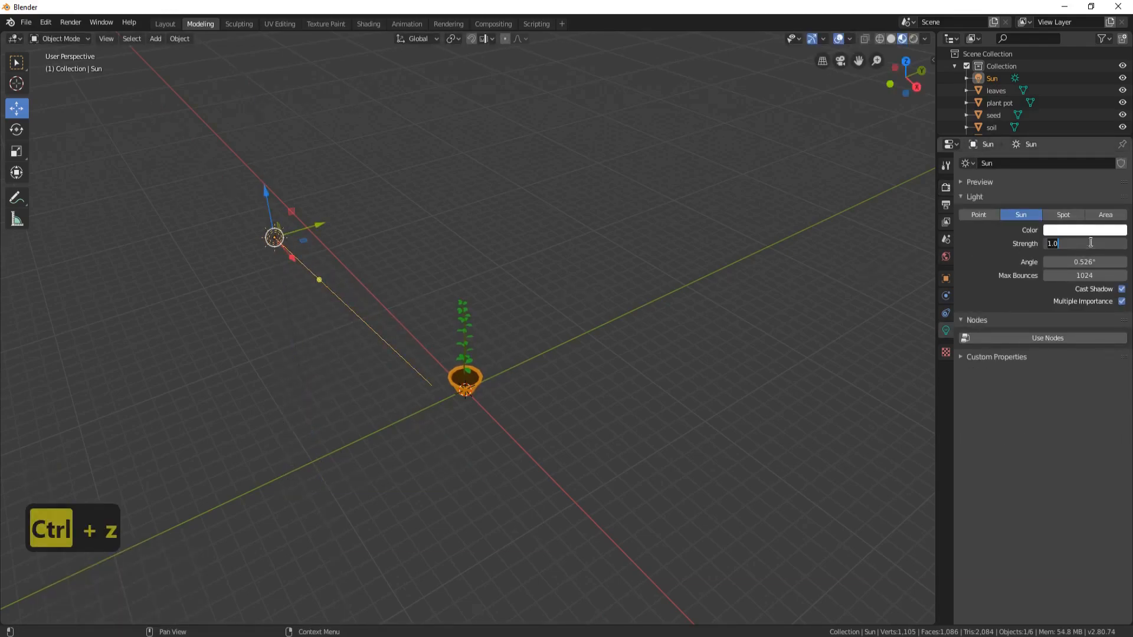
type("5")
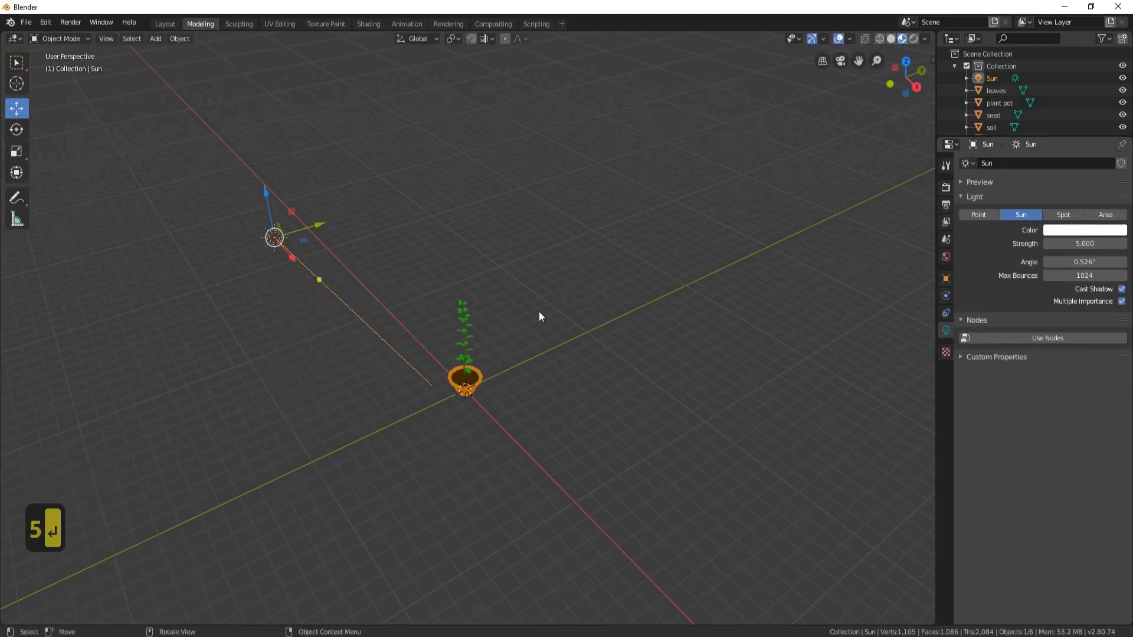
left_click(406, 23)
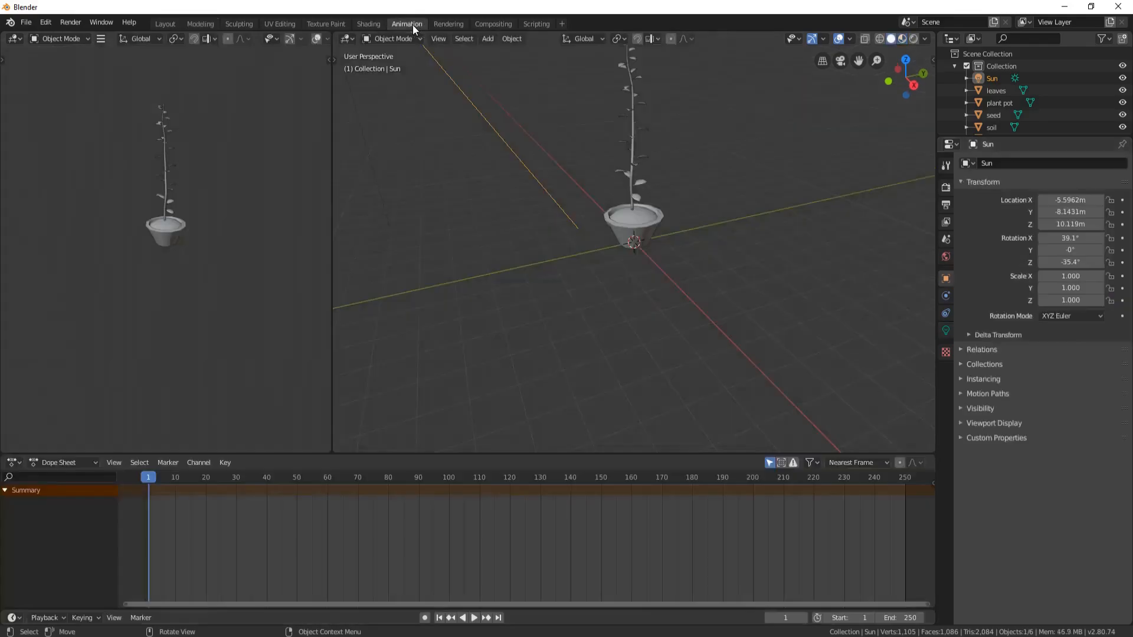
Switch to rendered preview, hide the soil, and set the animation's end frame to 300.
left_click(890, 38)
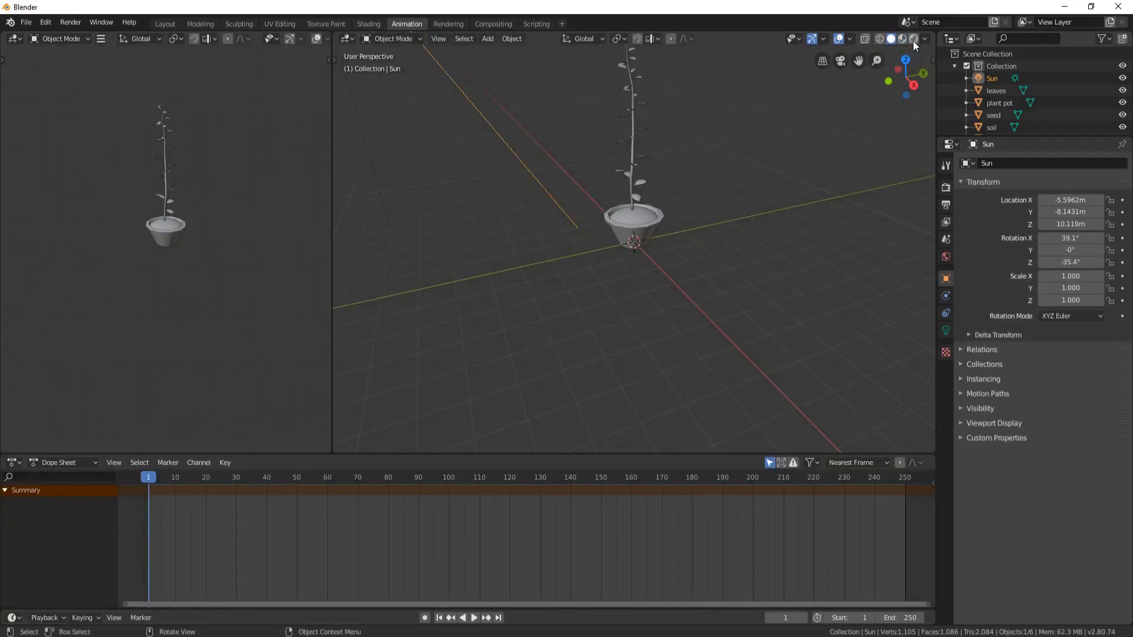
left_click(899, 38)
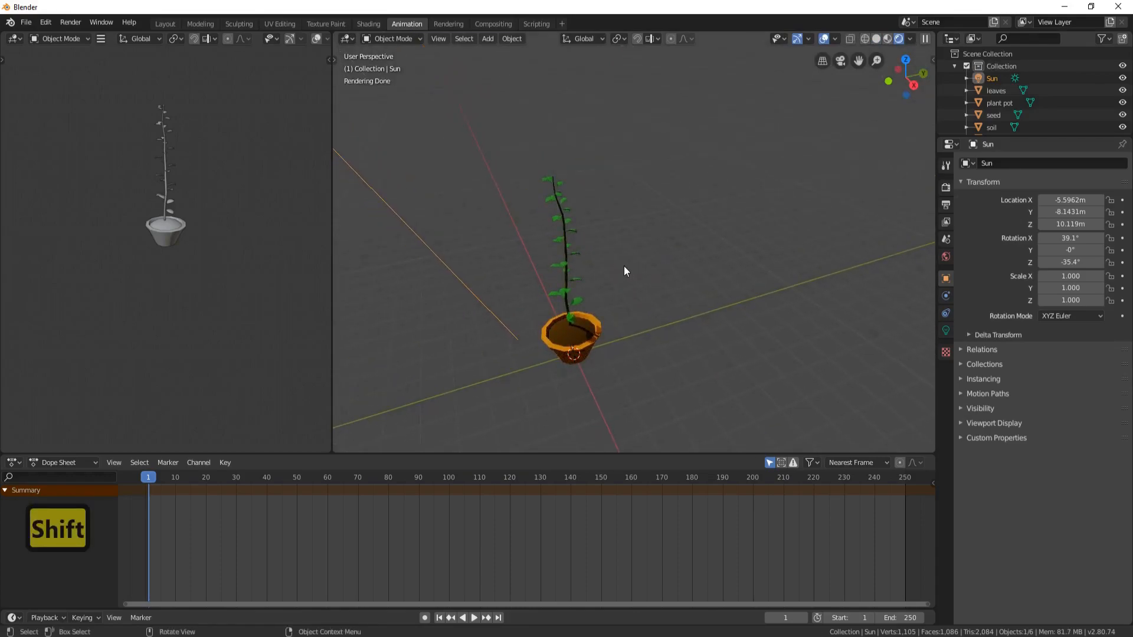
left_click(571, 354)
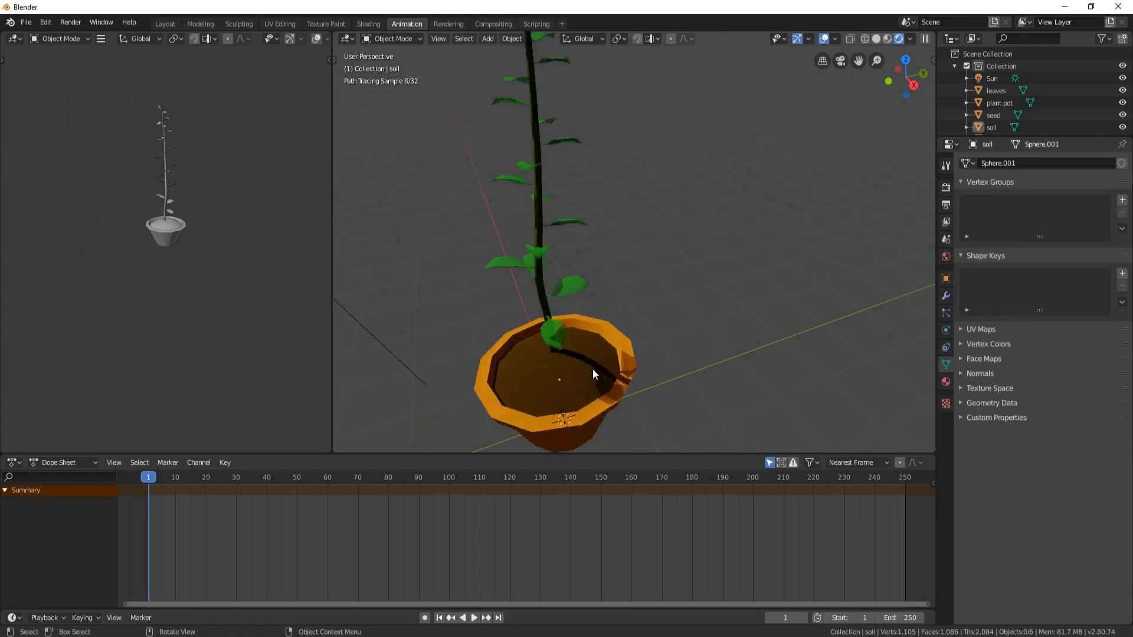
key("h")
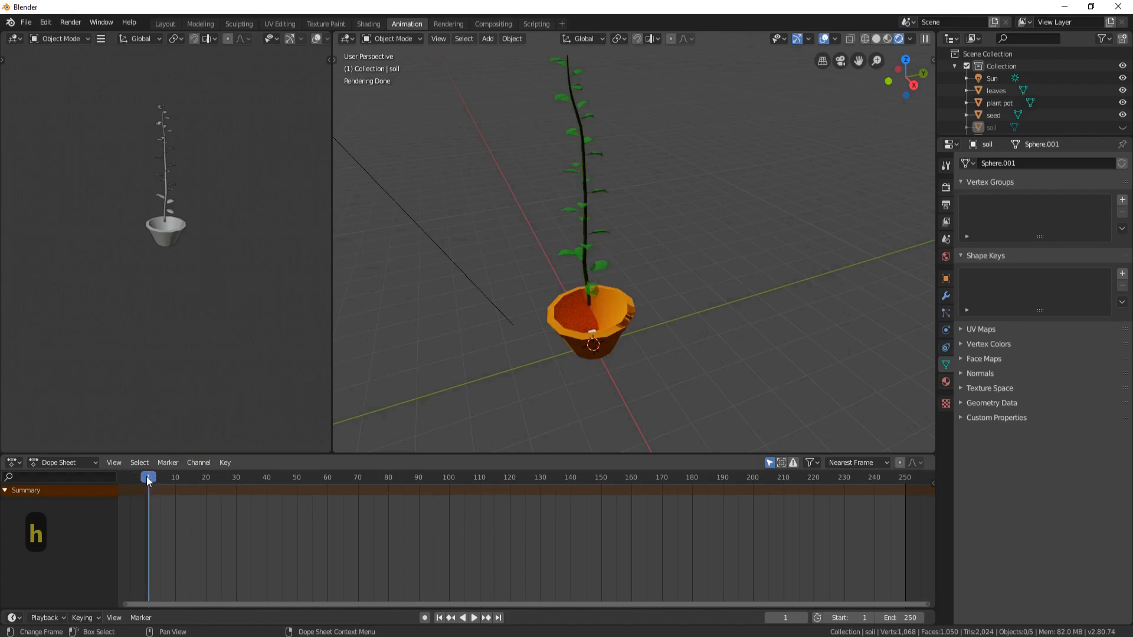
left_click(473, 617)
type("300")
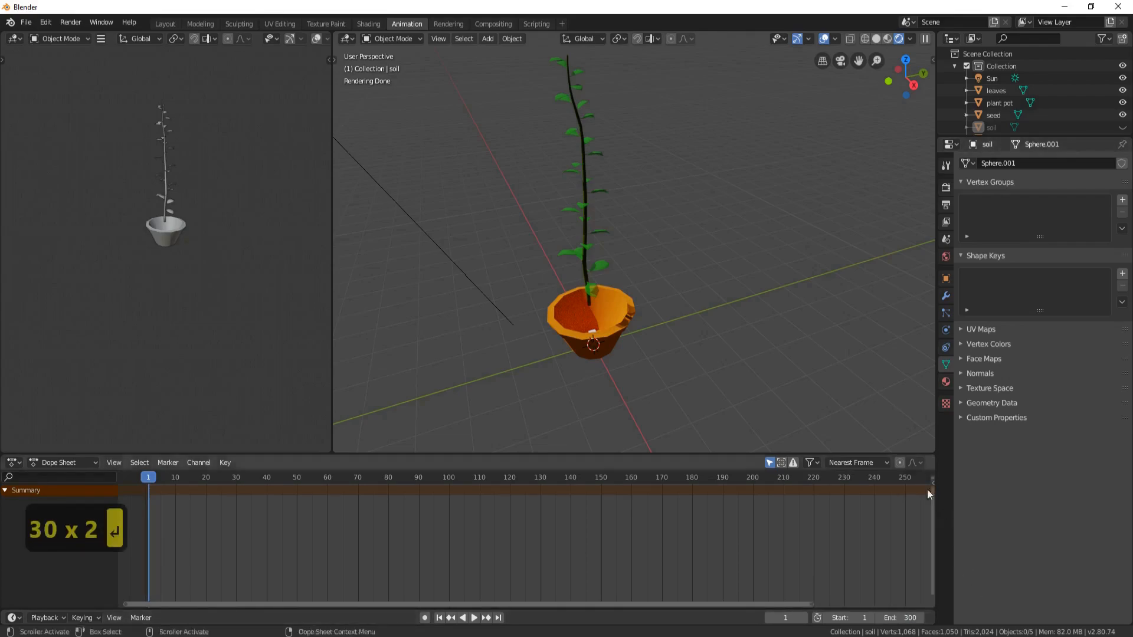
At frame 1, set the stem's Shrinkwrap shape key to 1 and keyframe it.
left_click(585, 272)
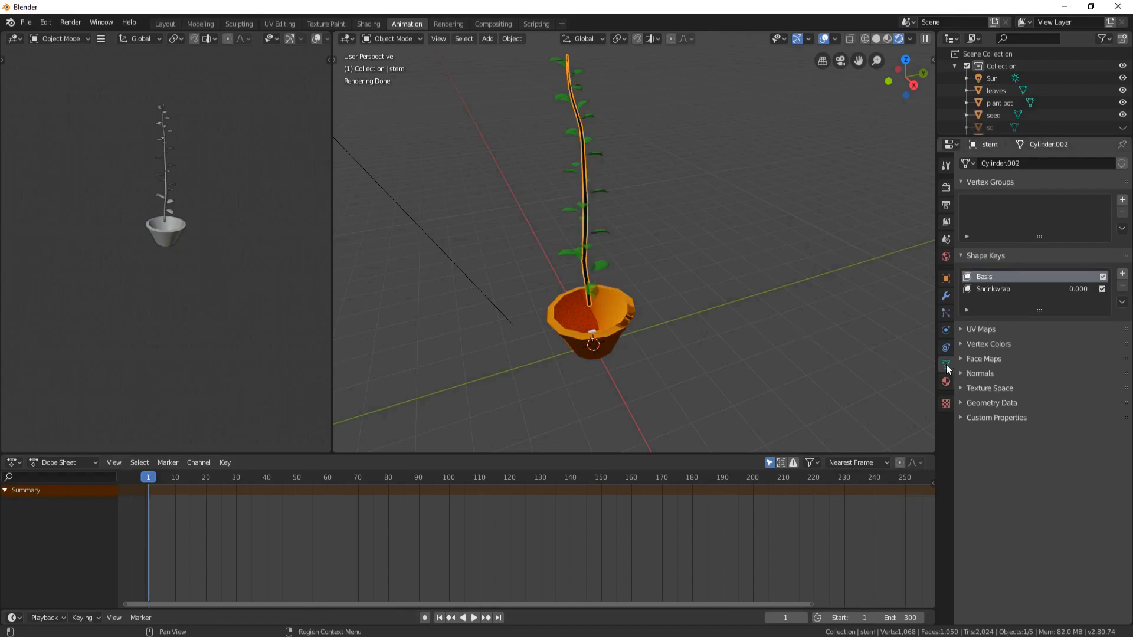
left_click(993, 289)
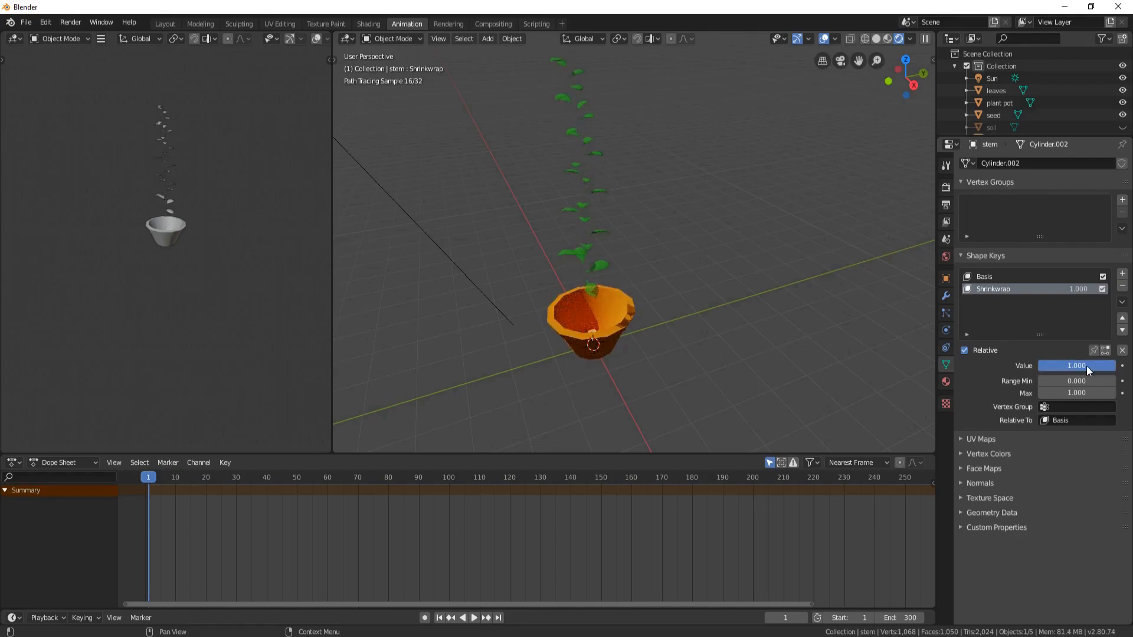
mouse_move(1083, 366)
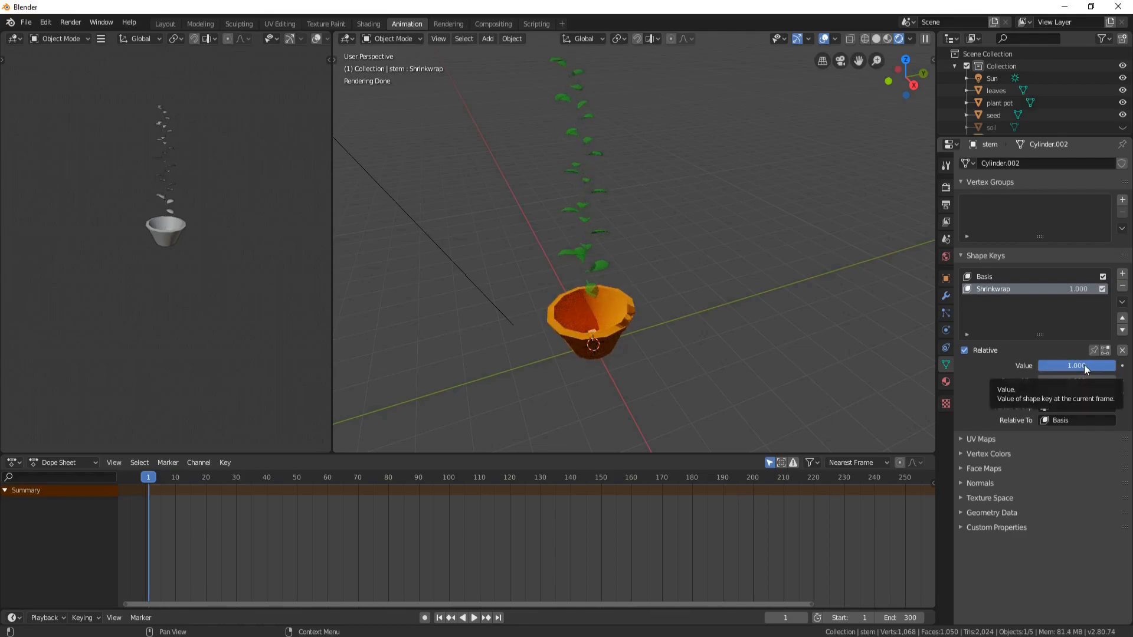
key("ctrl+z")
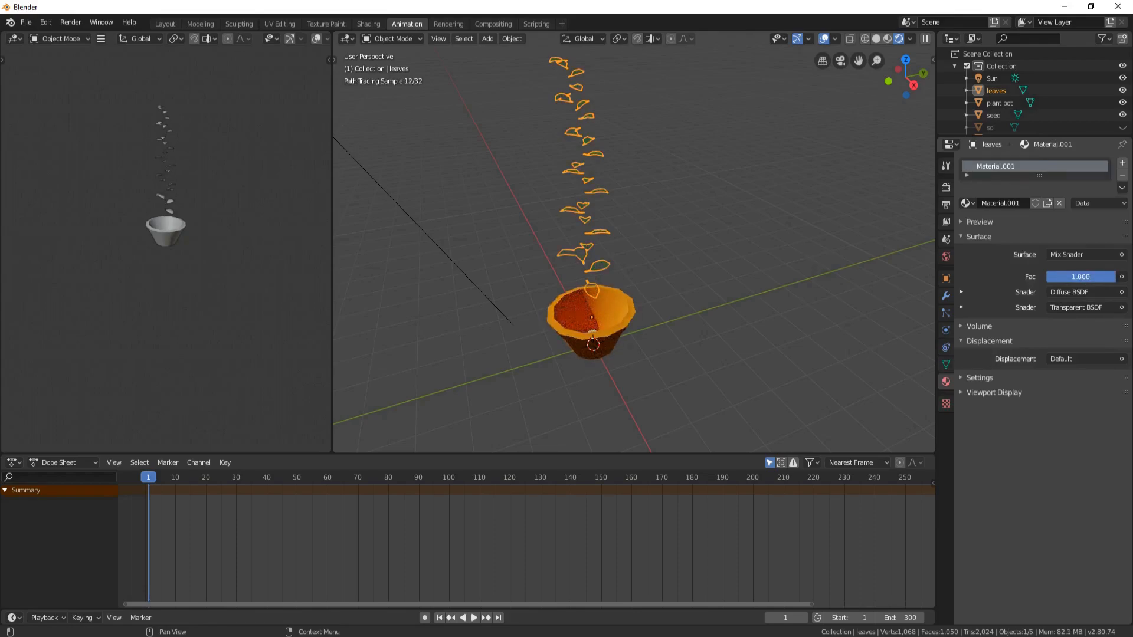
mouse_move(1081, 276)
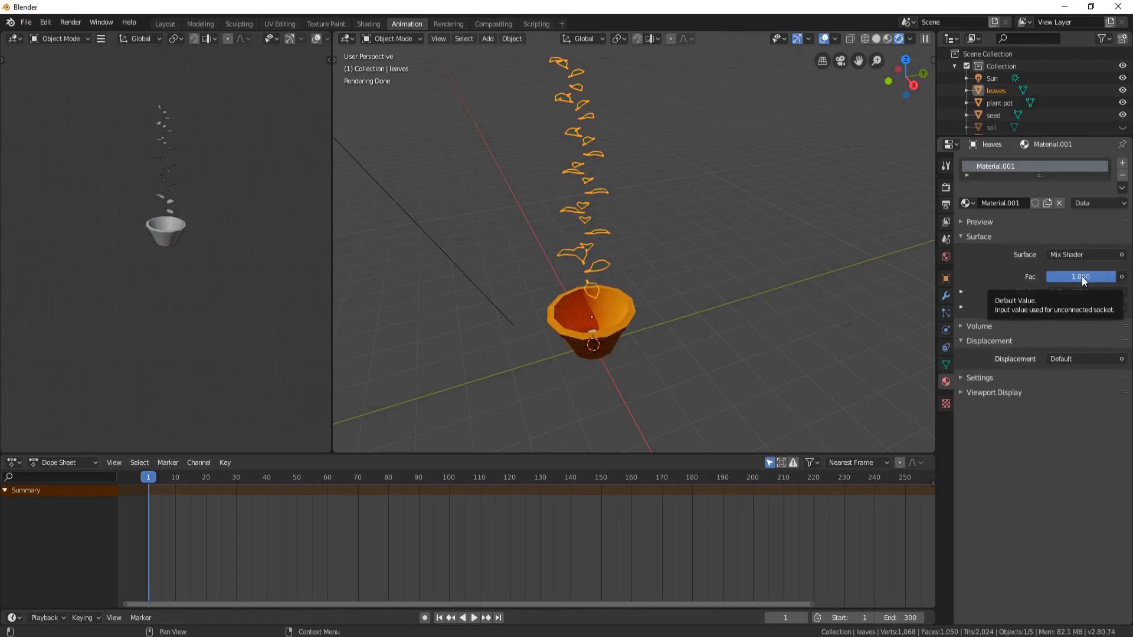
Keyframe the leaf material's Mix Shader factor and the leaves' Shrinkwrap shape keys at frame 1.
left_click(1082, 276)
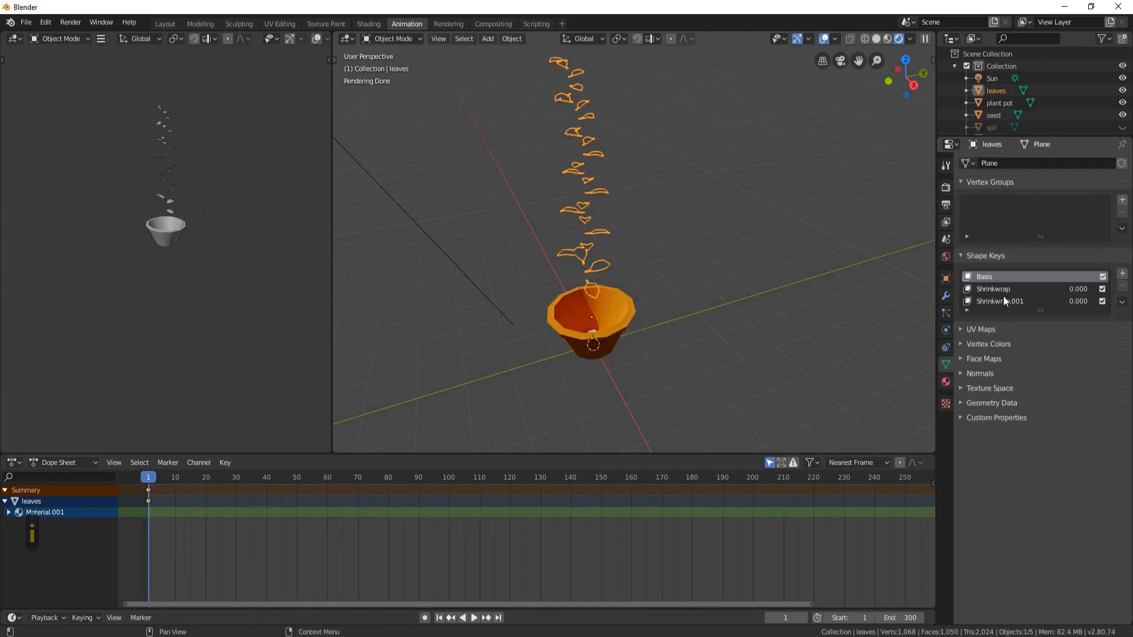
left_click(993, 288)
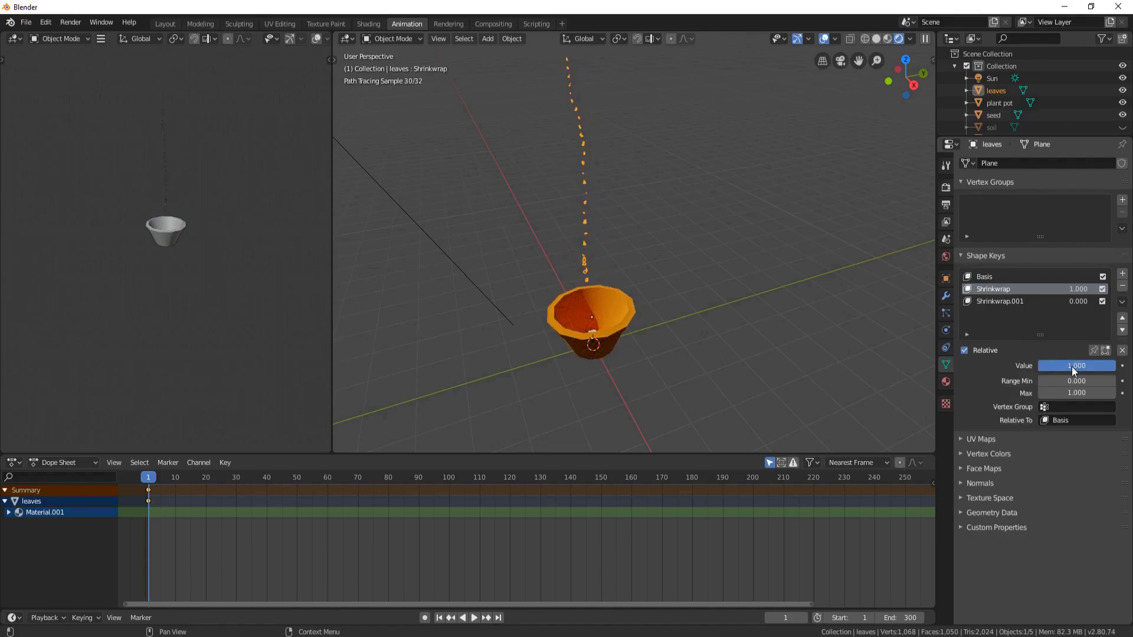
left_click(1002, 300)
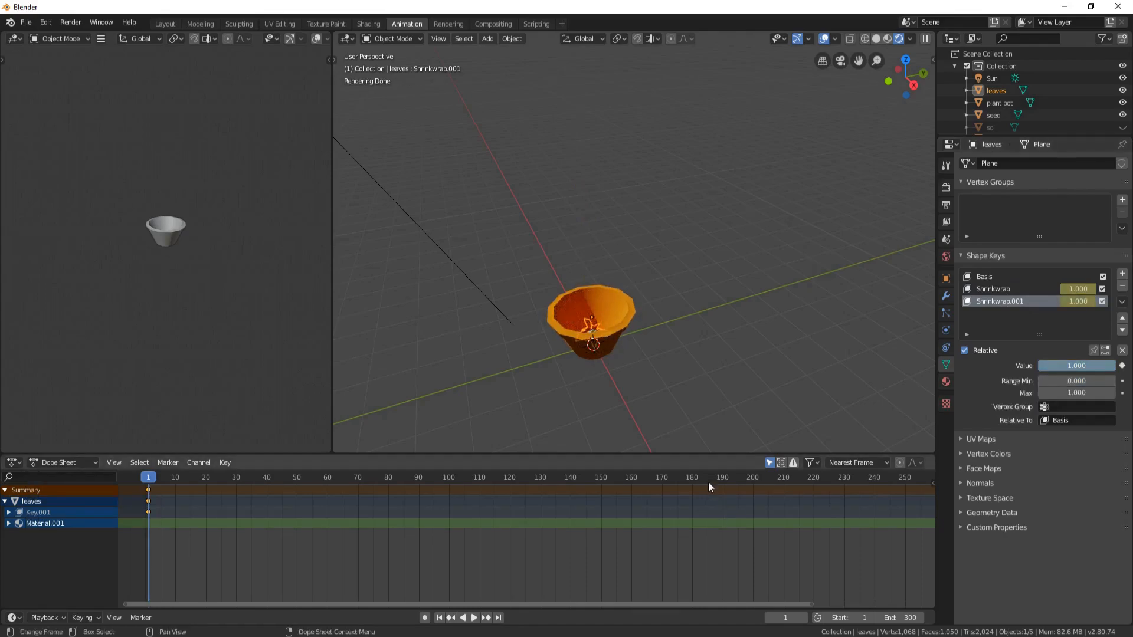
At frame 180, keyframe the stem Shrinkwrap at 0 and the leaves Shrinkwrap.001 at 0.
left_click(691, 476)
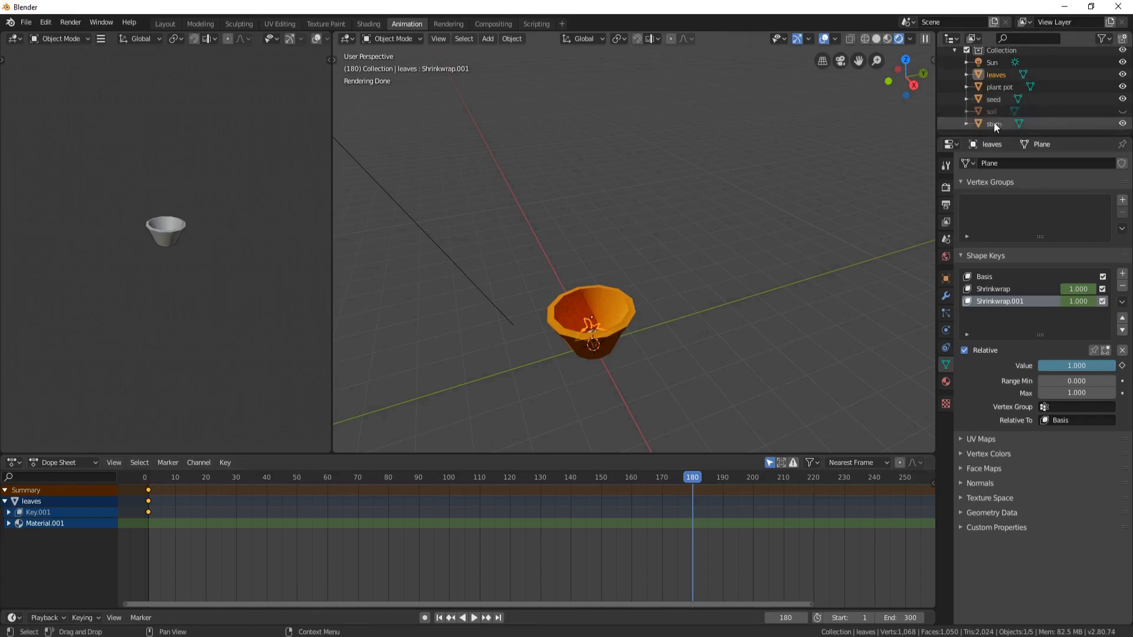
left_click(993, 124)
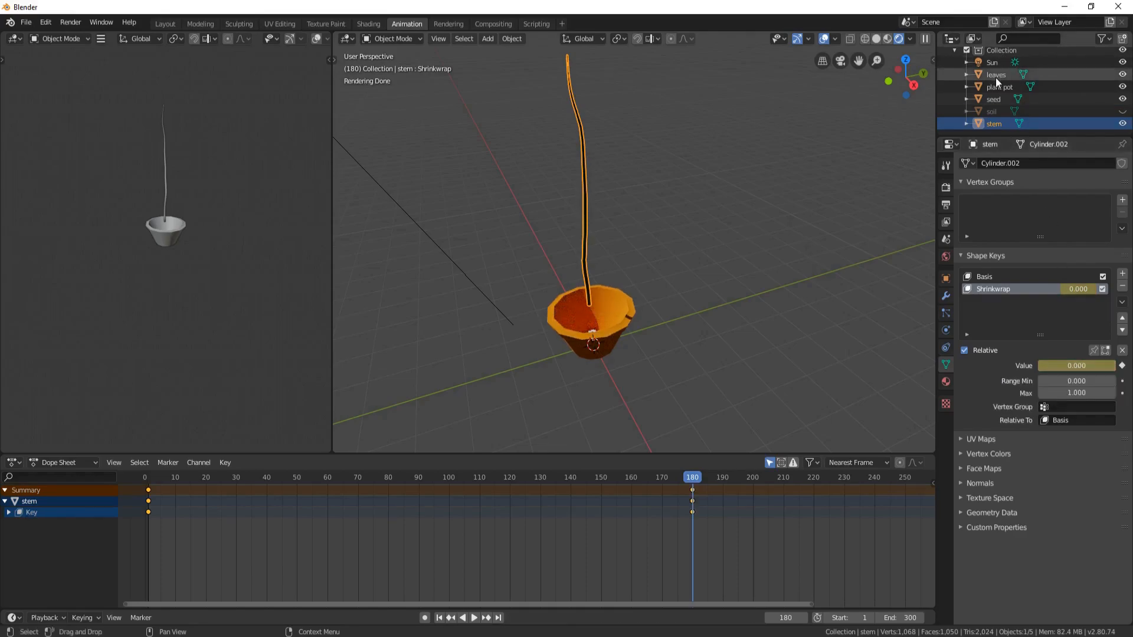
left_click(996, 74)
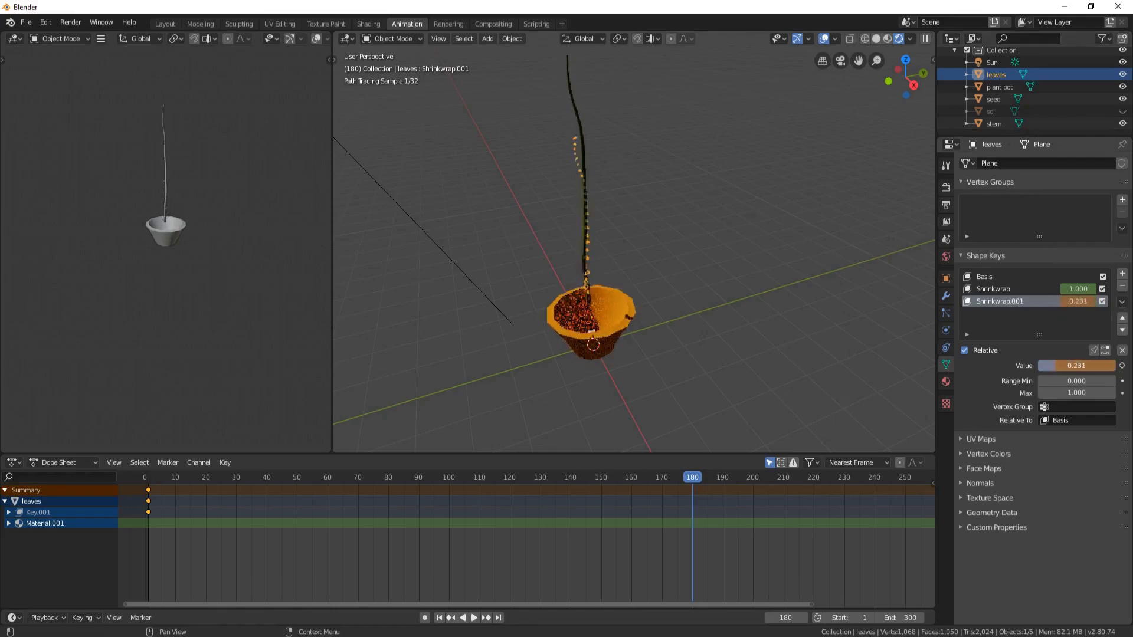
left_click(1076, 365)
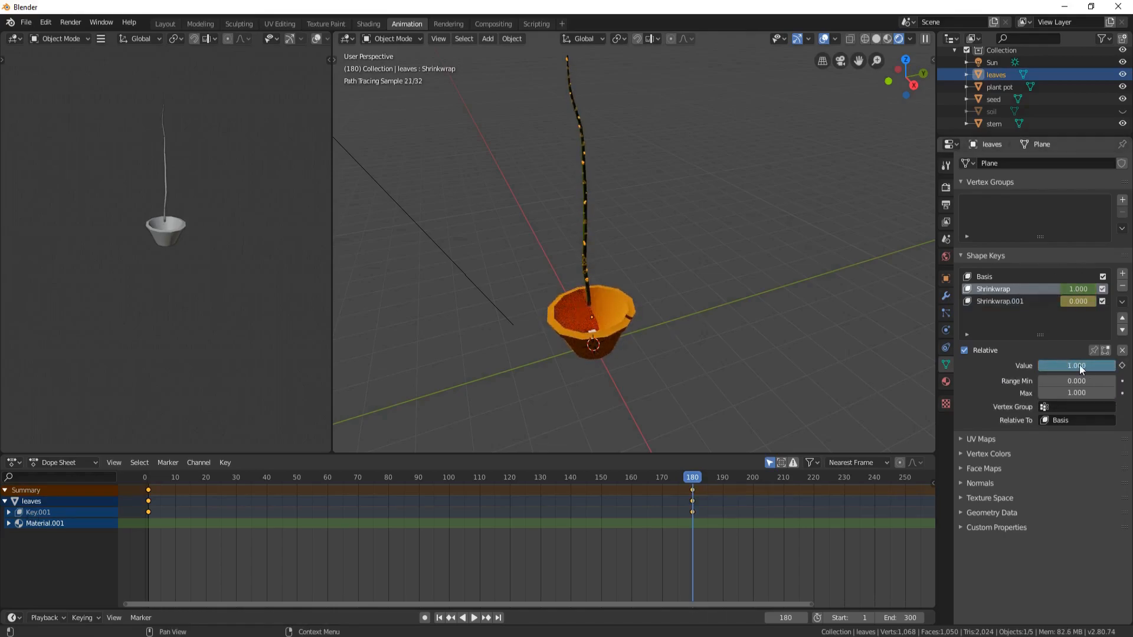
mouse_move(1076, 366)
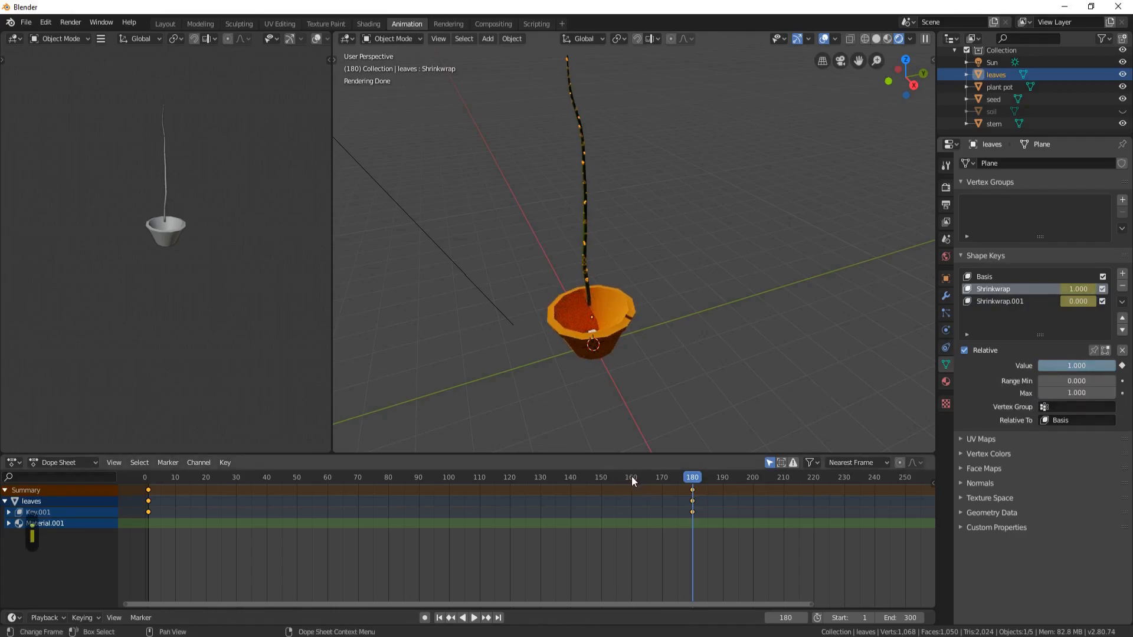
Keyframe the leaf Mix Shader Fac at 1 on frame 160 and 0 on frame 170.
left_click(630, 476)
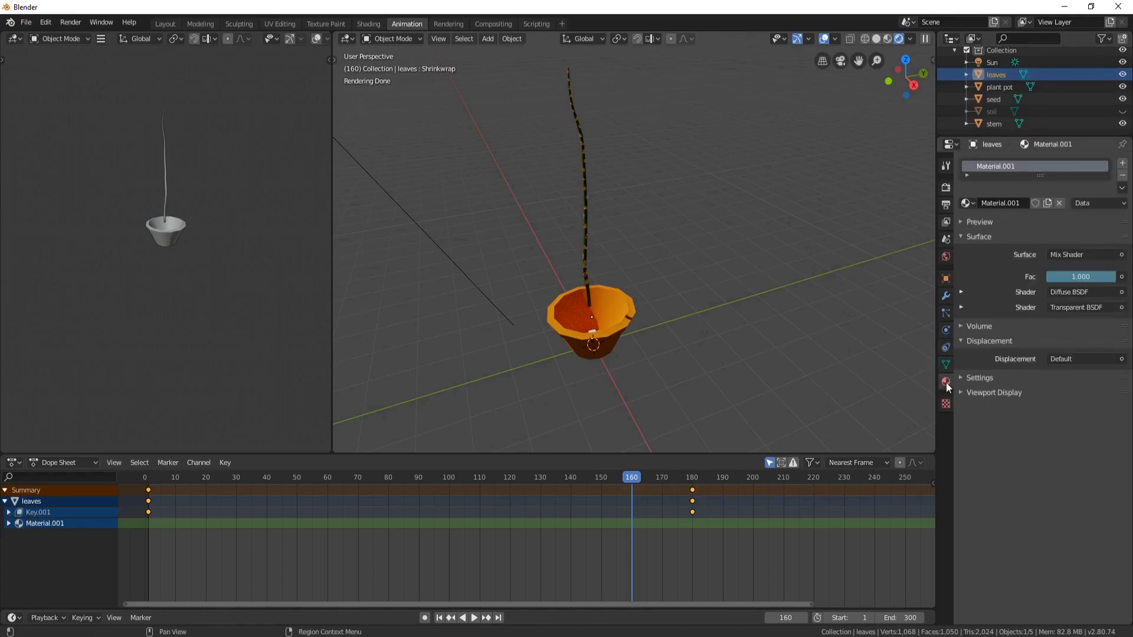
mouse_move(1080, 276)
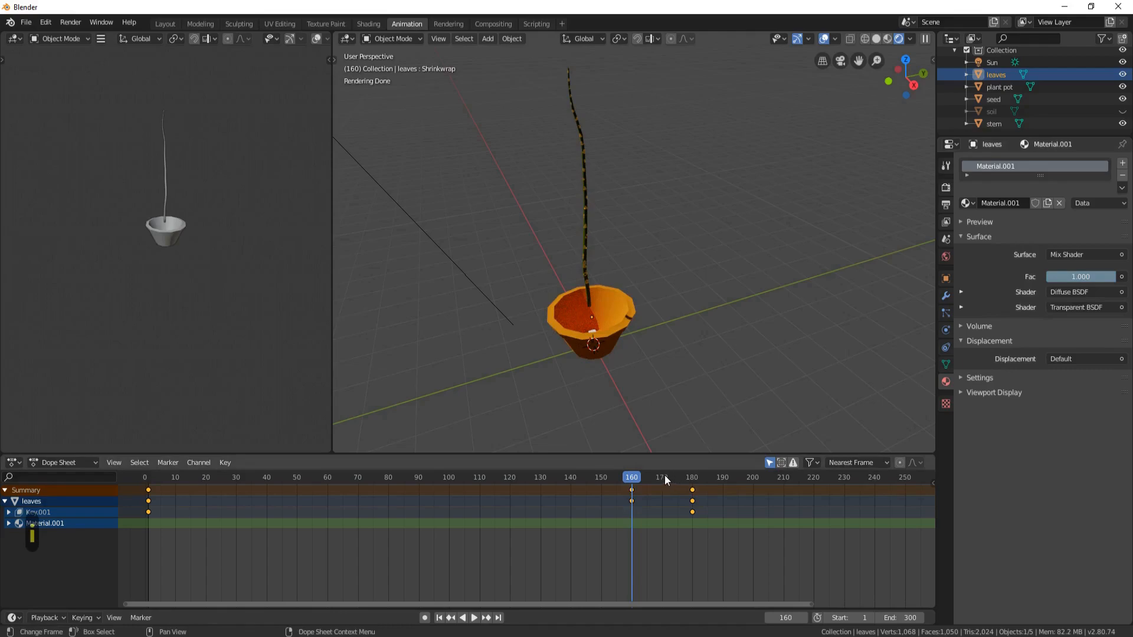
left_click(660, 477)
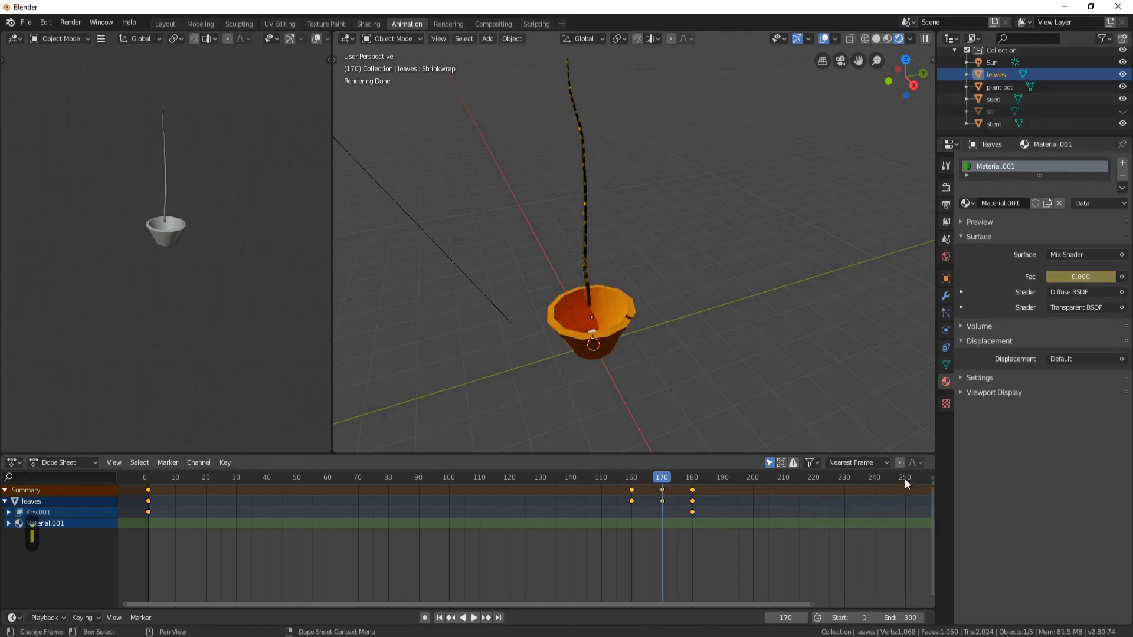
Keyframe the leaves' Shrinkwrap at 0 on frame 250, unhide the soil, and play from frame 1.
left_click(904, 477)
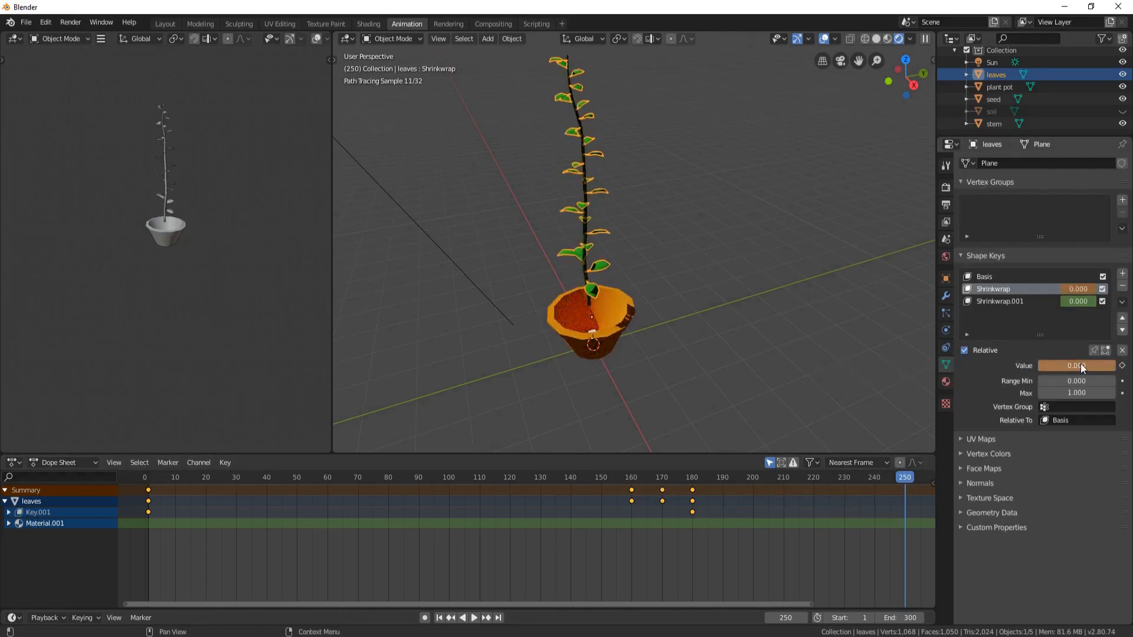
mouse_move(1076, 366)
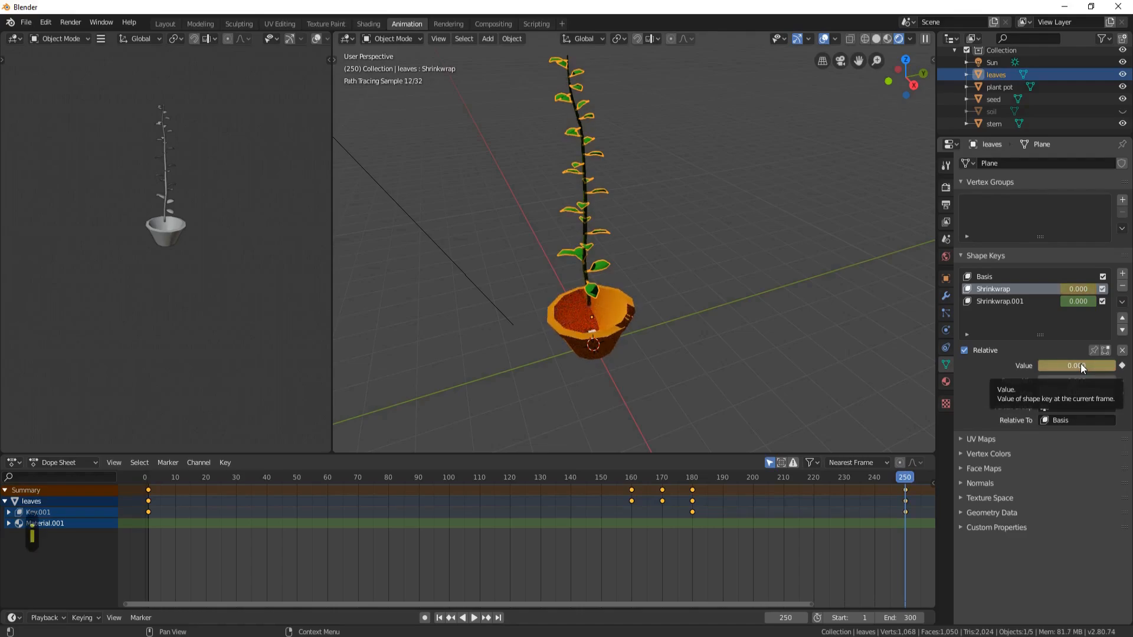
mouse_move(769, 298)
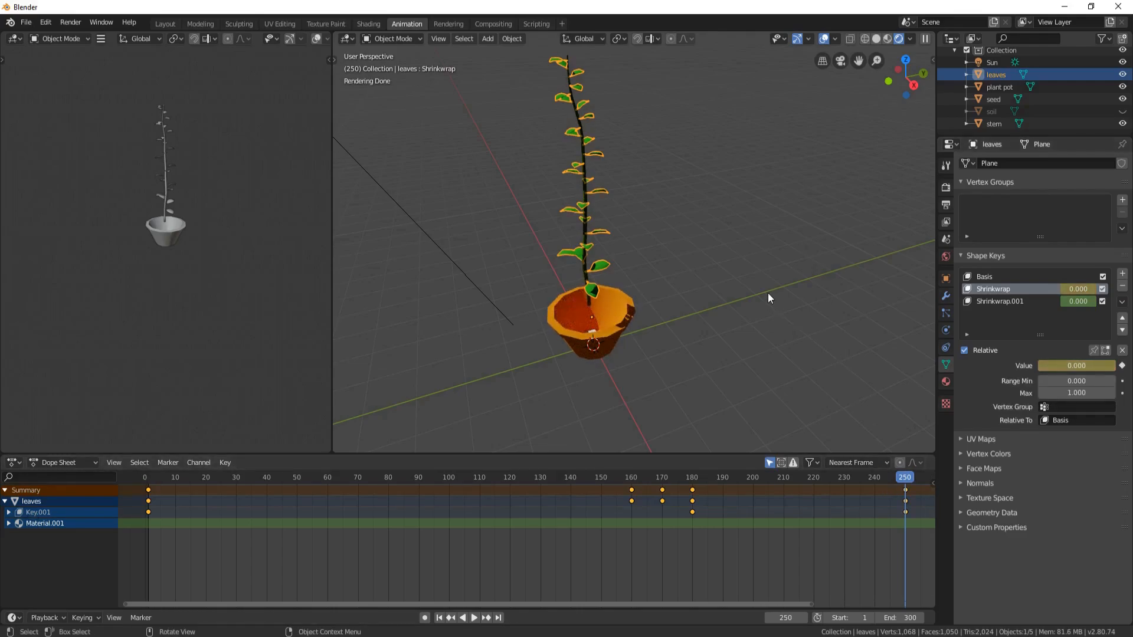
key("alt+h")
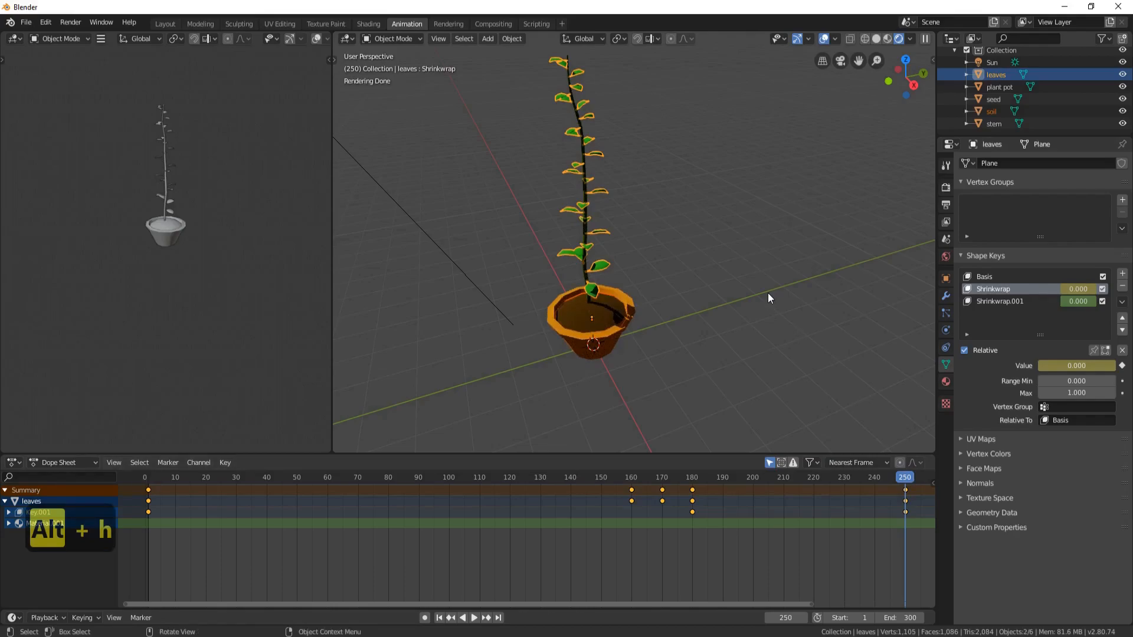
key("alt+h")
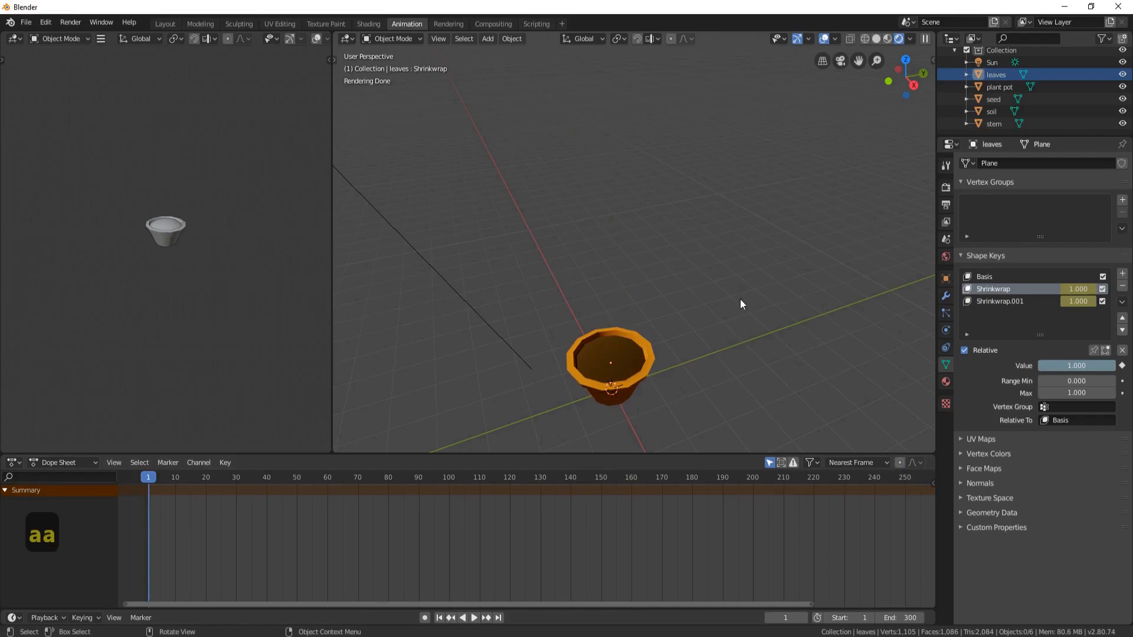
left_click(472, 617)
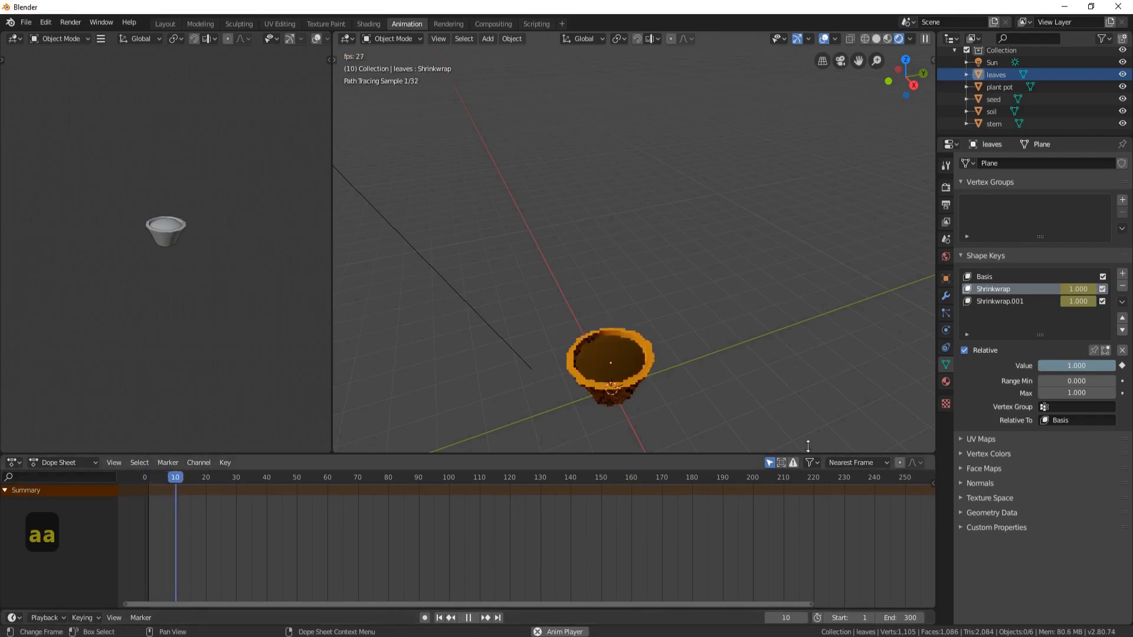